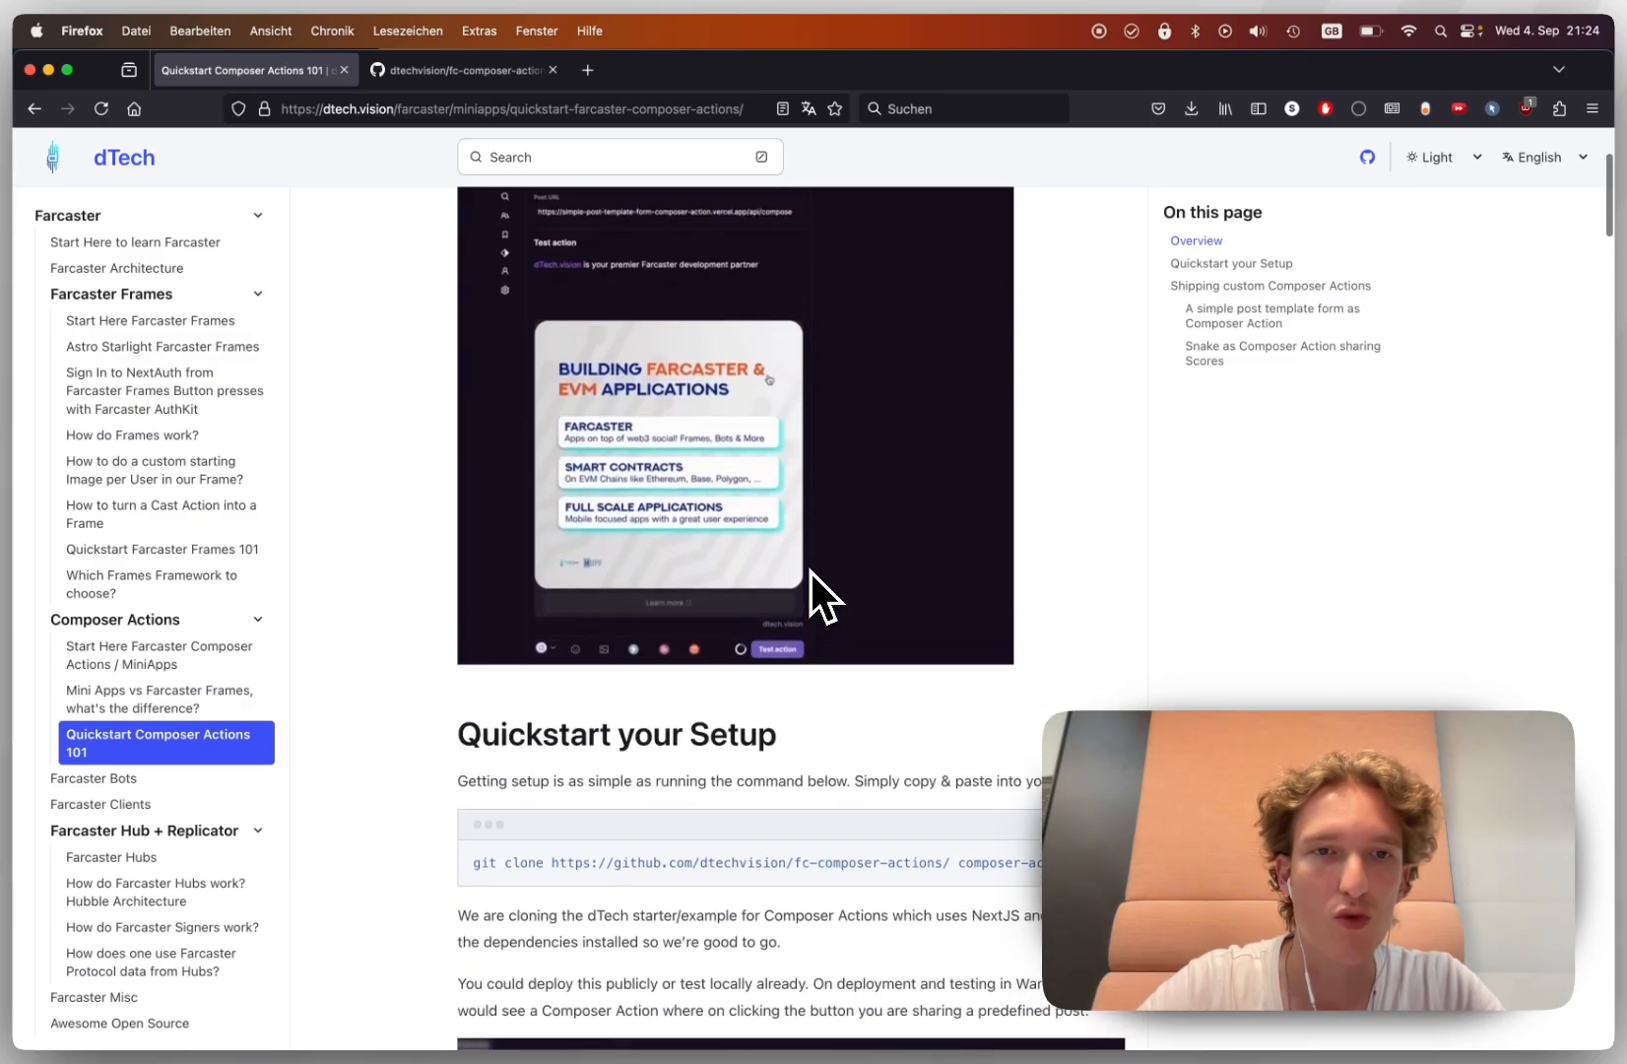
- Locate the git clone command under Quickstart your Setup and switch to the terminal to run it
{"action": "scroll", "scroll_direction": "up", "scroll_amount": 3}
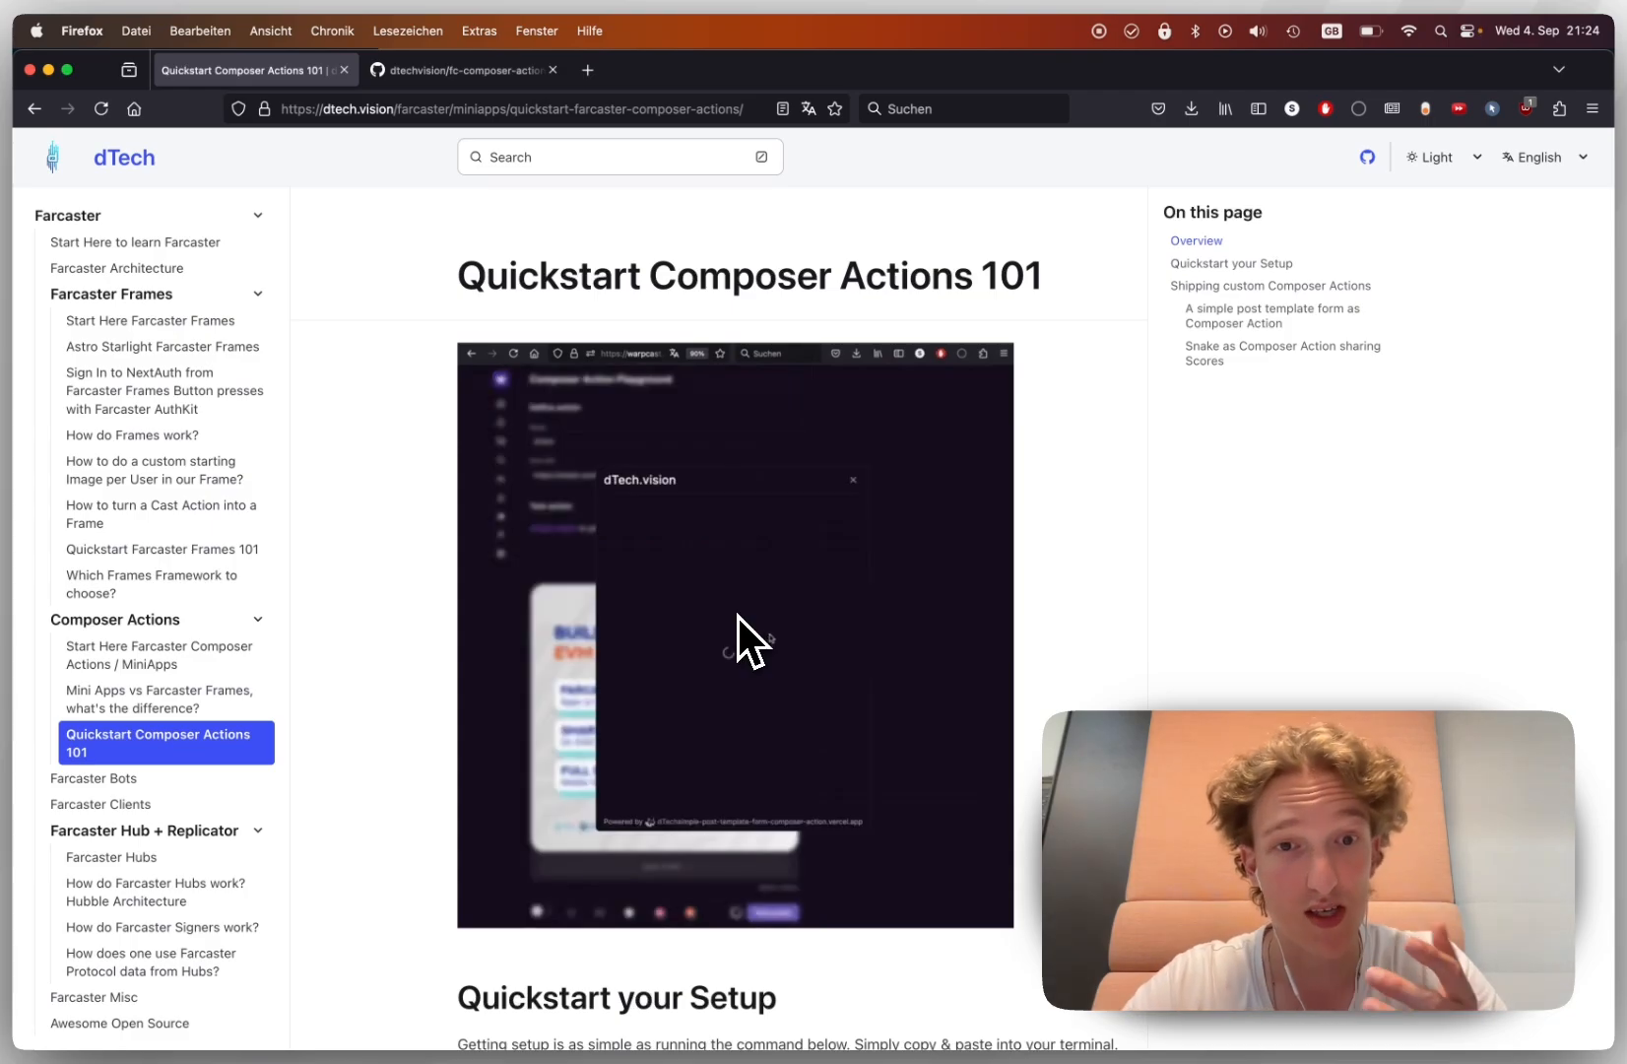
{"action": "scroll", "scroll_direction": "down", "scroll_amount": 3}
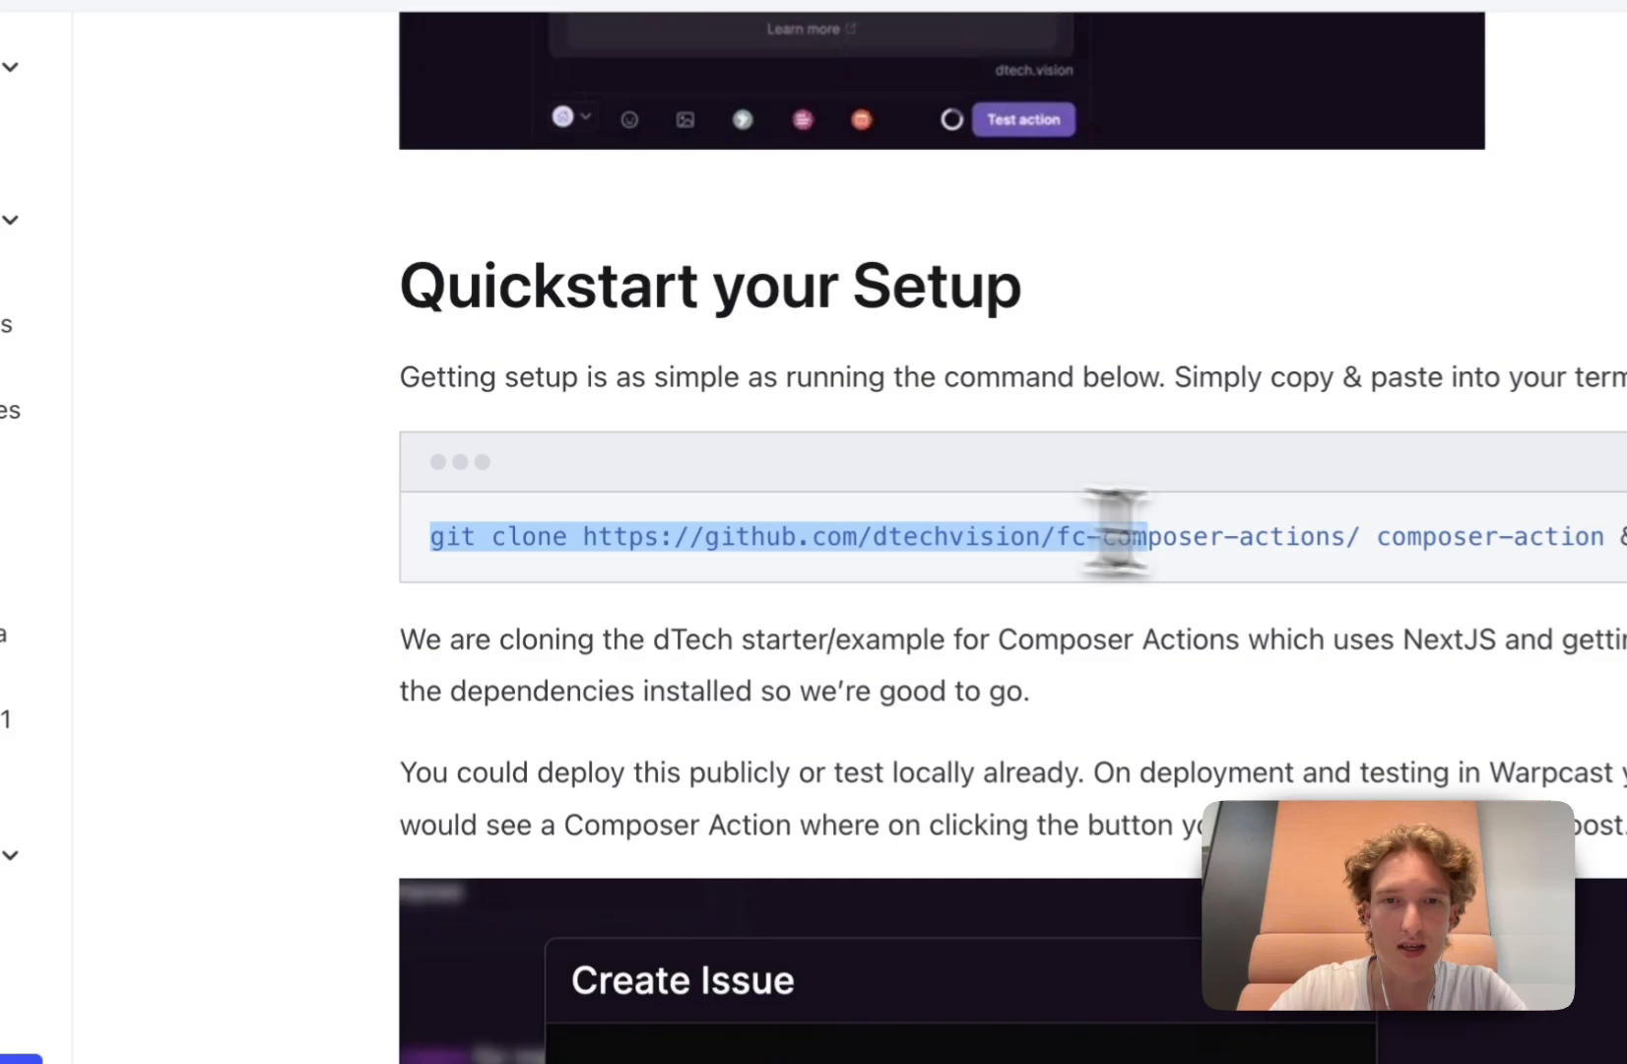
{"action": "scroll", "scroll_direction": "right", "scroll_amount": 3}
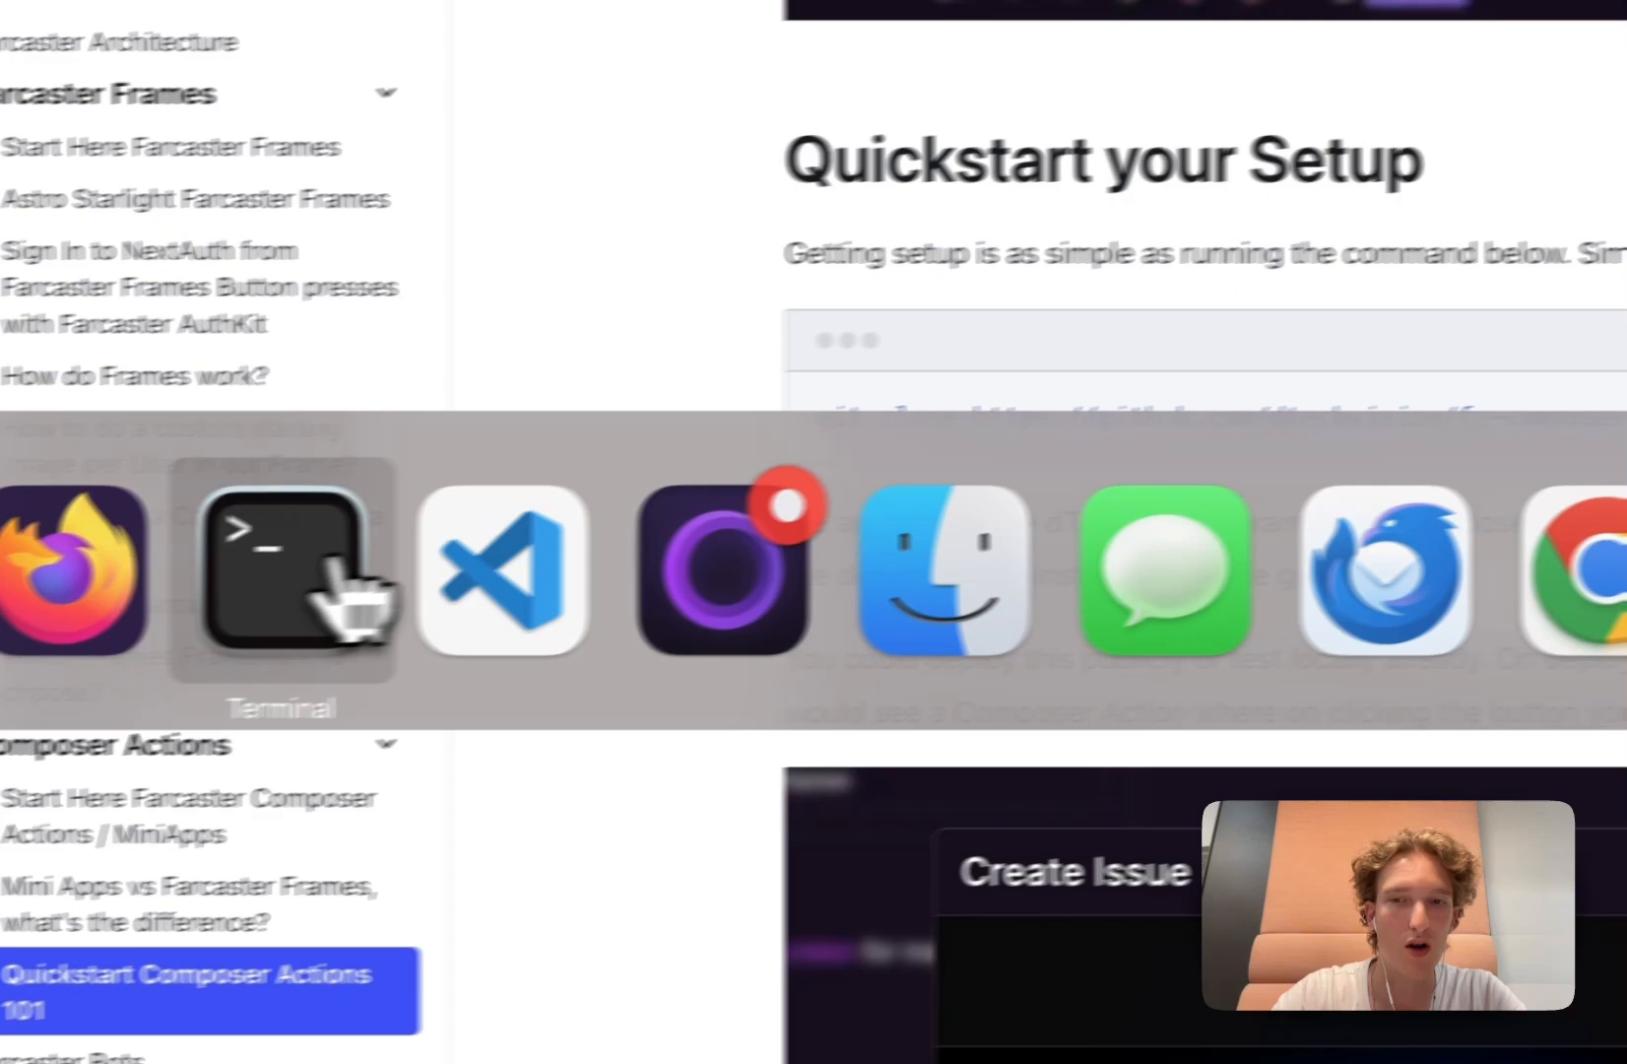
{"action": "left_click", "coordinate": [280, 569]}
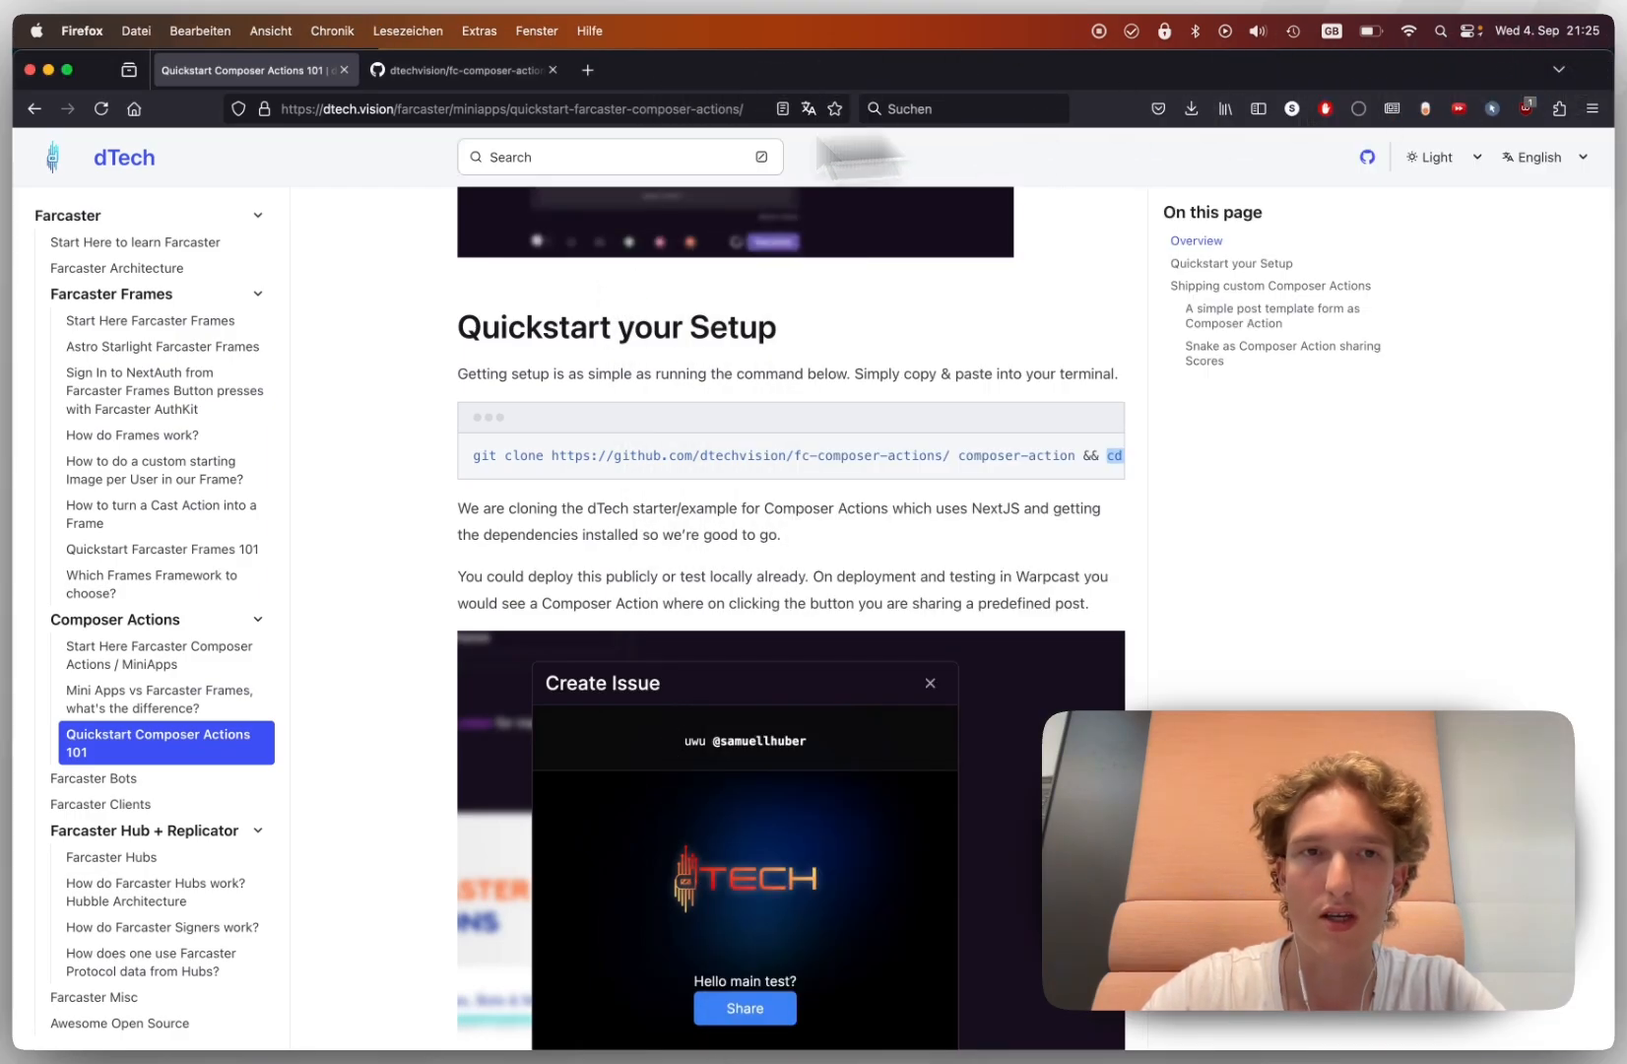
- Read the fc-composer-actions README testing instructions on GitHub and return to the file list
{"action": "left_click", "coordinate": [463, 69]}
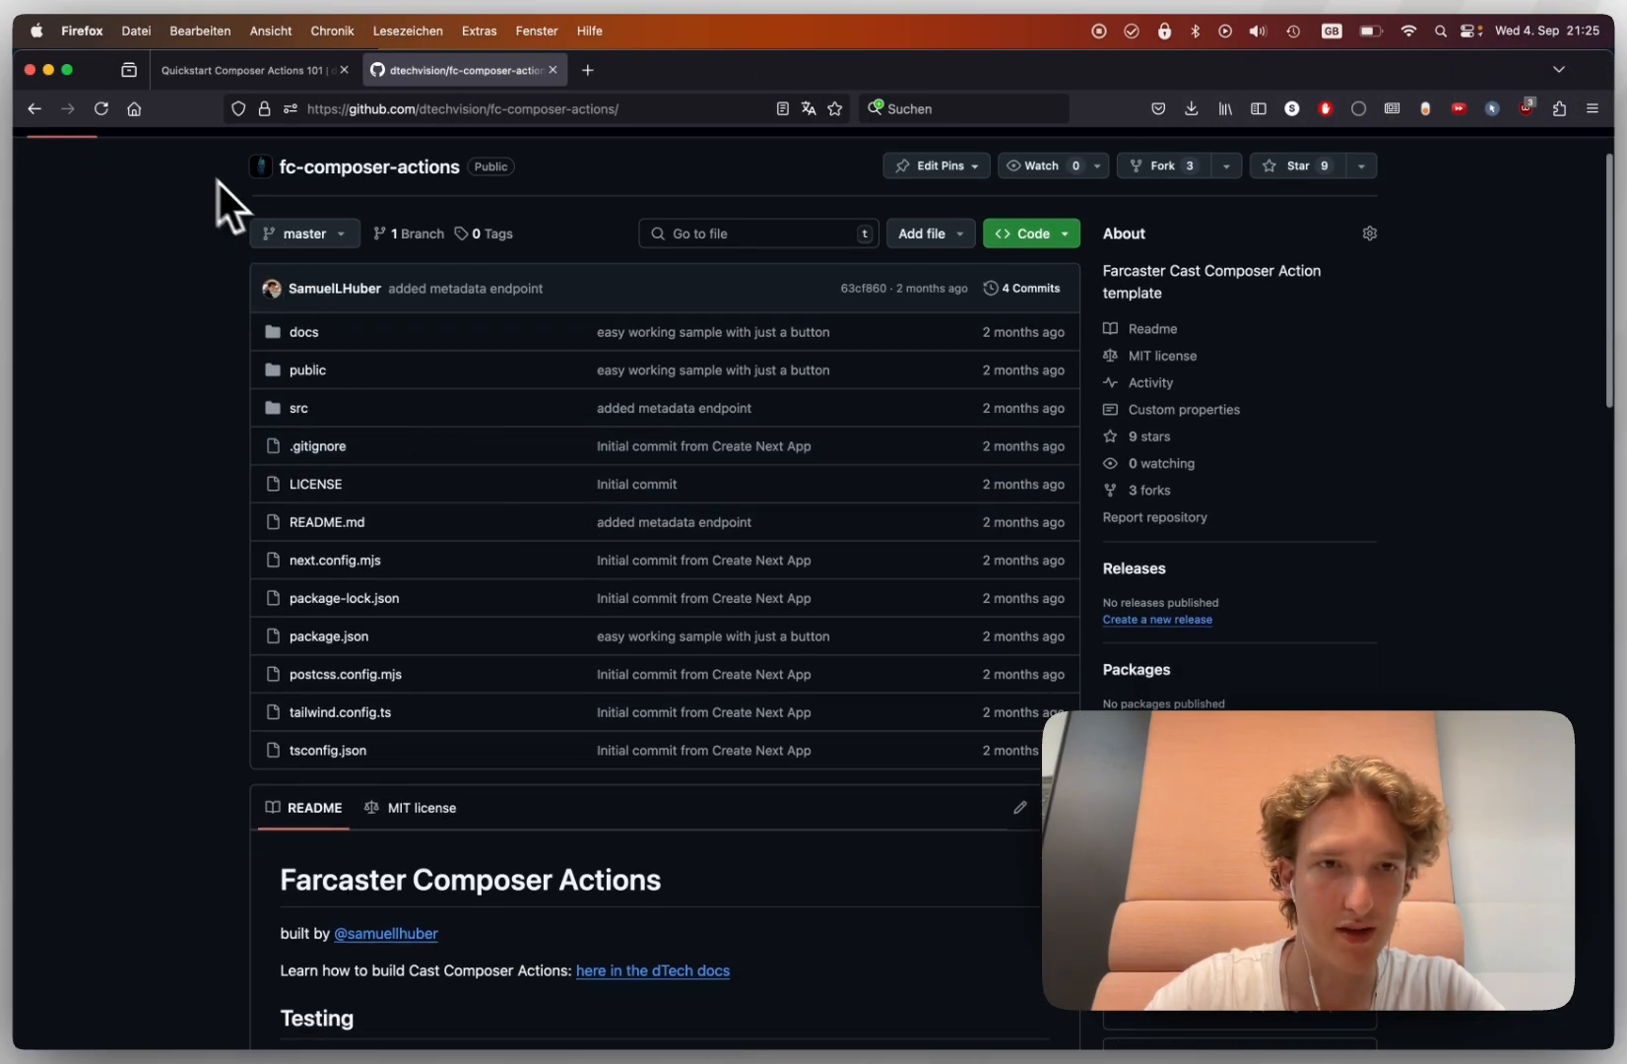
{"action": "mouse_move", "coordinate": [126, 666]}
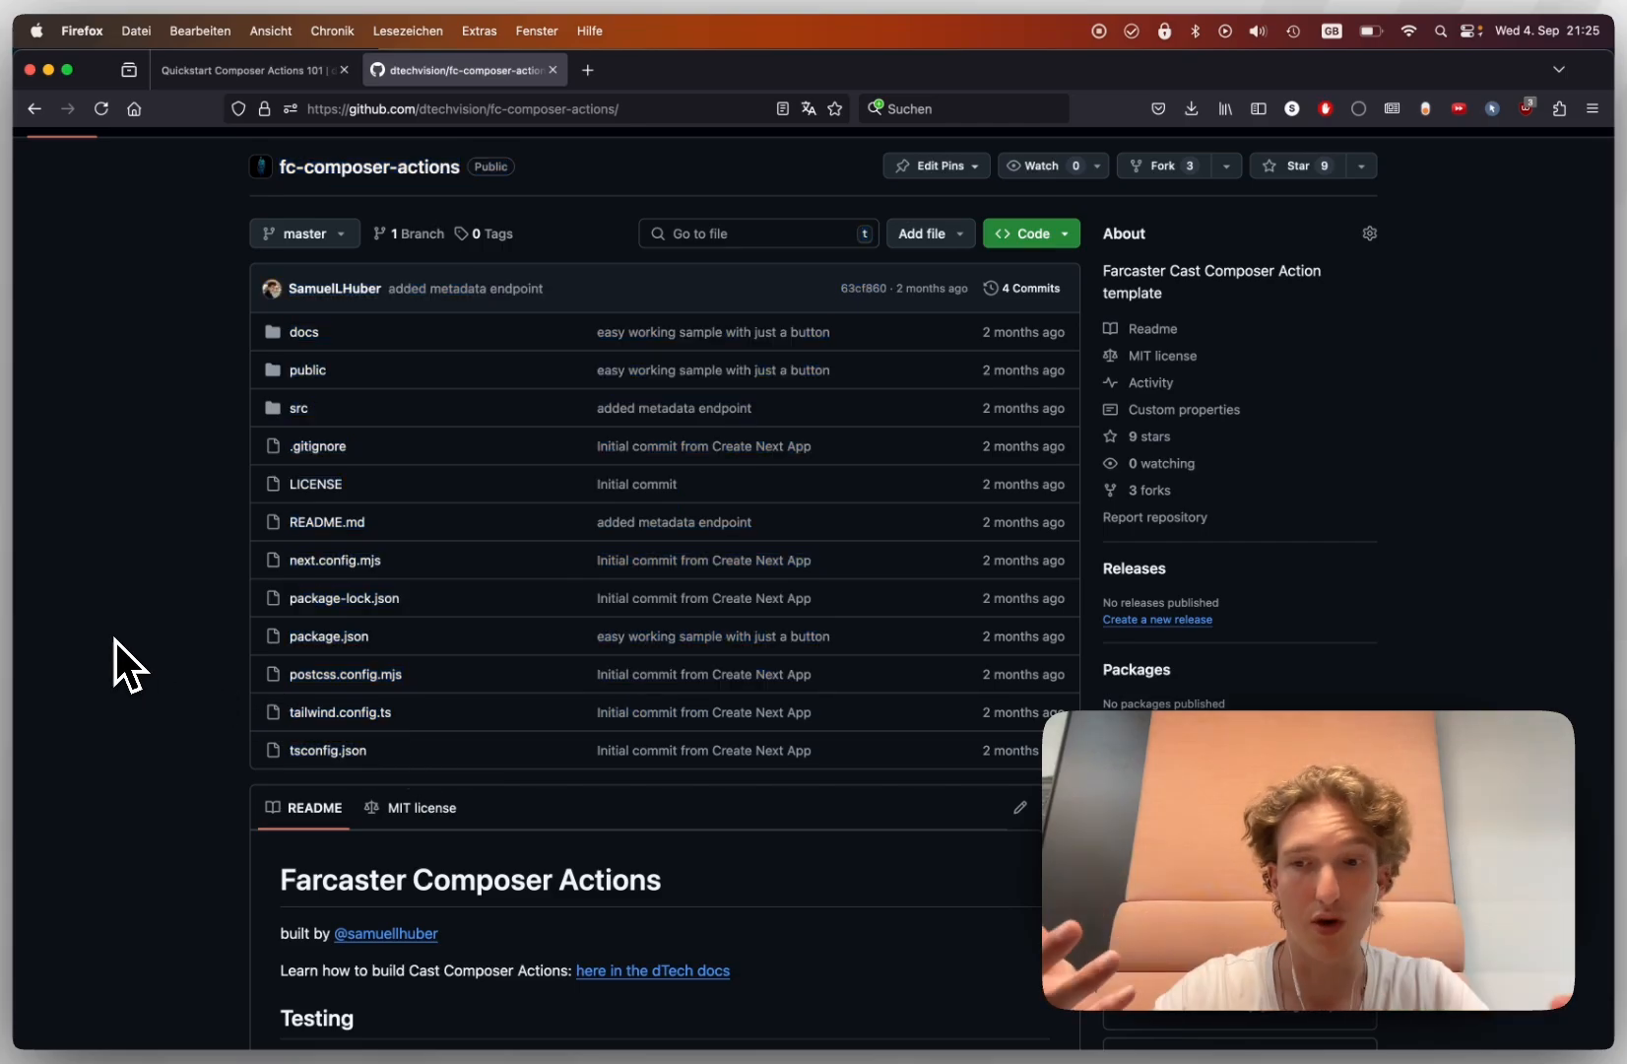
{"action": "scroll", "scroll_direction": "down", "scroll_amount": 3}
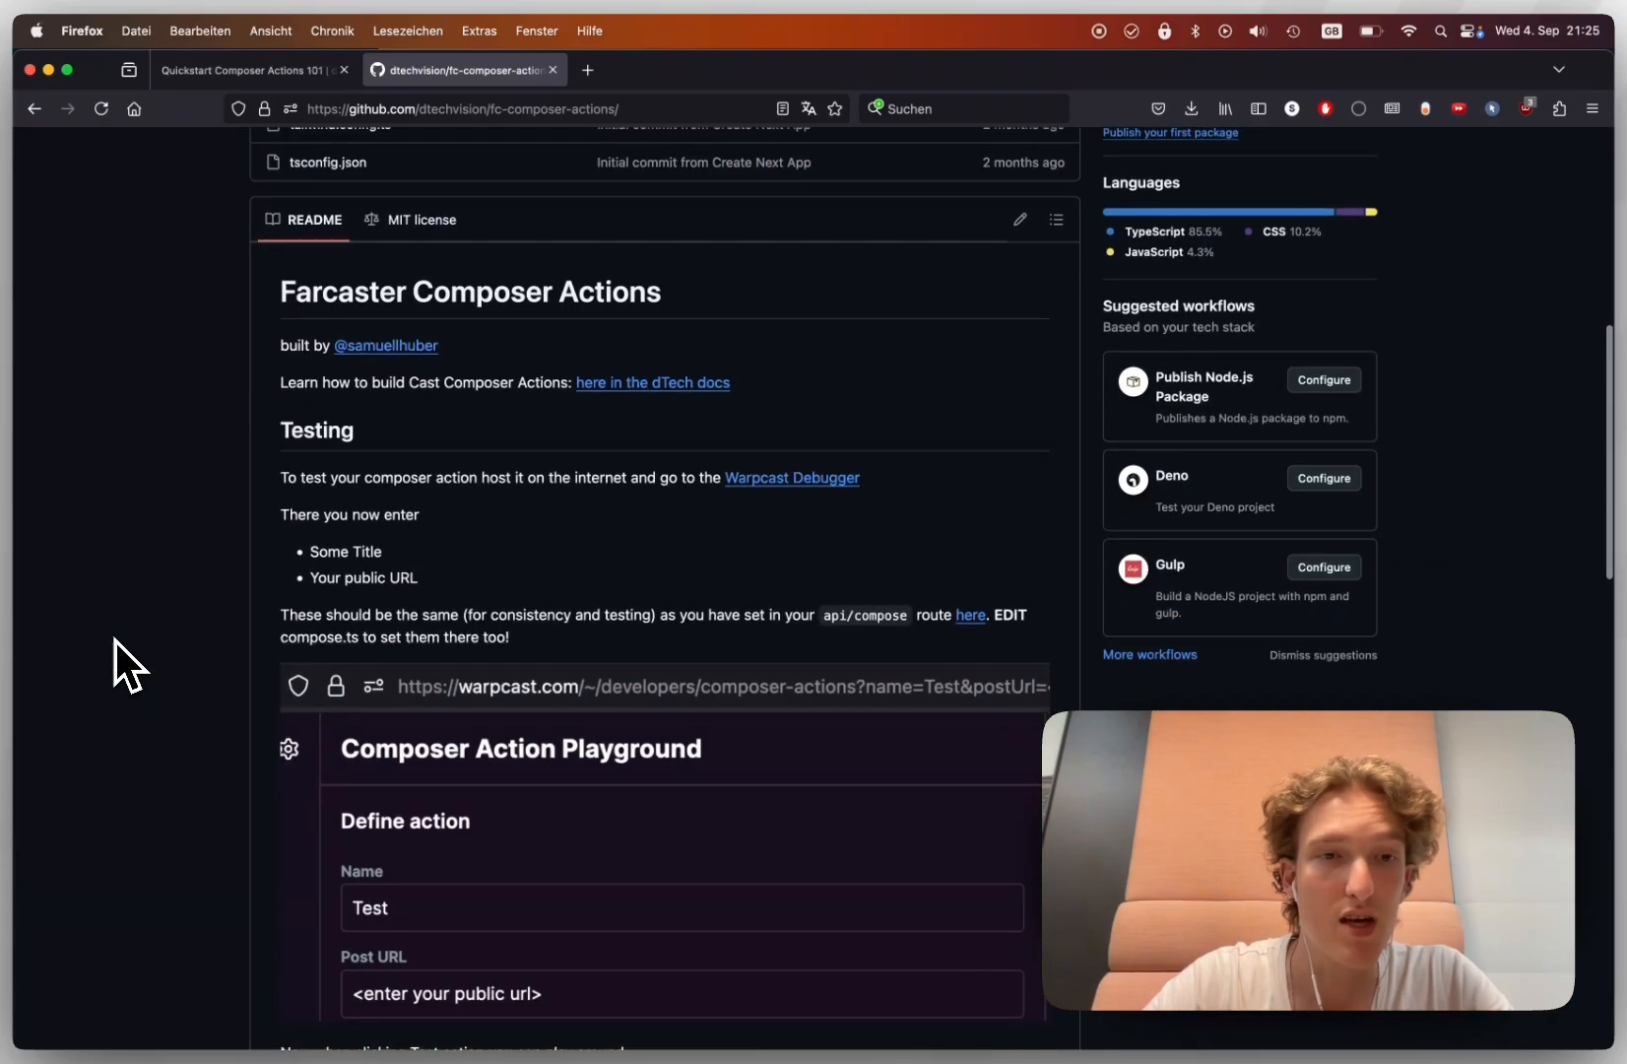
{"action": "scroll", "scroll_direction": "down", "scroll_amount": 3}
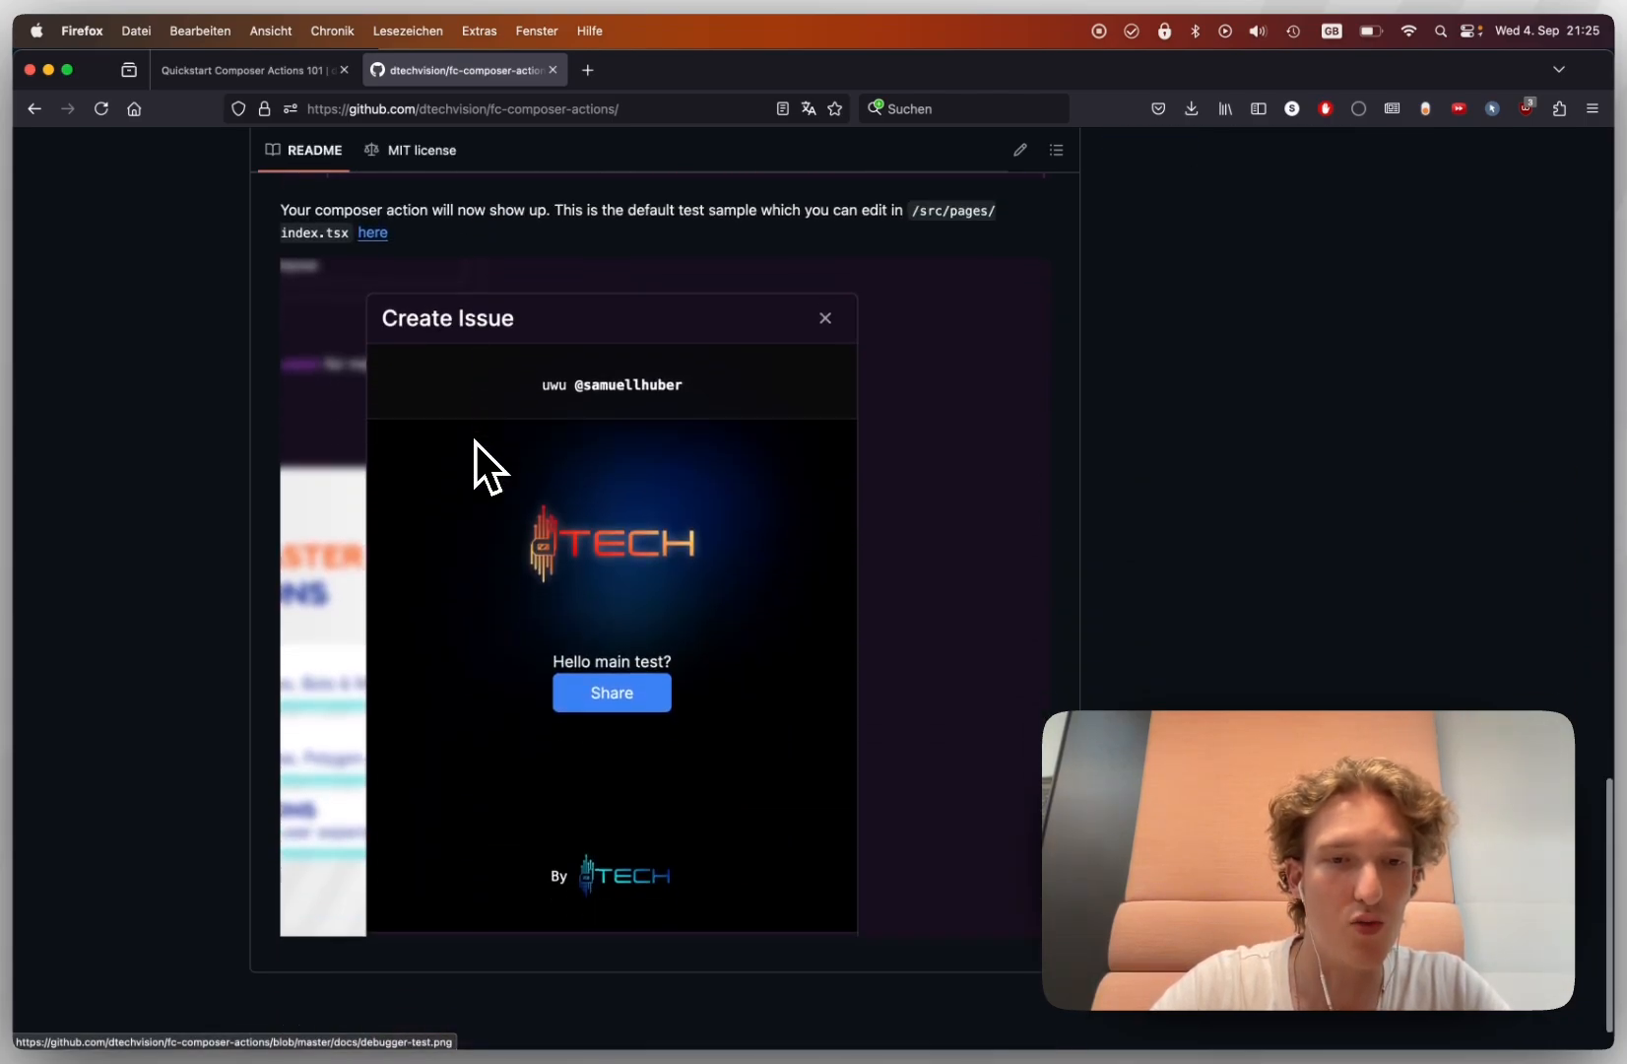
{"action": "scroll", "scroll_direction": "up", "scroll_amount": 3}
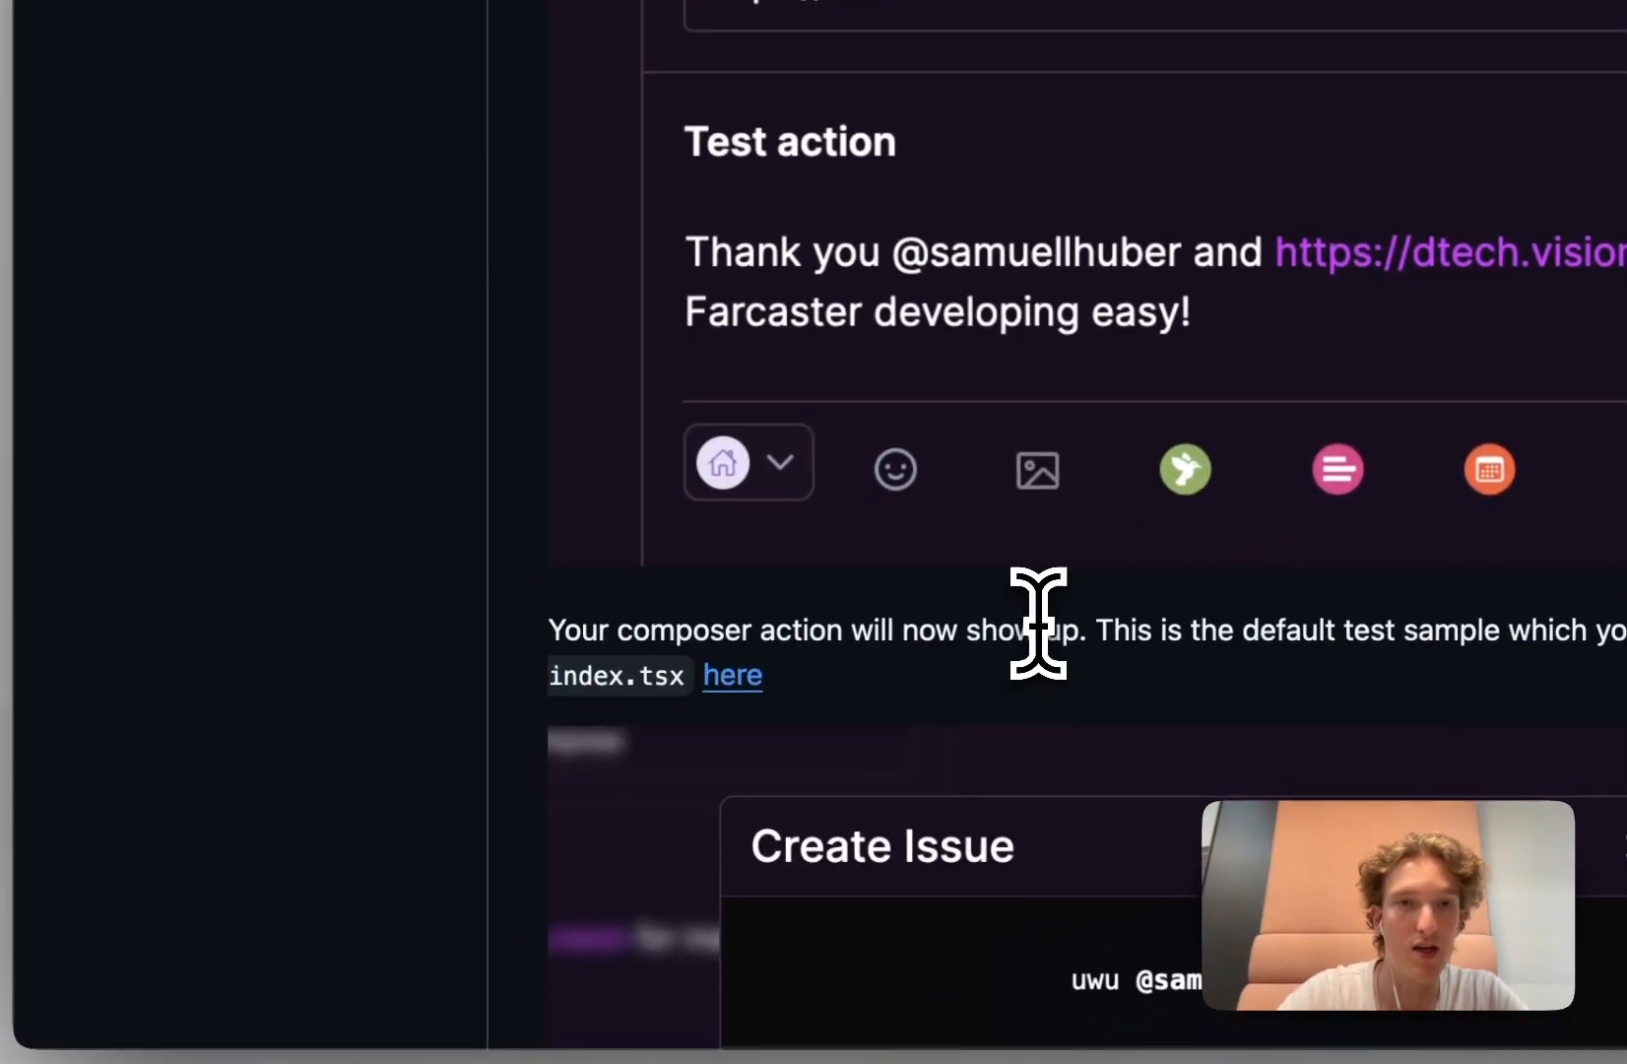
{"action": "scroll", "scroll_direction": "up", "scroll_amount": 3}
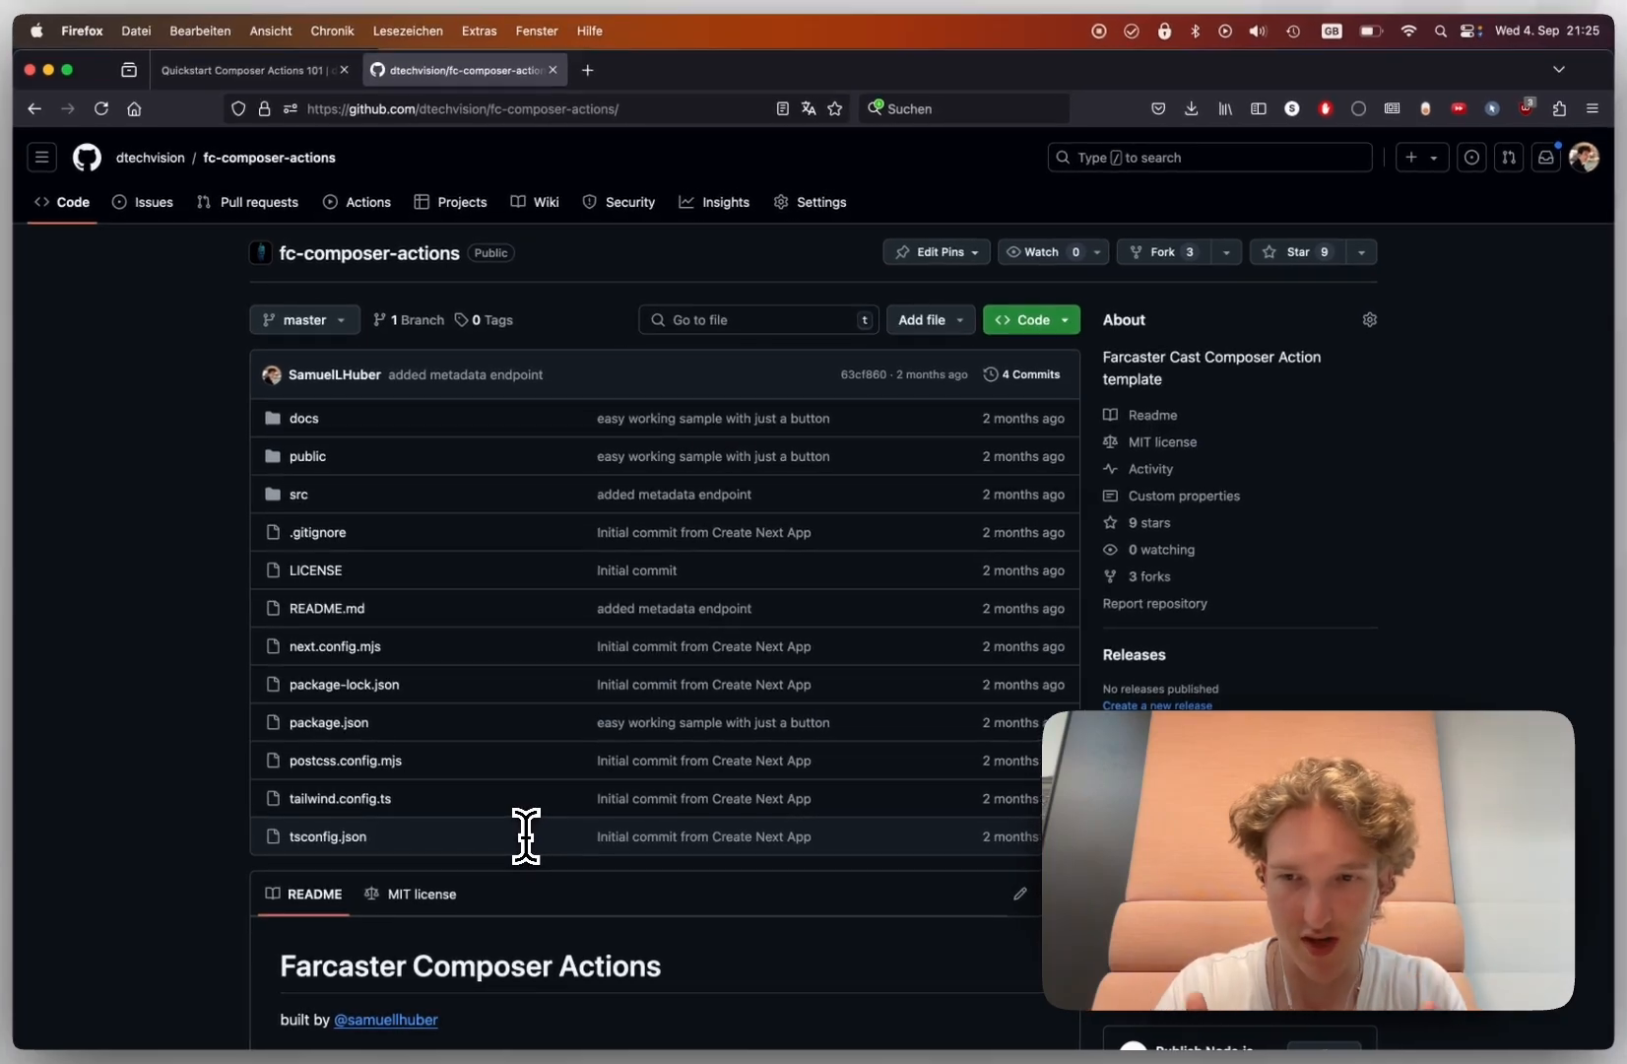
{"action": "mouse_move", "coordinate": [588, 69]}
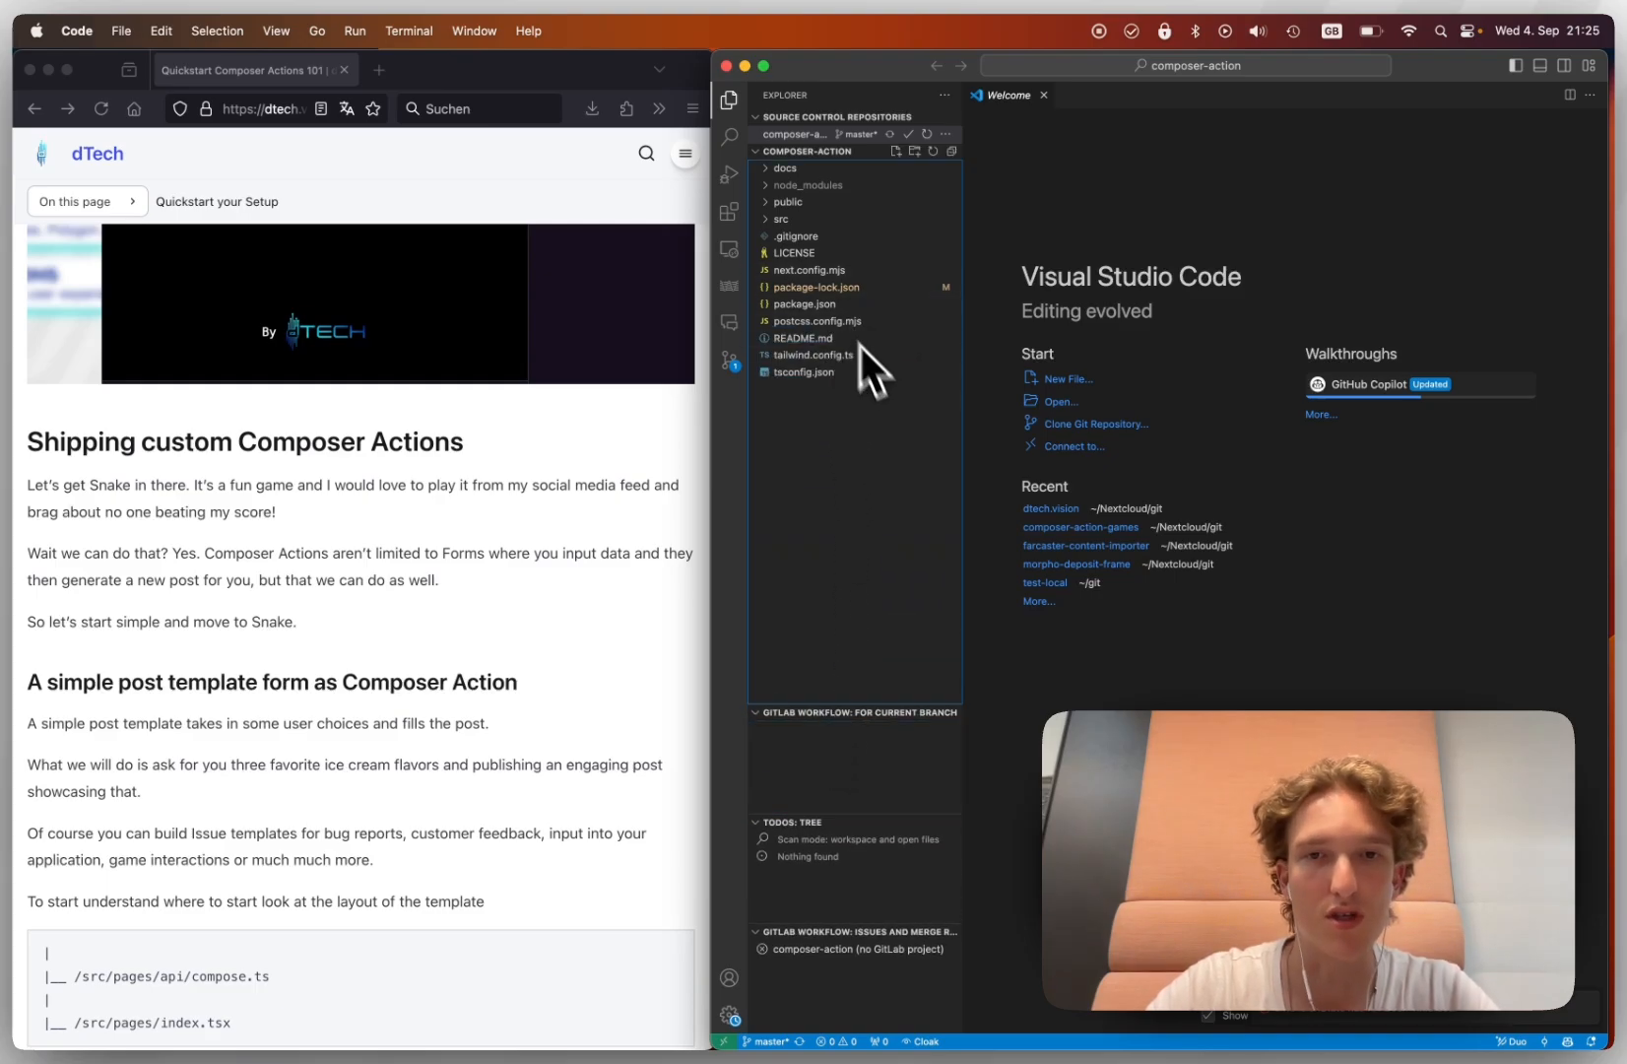
{"action": "mouse_move", "coordinate": [918, 454]}
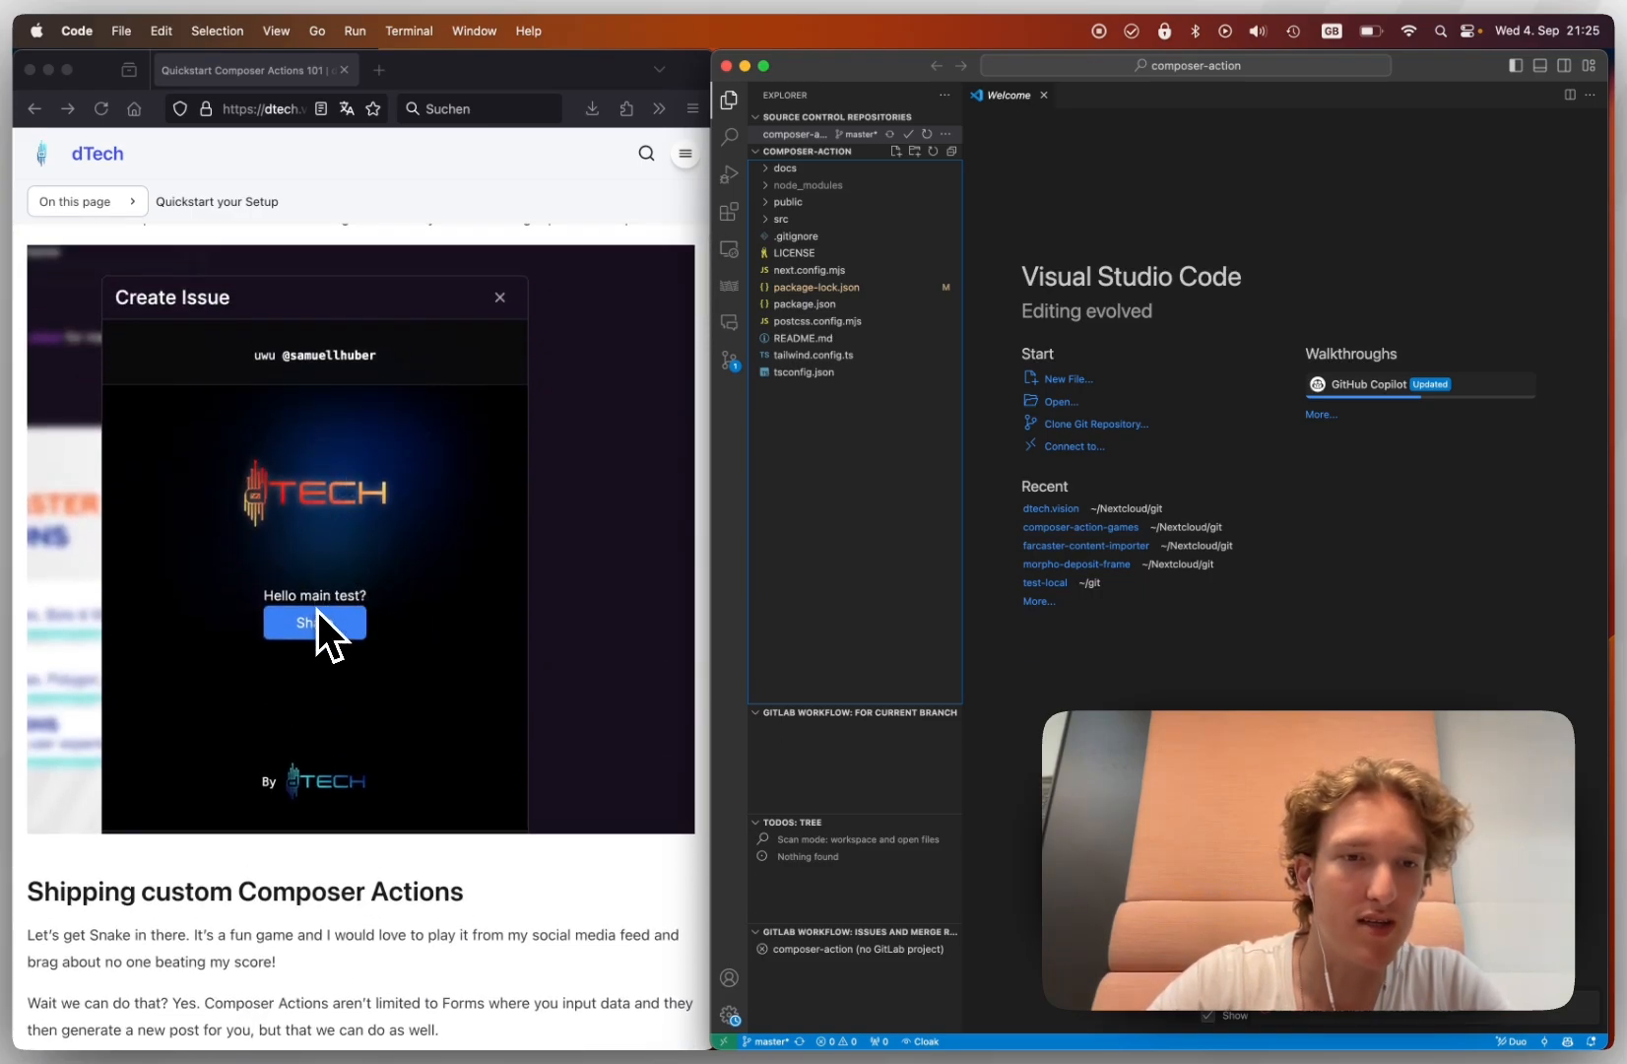
{"action": "mouse_move", "coordinate": [881, 518]}
{"action": "type", "text": "npm run d"}
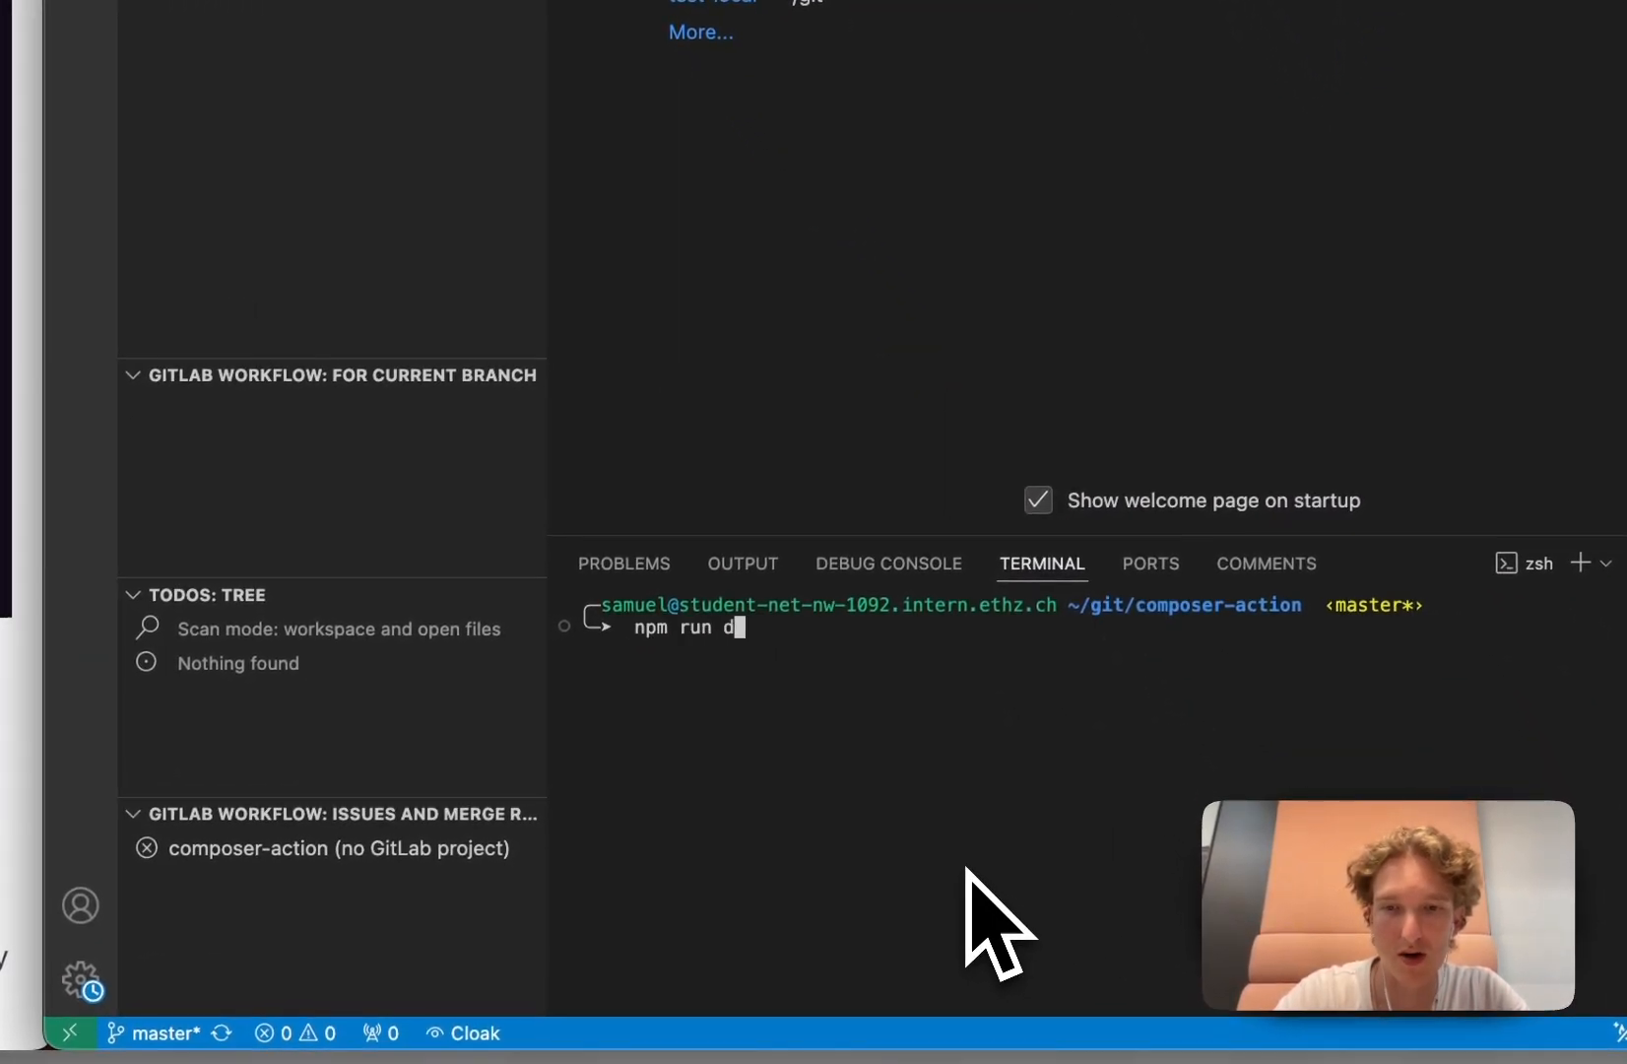
- Start the dev server with npm run dev and load localhost:3000/ in a new browser tab
{"action": "key", "text": "Return"}
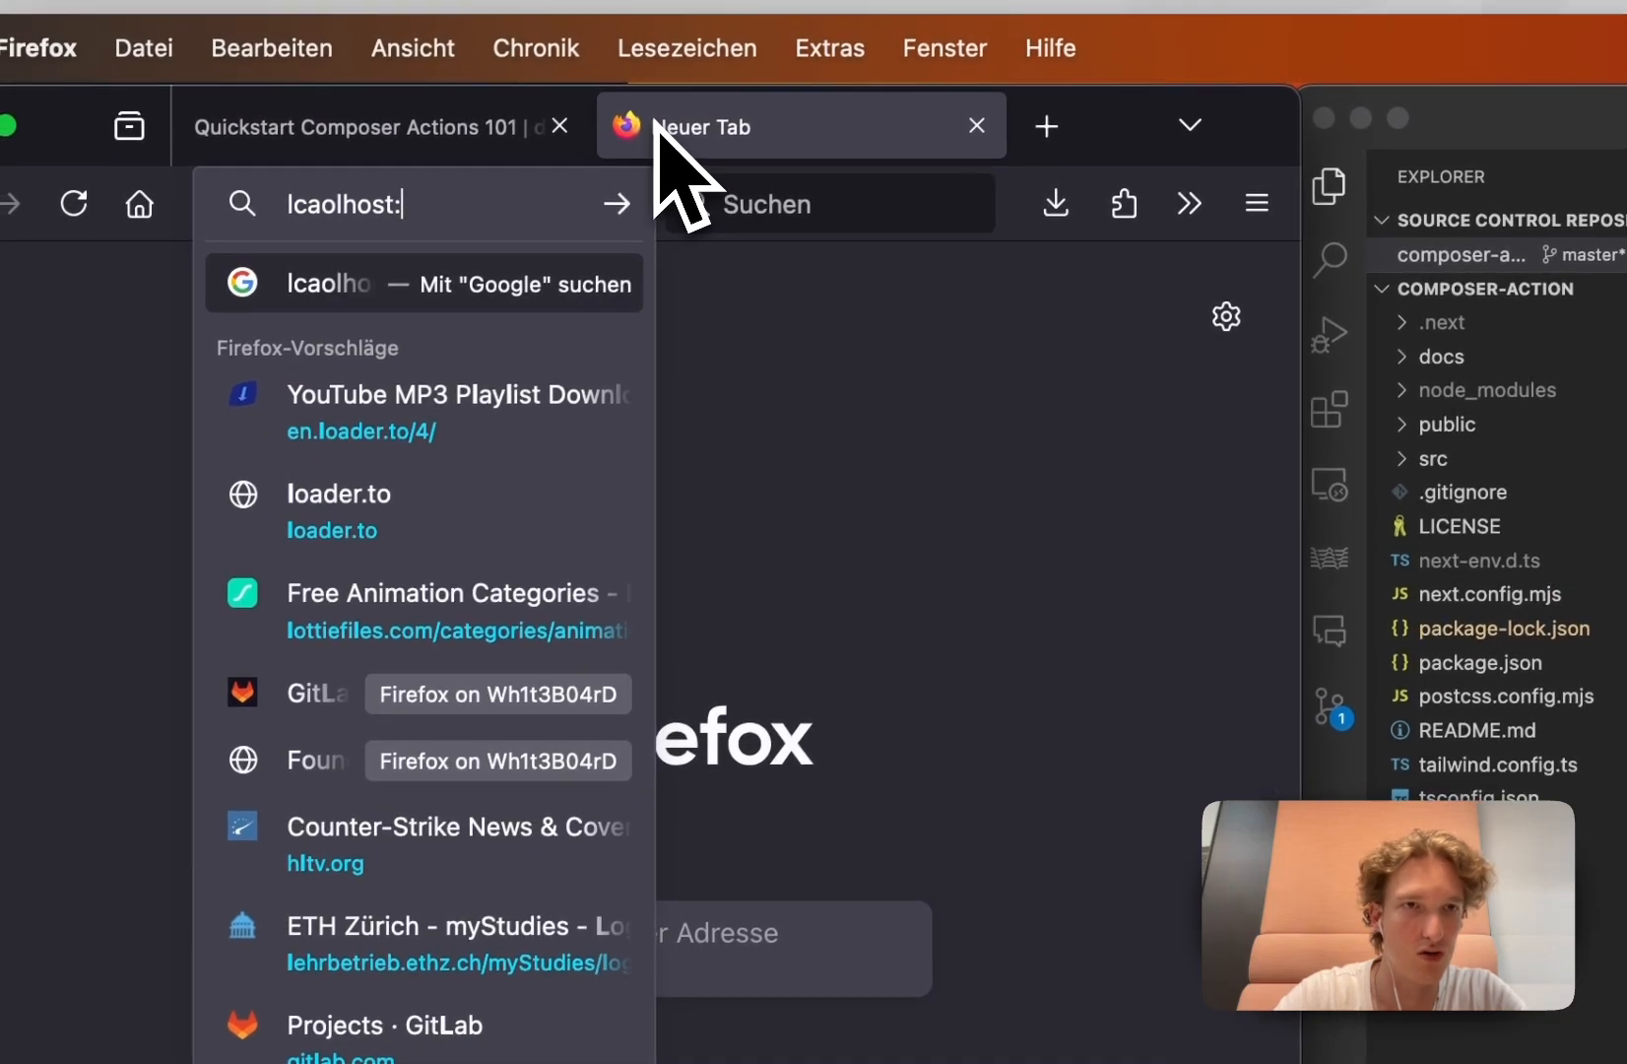
{"action": "type", "text": "localhost:3000/"}
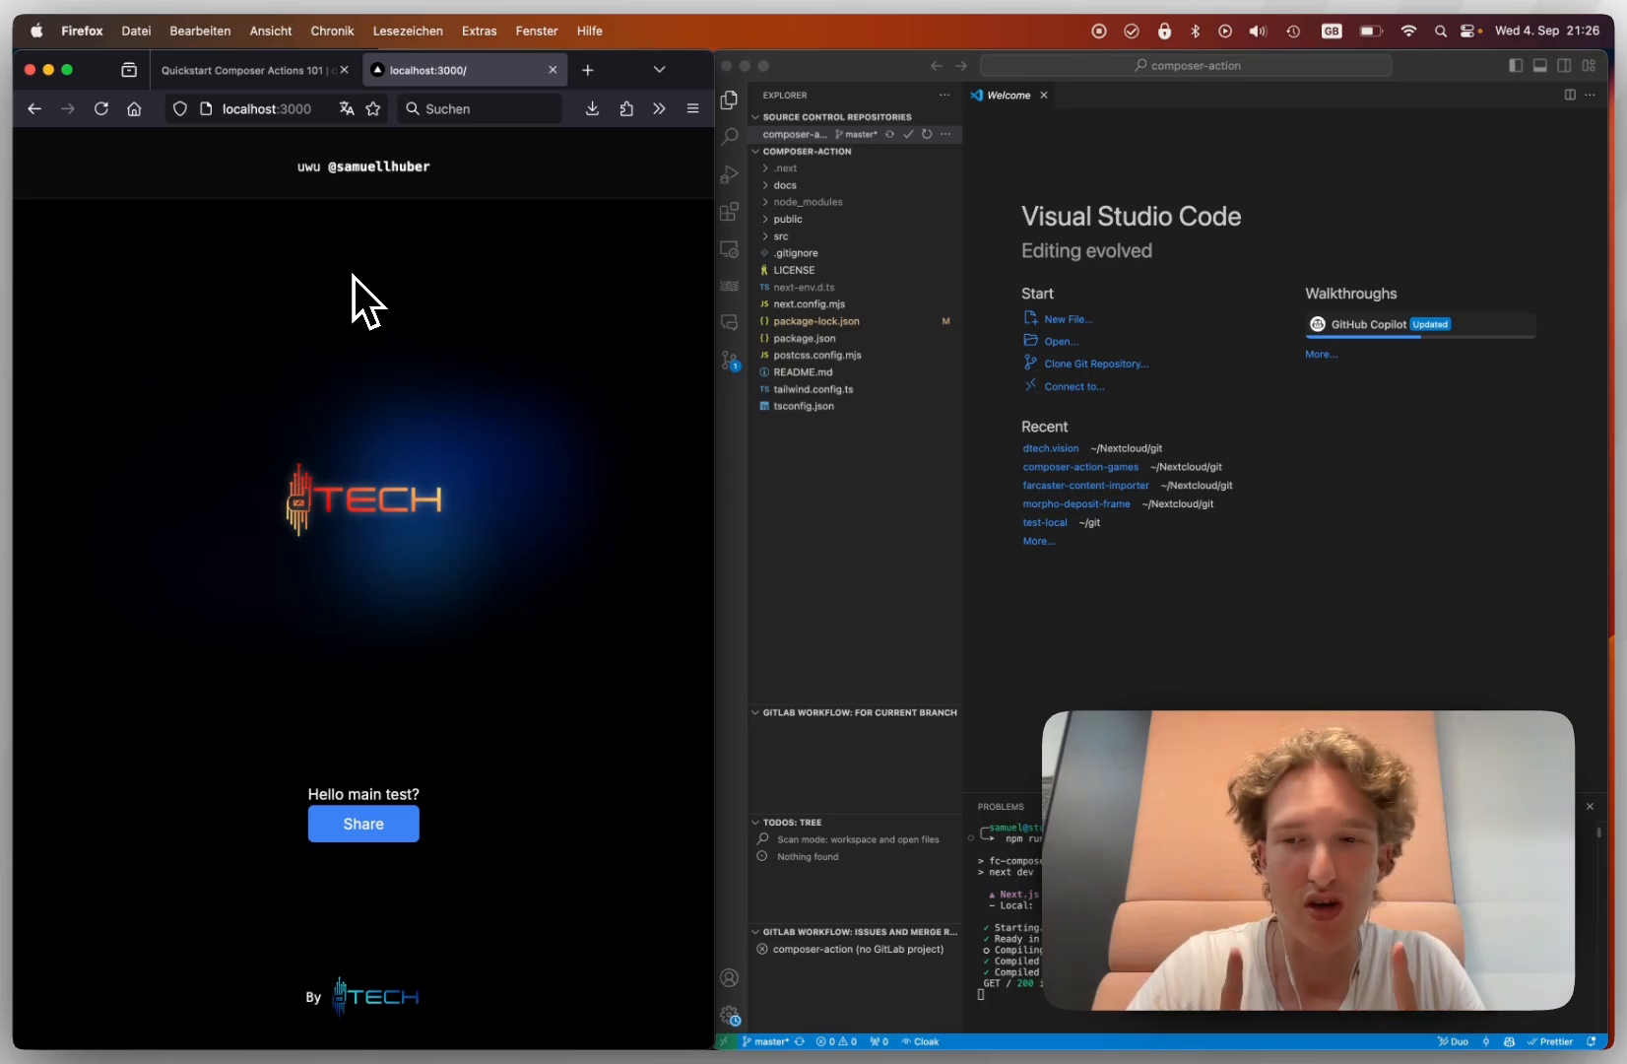
{"action": "mouse_move", "coordinate": [825, 254]}
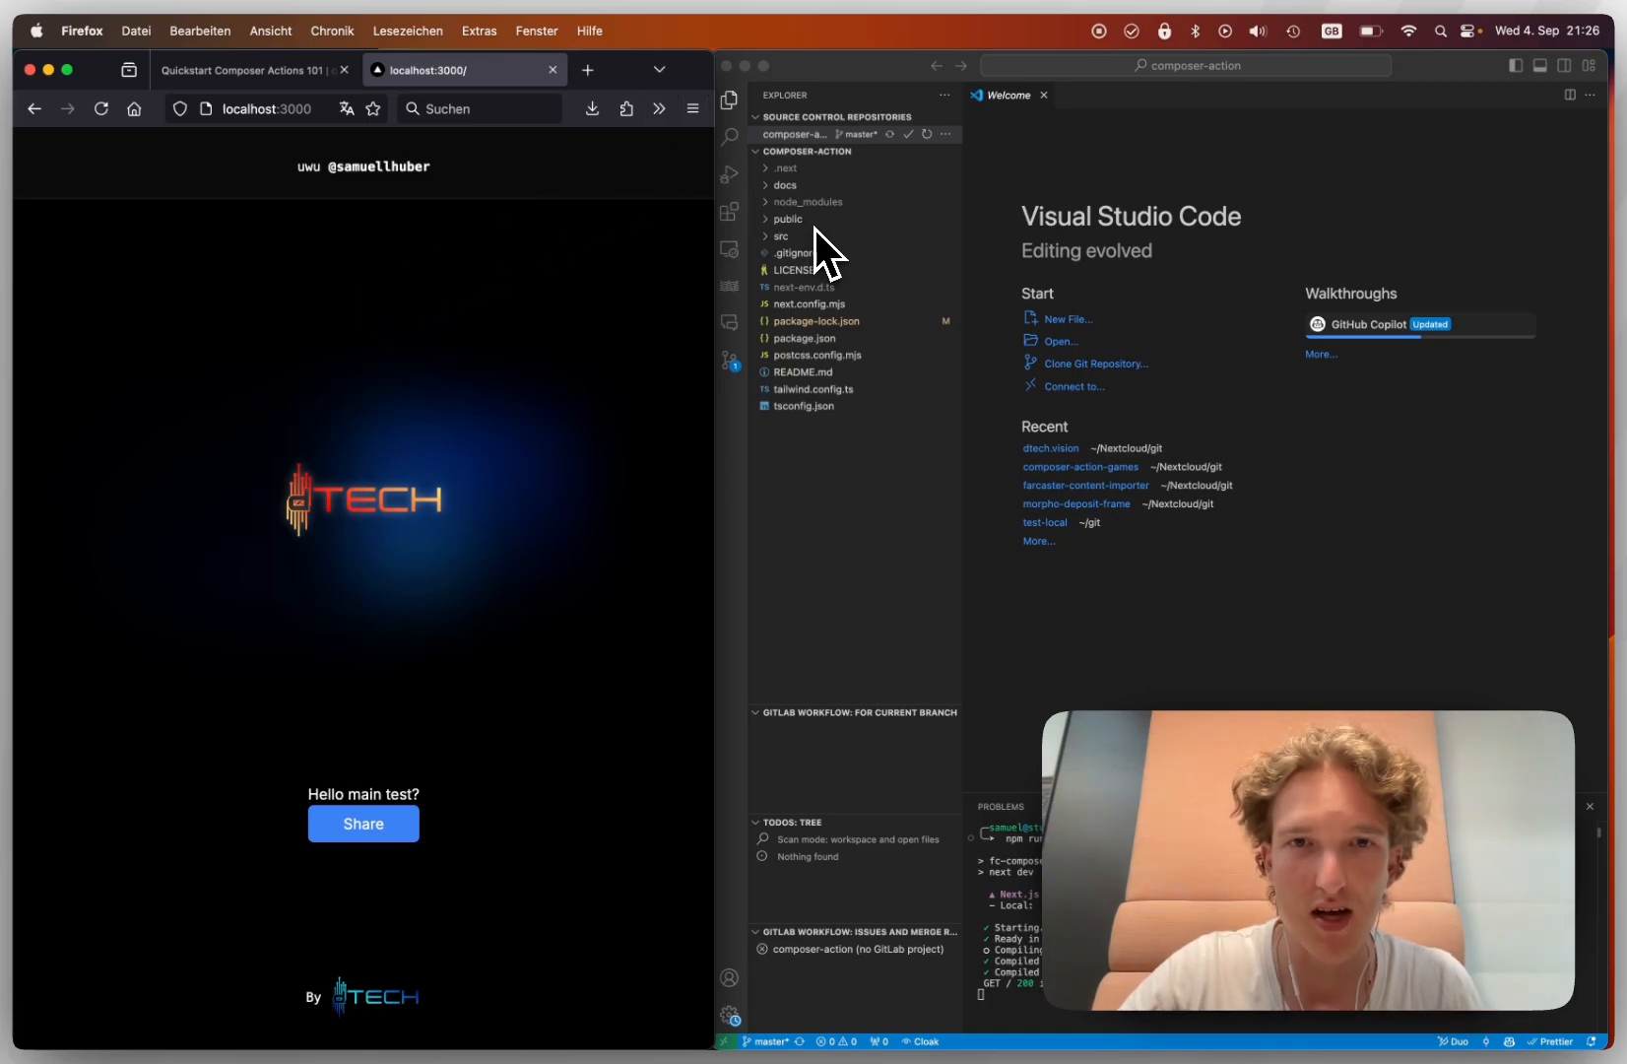
- Open src/pages/api/compose.ts and review its POST form response and GET metadata
{"action": "left_click", "coordinate": [780, 236]}
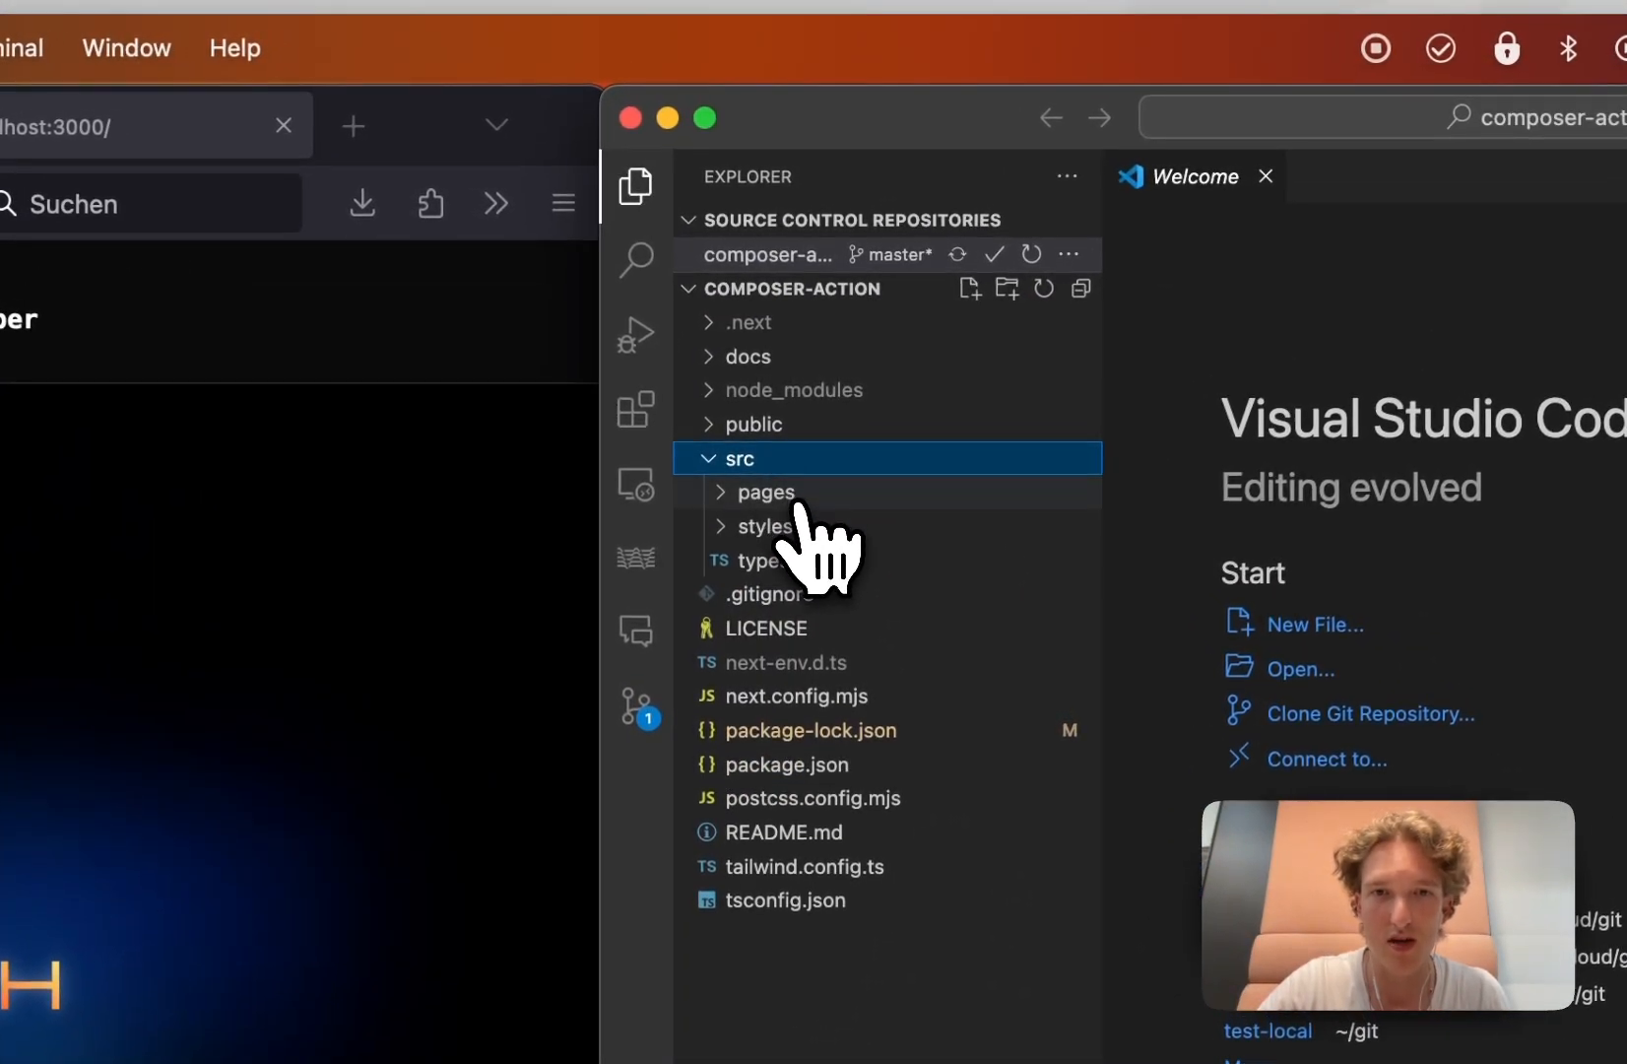
{"action": "left_click", "coordinate": [769, 493]}
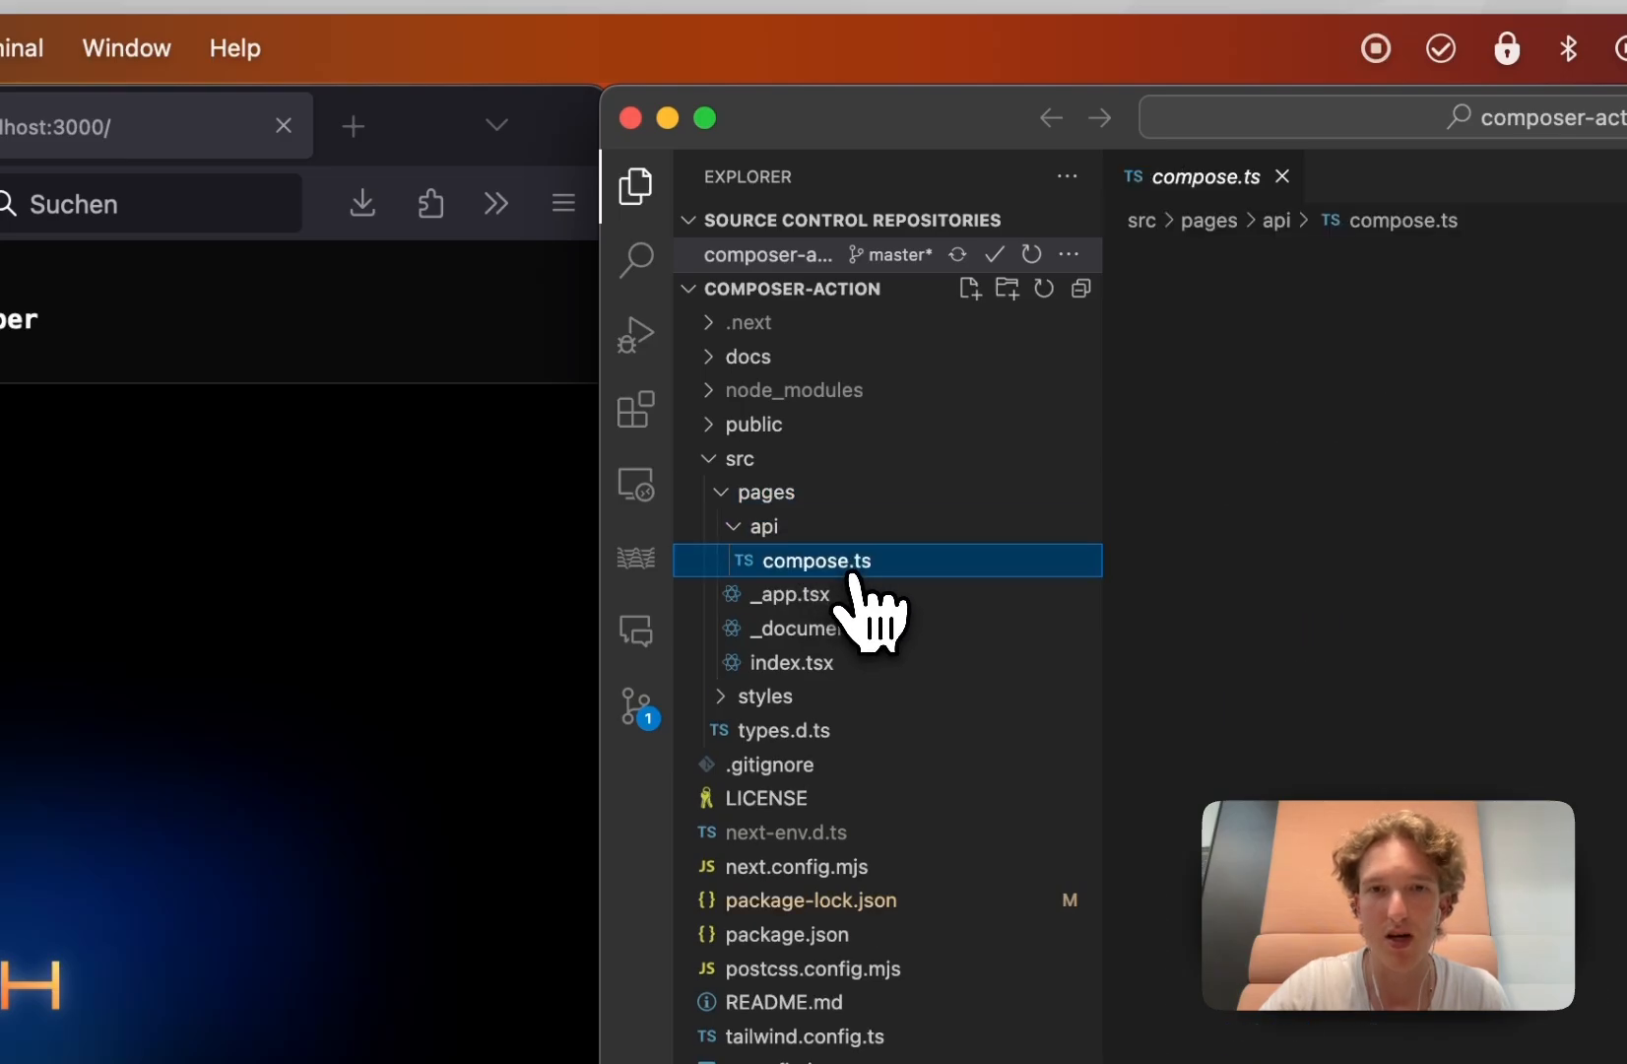
{"action": "left_click", "coordinate": [819, 559]}
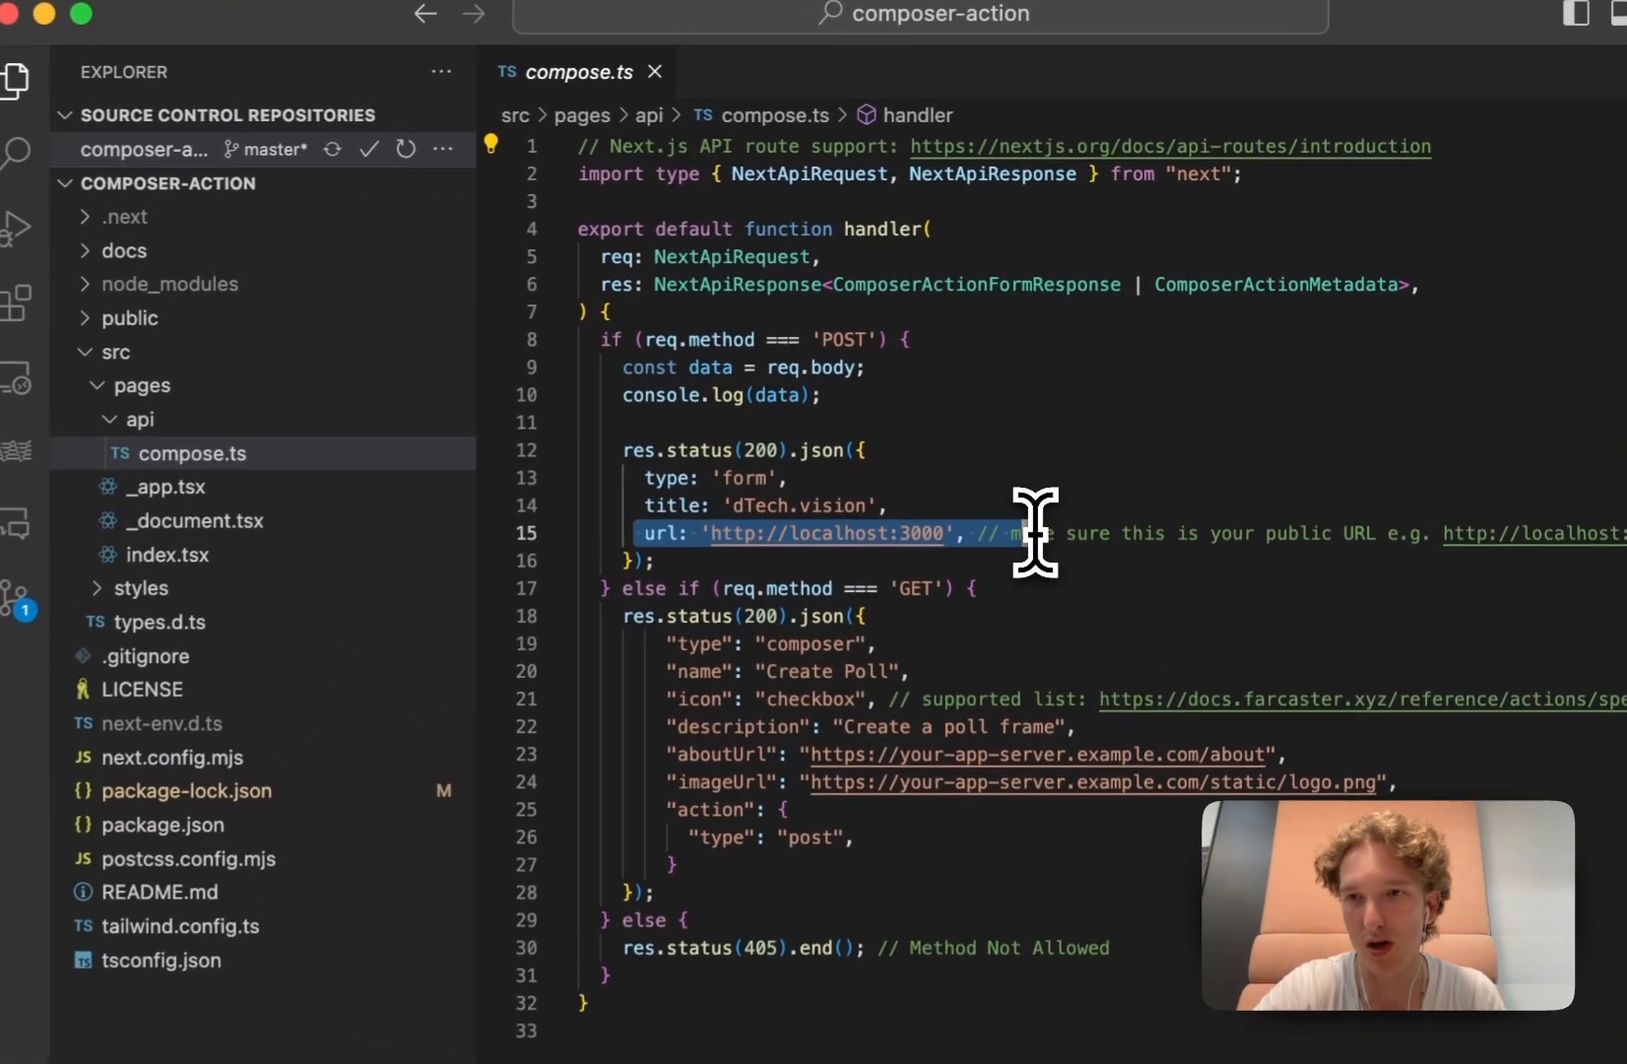
{"action": "mouse_move", "coordinate": [914, 534]}
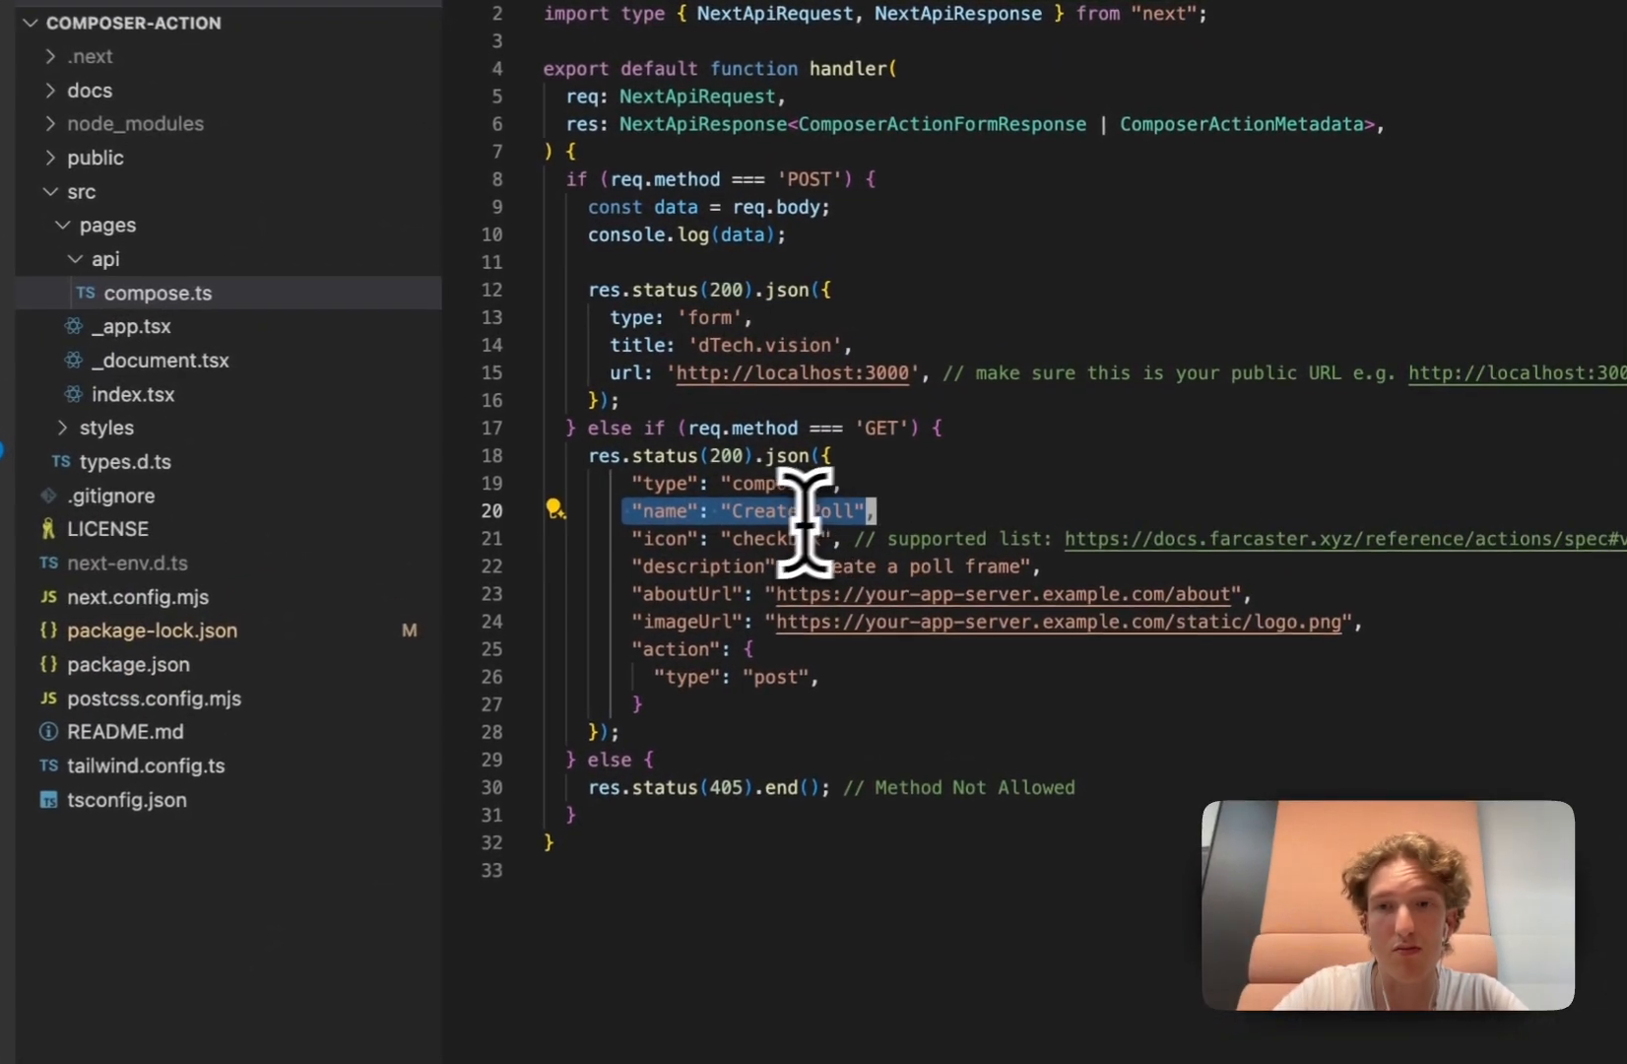
{"action": "scroll", "scroll_direction": "right", "scroll_amount": 3}
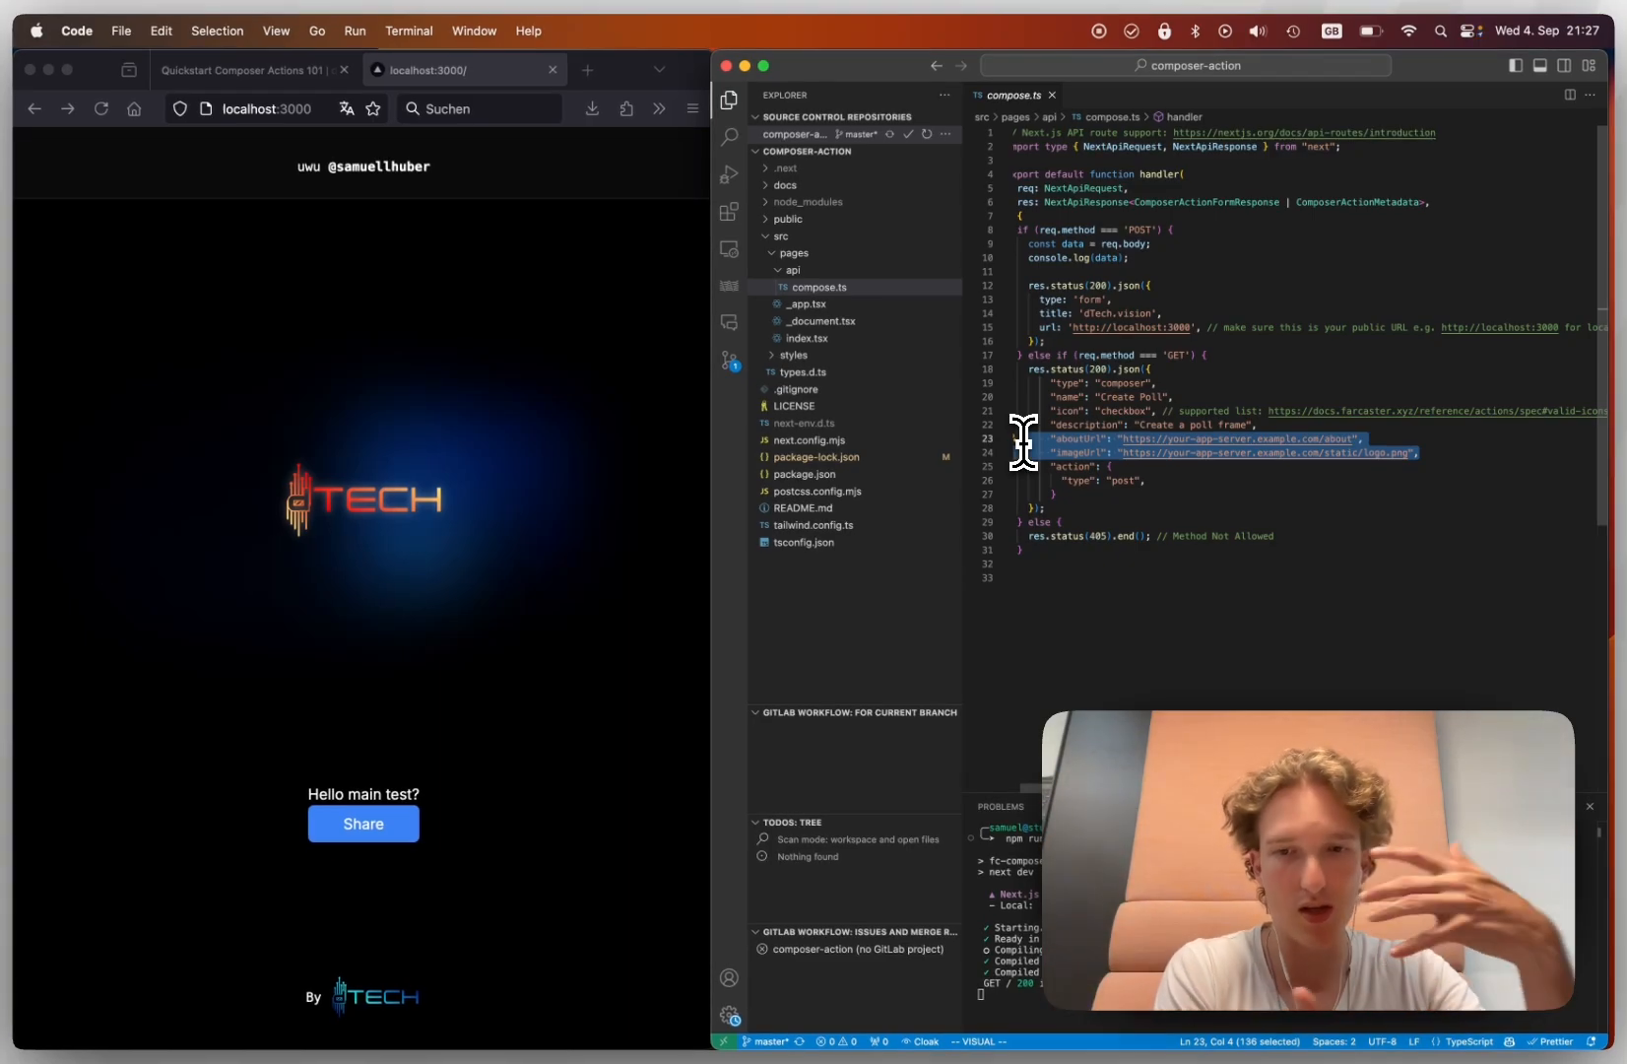
{"action": "mouse_move", "coordinate": [1022, 390]}
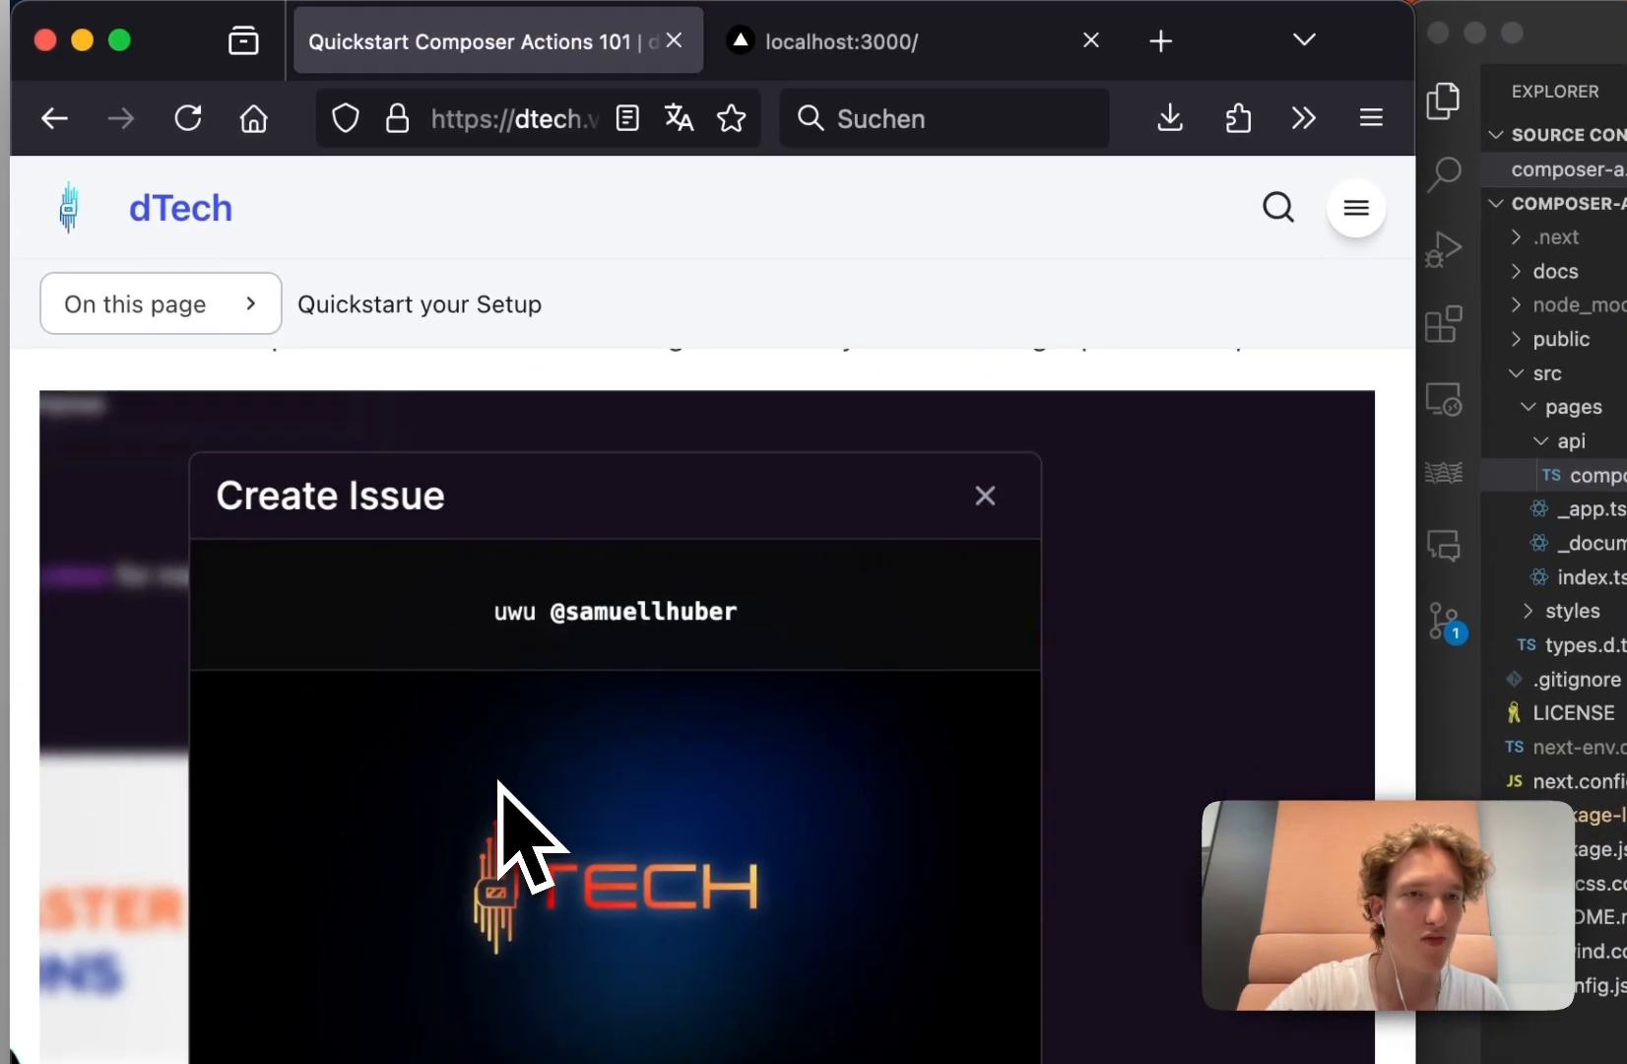
- Open the Composer Actions intro page from the docs navigation in a new tab
{"action": "left_click", "coordinate": [983, 494]}
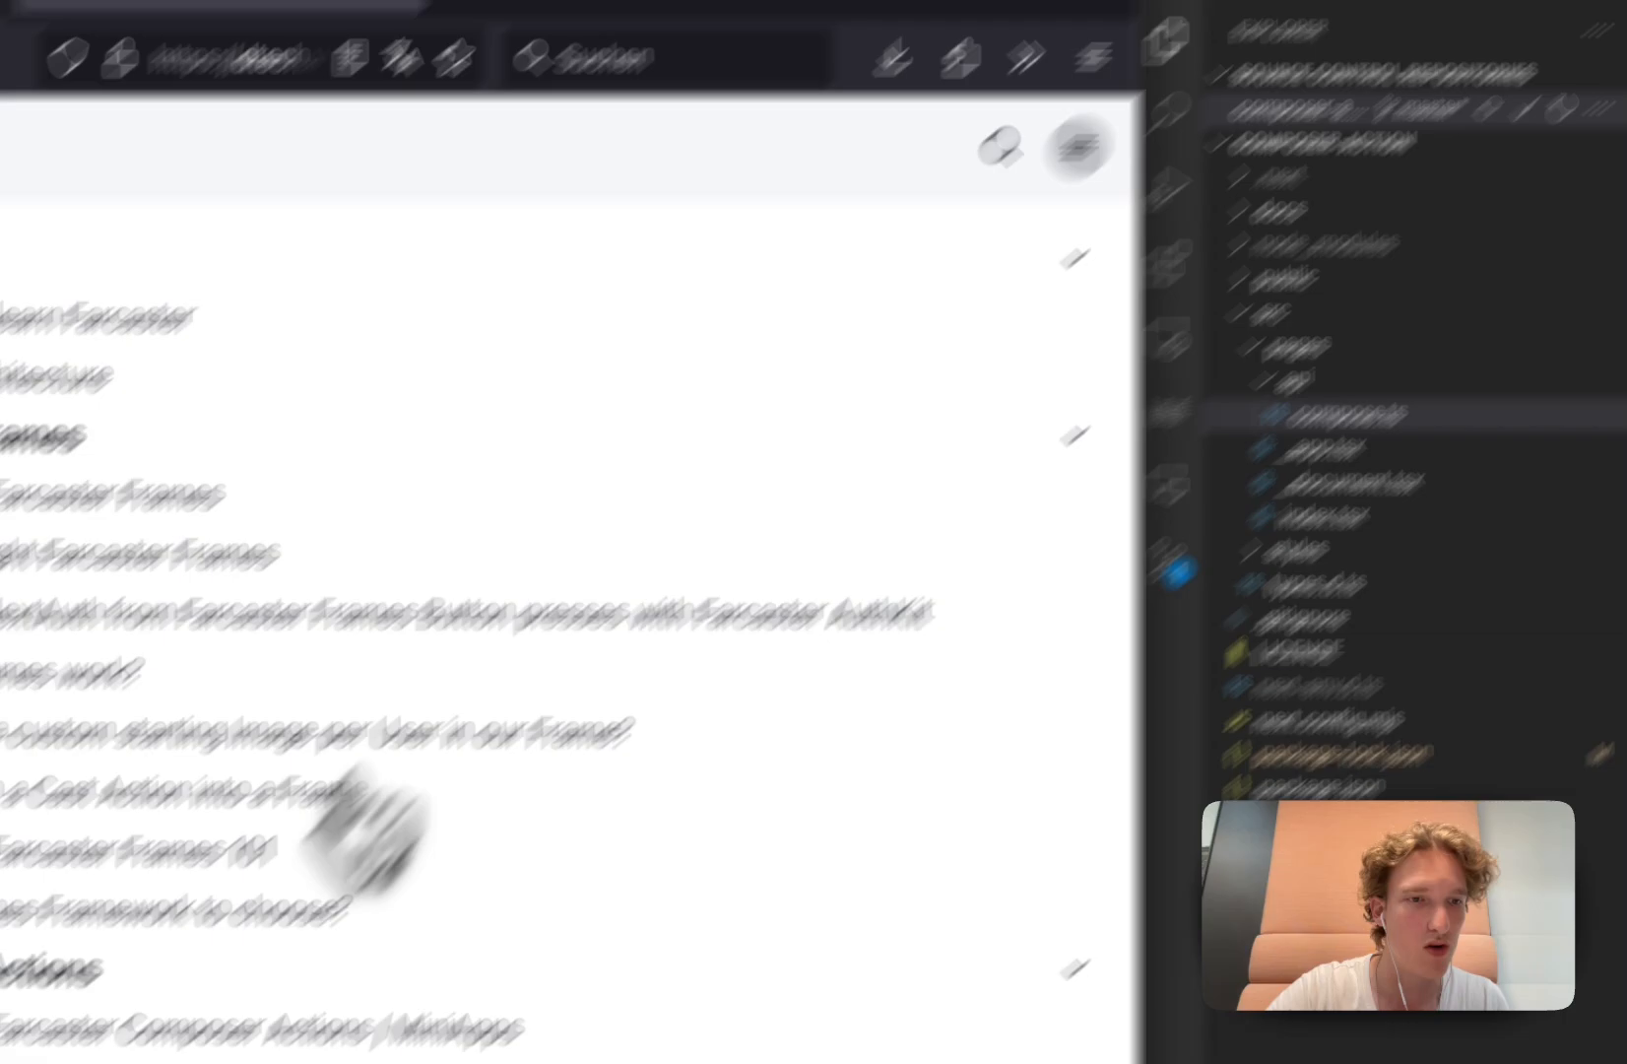
{"action": "right_click", "coordinate": [248, 924]}
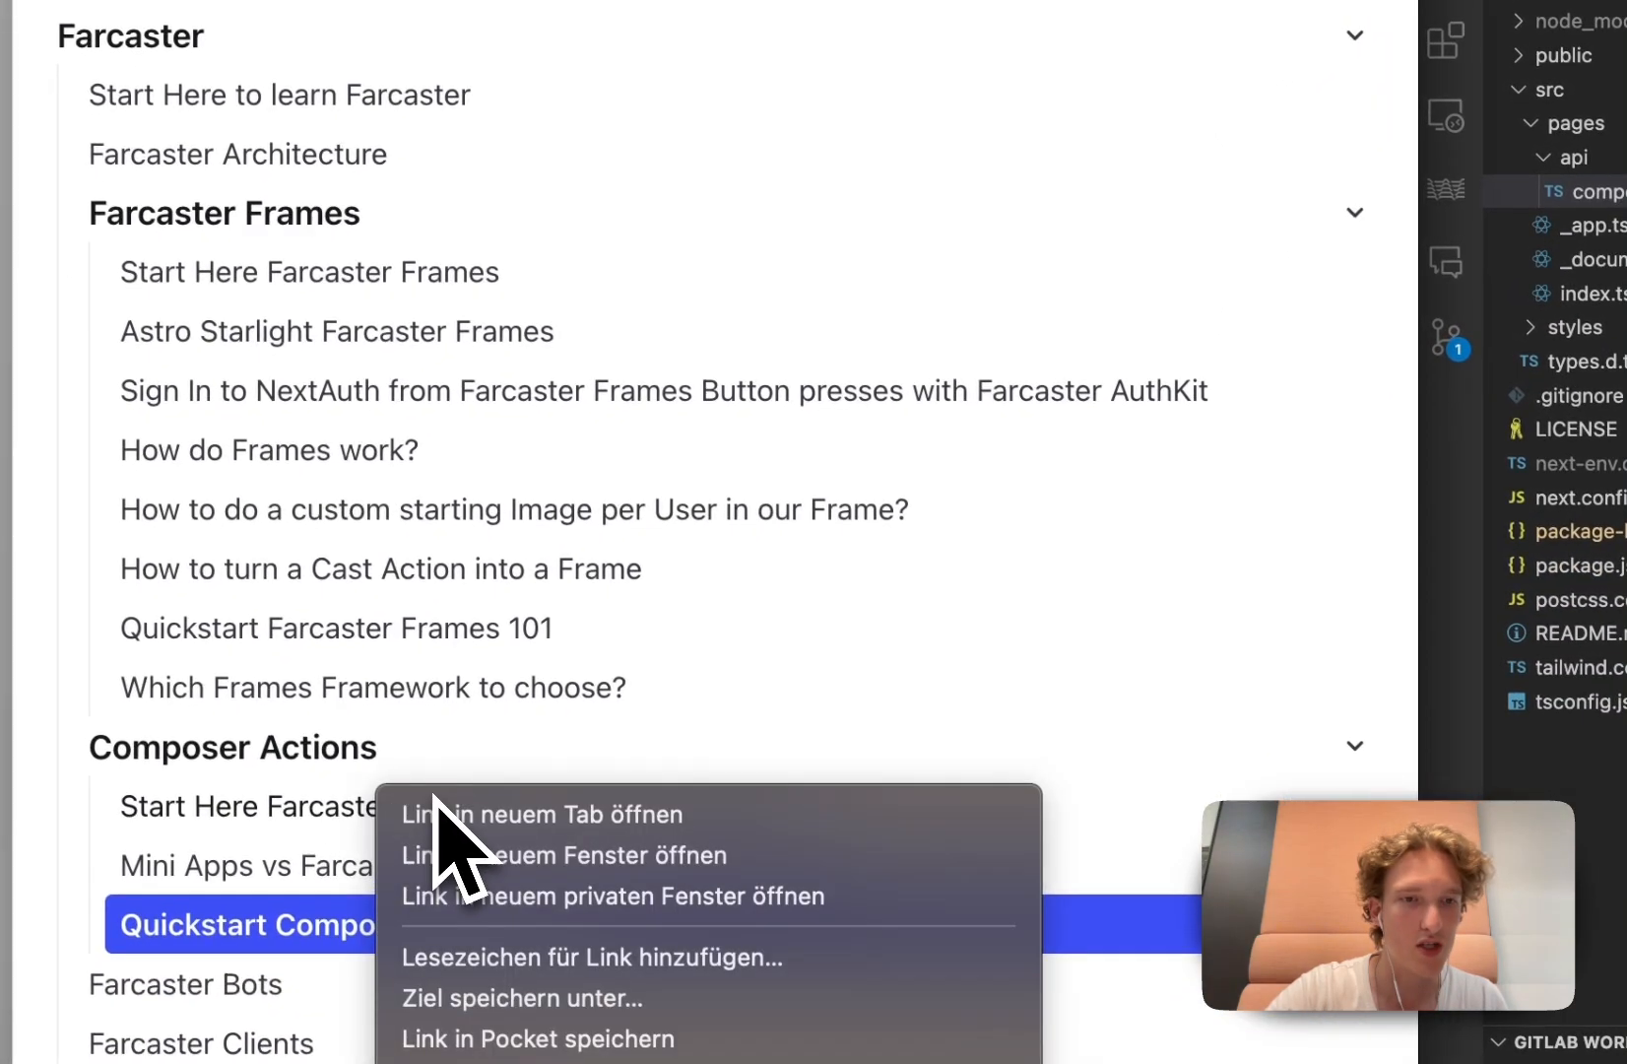
{"action": "left_click", "coordinate": [540, 814]}
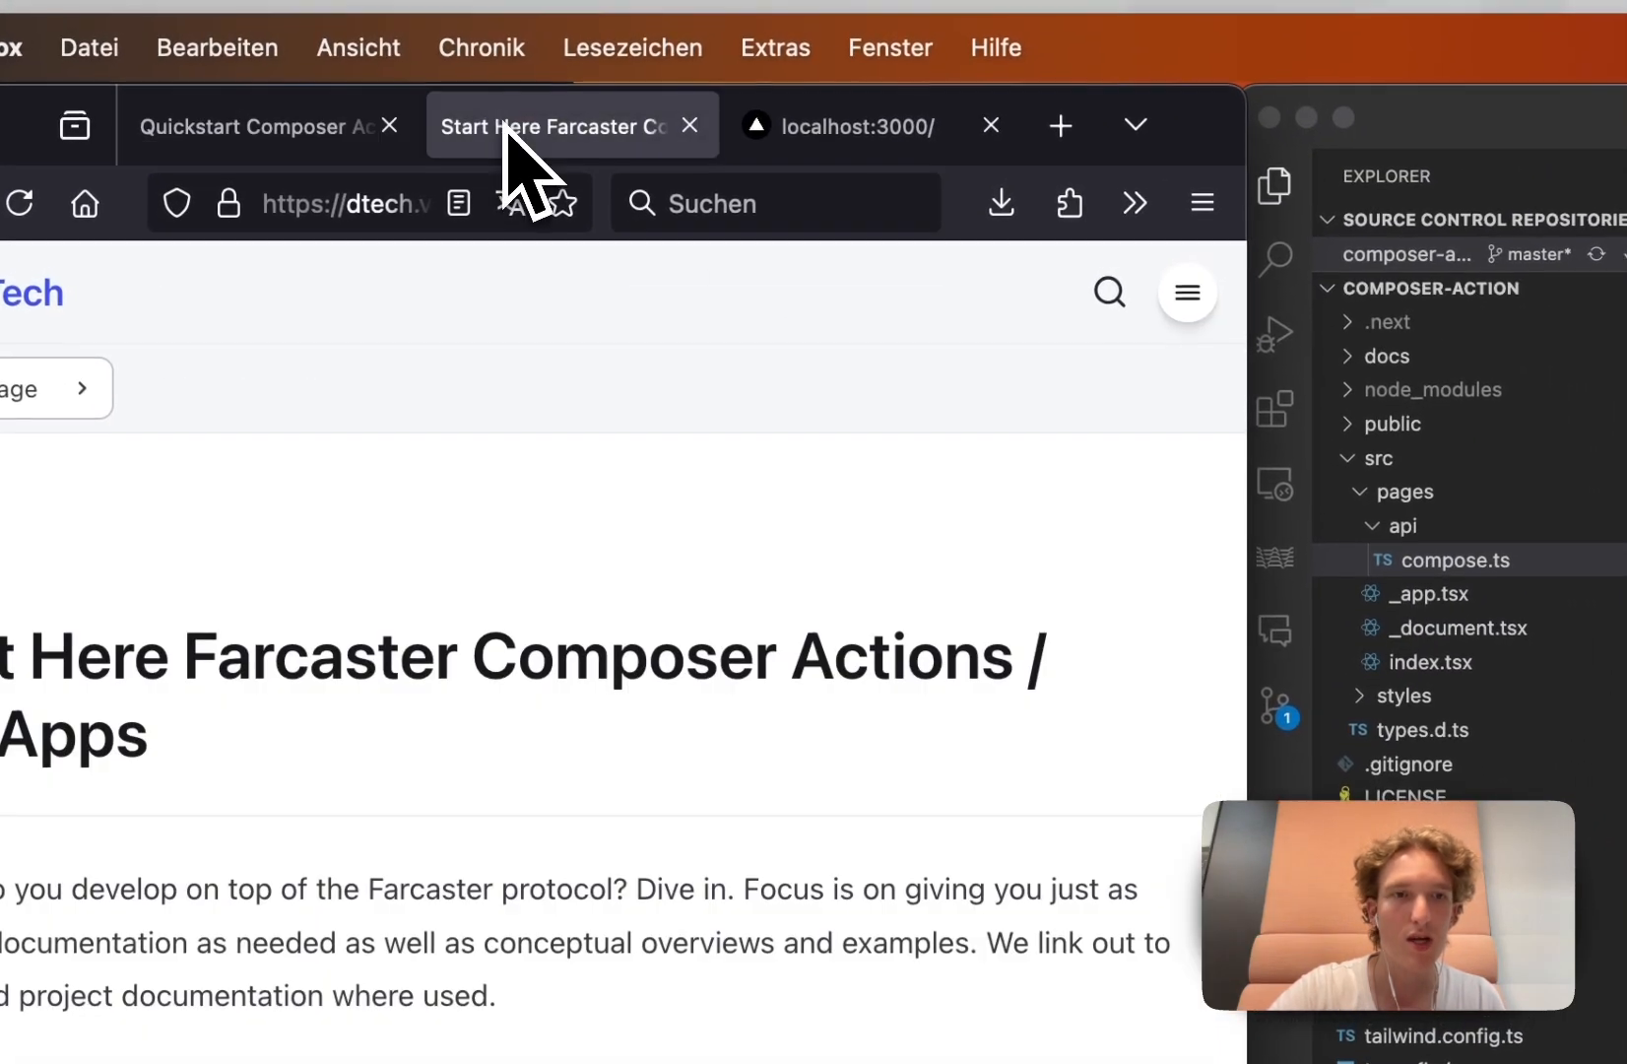
- Read past the Farcaster client flow diagram to the local testing and flavor form section
{"action": "scroll", "scroll_direction": "down", "scroll_amount": 3}
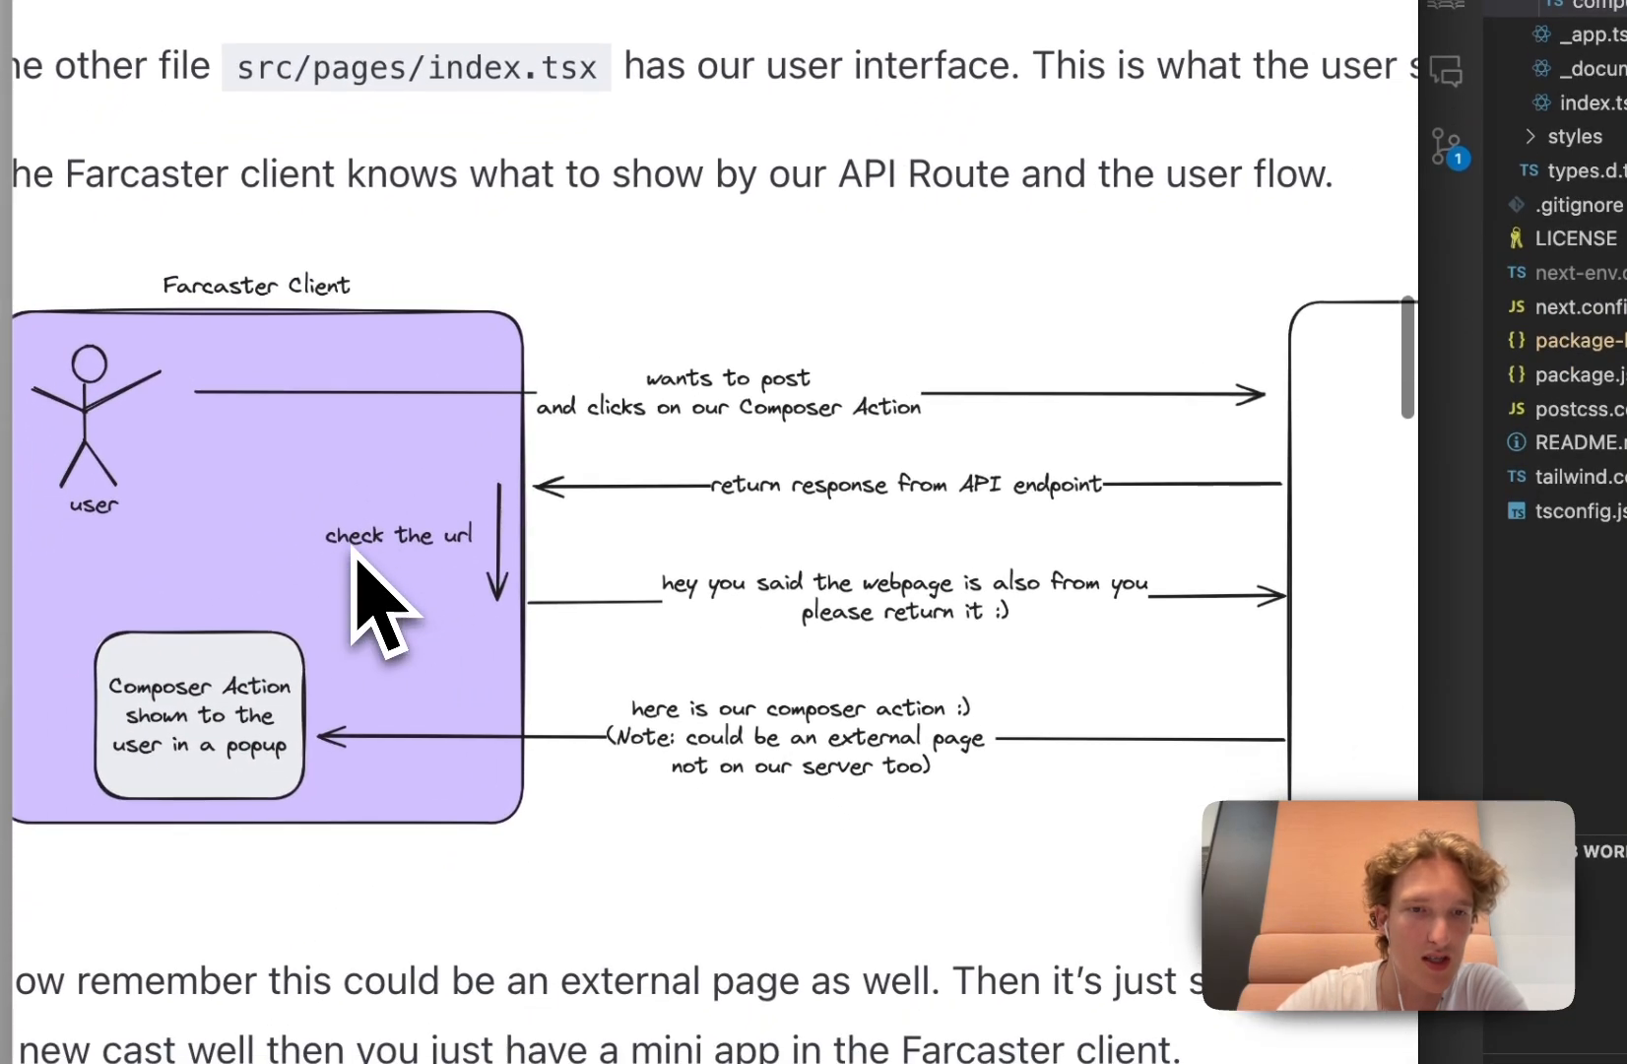
{"action": "mouse_move", "coordinate": [509, 581]}
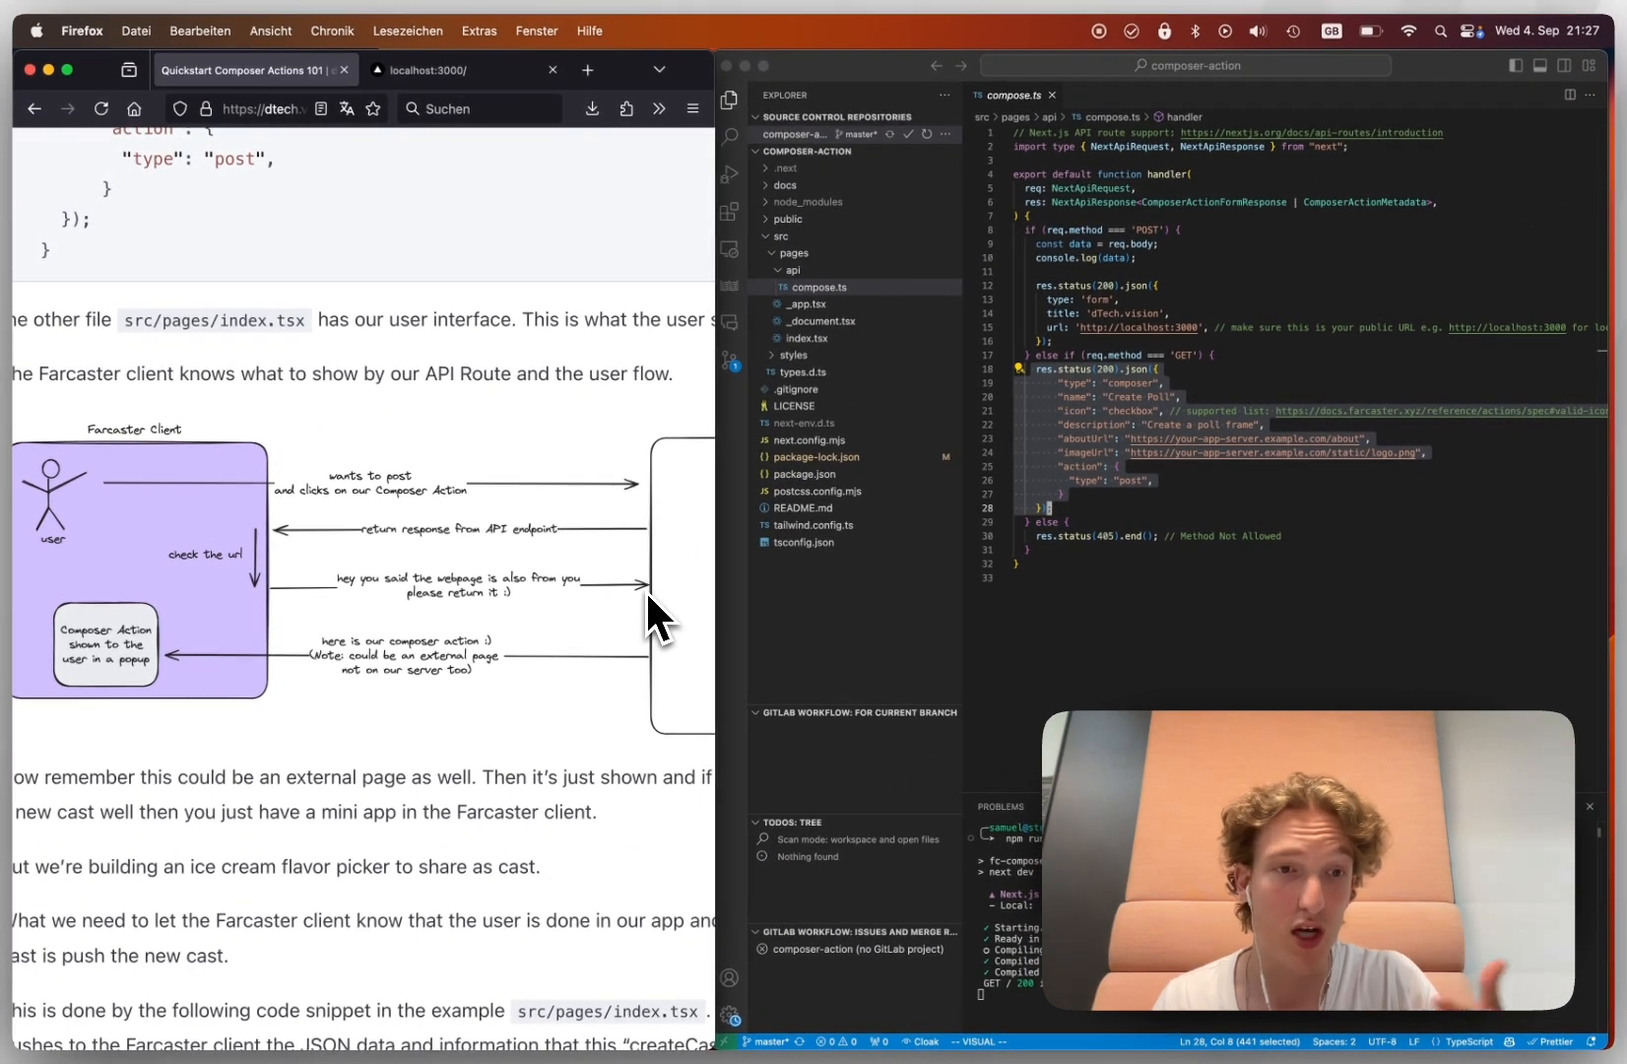
{"action": "scroll", "scroll_direction": "down", "scroll_amount": 3}
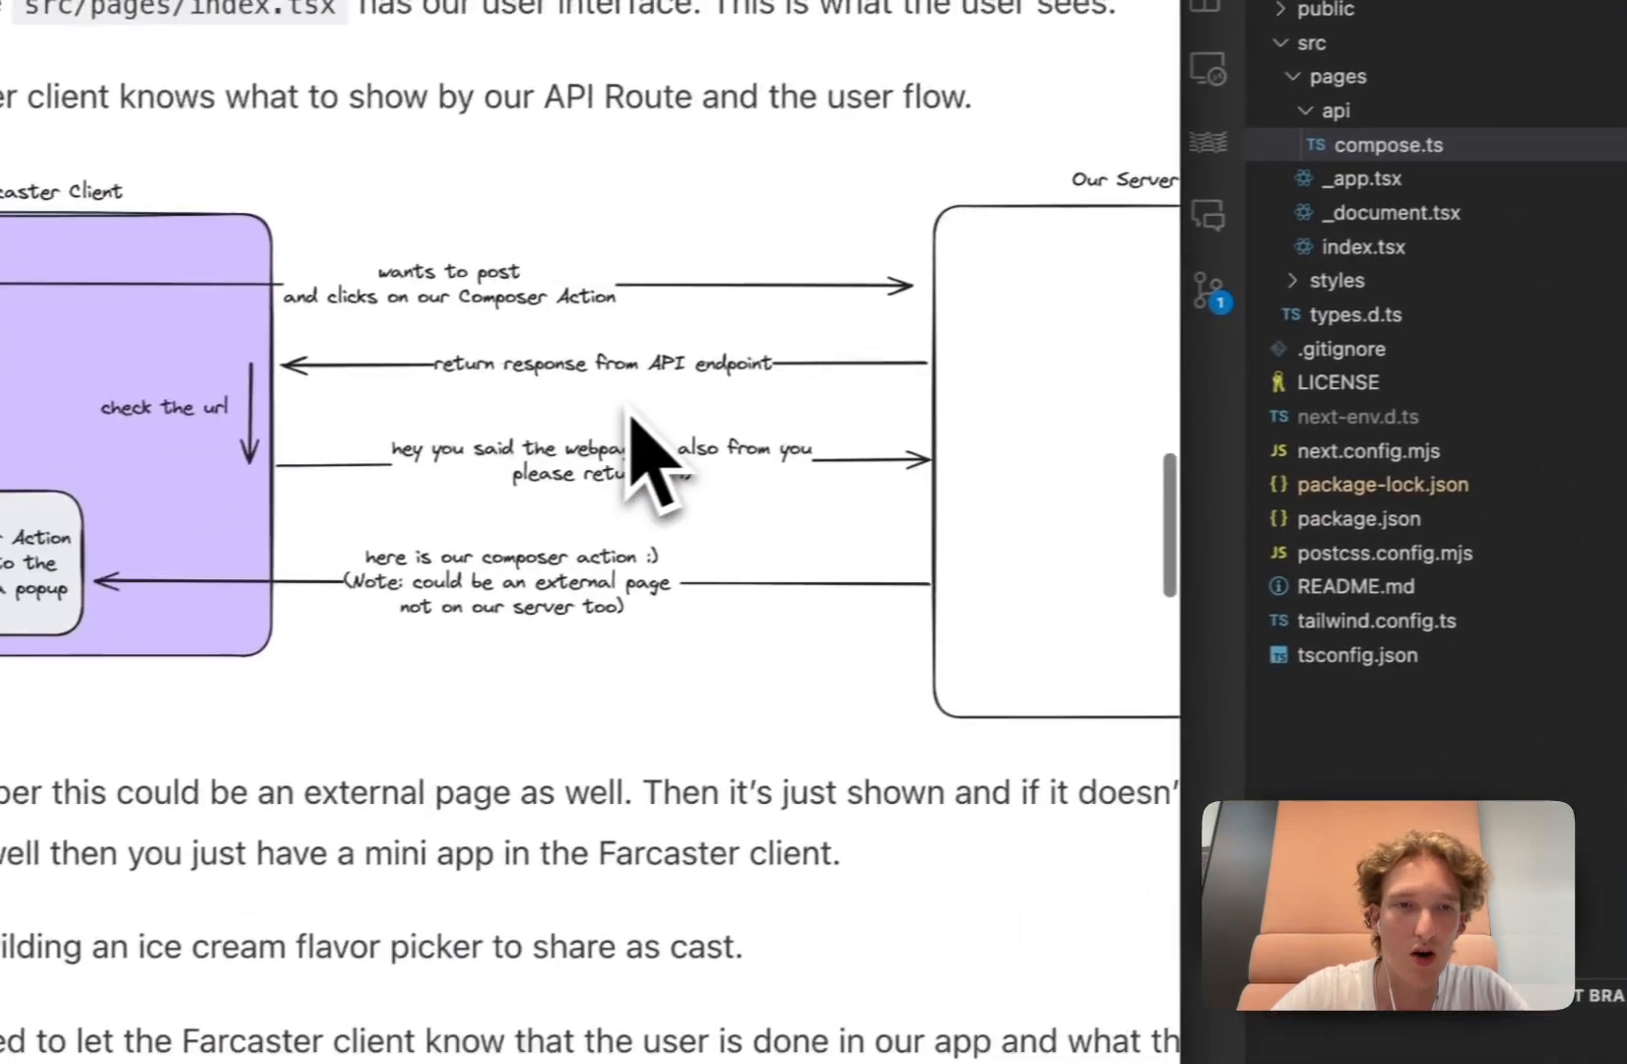
{"action": "scroll", "scroll_direction": "down", "scroll_amount": 3}
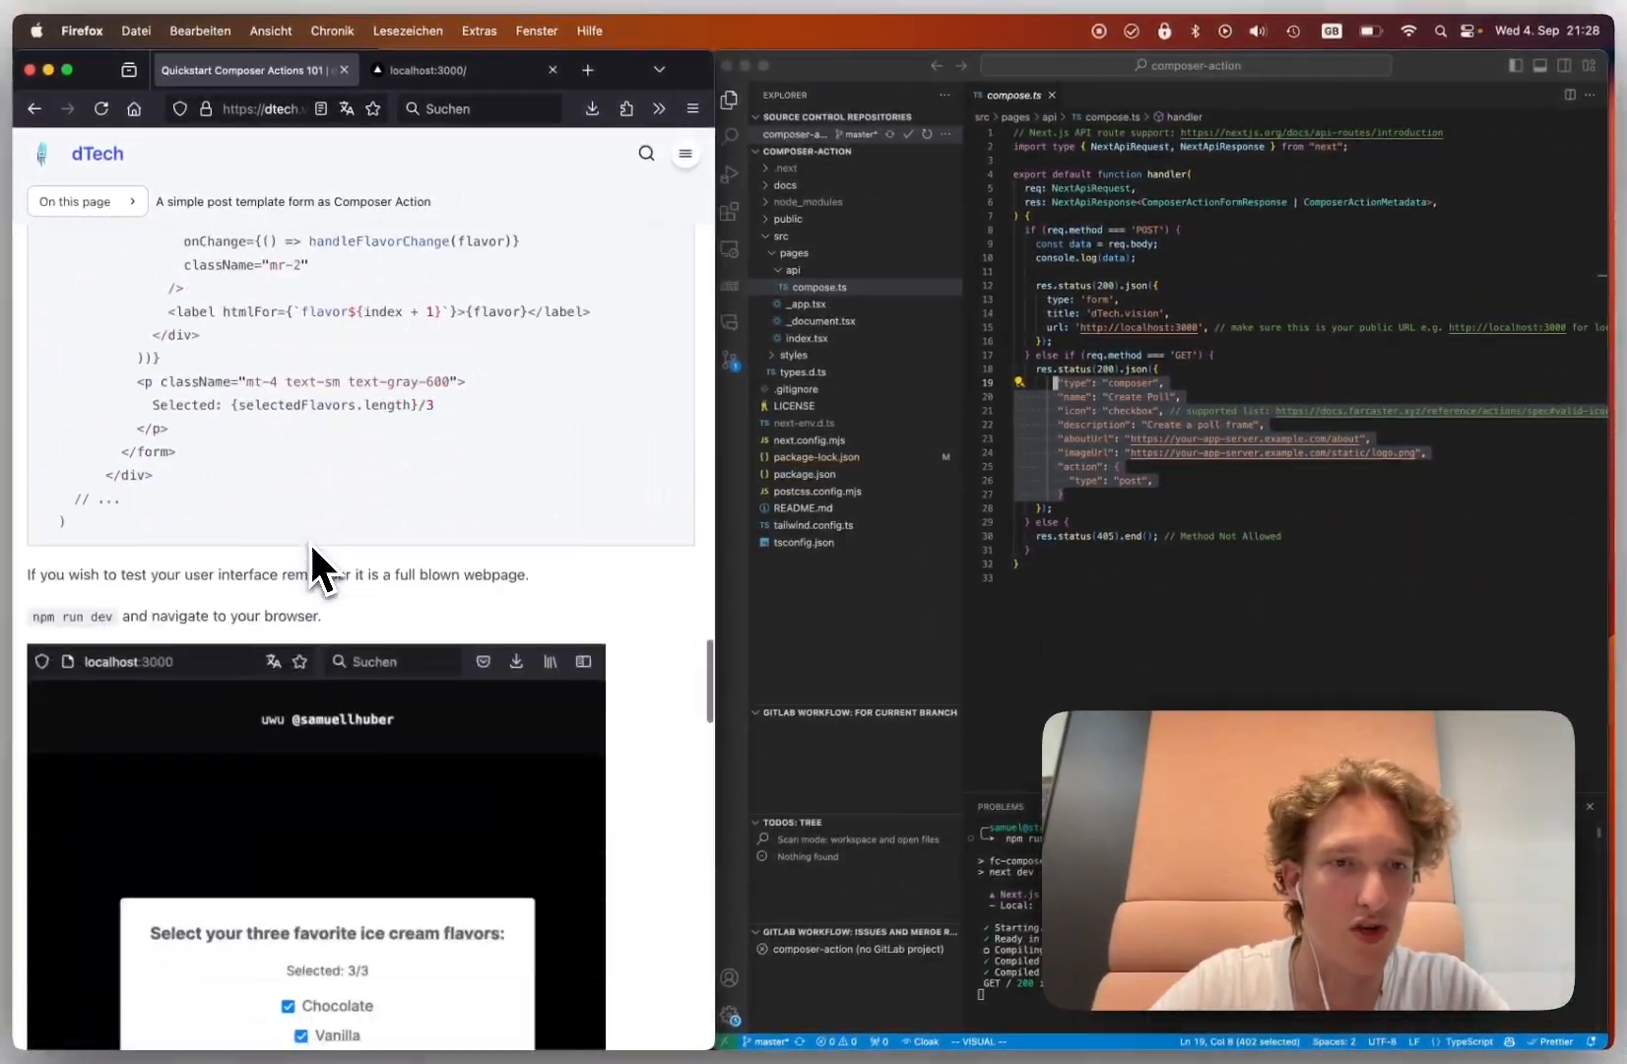
- Scroll through the compose.ts API handler before switching to the Warpcast feed
{"action": "scroll", "scroll_direction": "down", "scroll_amount": 3}
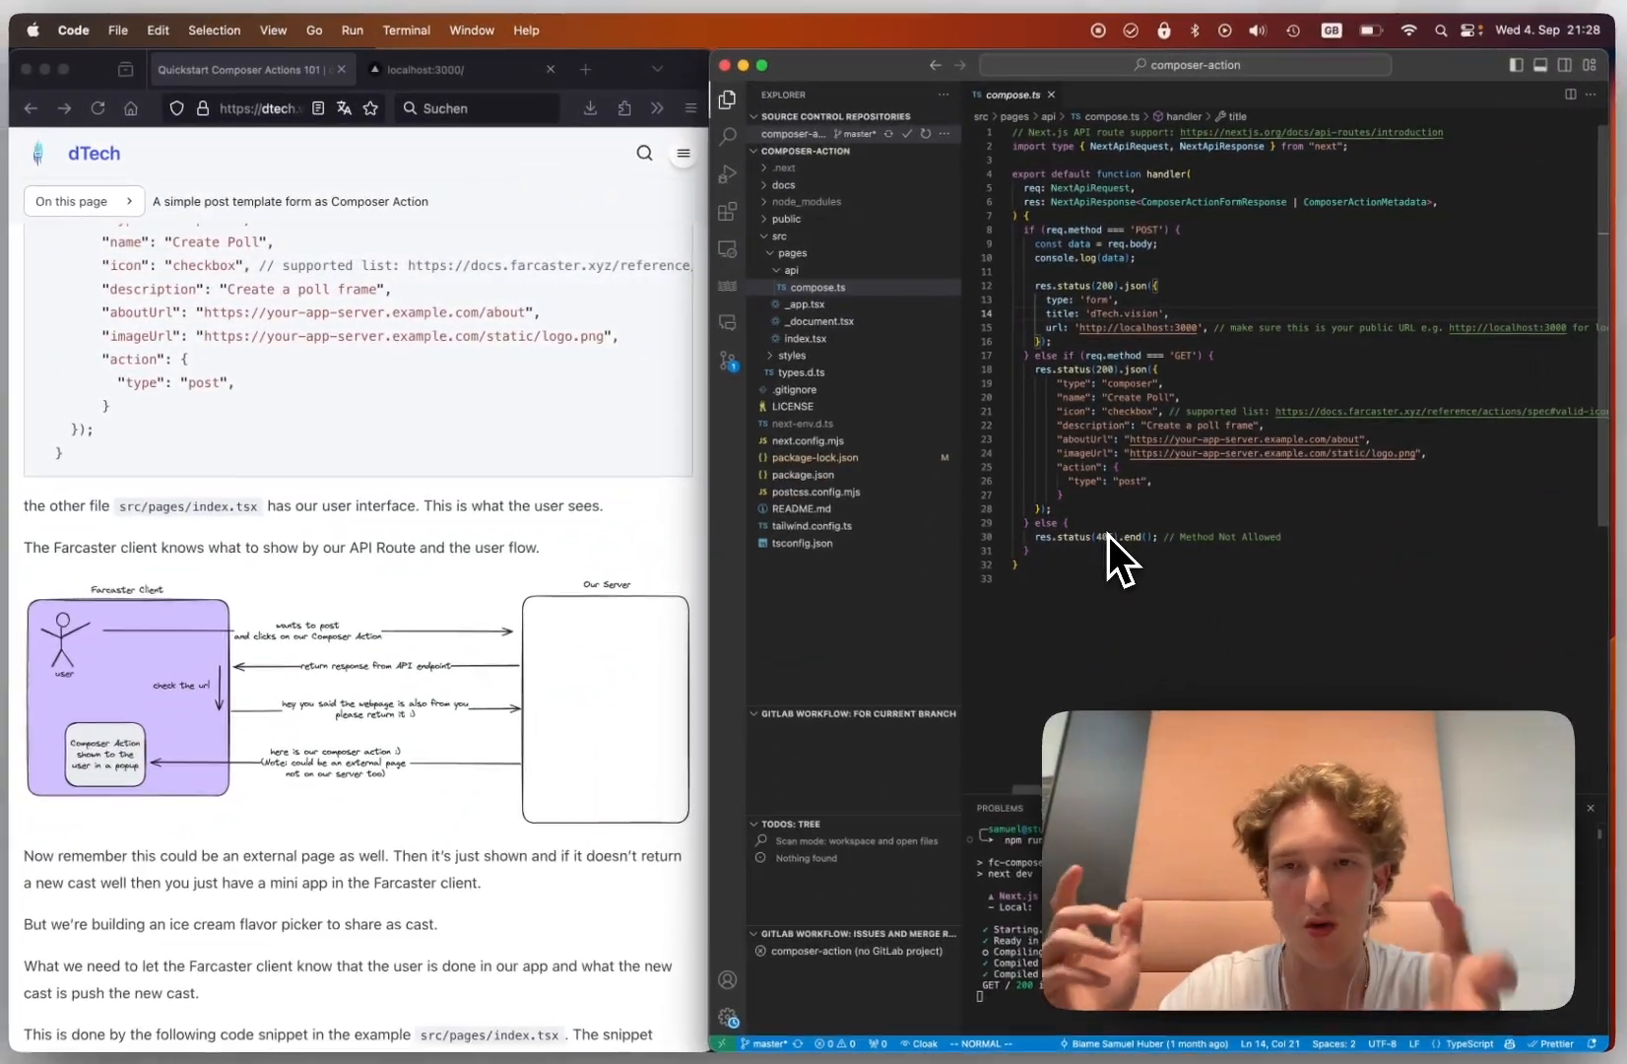
{"action": "mouse_move", "coordinate": [368, 447]}
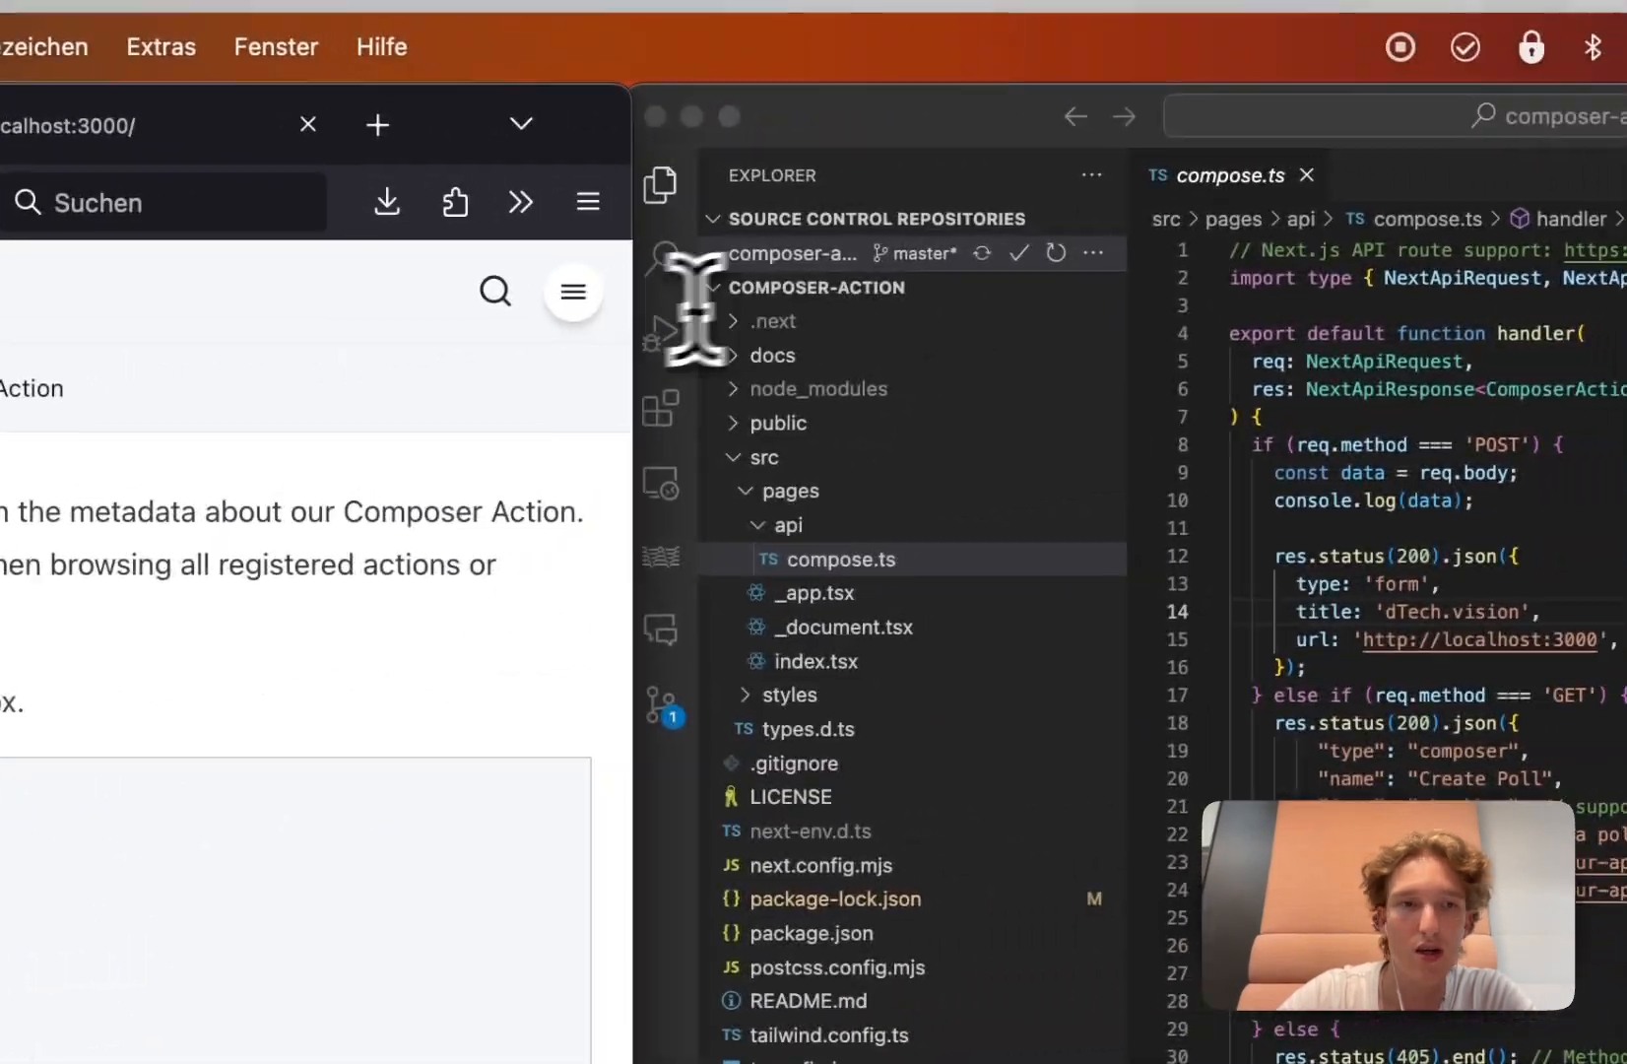
{"action": "scroll", "scroll_direction": "down", "scroll_amount": 3}
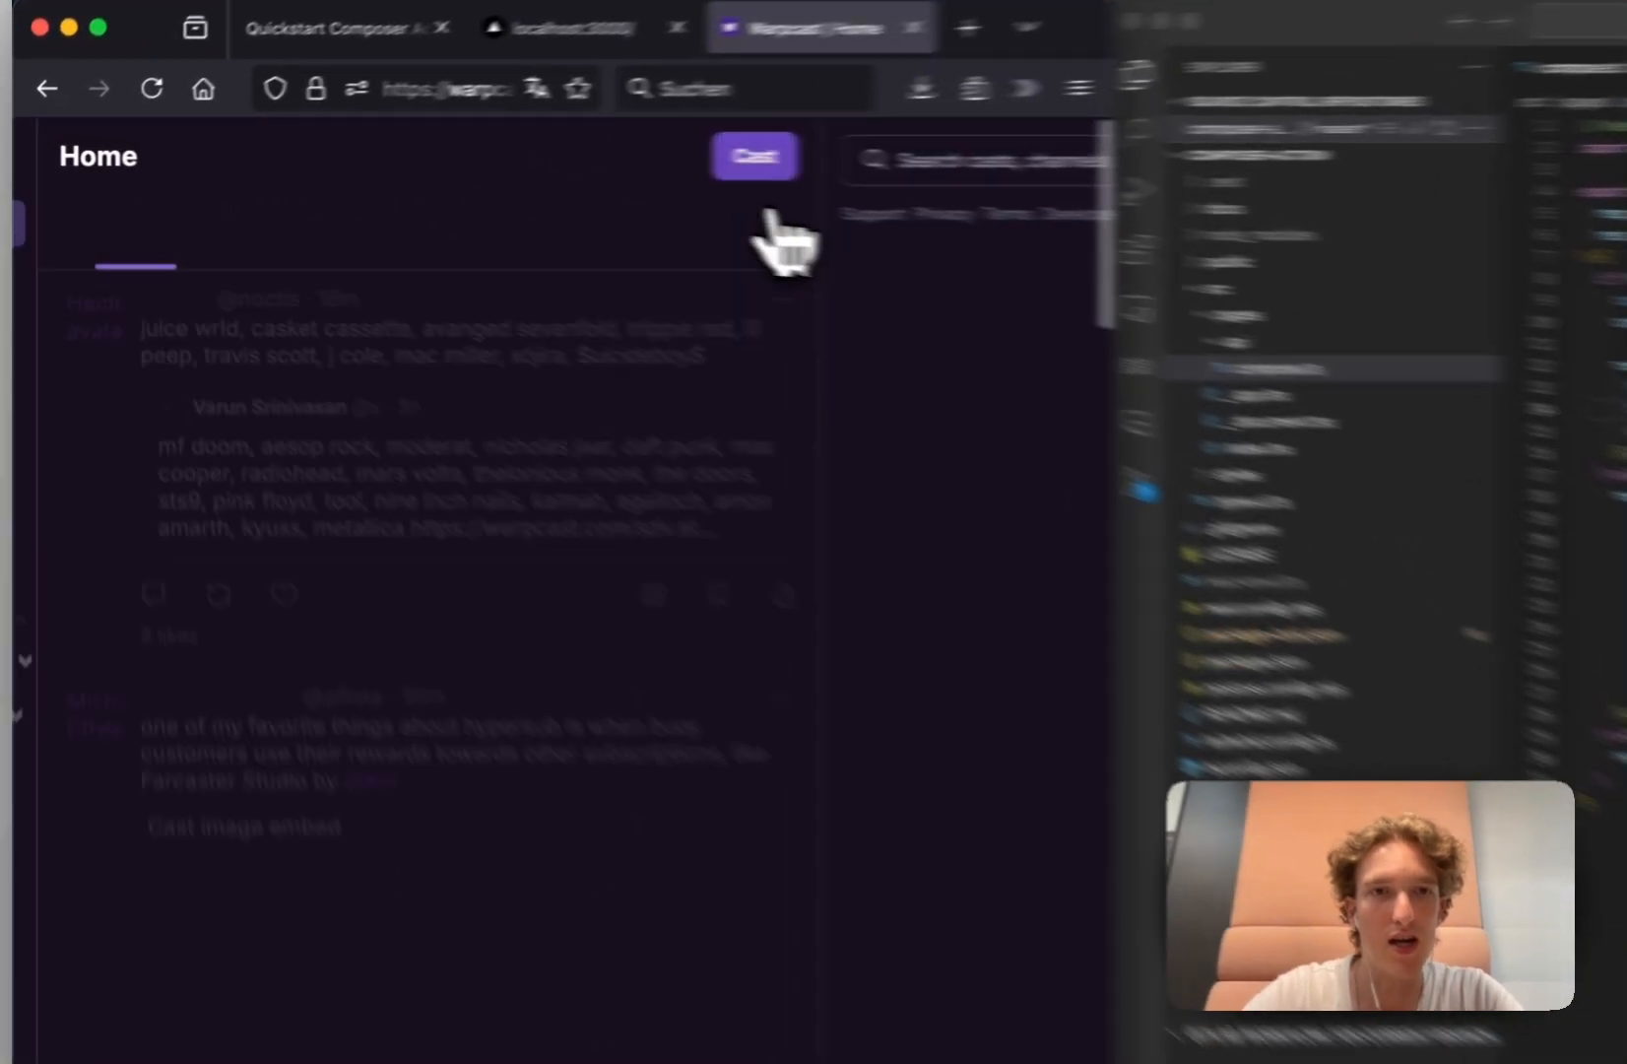
- Run the dTech Snake action from a new cast, share its result into the composer, then close it
{"action": "left_click", "coordinate": [754, 154]}
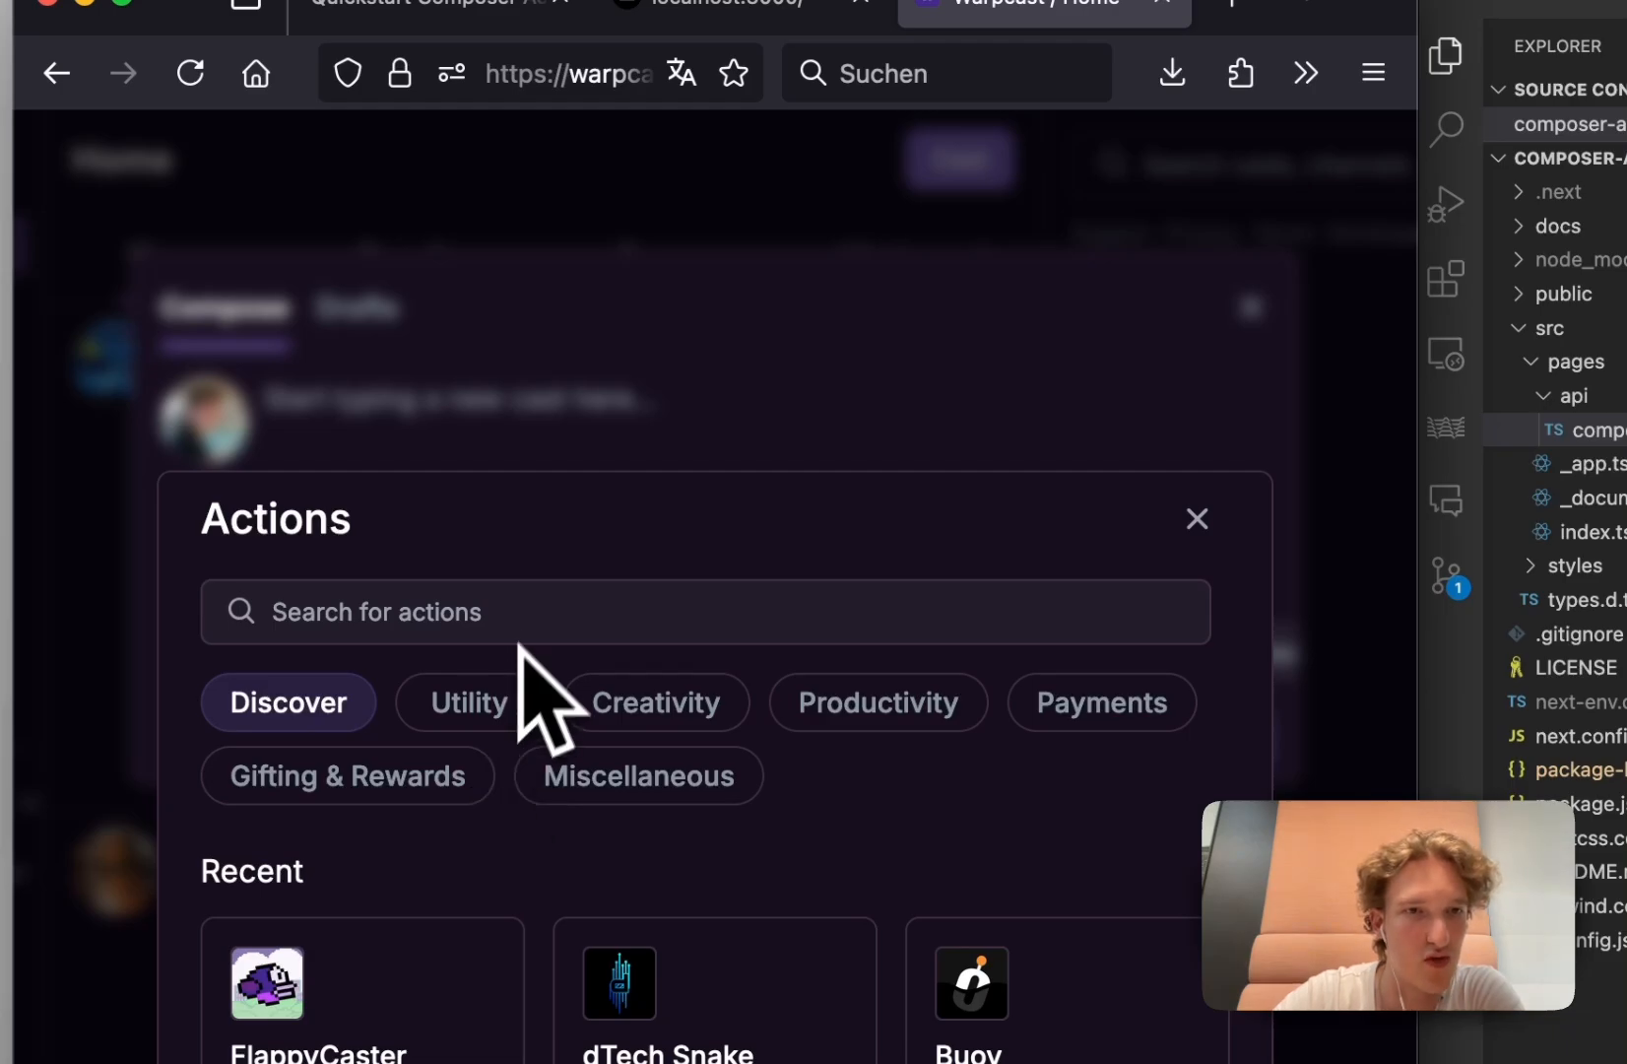
{"action": "left_click", "coordinate": [616, 981]}
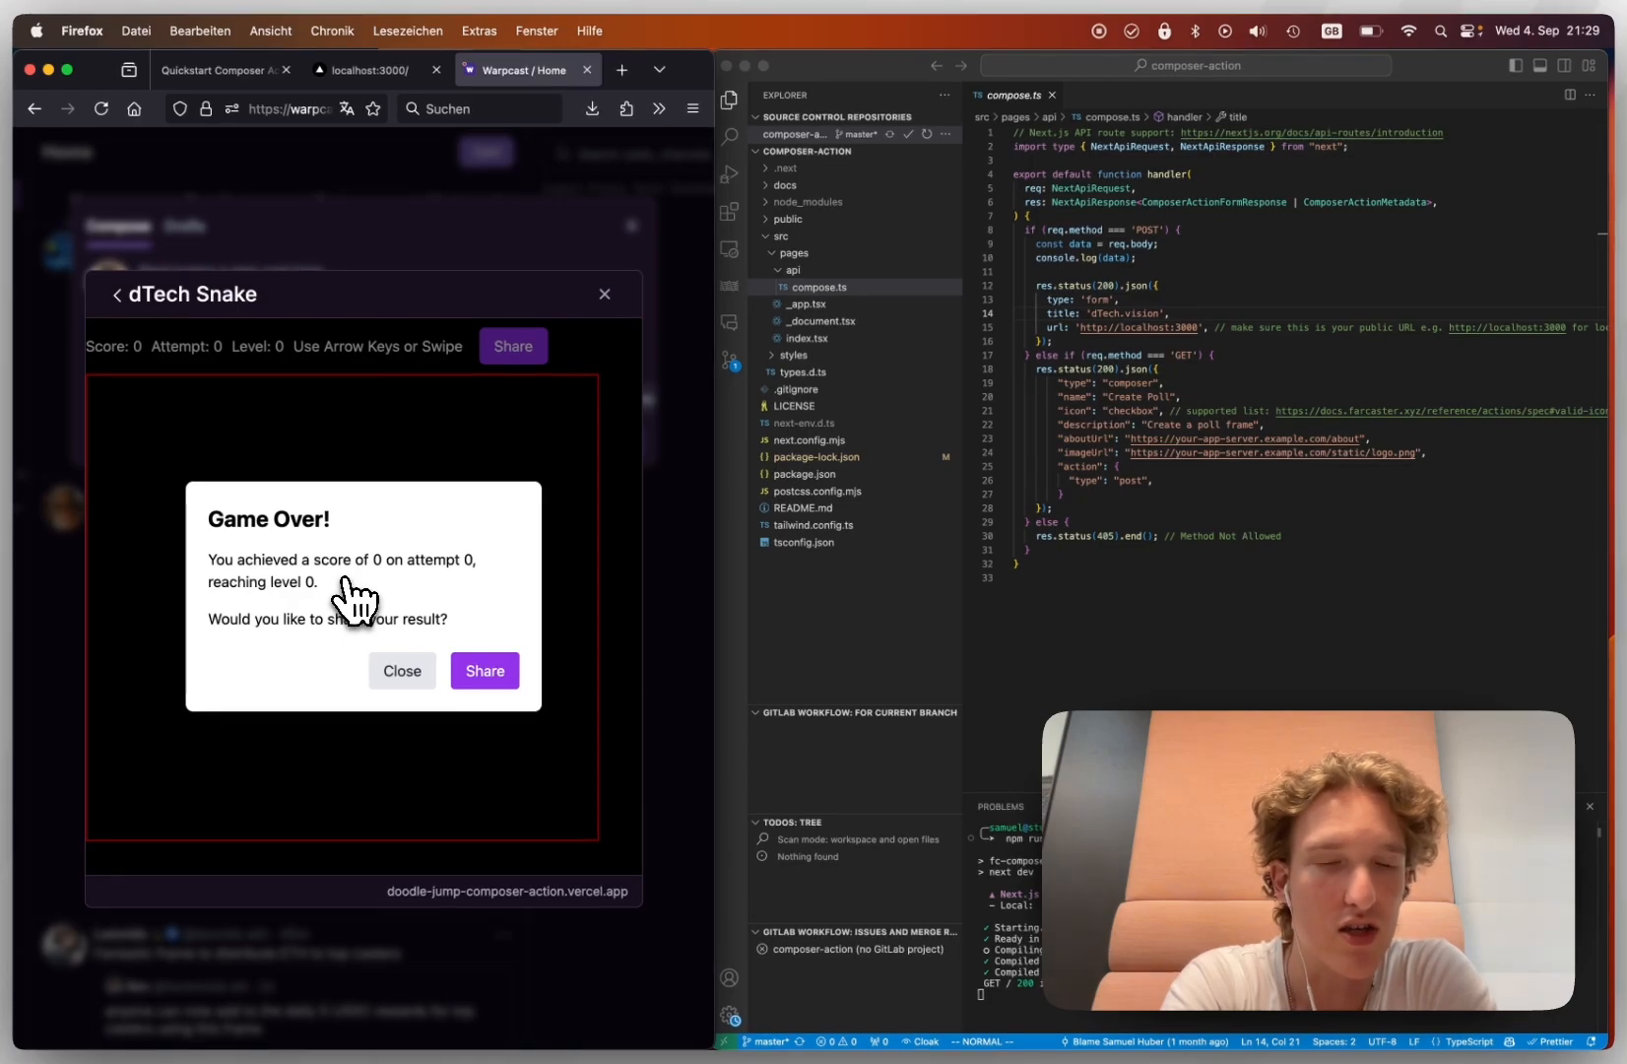
{"action": "mouse_move", "coordinate": [358, 607]}
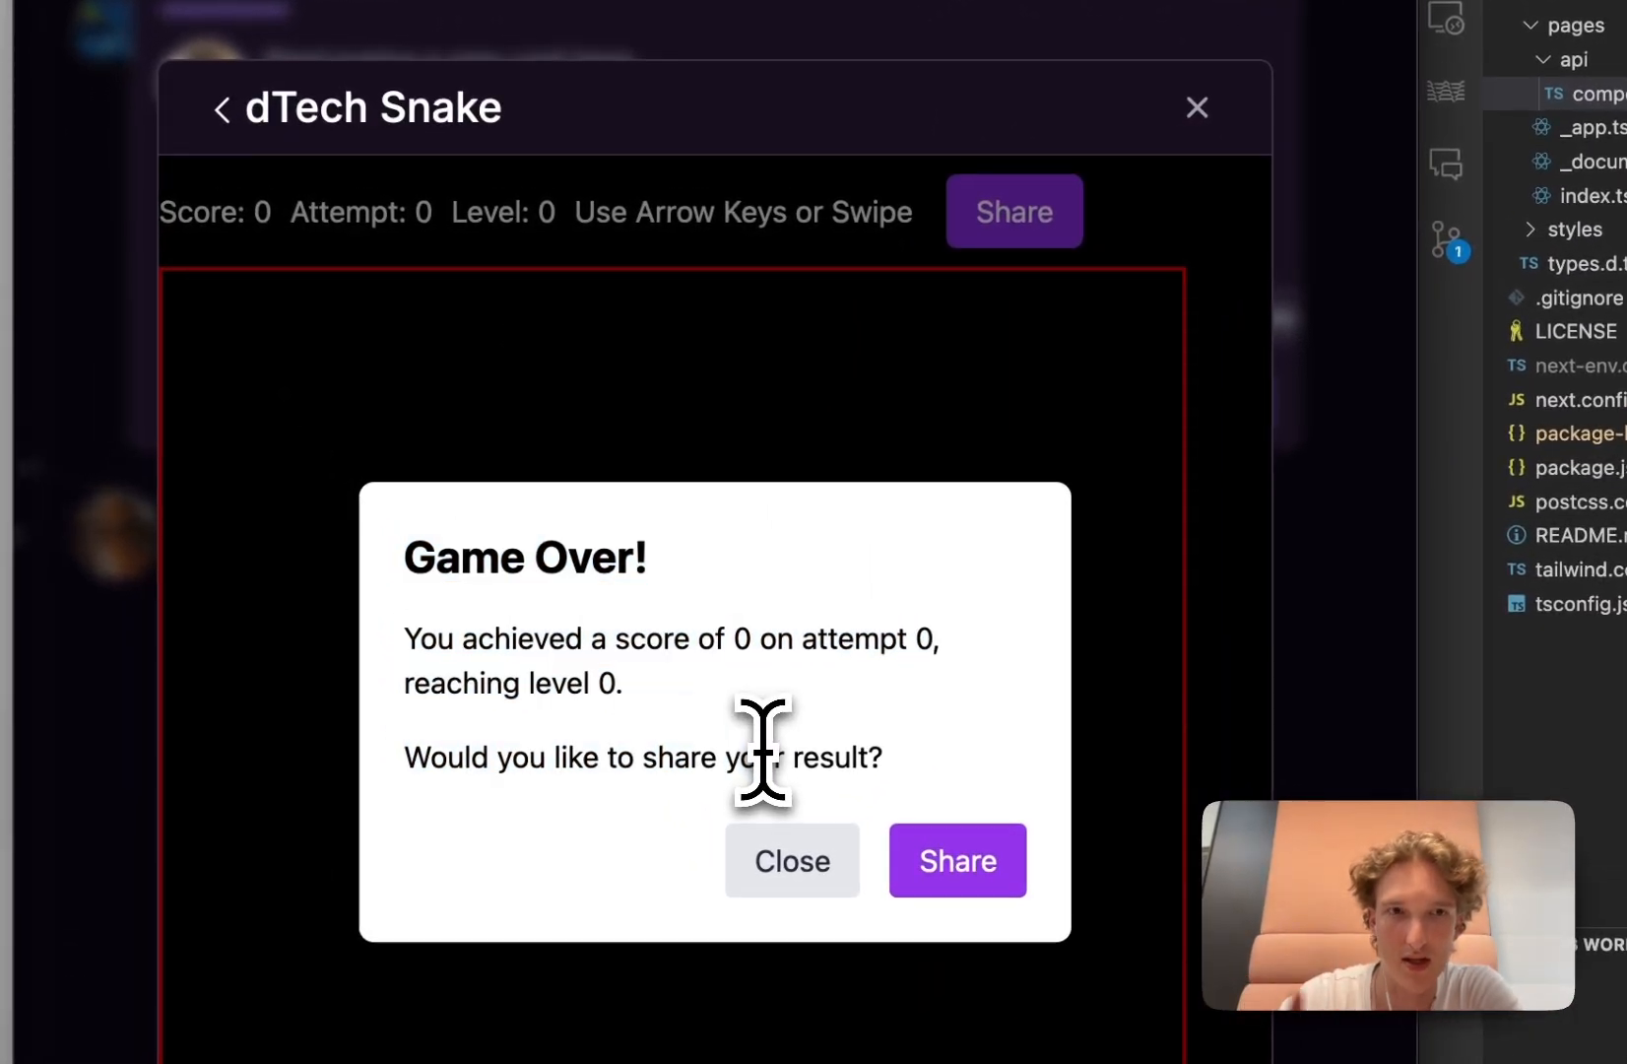
{"action": "left_click", "coordinate": [956, 861]}
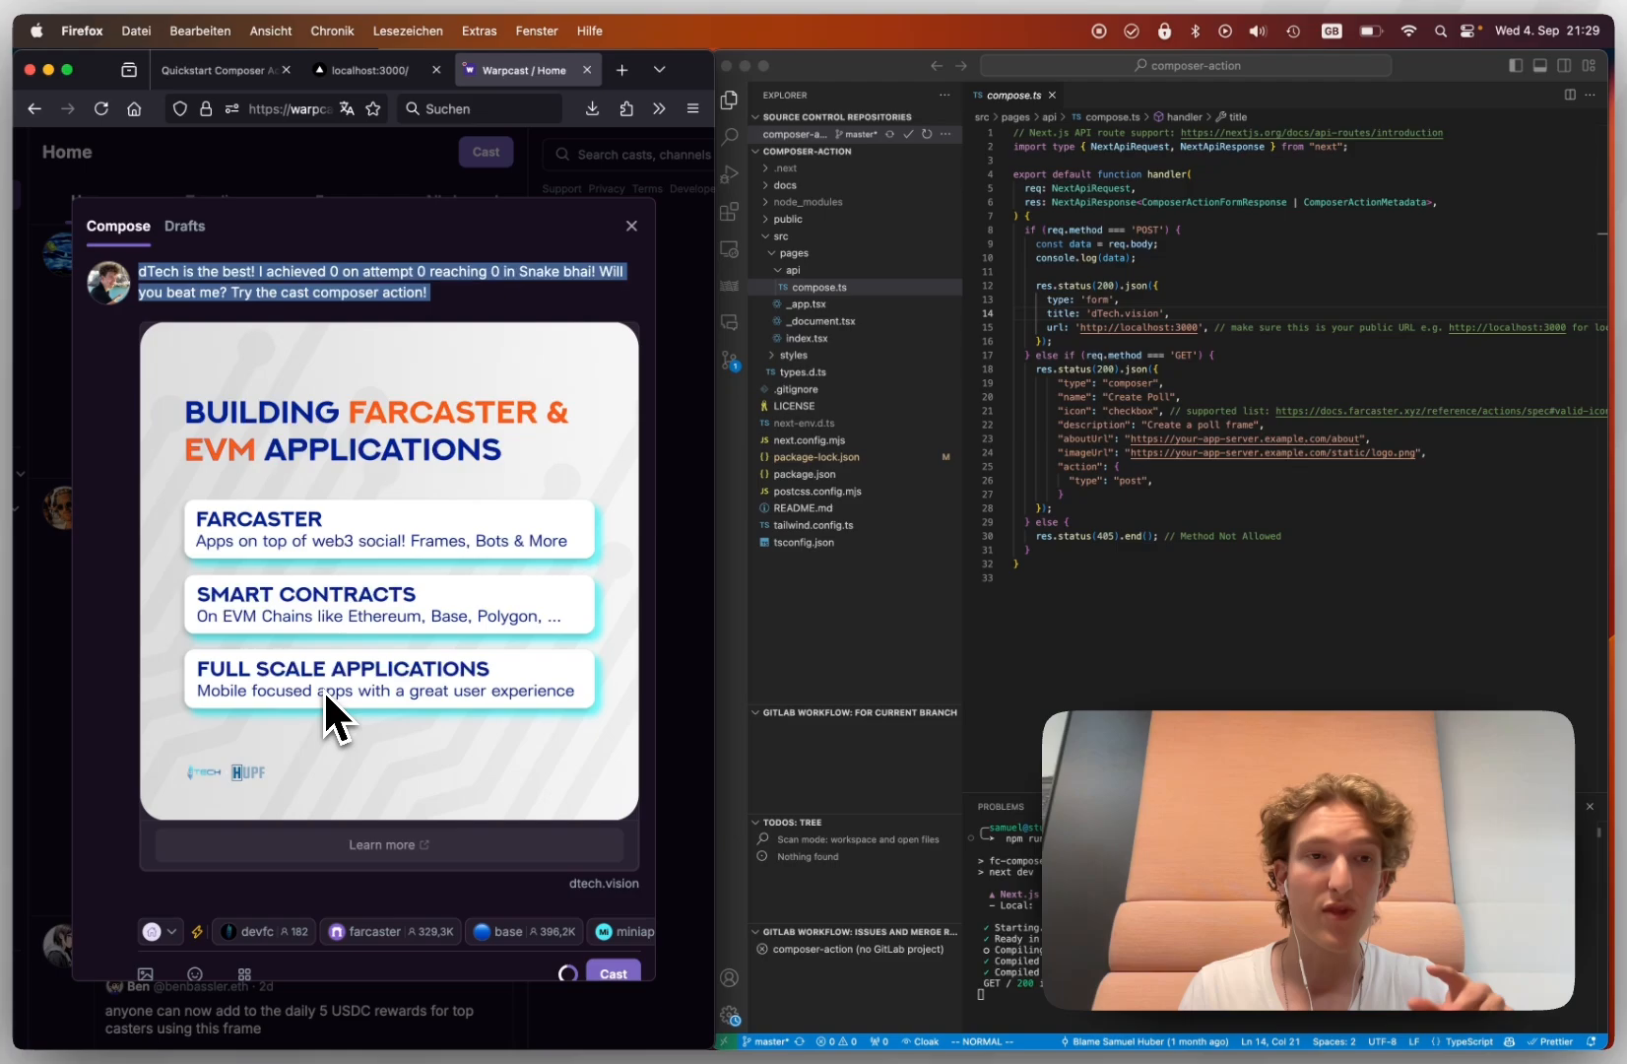
{"action": "mouse_move", "coordinate": [518, 664]}
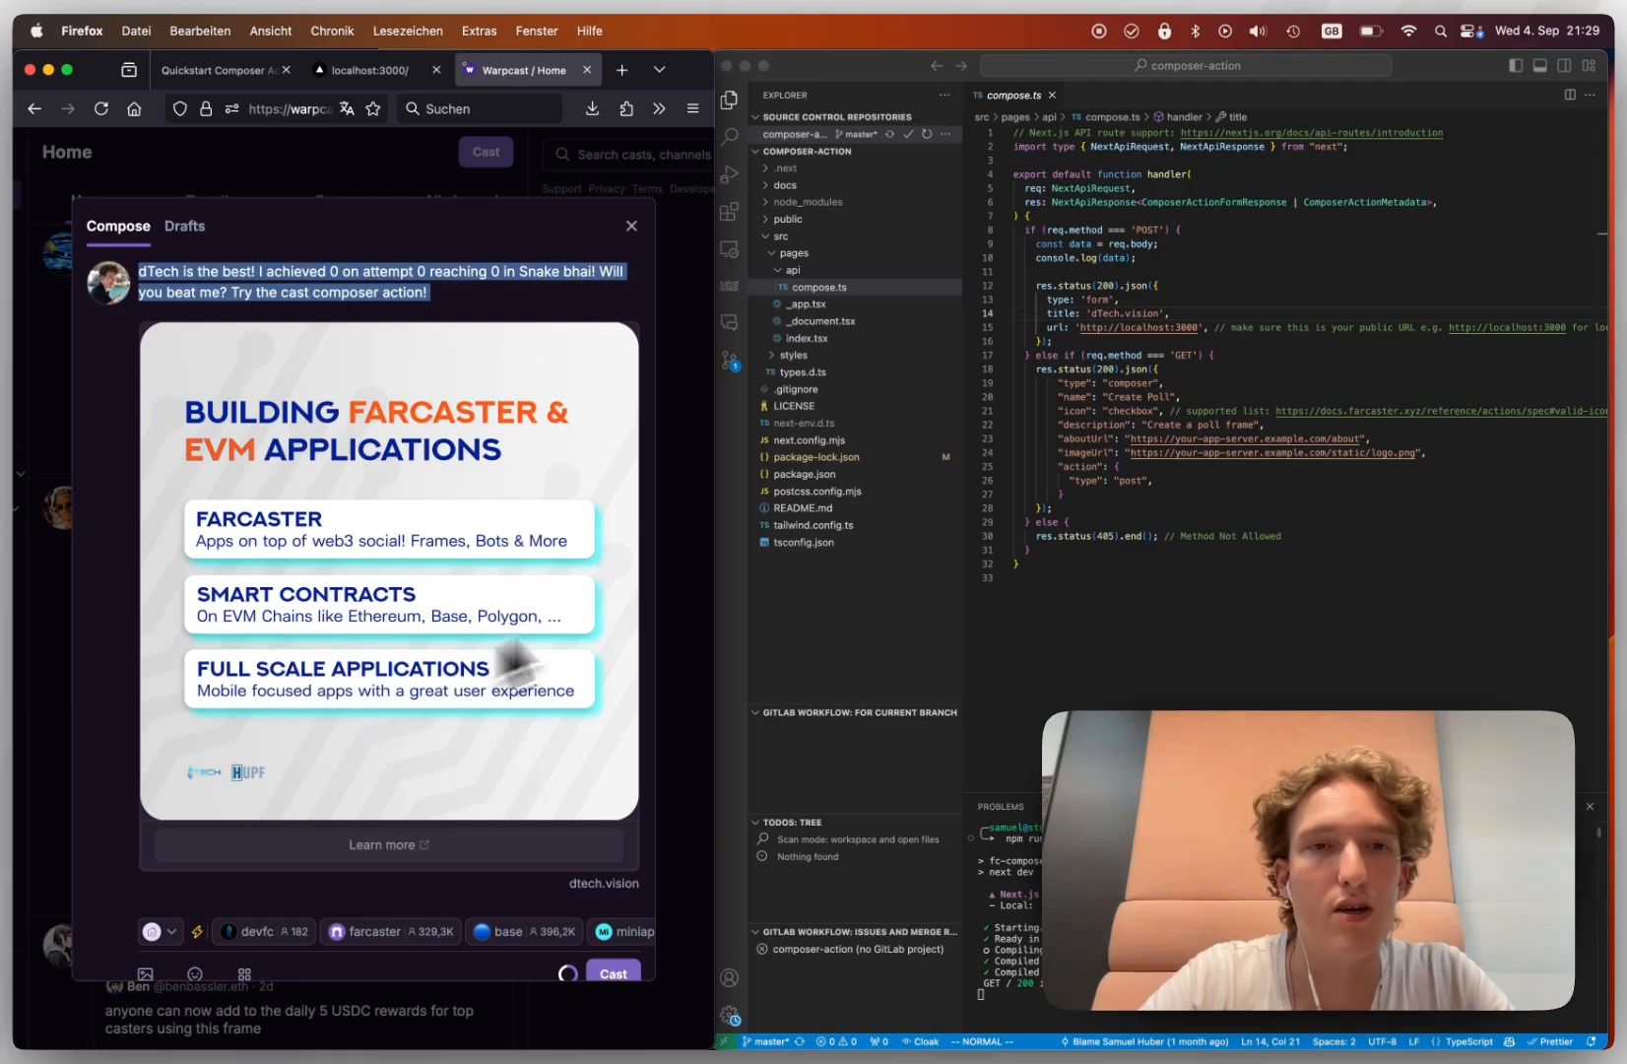
{"action": "left_click", "coordinate": [631, 224]}
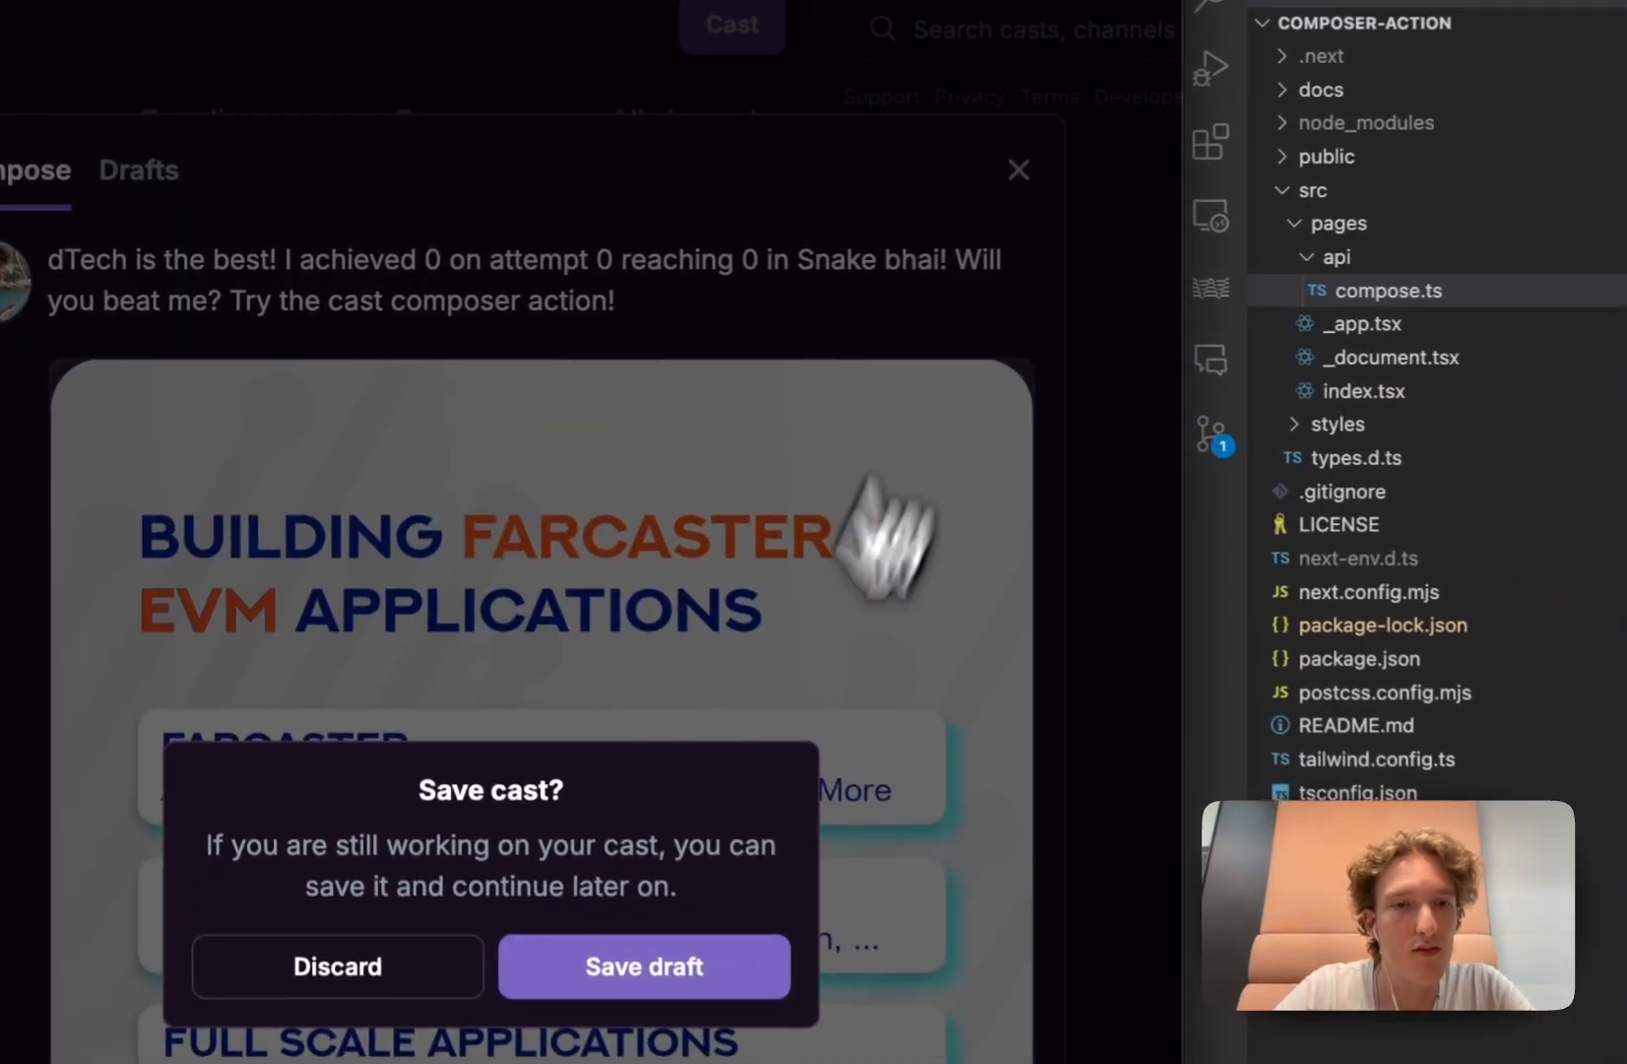
- Discard the unsent cast draft and scroll the docs to the createCast snippet
{"action": "left_click", "coordinate": [337, 966]}
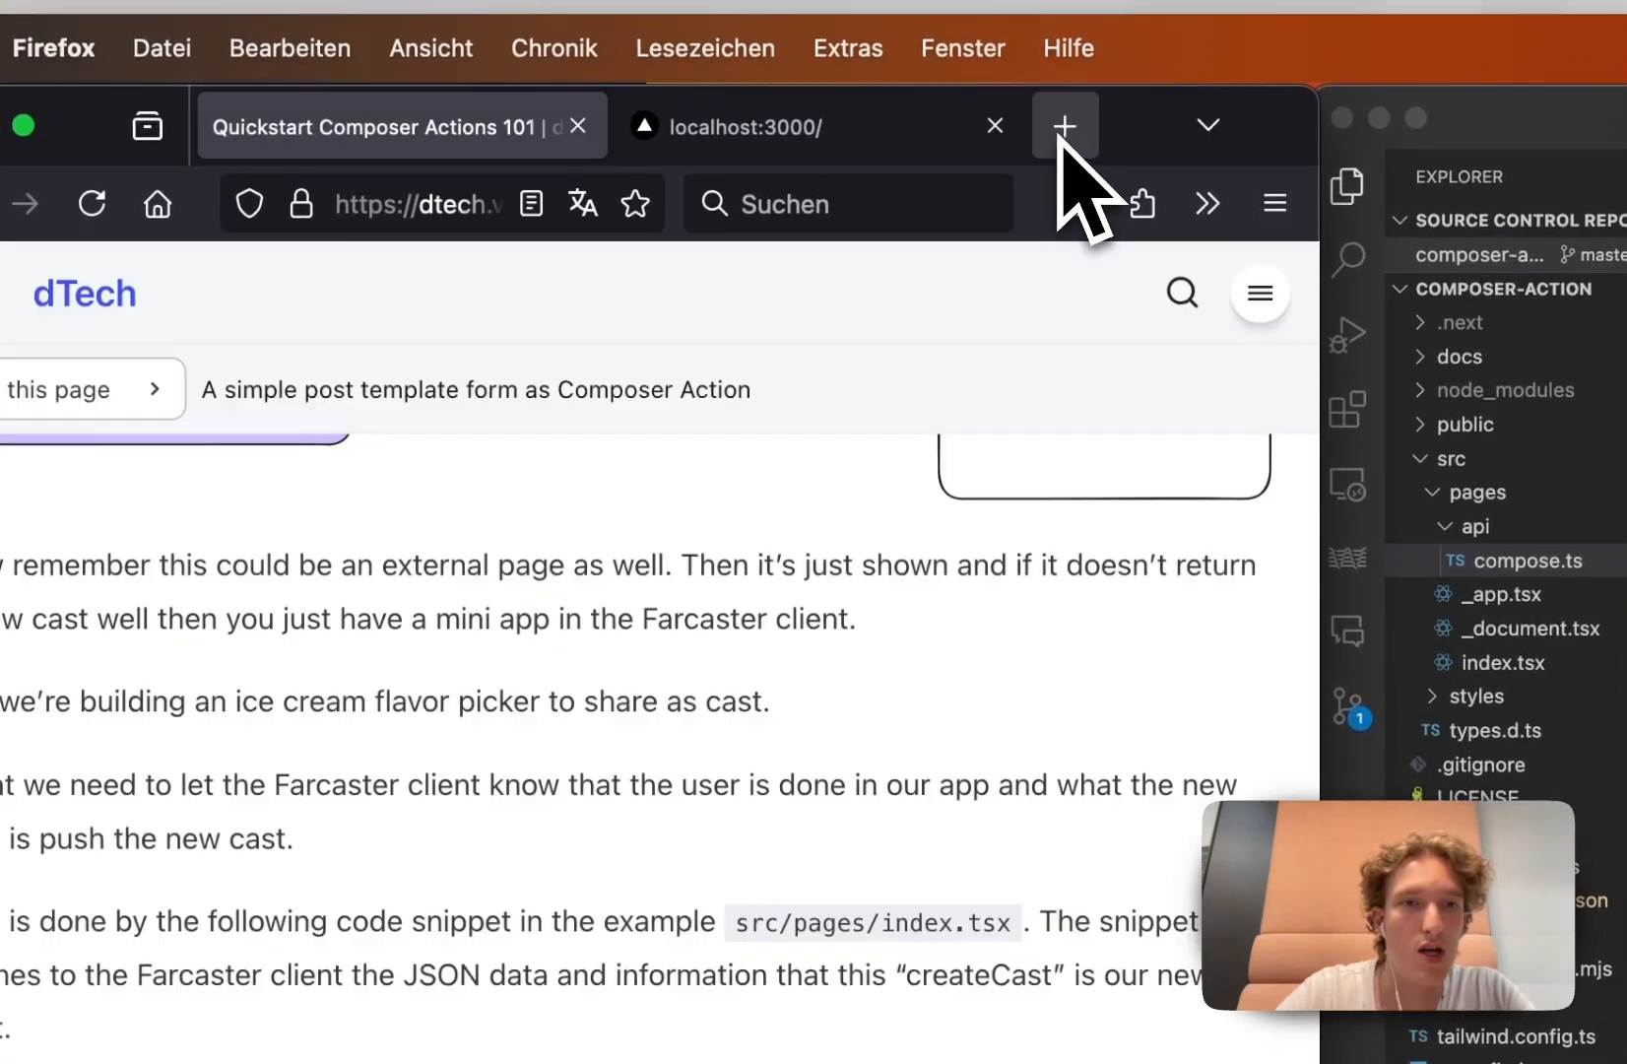
{"action": "scroll", "scroll_direction": "down", "scroll_amount": 3}
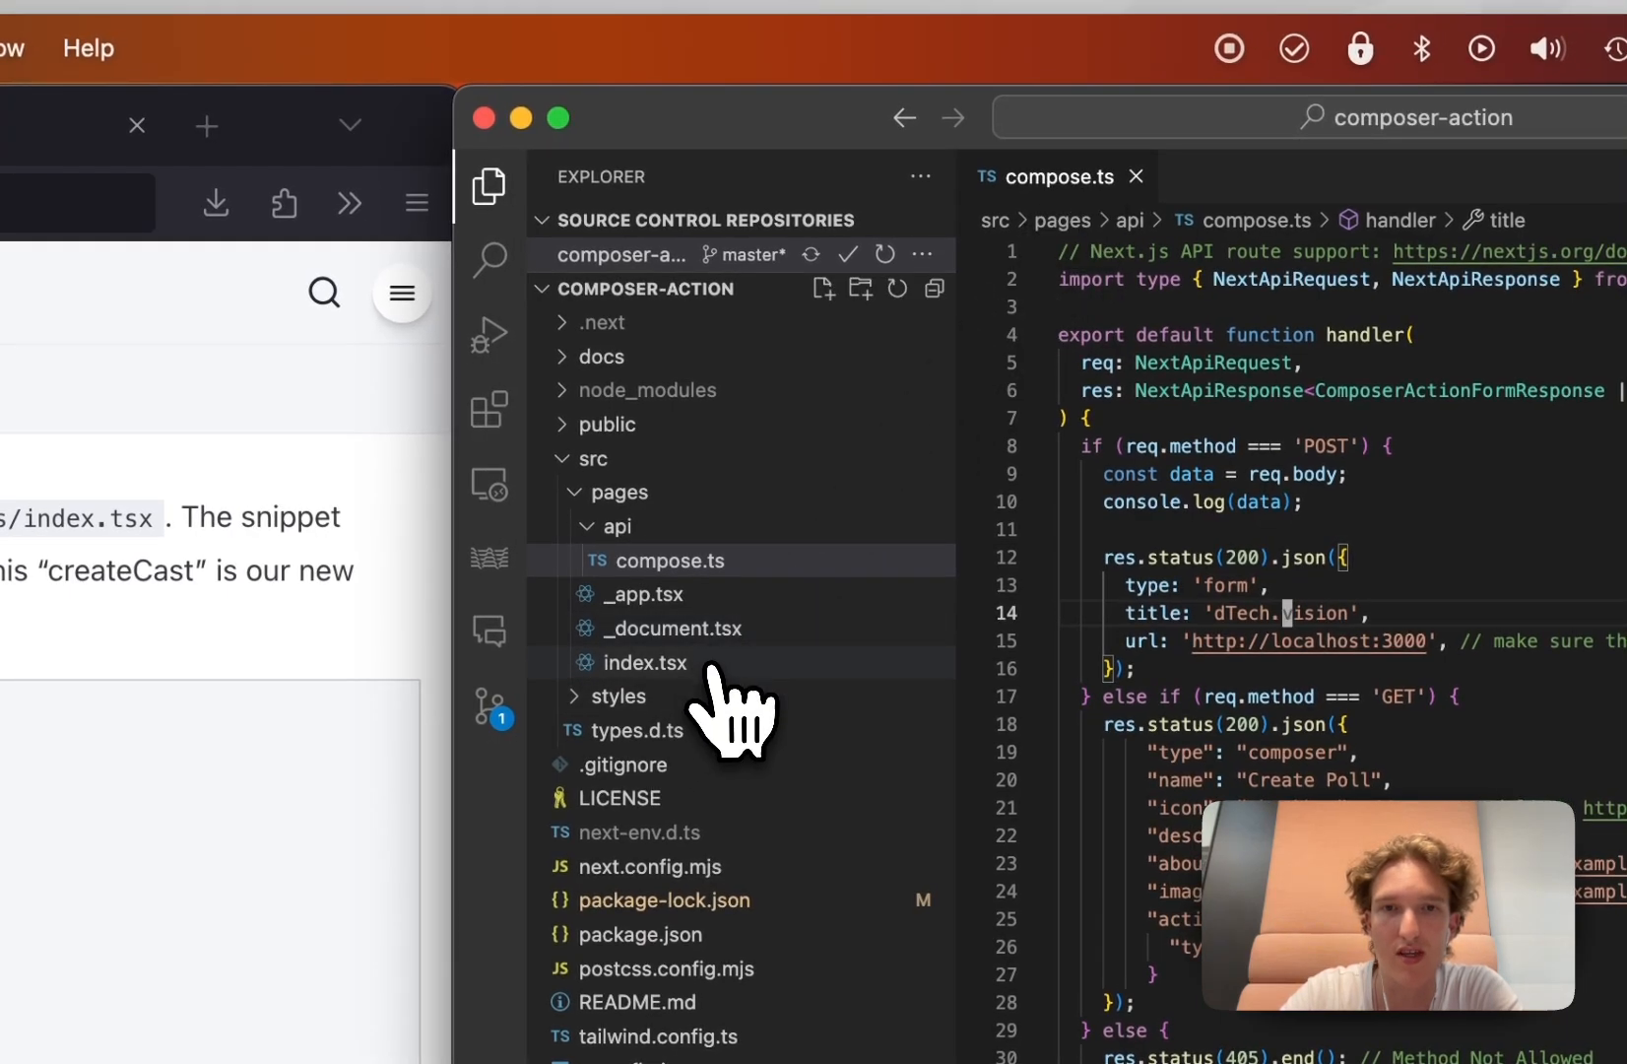
{"action": "mouse_move", "coordinate": [721, 674]}
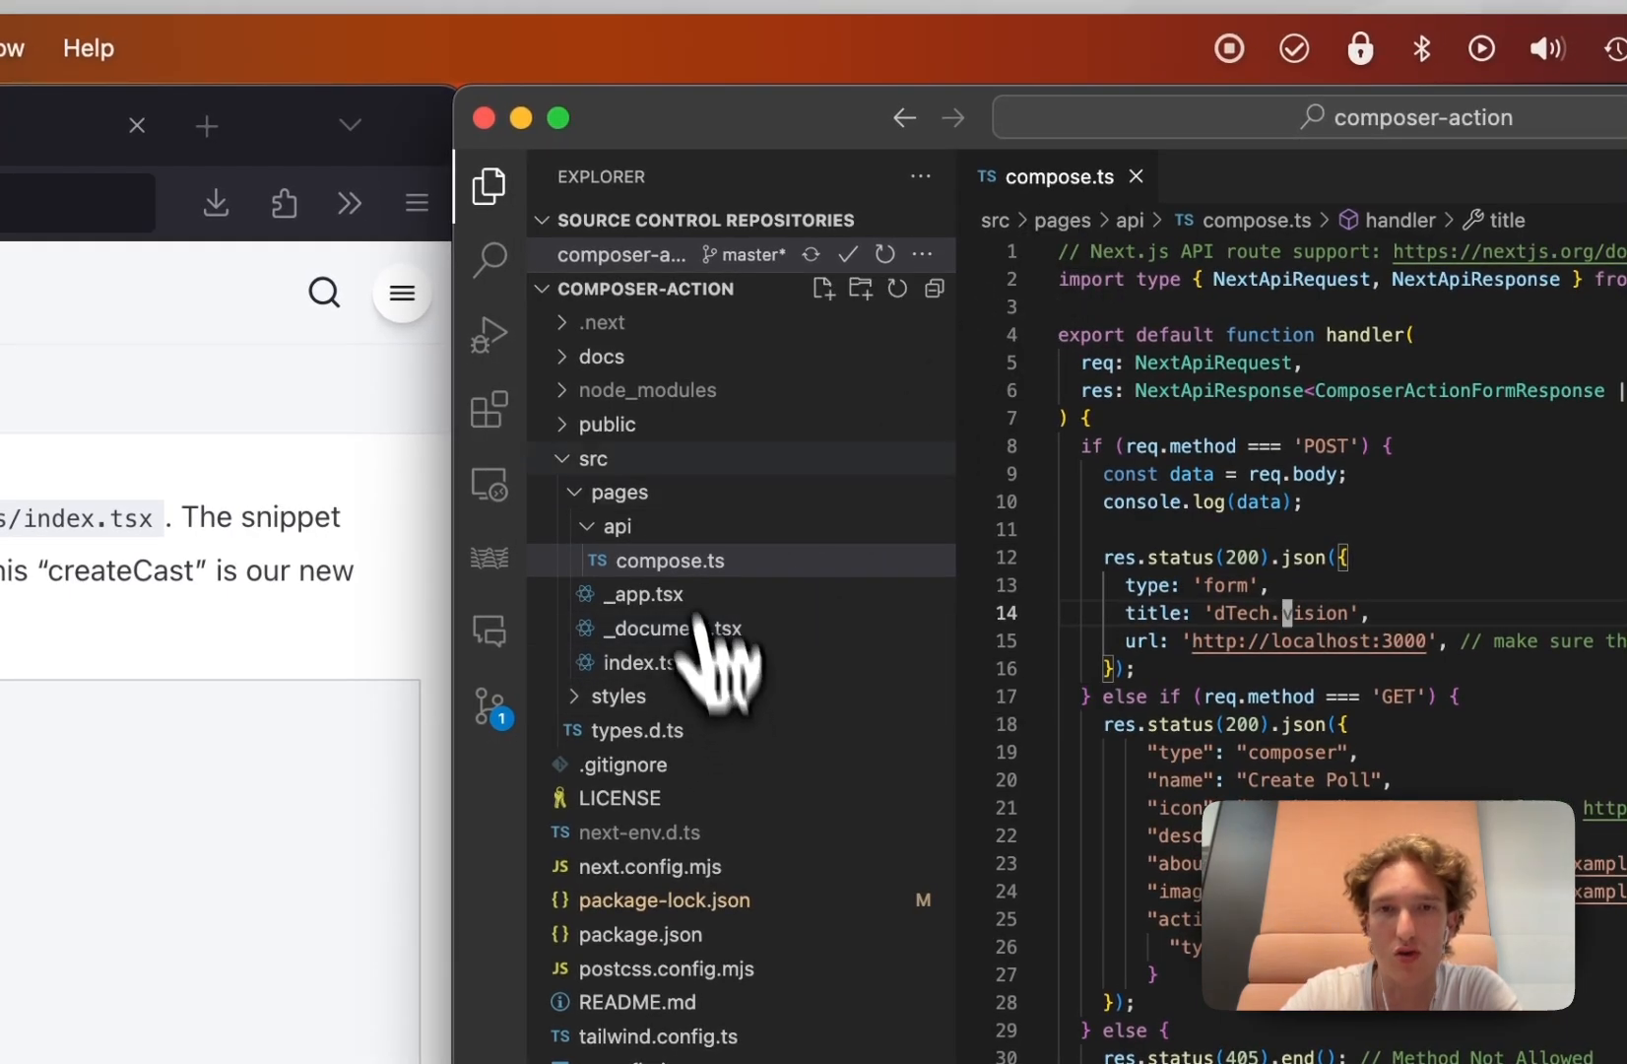
- Open src/pages/index.tsx in a new editor tab beside compose.ts
{"action": "left_click", "coordinate": [648, 662]}
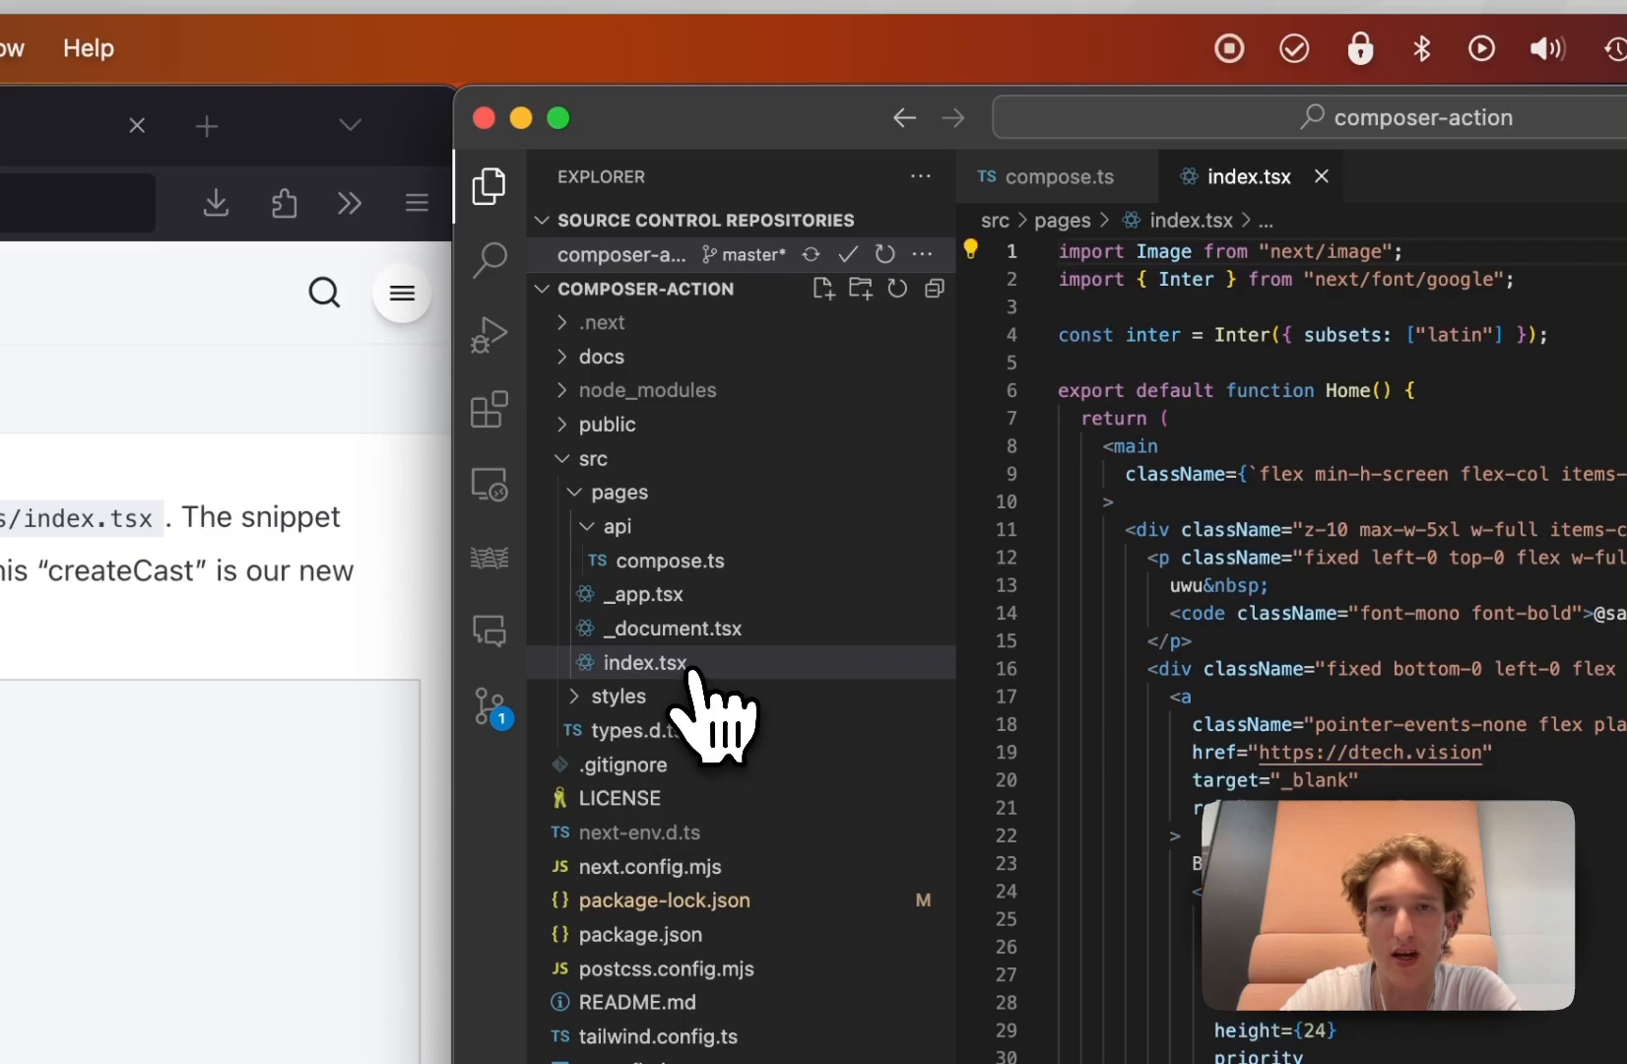
{"action": "left_click", "coordinate": [489, 185]}
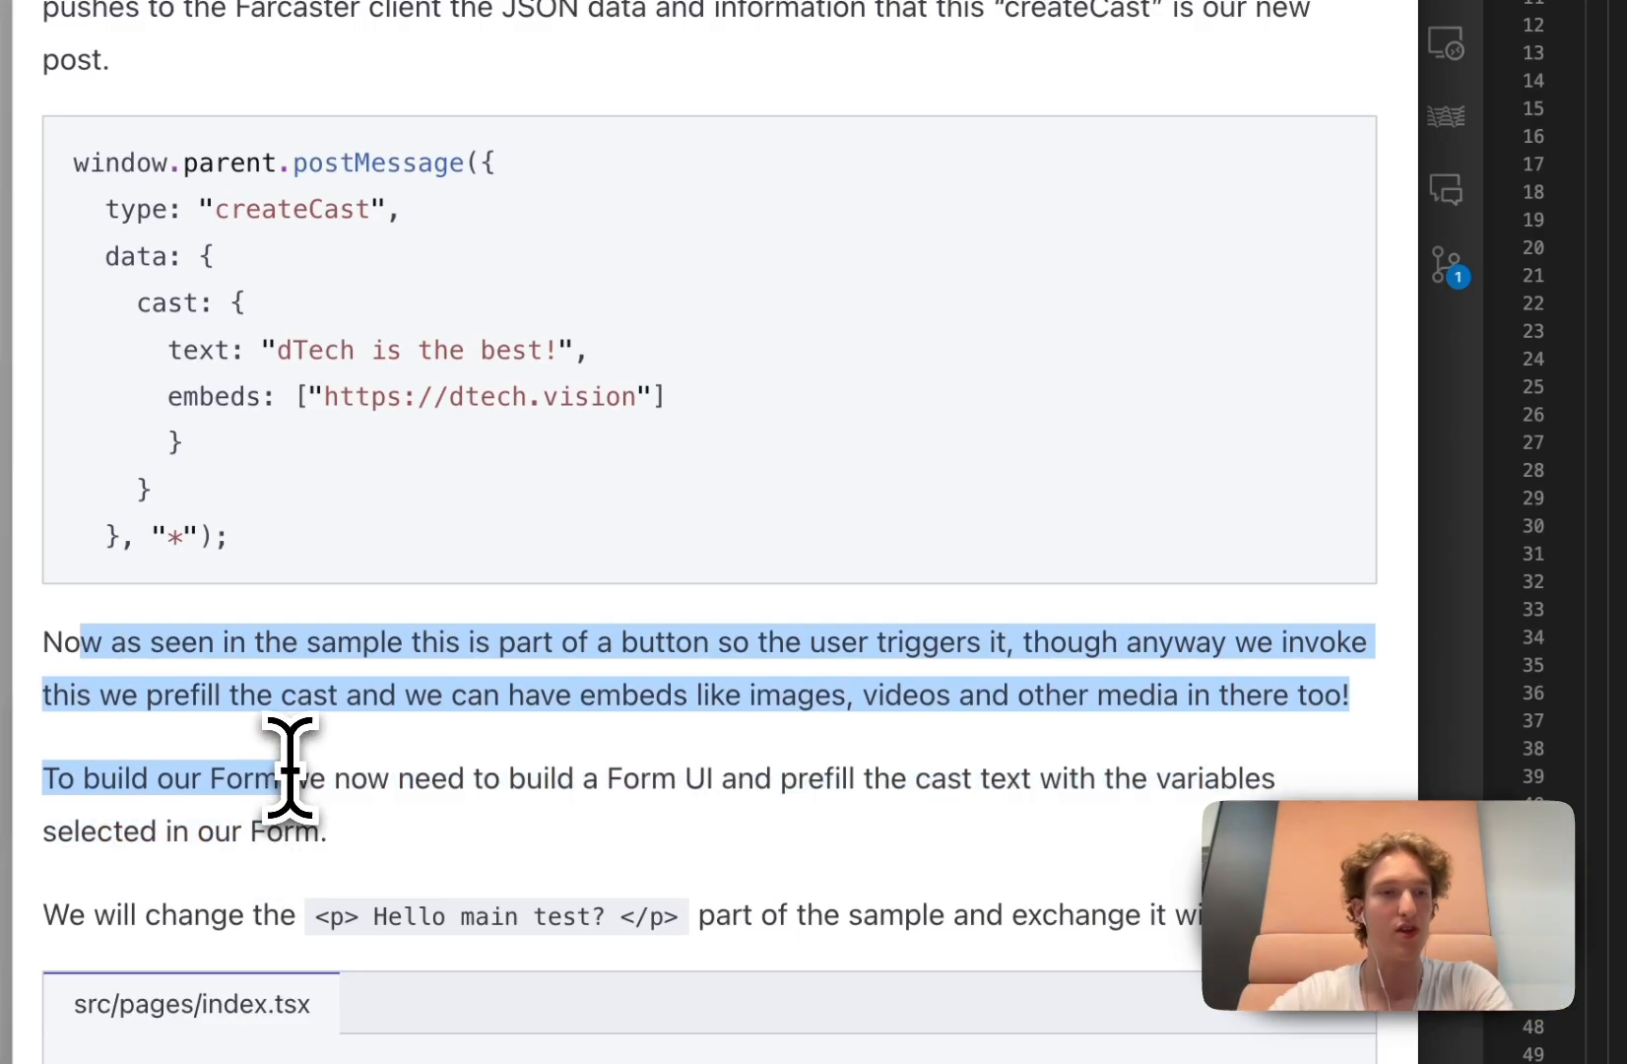
- Scroll through the docs' index.tsx ice cream flavor form code block
{"action": "scroll", "scroll_direction": "down", "scroll_amount": 3}
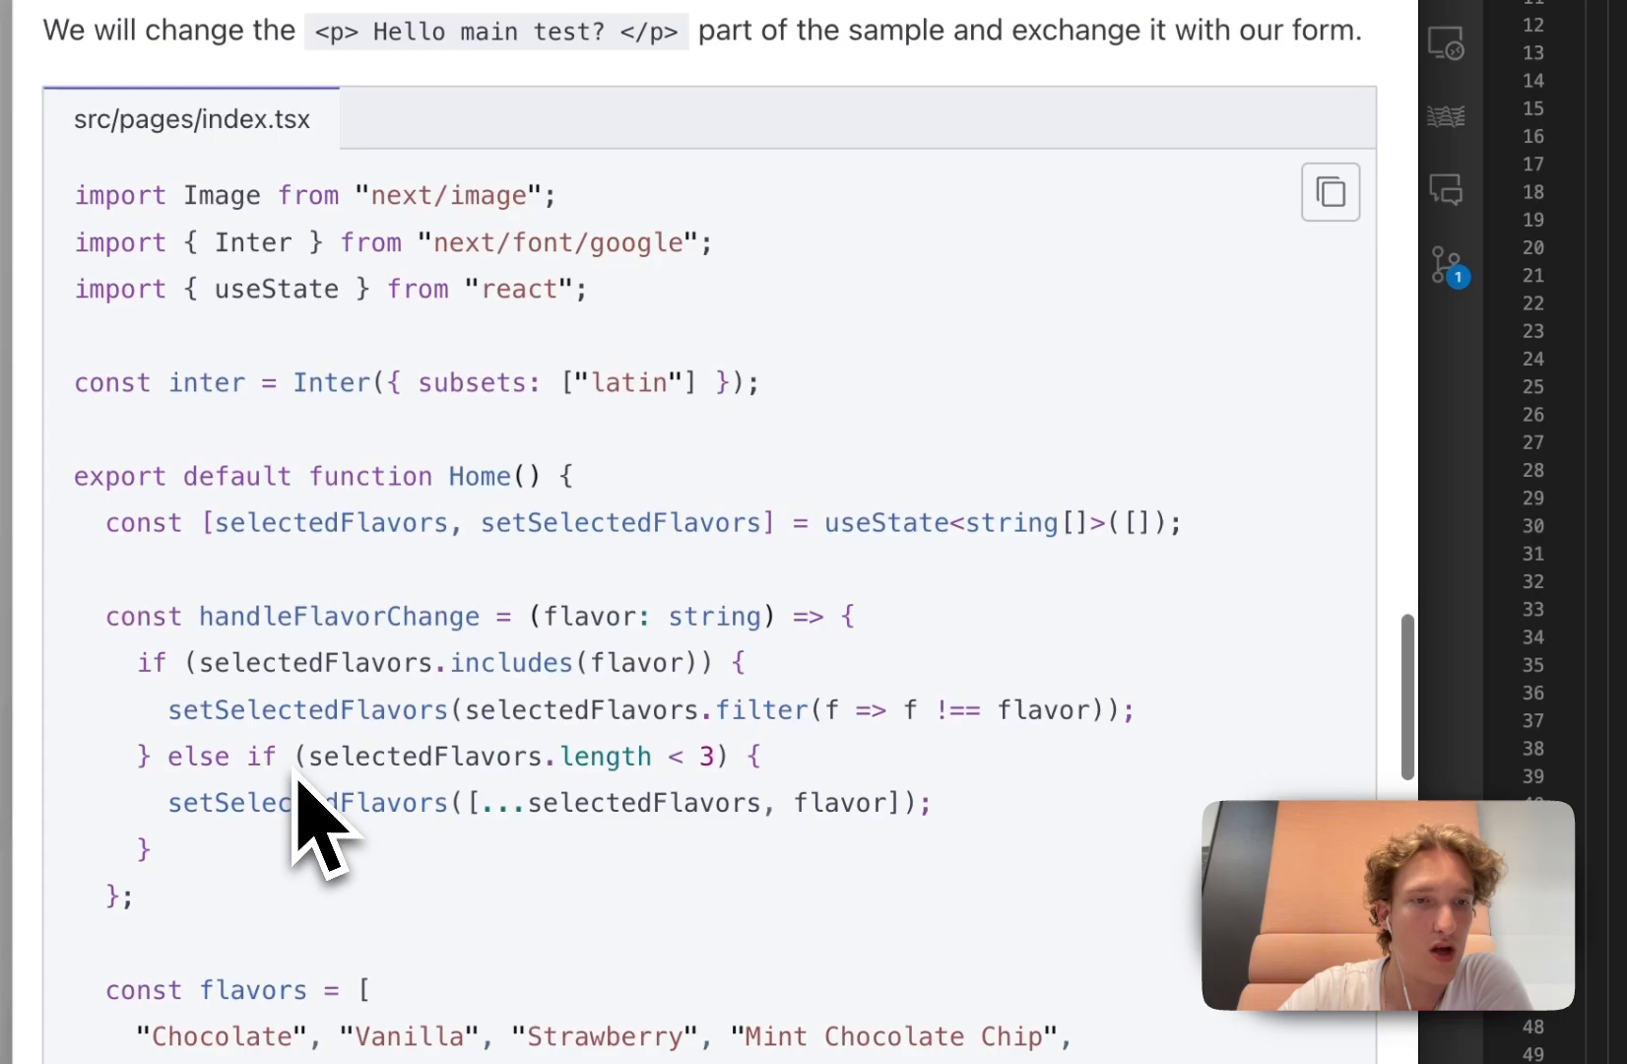
{"action": "scroll", "scroll_direction": "down", "scroll_amount": 3}
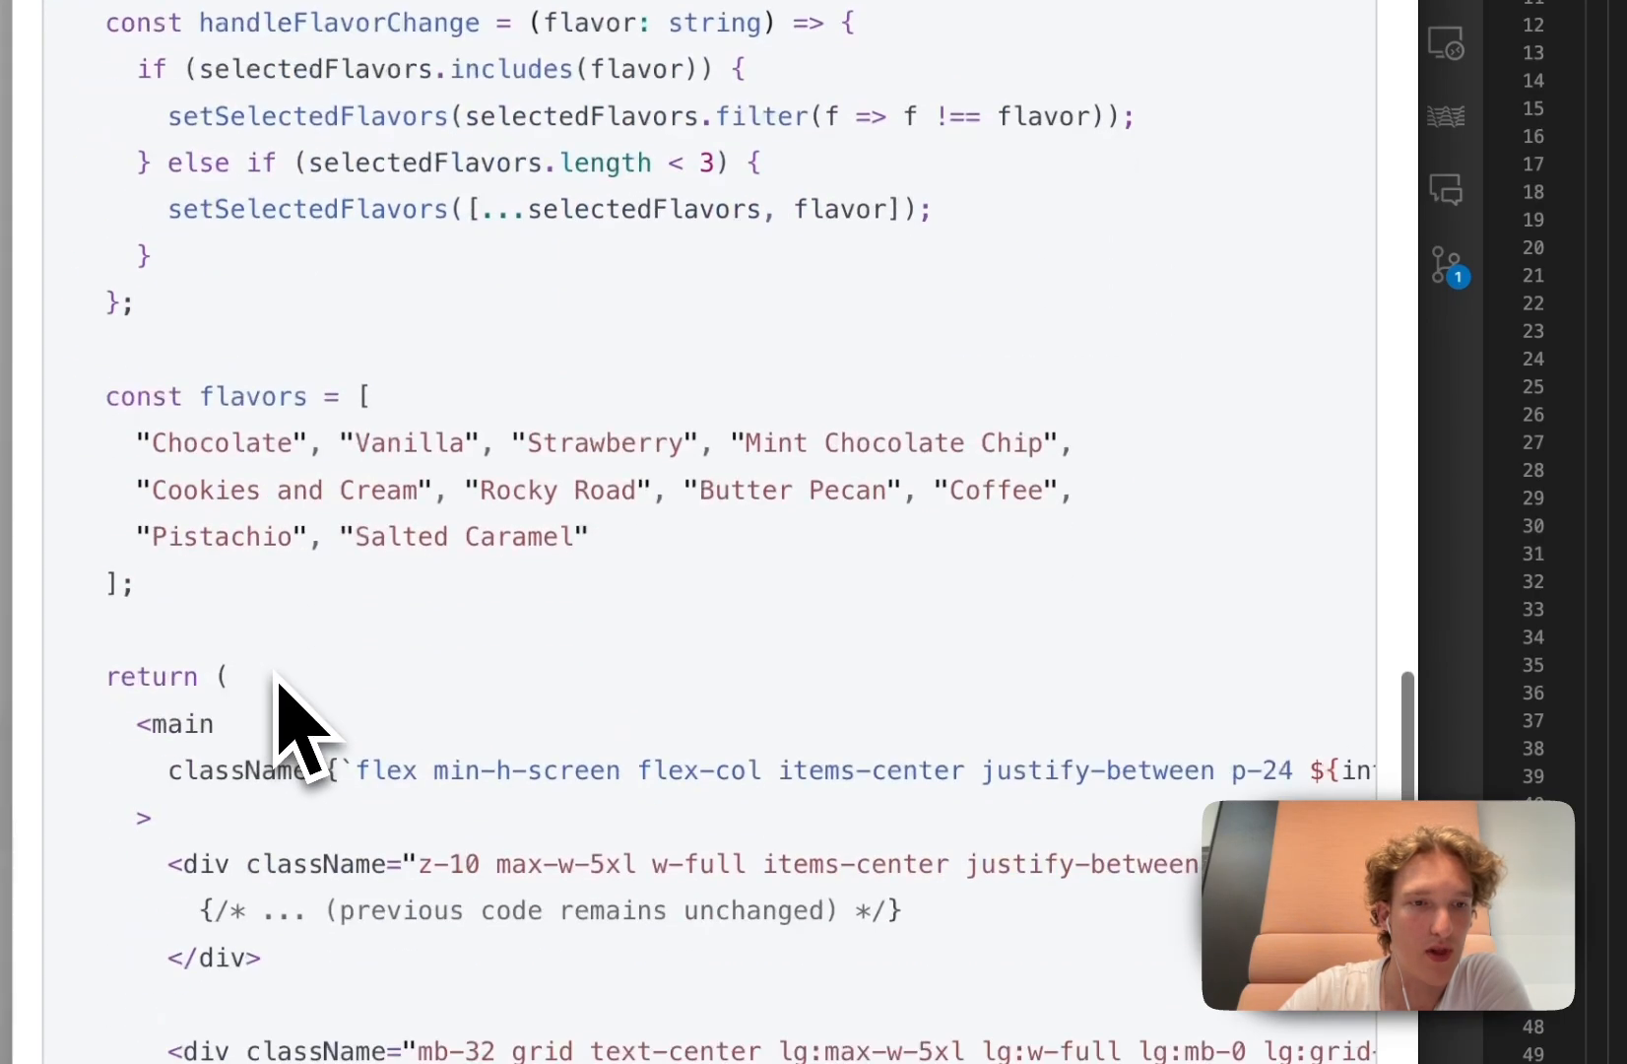
{"action": "scroll", "scroll_direction": "down", "scroll_amount": 3}
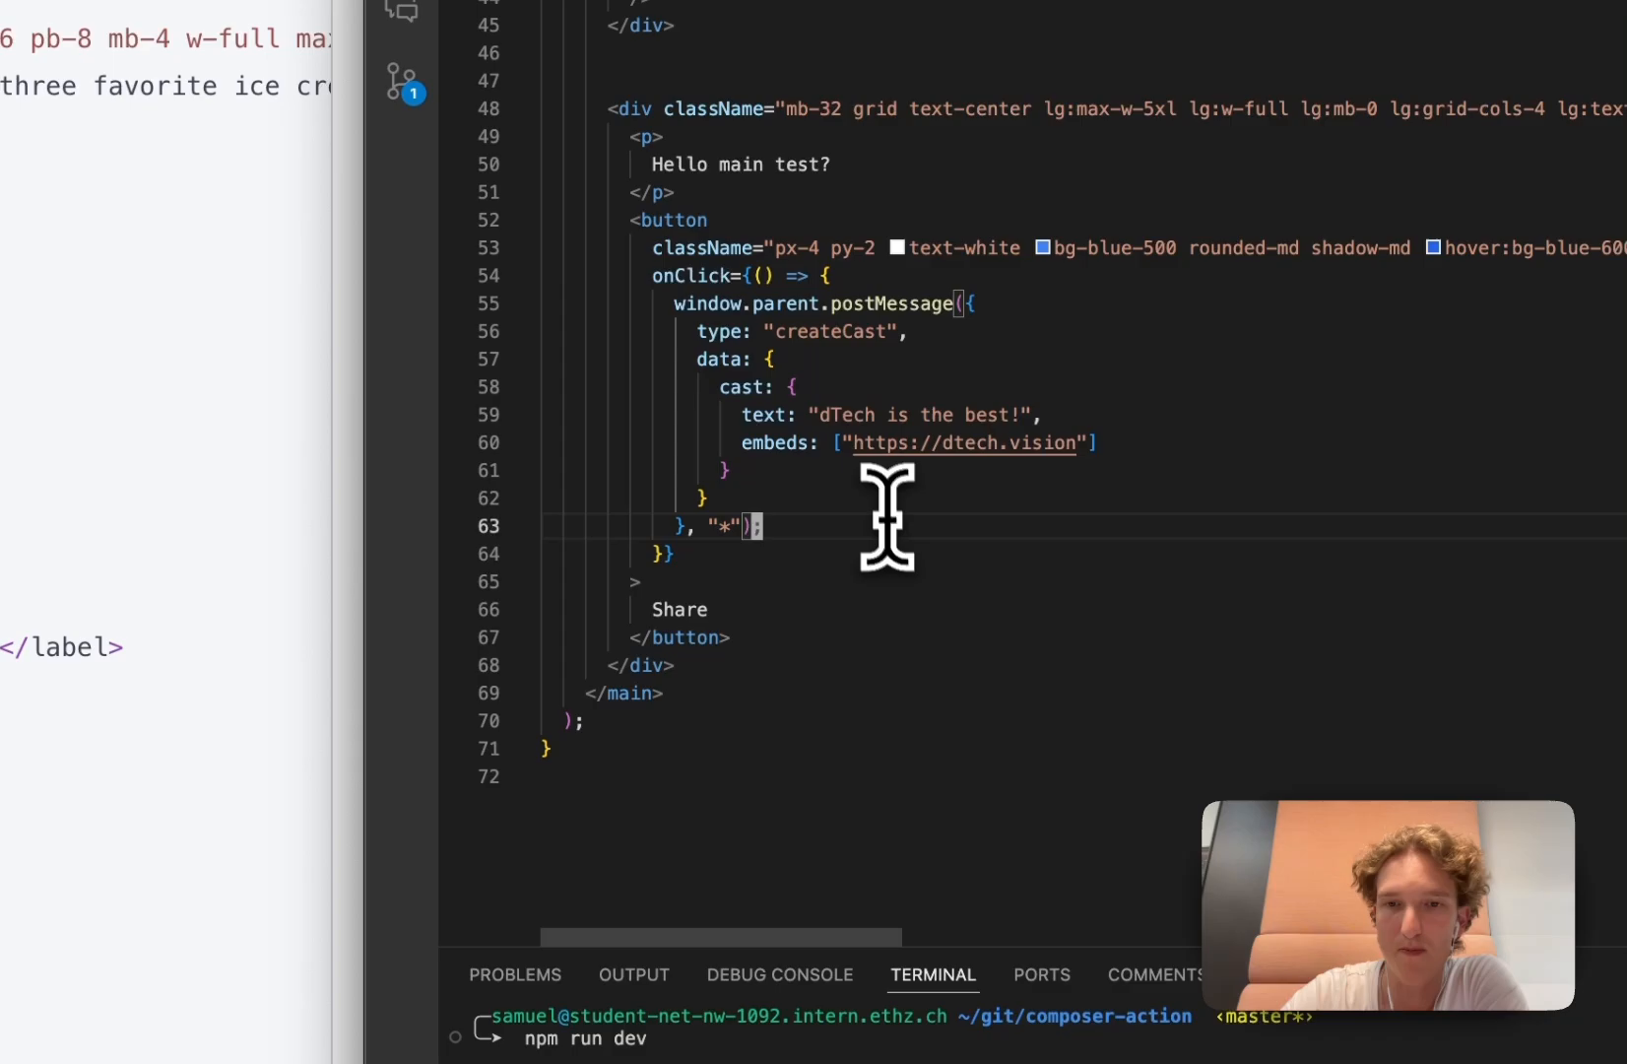
- Replace the createCast text on line 59 of index.tsx with "Hello world!"
{"action": "double_click", "coordinate": [903, 413]}
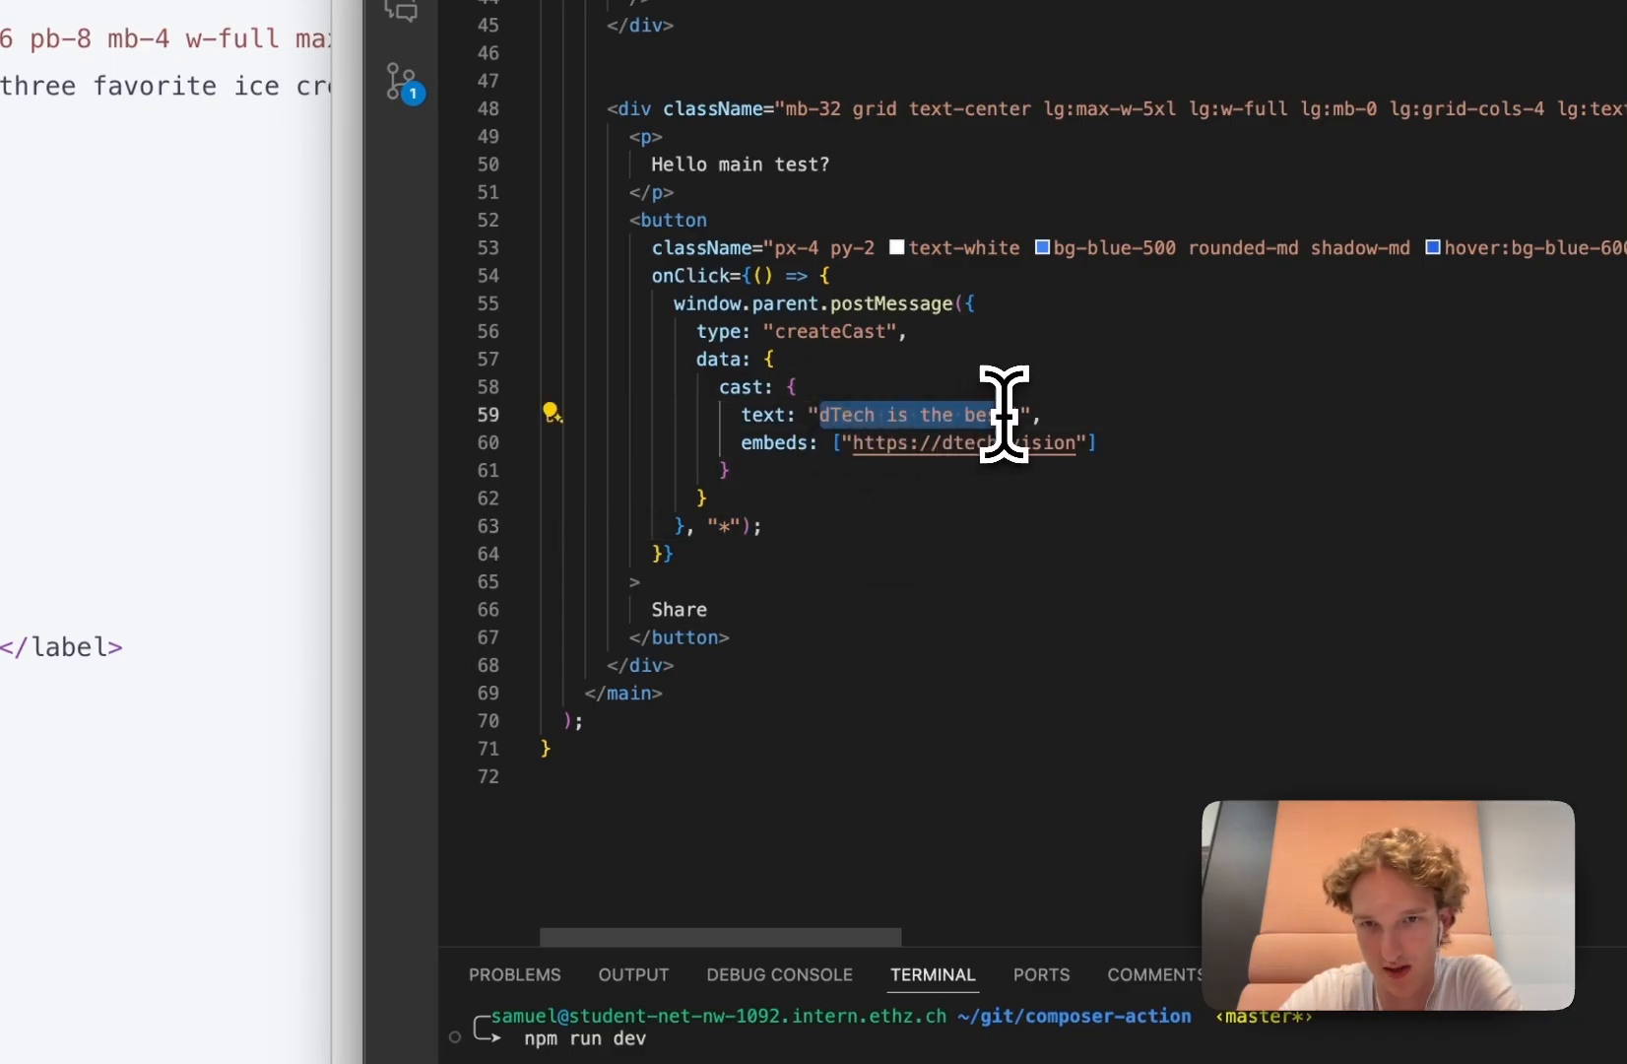
{"action": "type", "text": "Hello world!!\","}
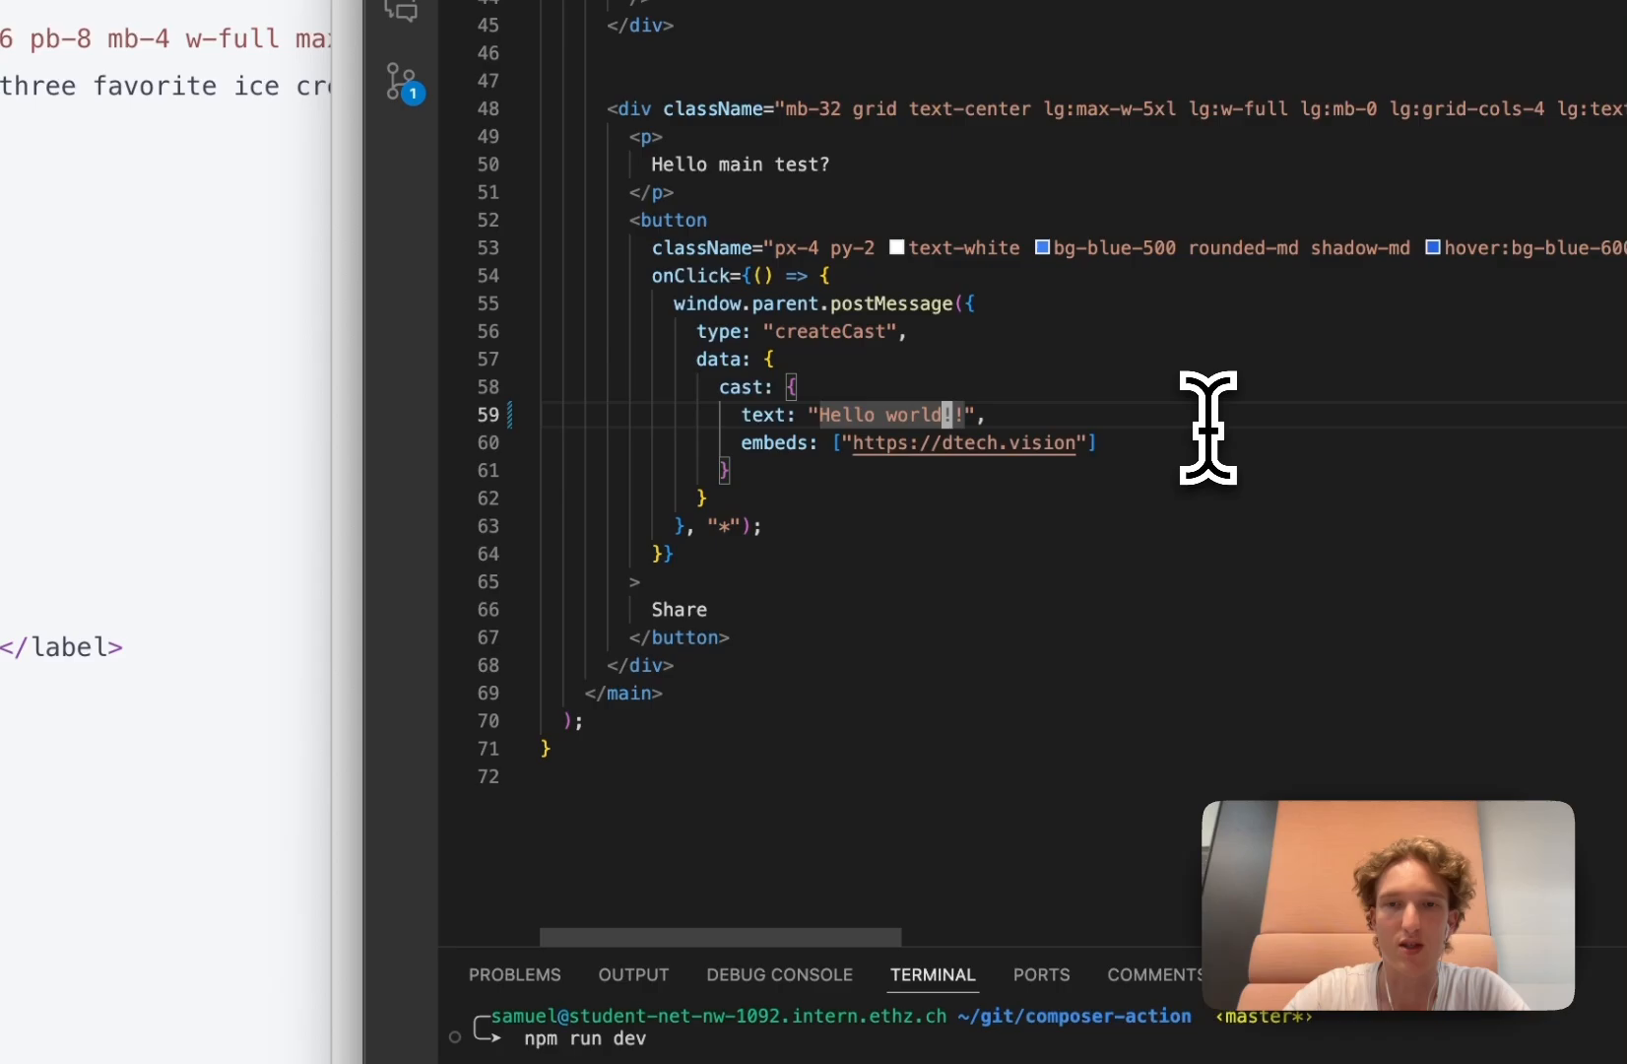
{"action": "type", "text": "!"}
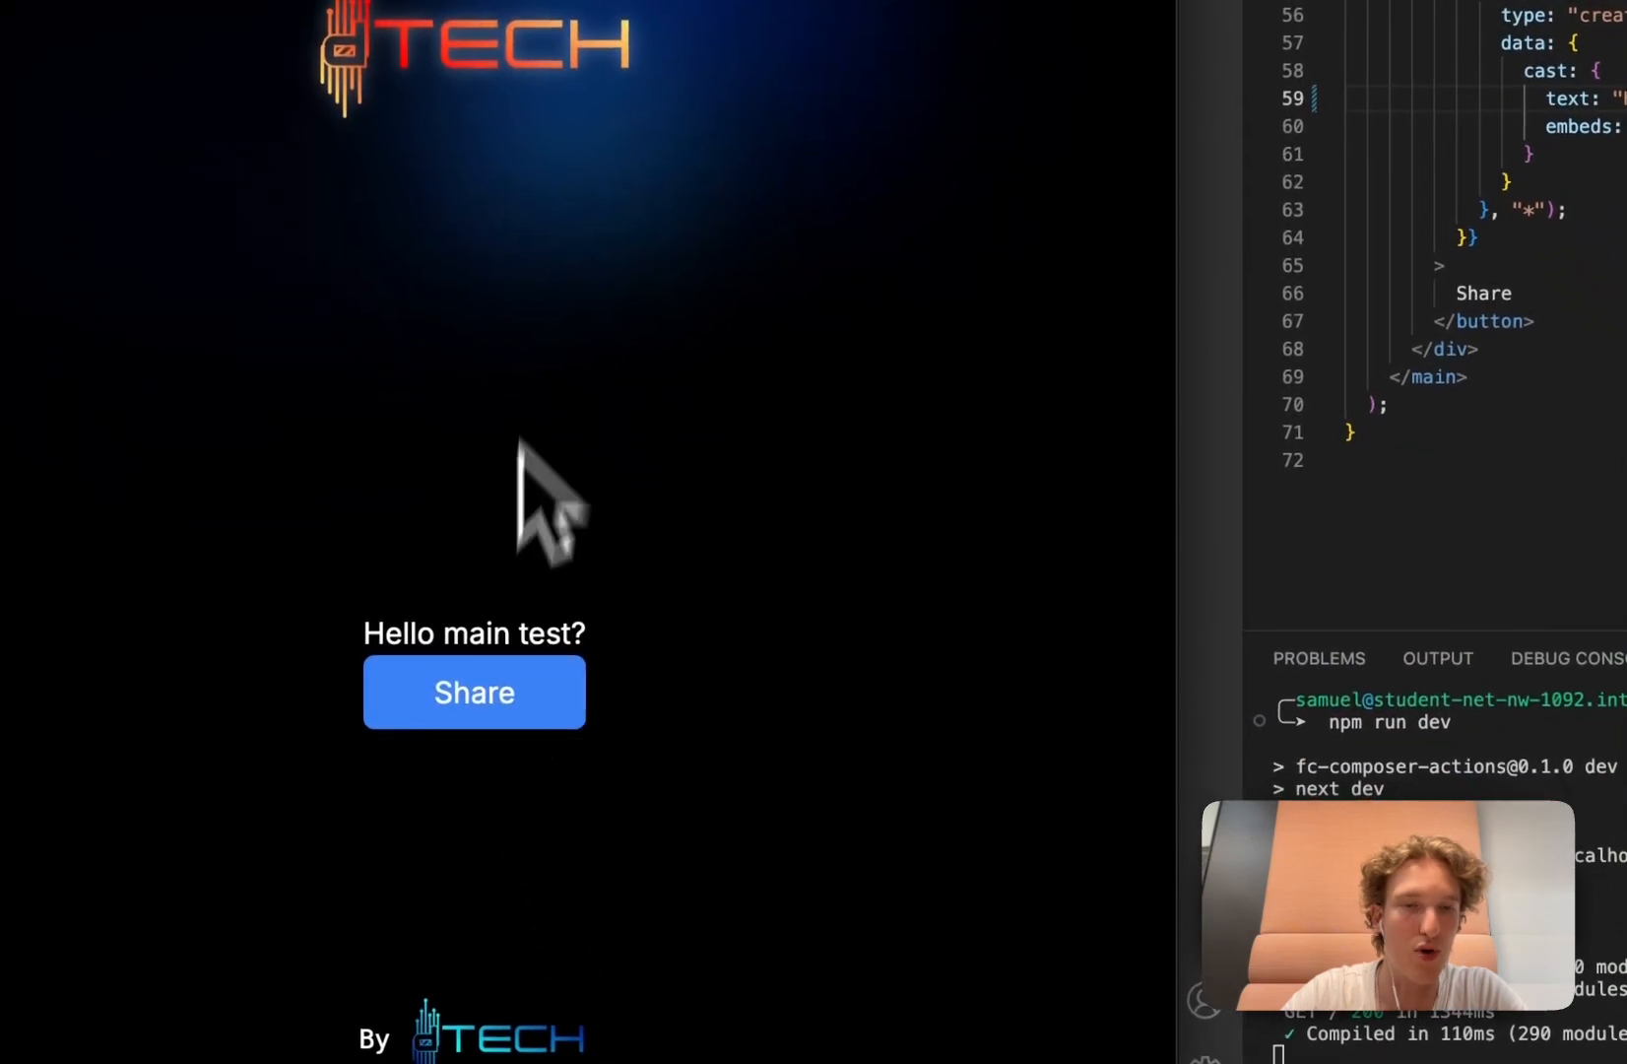
{"action": "mouse_move", "coordinate": [566, 346]}
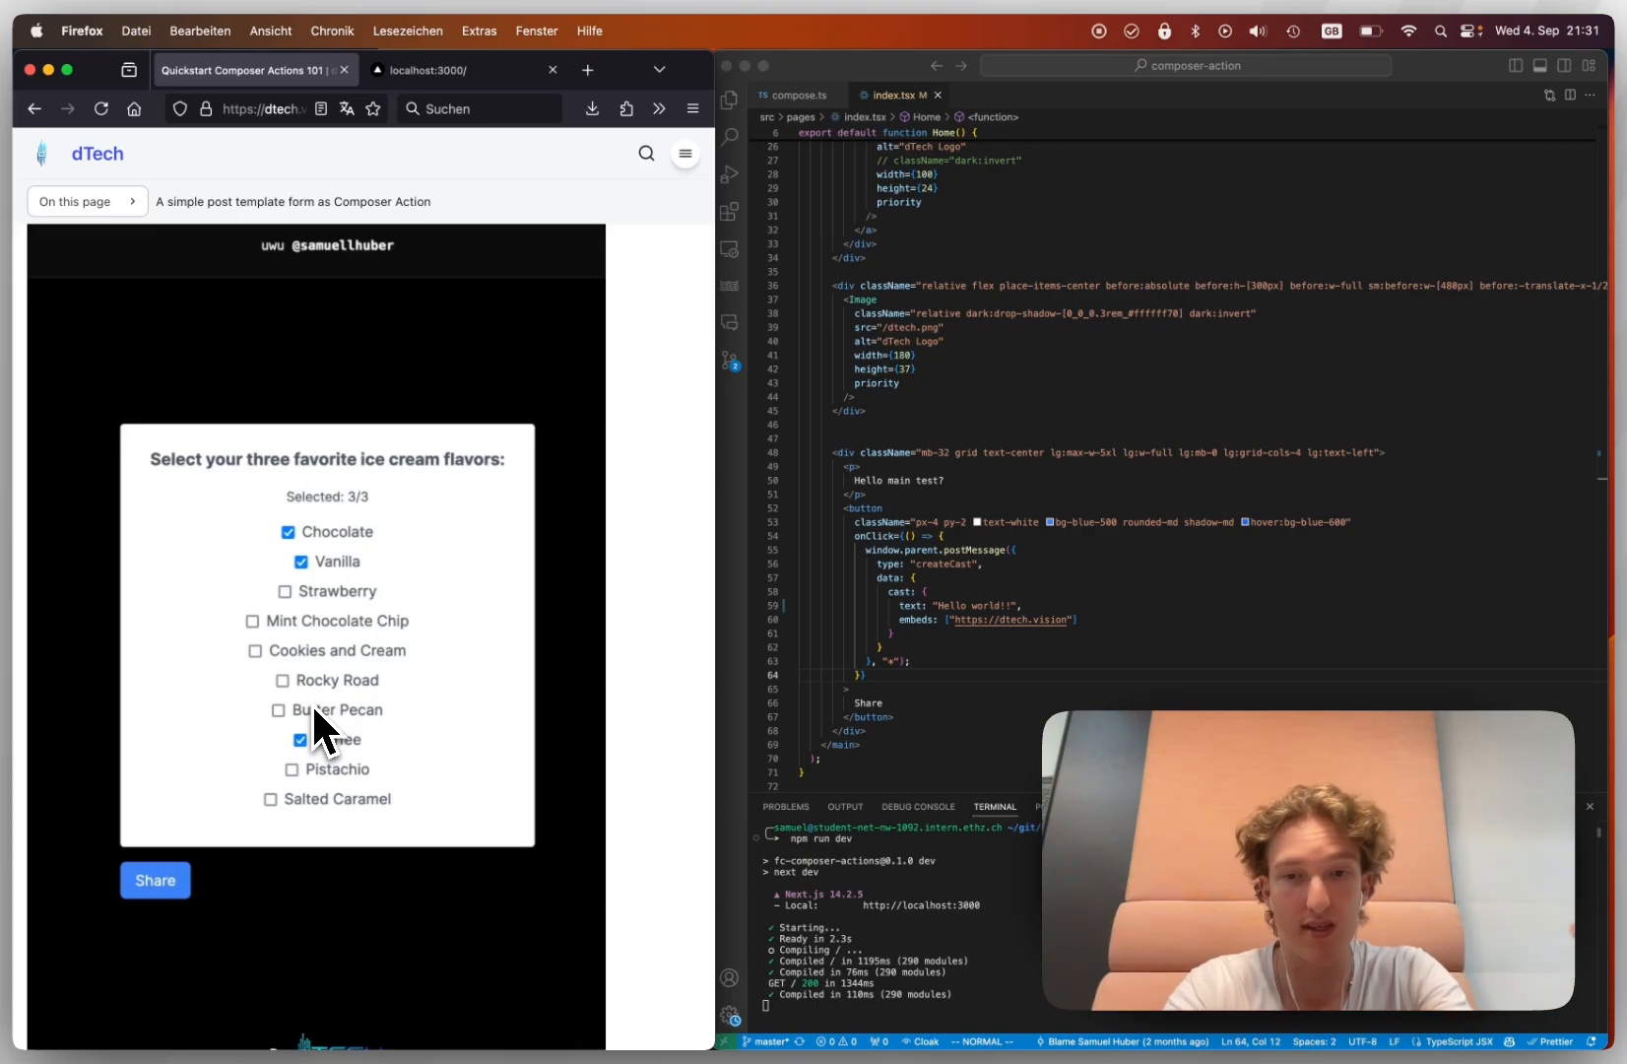
- Scroll the dTech tutorial around the checkbox form snippet and the 'npm run dev' testing note
{"action": "scroll", "scroll_direction": "down", "scroll_amount": 3}
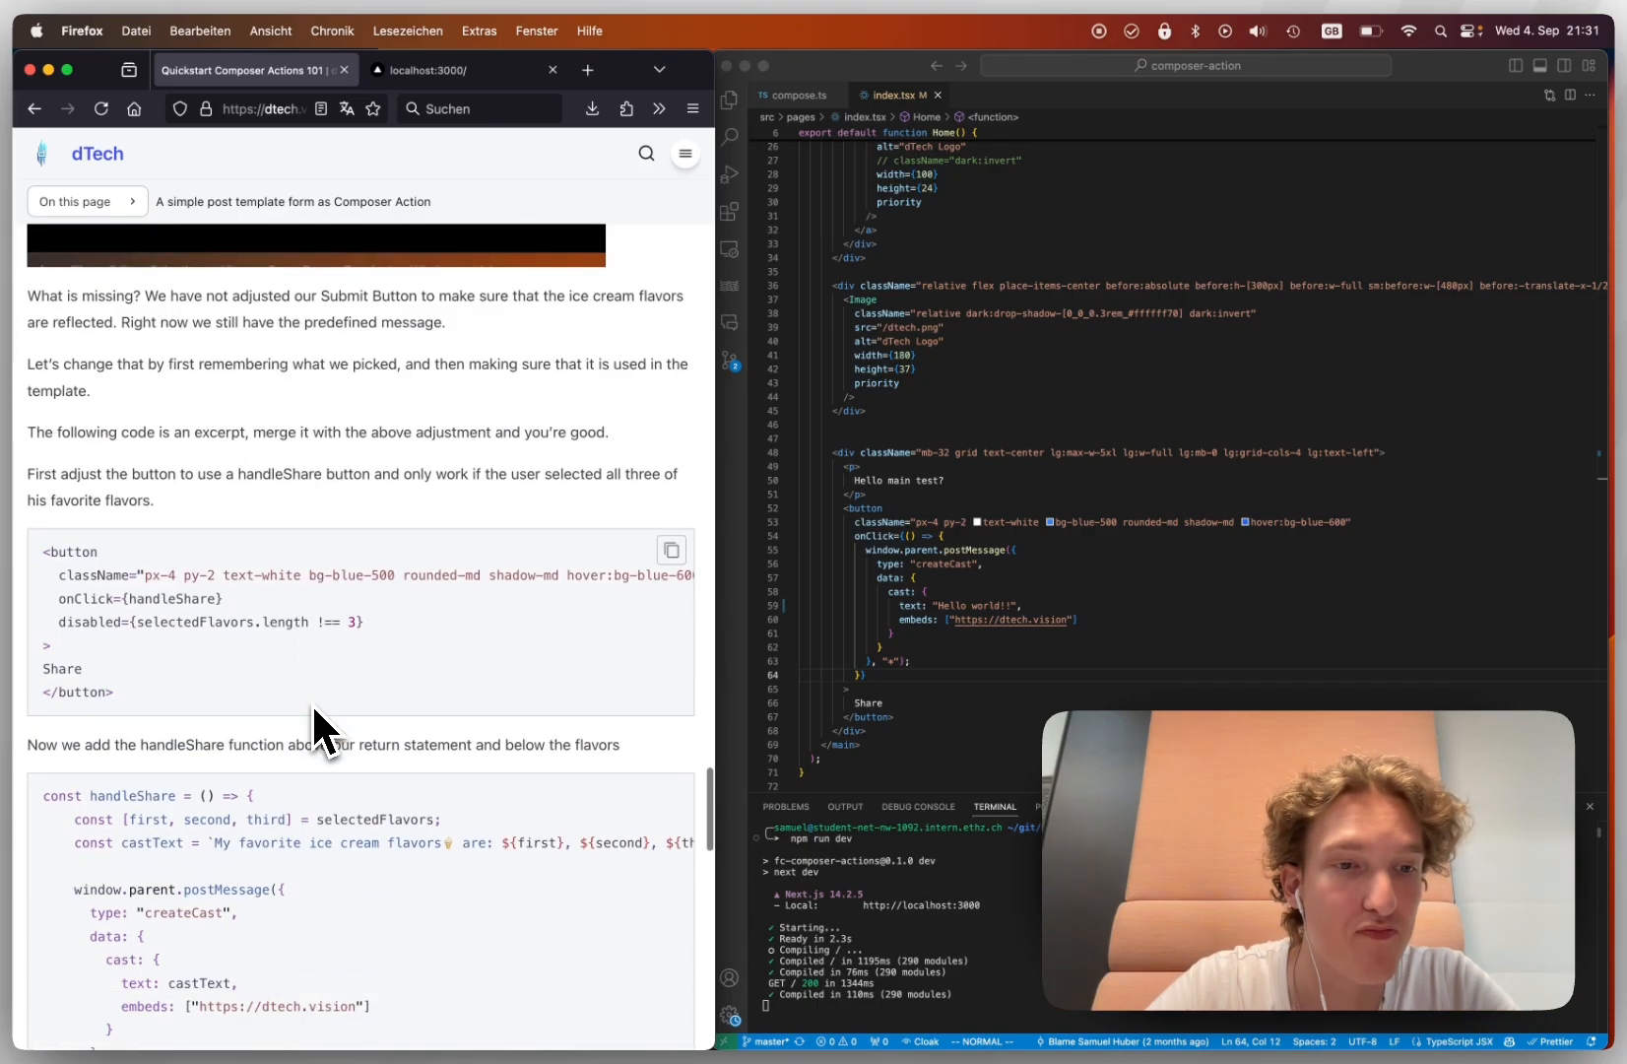
{"action": "scroll", "scroll_direction": "down", "scroll_amount": 3}
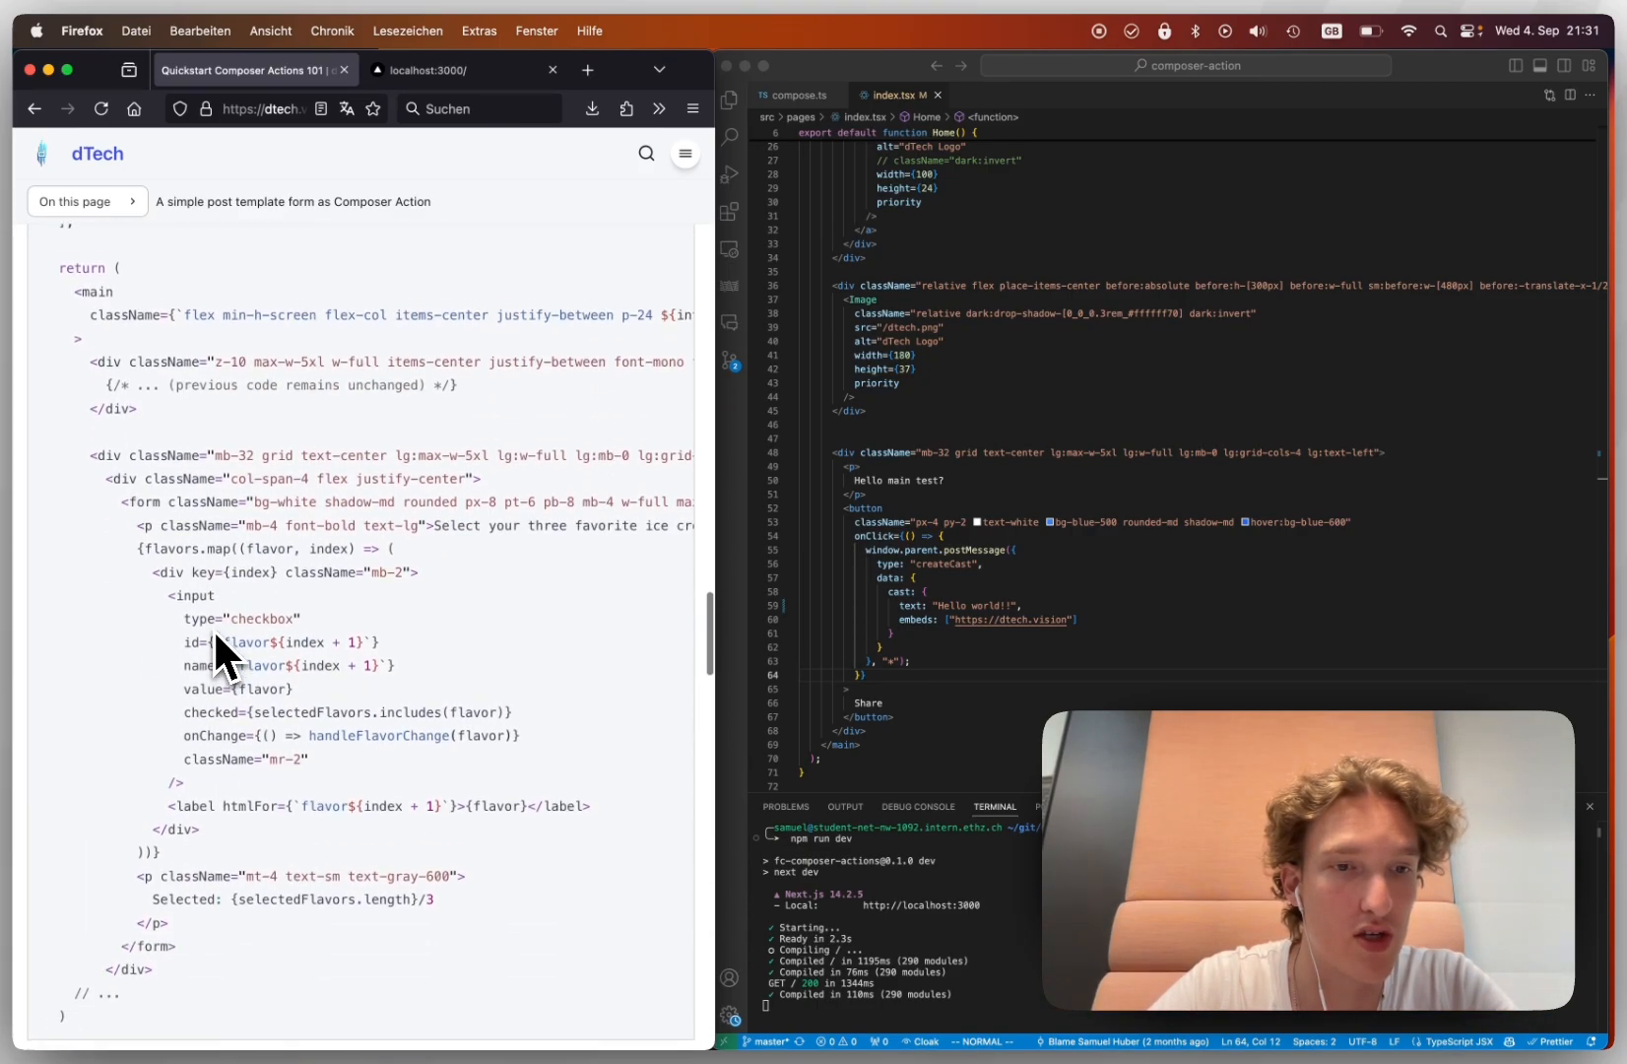
{"action": "scroll", "scroll_direction": "up", "scroll_amount": 3}
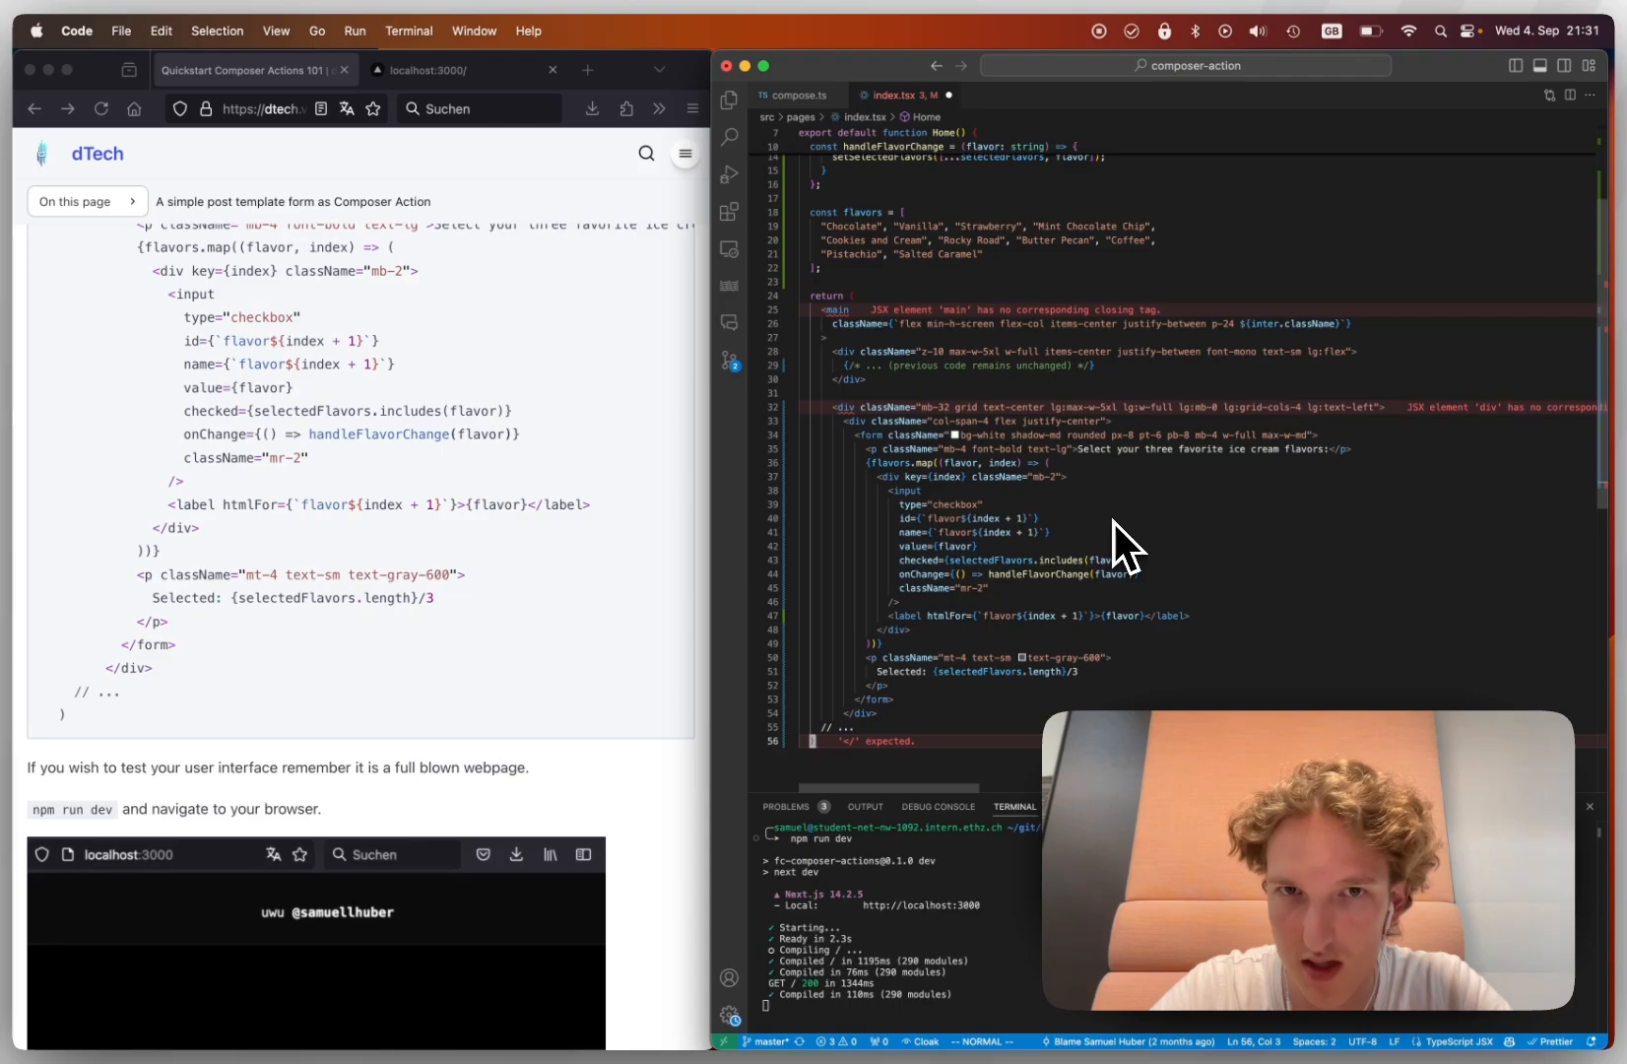
{"action": "scroll", "scroll_direction": "up", "scroll_amount": 3}
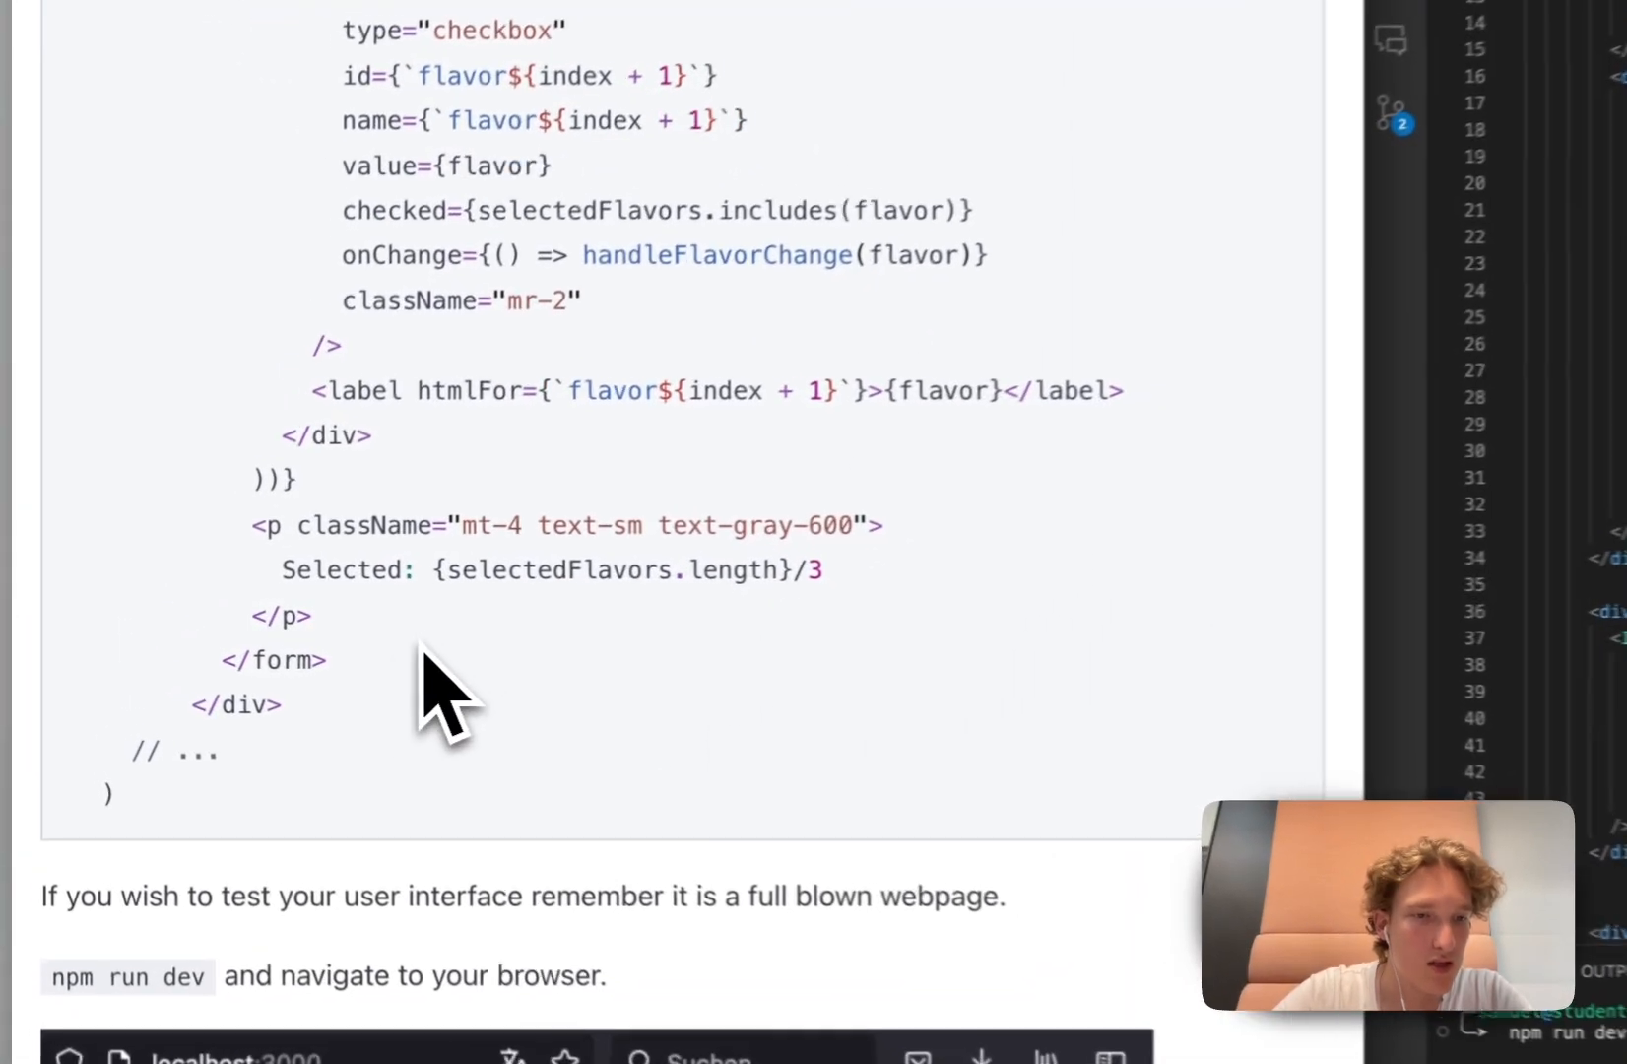
- Scroll up in index.tsx to place the pasted flavor checkbox form code
{"action": "scroll", "scroll_direction": "up", "scroll_amount": 3}
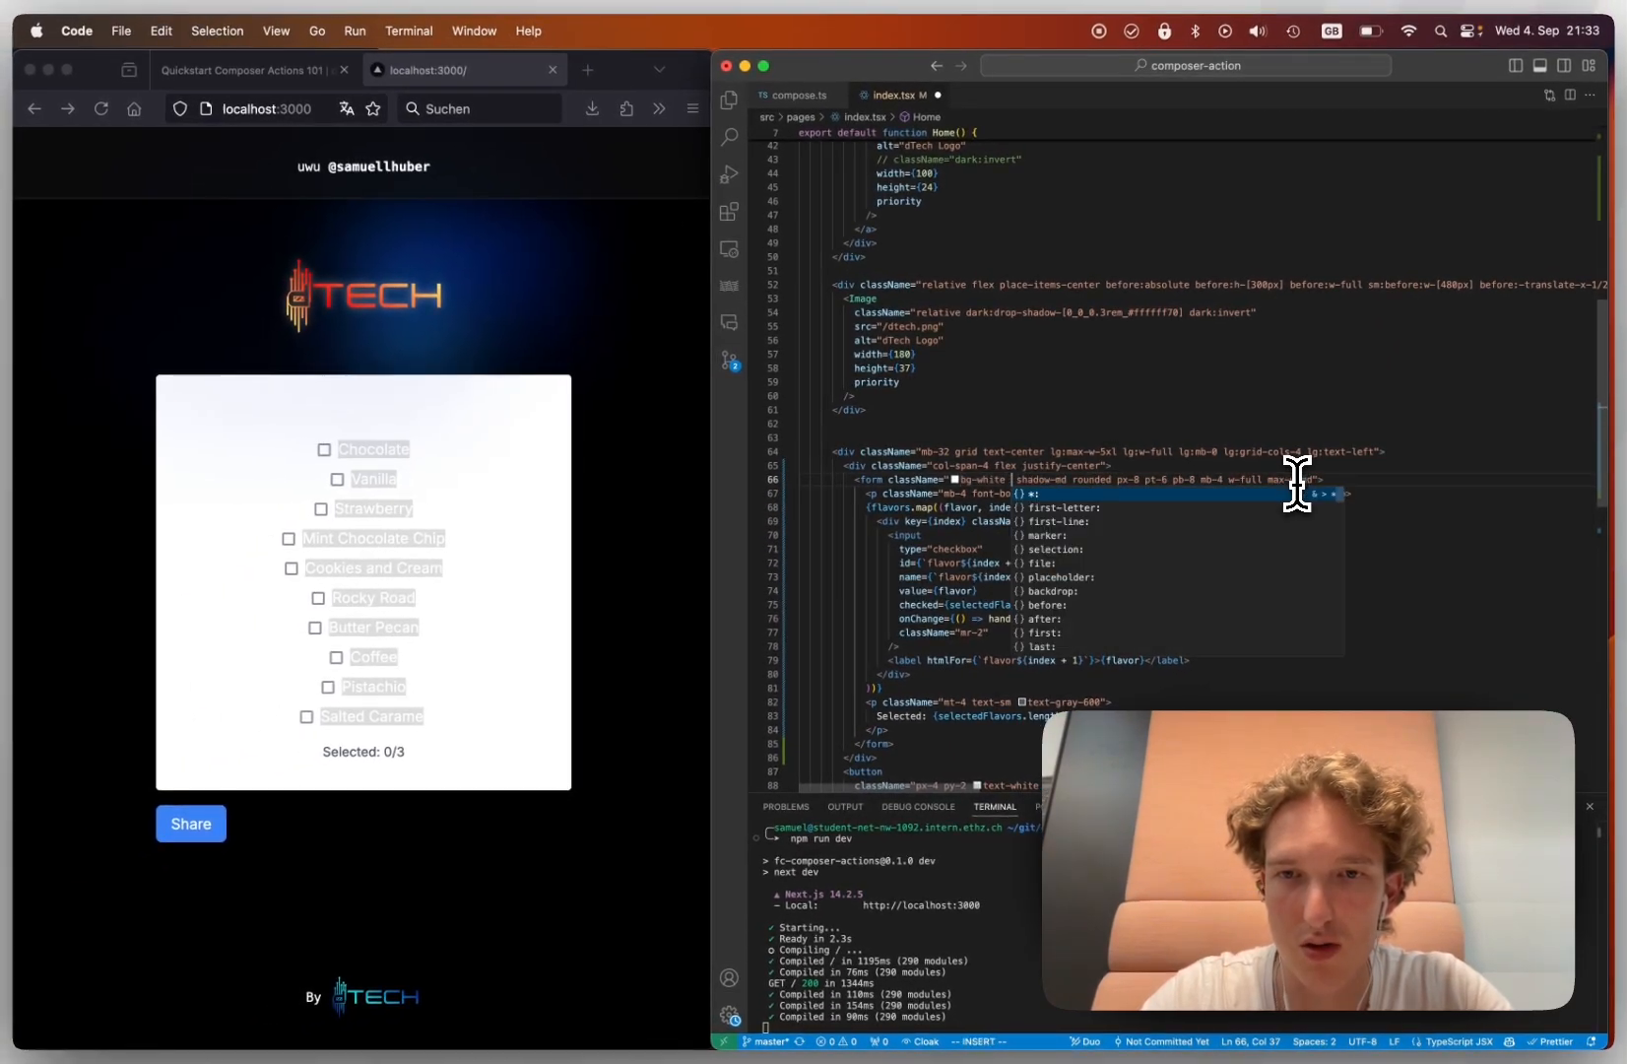
- Add the Tailwind class text-black to the flavor form's className
{"action": "type", "text": "text-"}
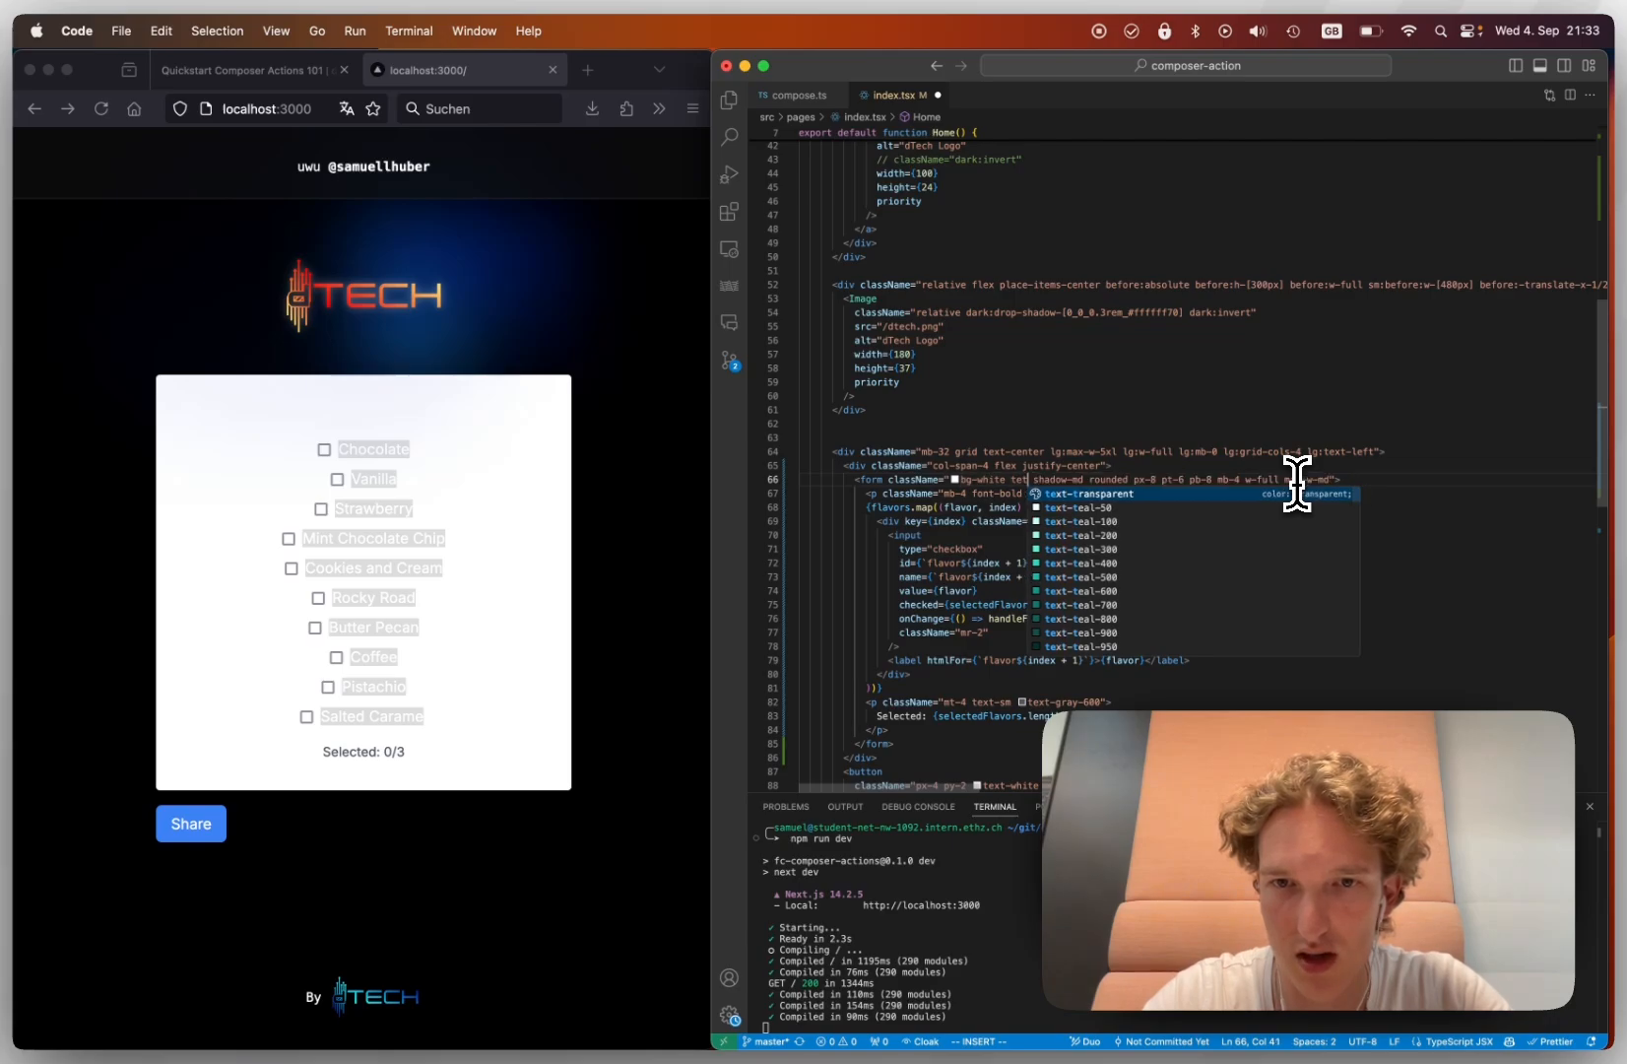
{"action": "type", "text": "b"}
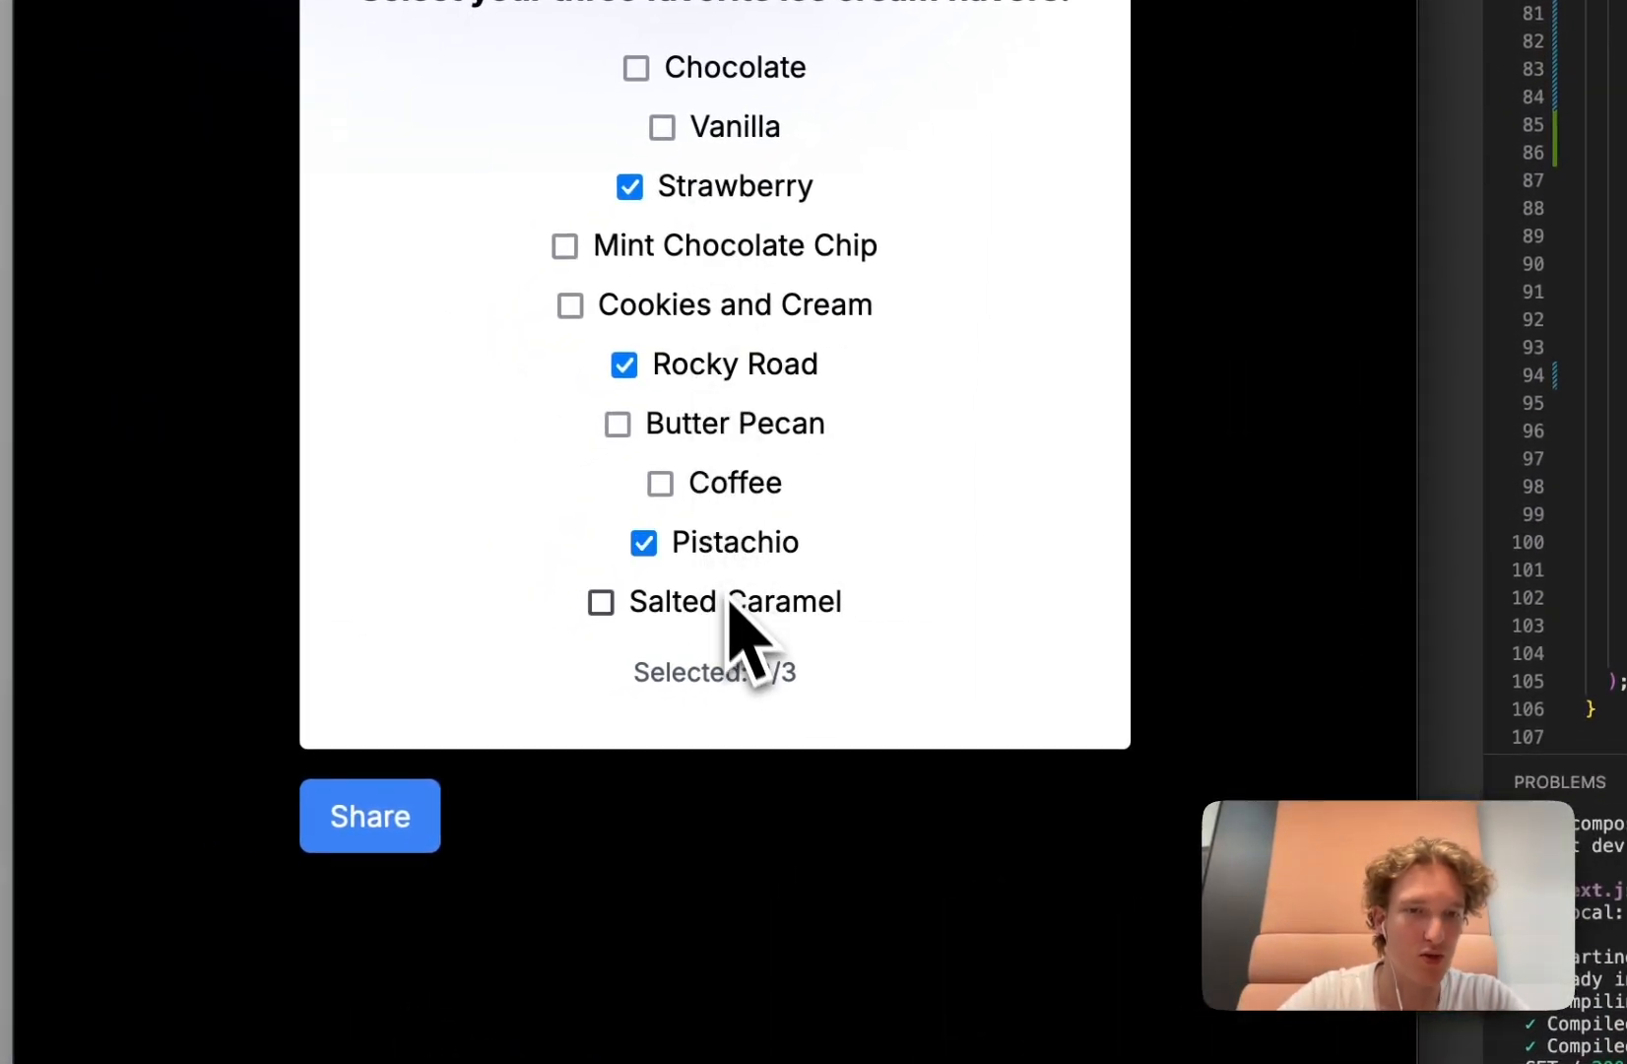
- Tick Mint Chocolate Chip and Rocky Road so the form reports Selected: 3/3
{"action": "left_click", "coordinate": [566, 246]}
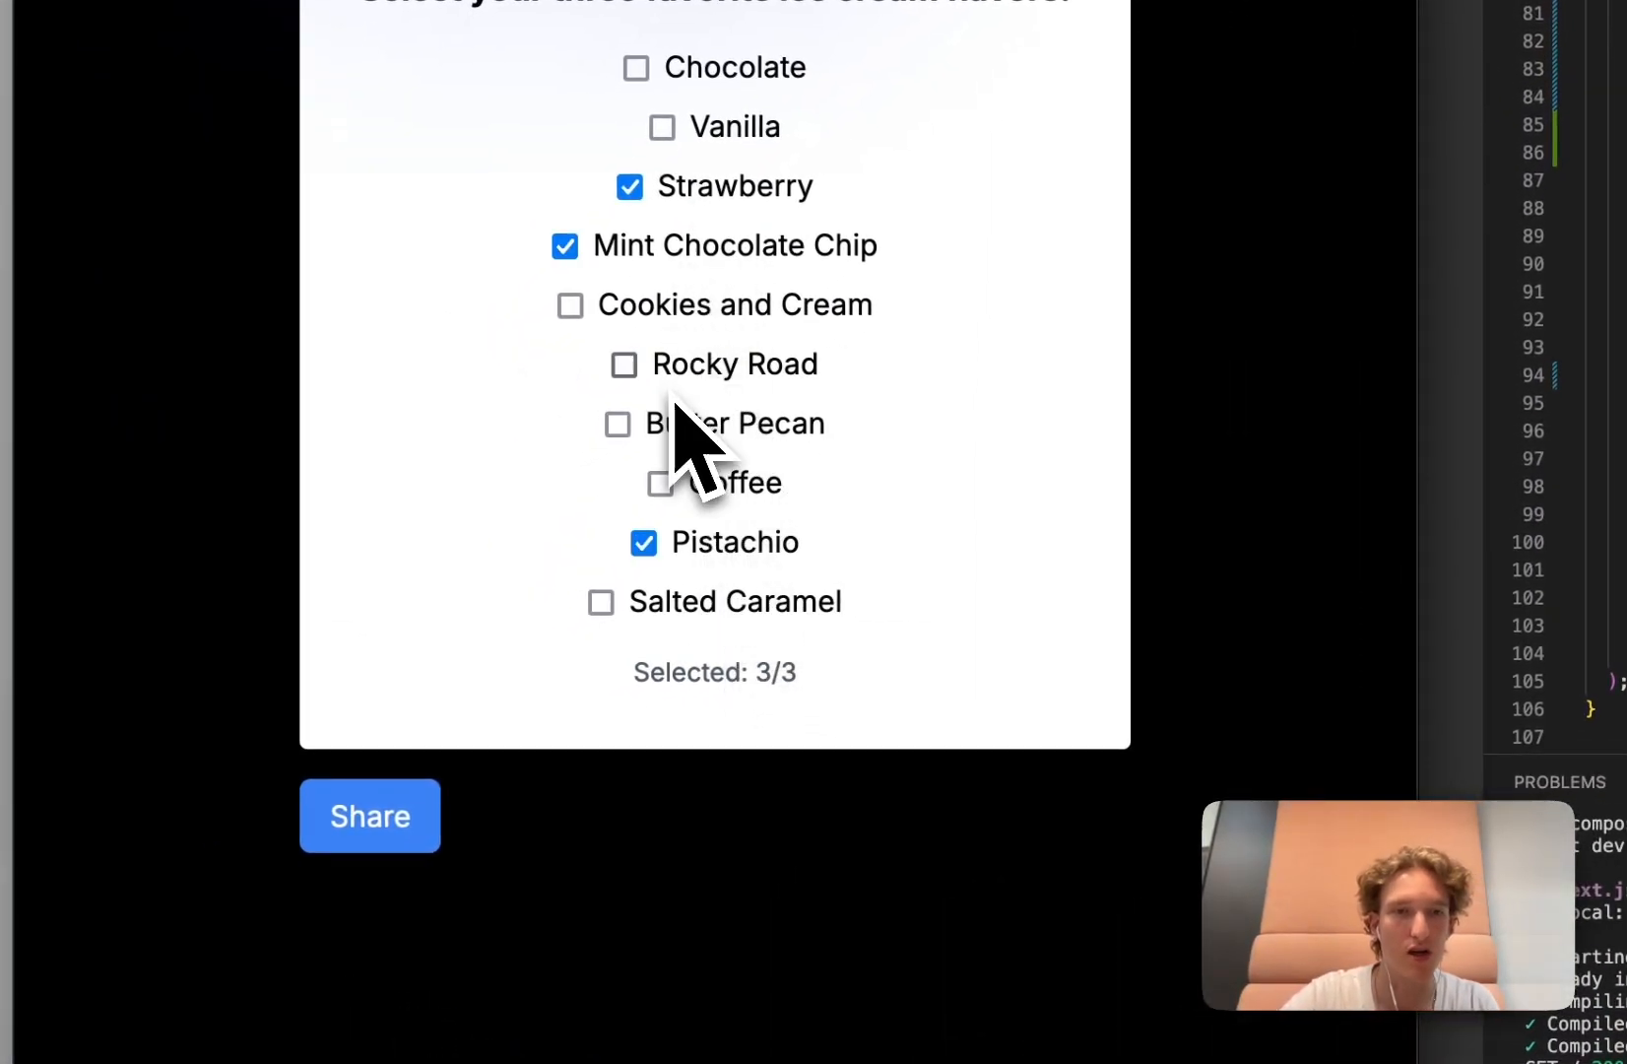
{"action": "left_click", "coordinate": [624, 364]}
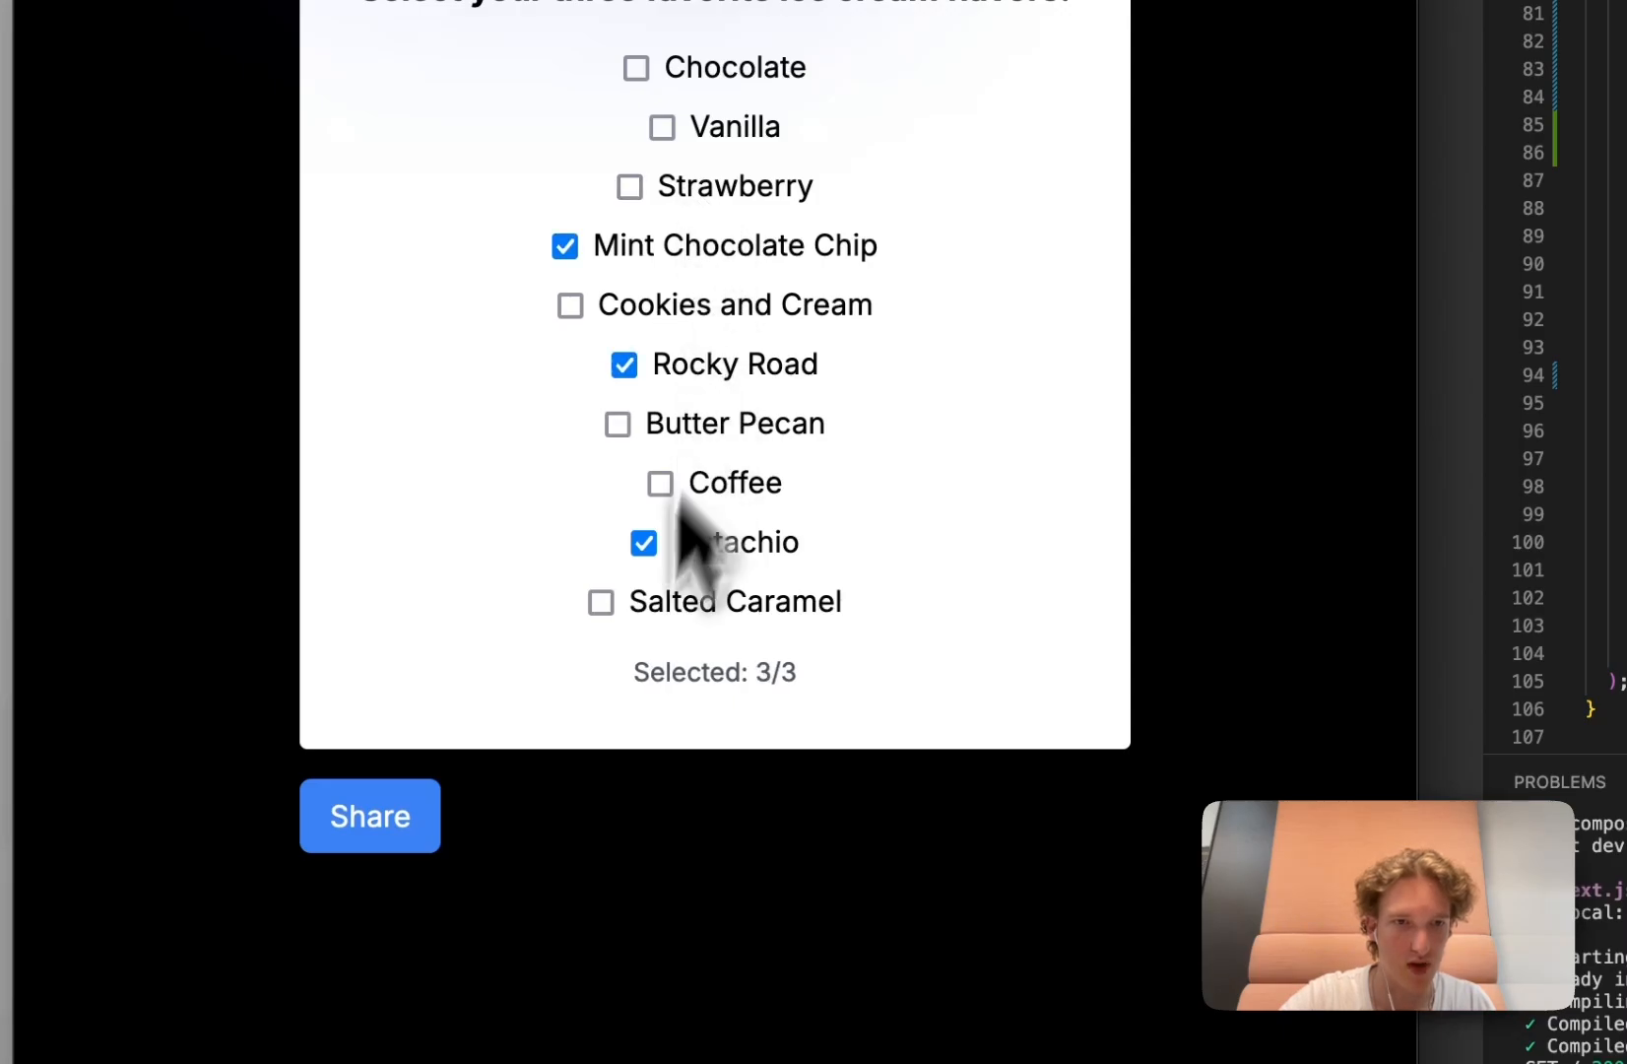
{"action": "scroll", "scroll_direction": "down", "scroll_amount": 3}
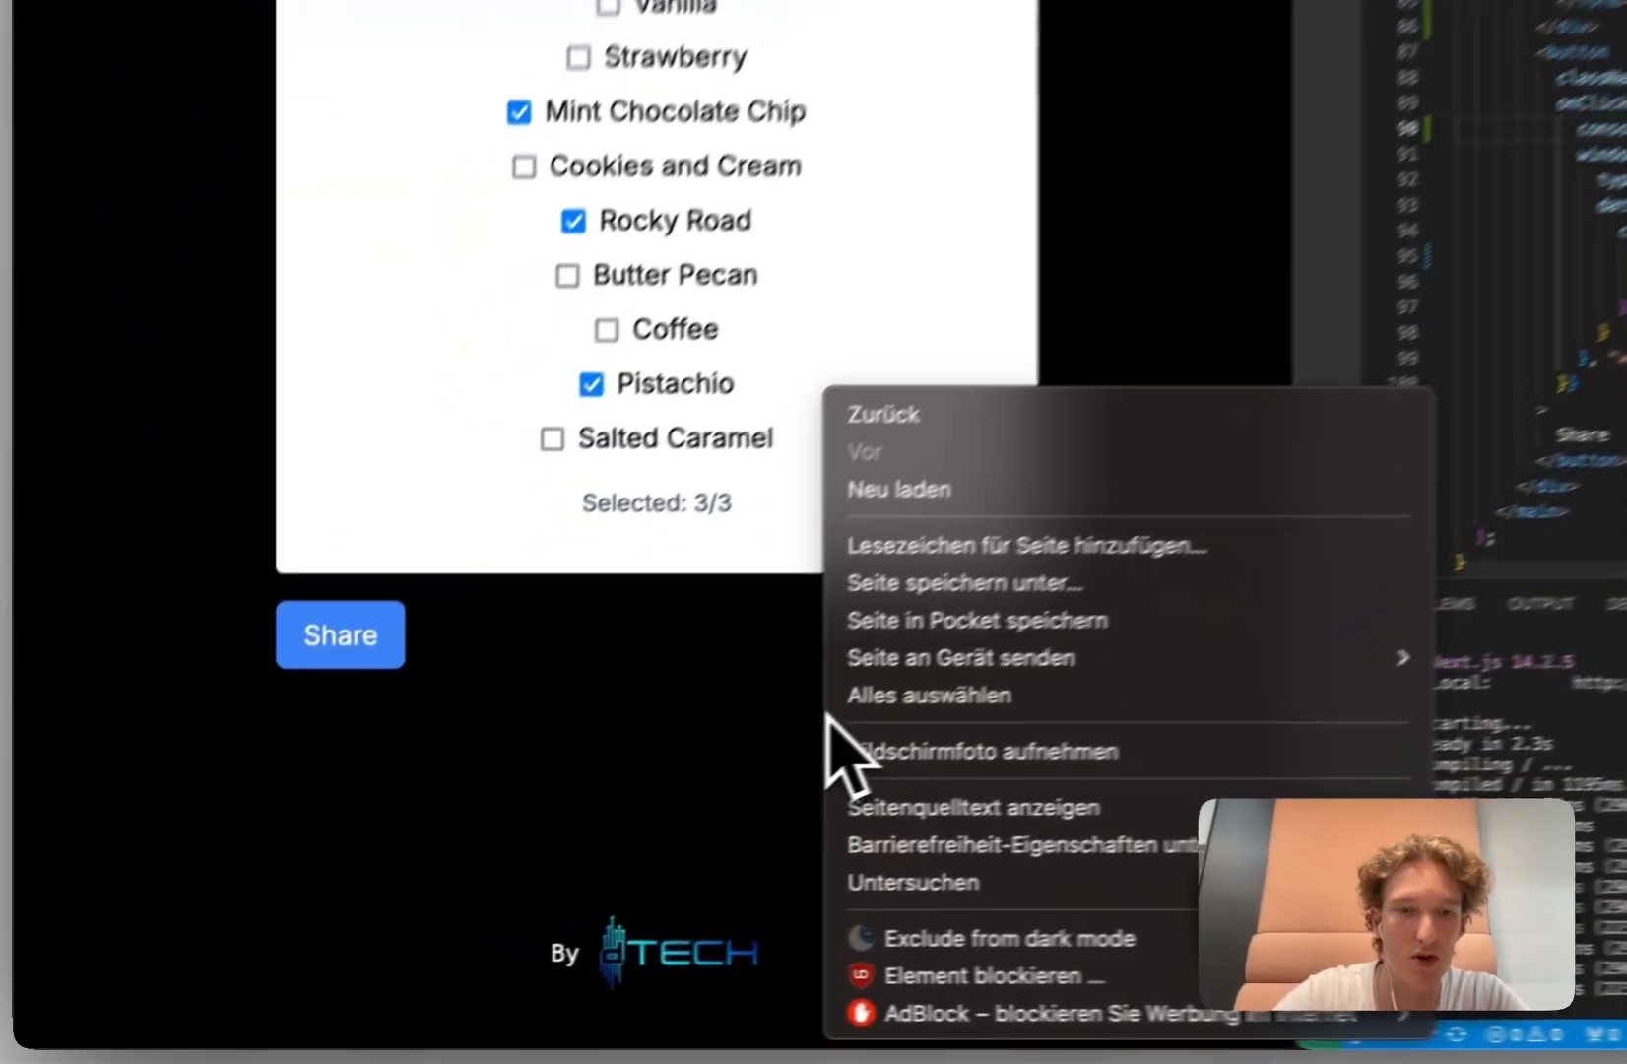
- Choose Untersuchen to bring up Firefox's developer tools for the Share log
{"action": "left_click", "coordinate": [912, 882]}
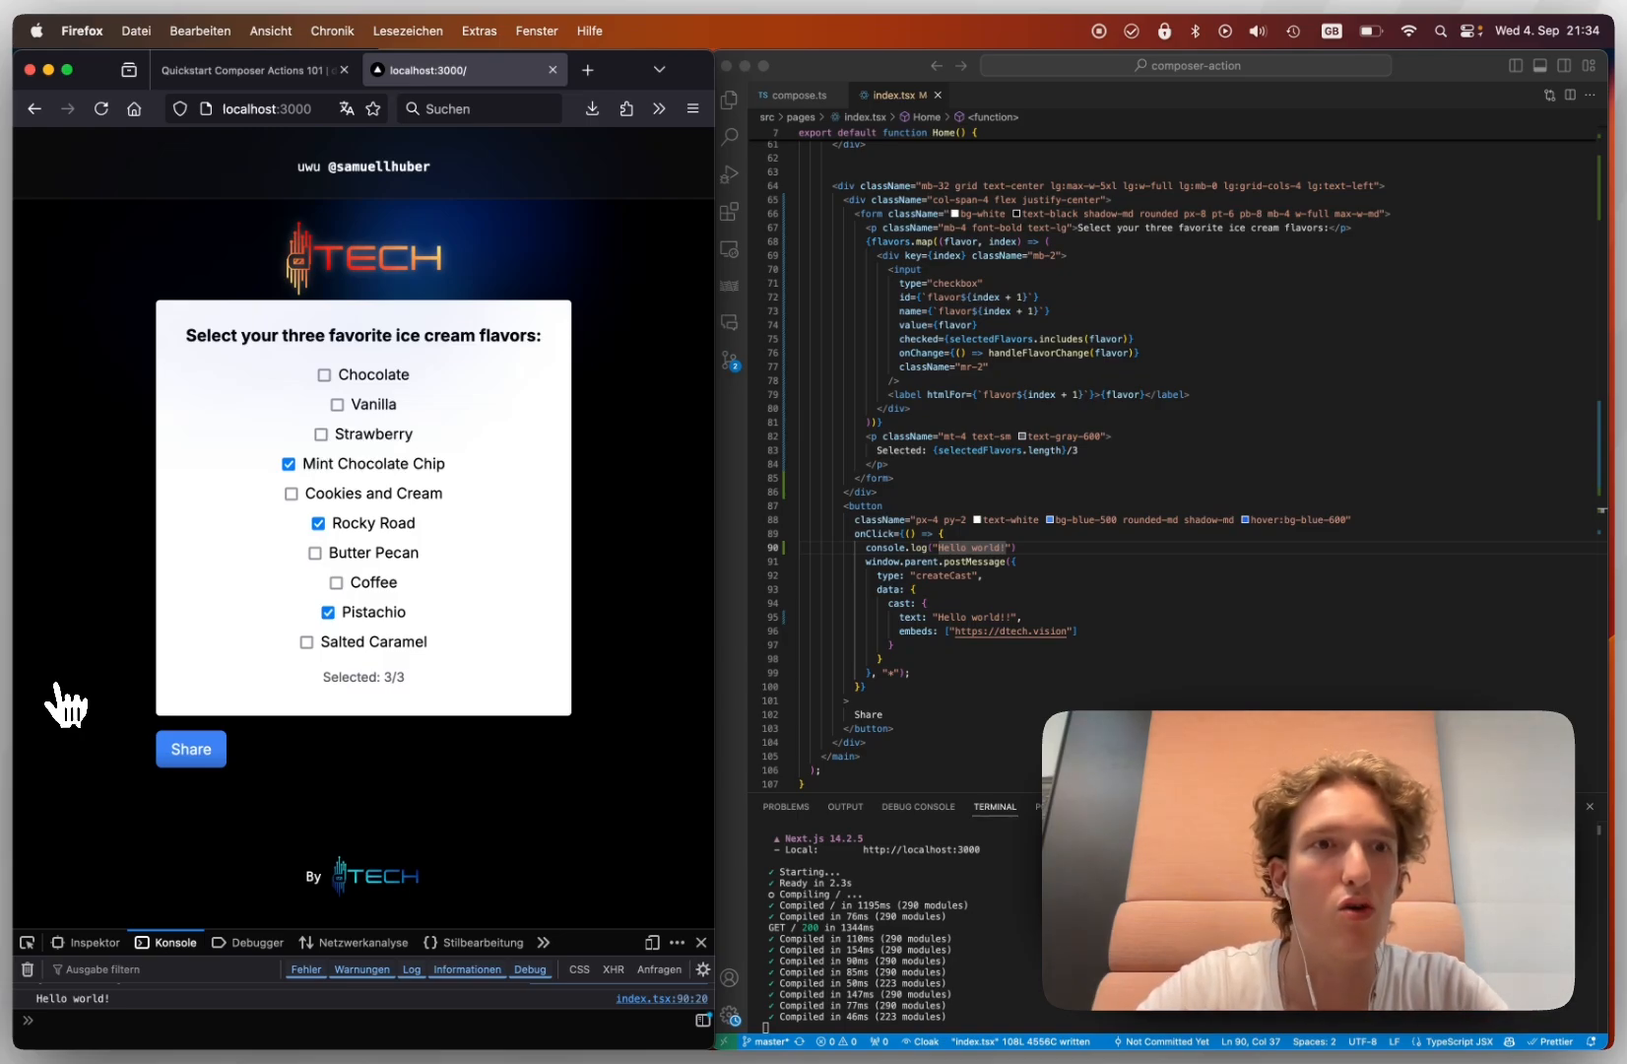
{"action": "mouse_move", "coordinate": [75, 428]}
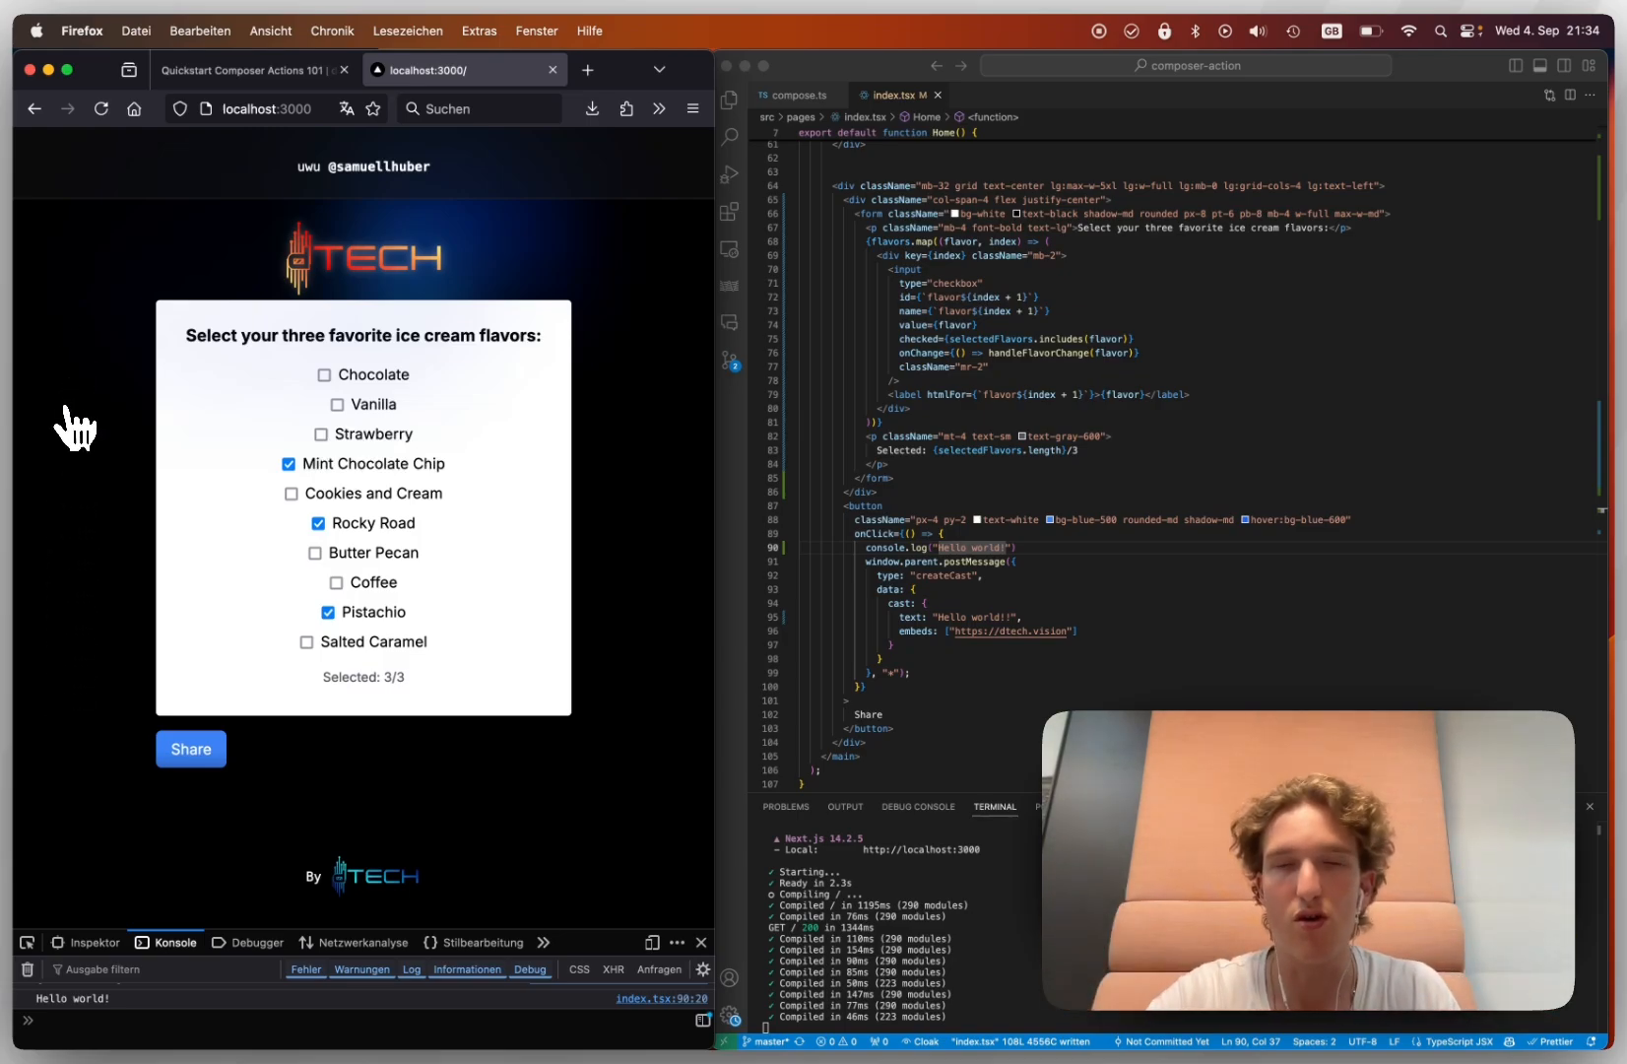
{"action": "mouse_move", "coordinate": [964, 488]}
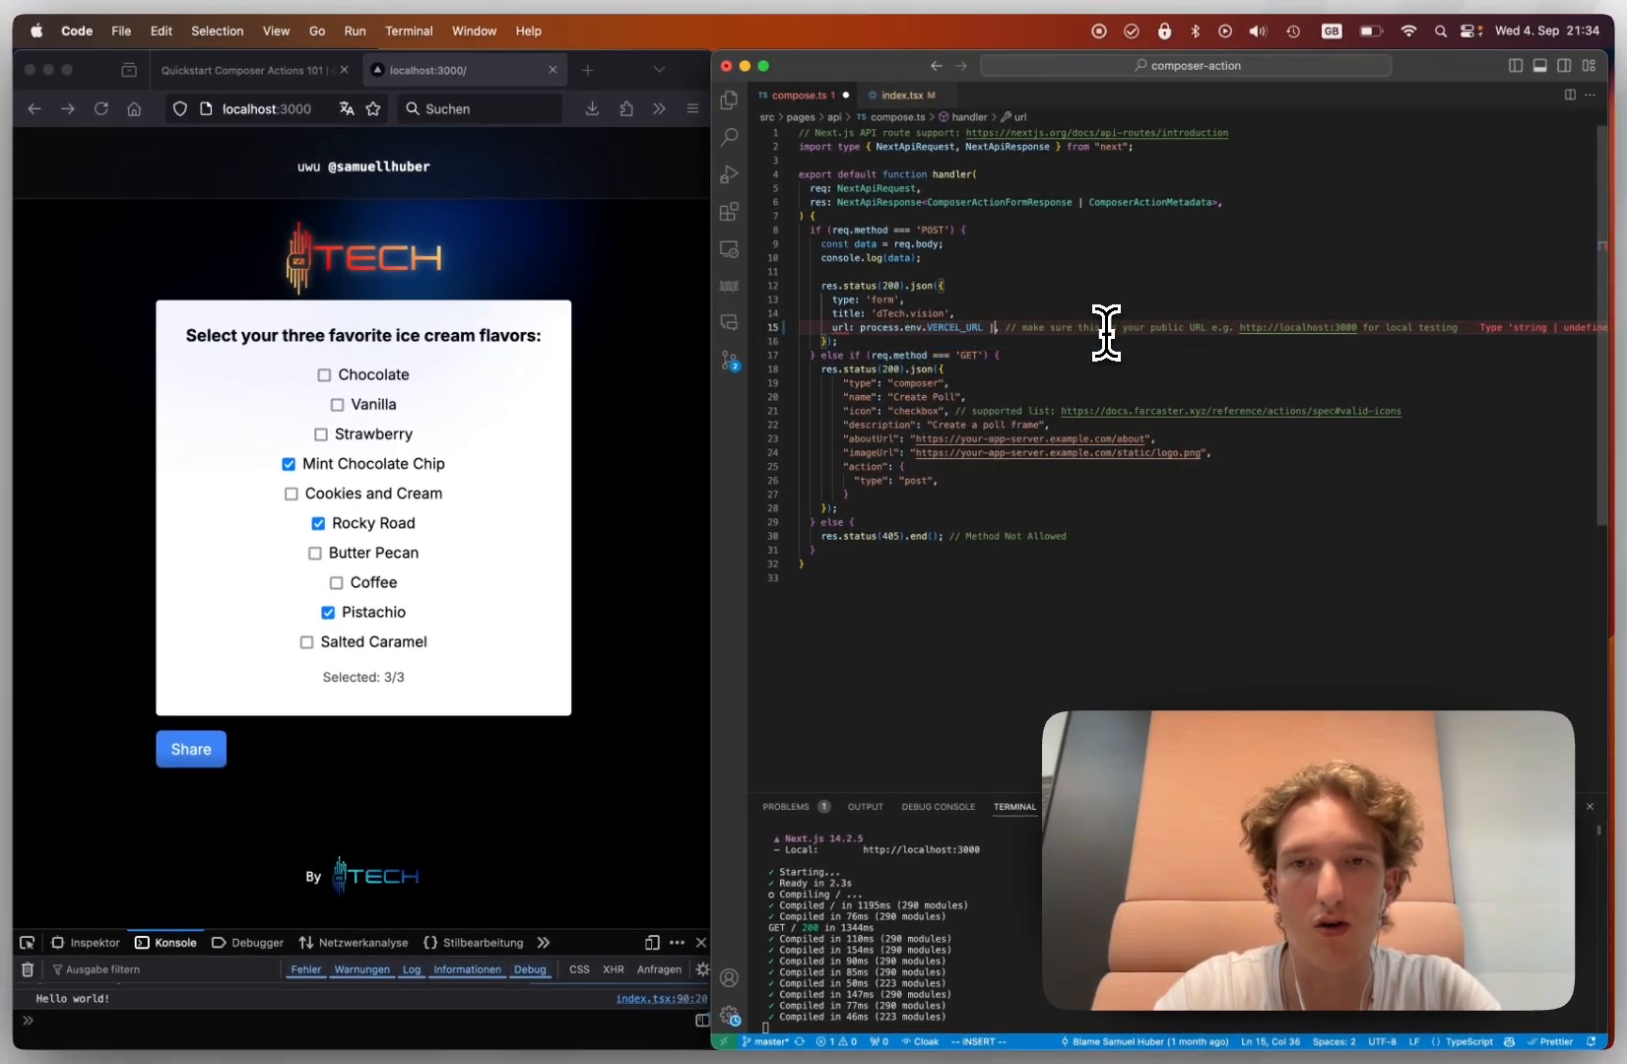
{"action": "type", "text": "| \"\""}
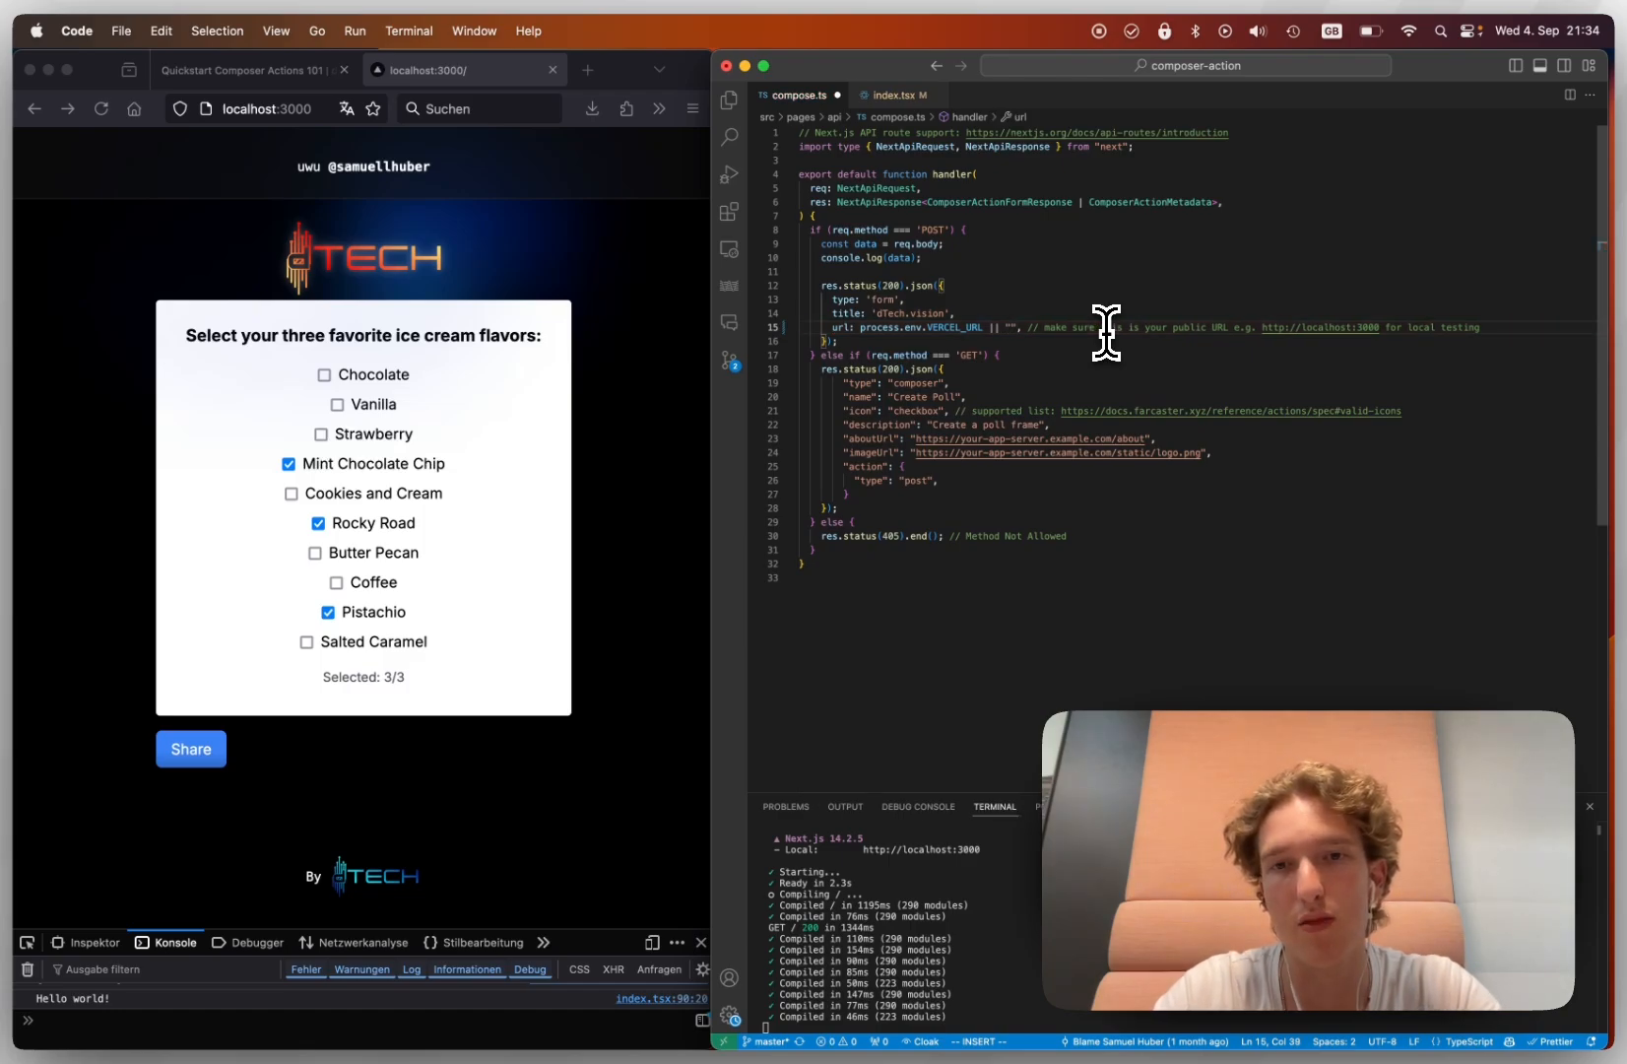
{"action": "type", "text": "https://localhost:3000"}
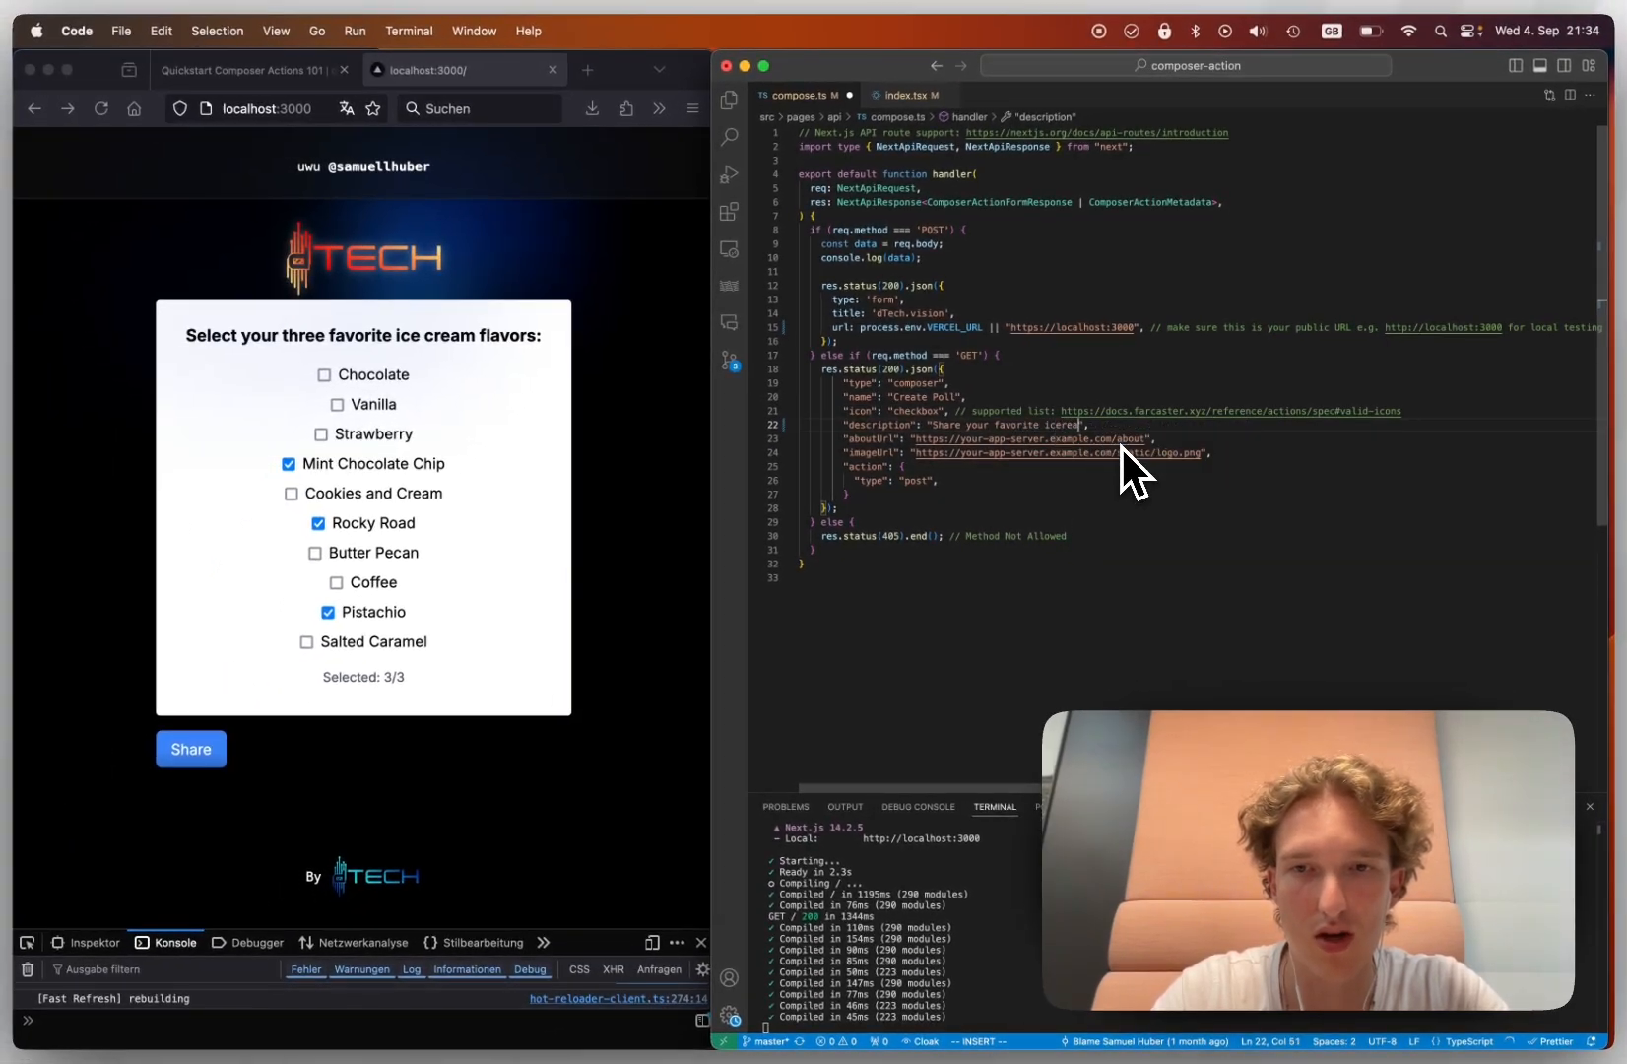
{"action": "key", "text": "Escape"}
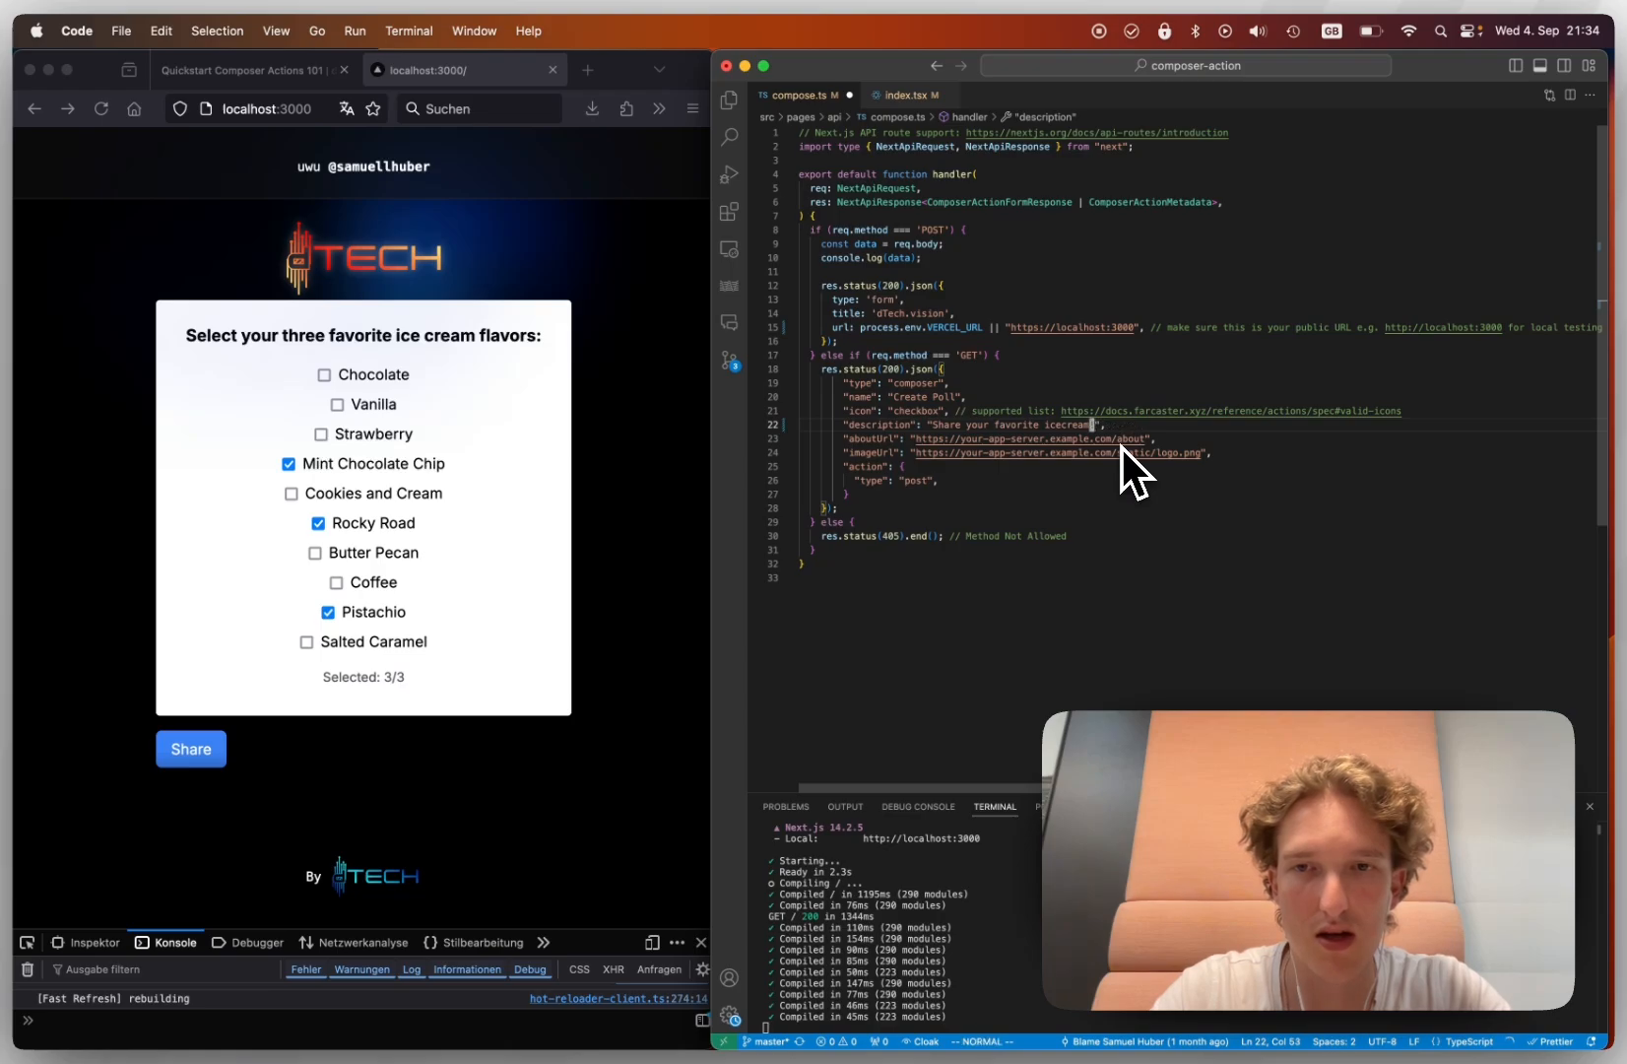
- Rename the action from Create to Icecream Poll
{"action": "double_click", "coordinate": [922, 396]}
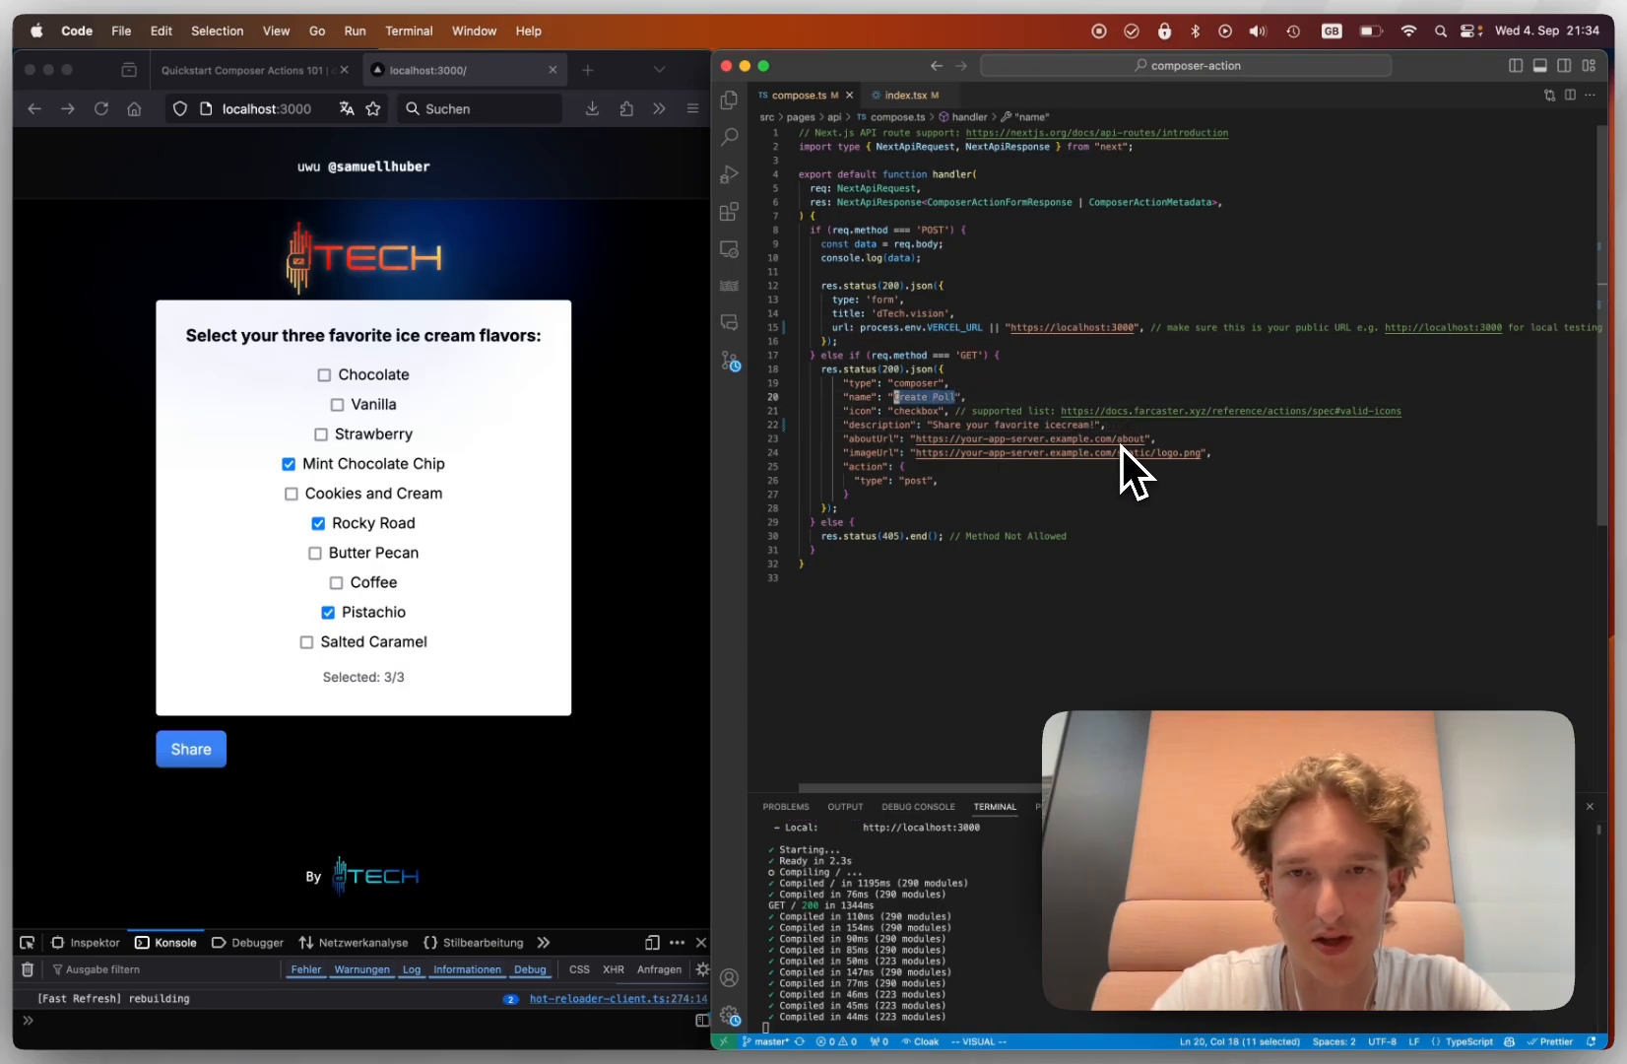
{"action": "type", "text": "Icecream"}
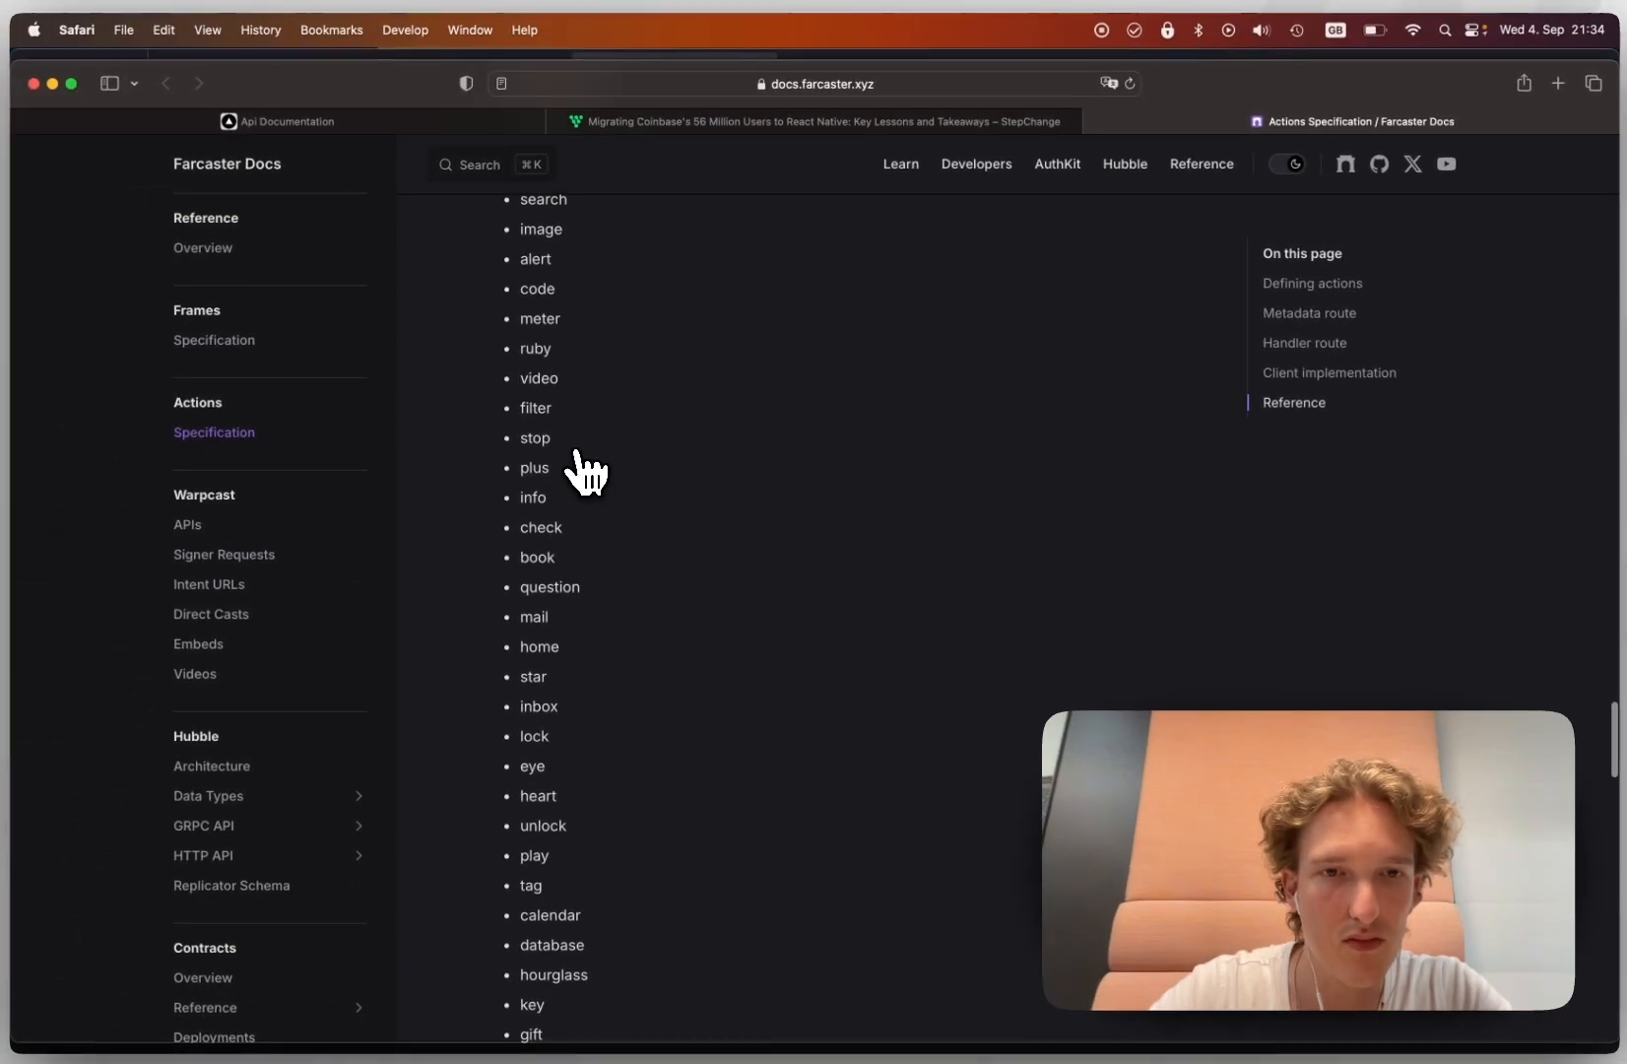
- Check heart in Farcaster Docs' valid icons and set compose.ts' icon value to heart
{"action": "scroll", "scroll_direction": "up", "scroll_amount": 3}
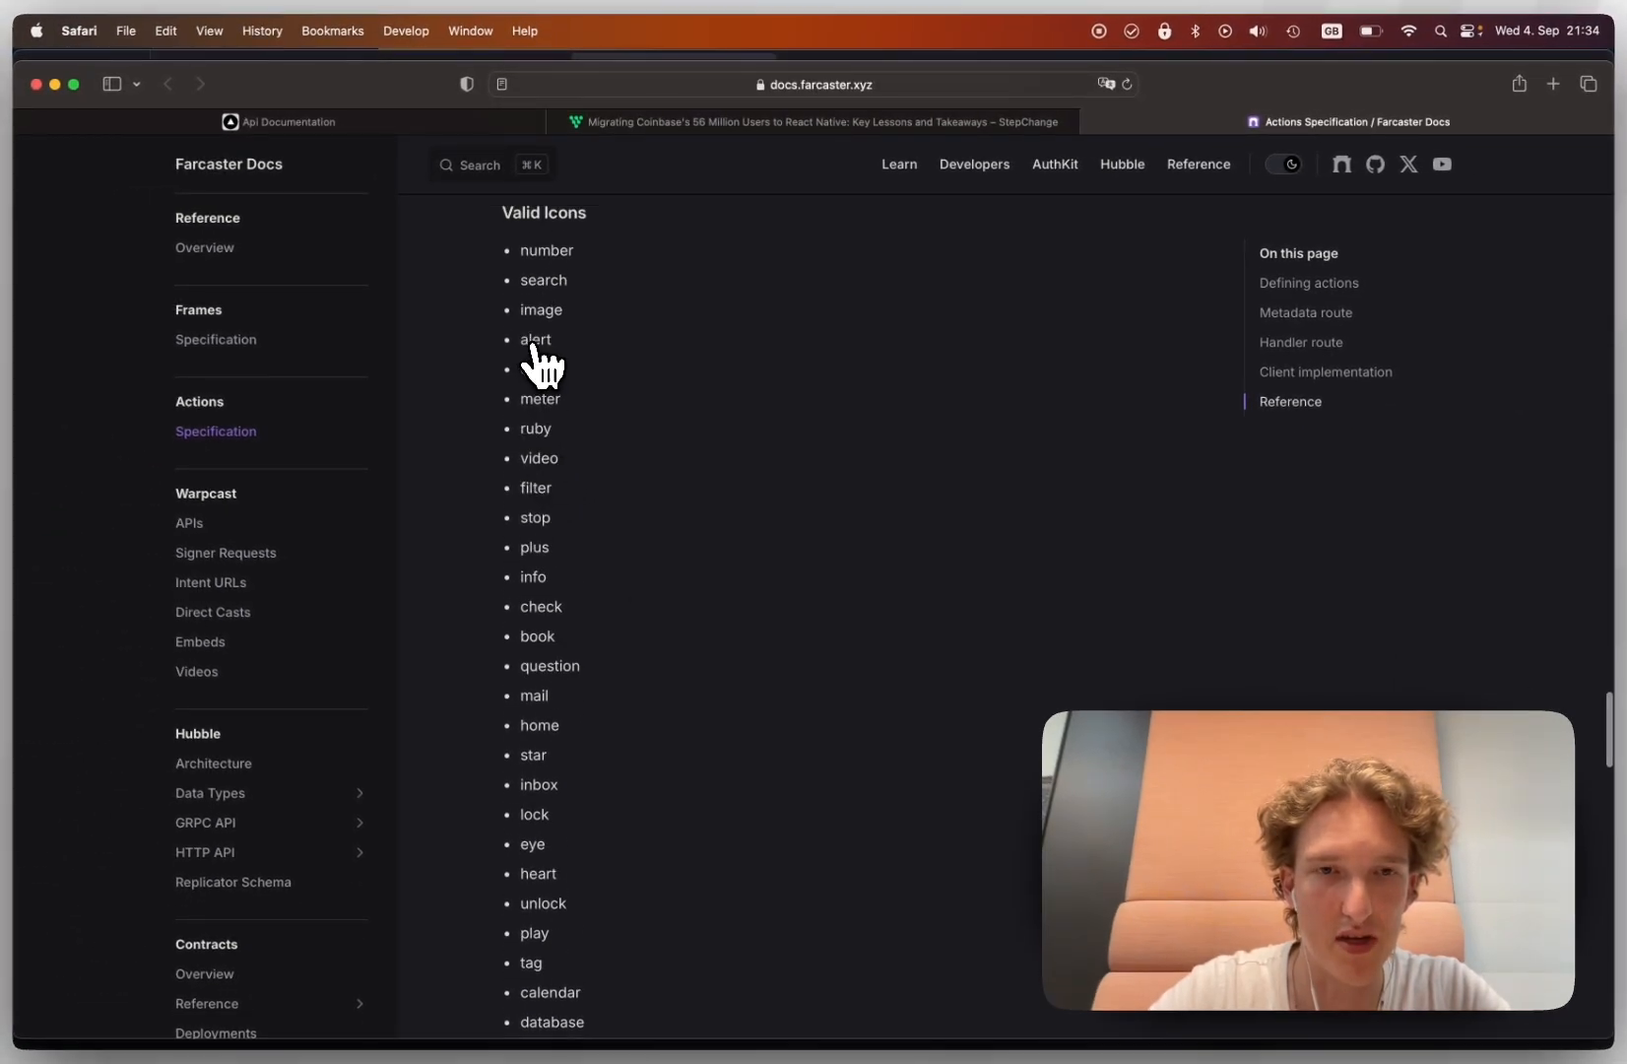
{"action": "scroll", "scroll_direction": "down", "scroll_amount": 3}
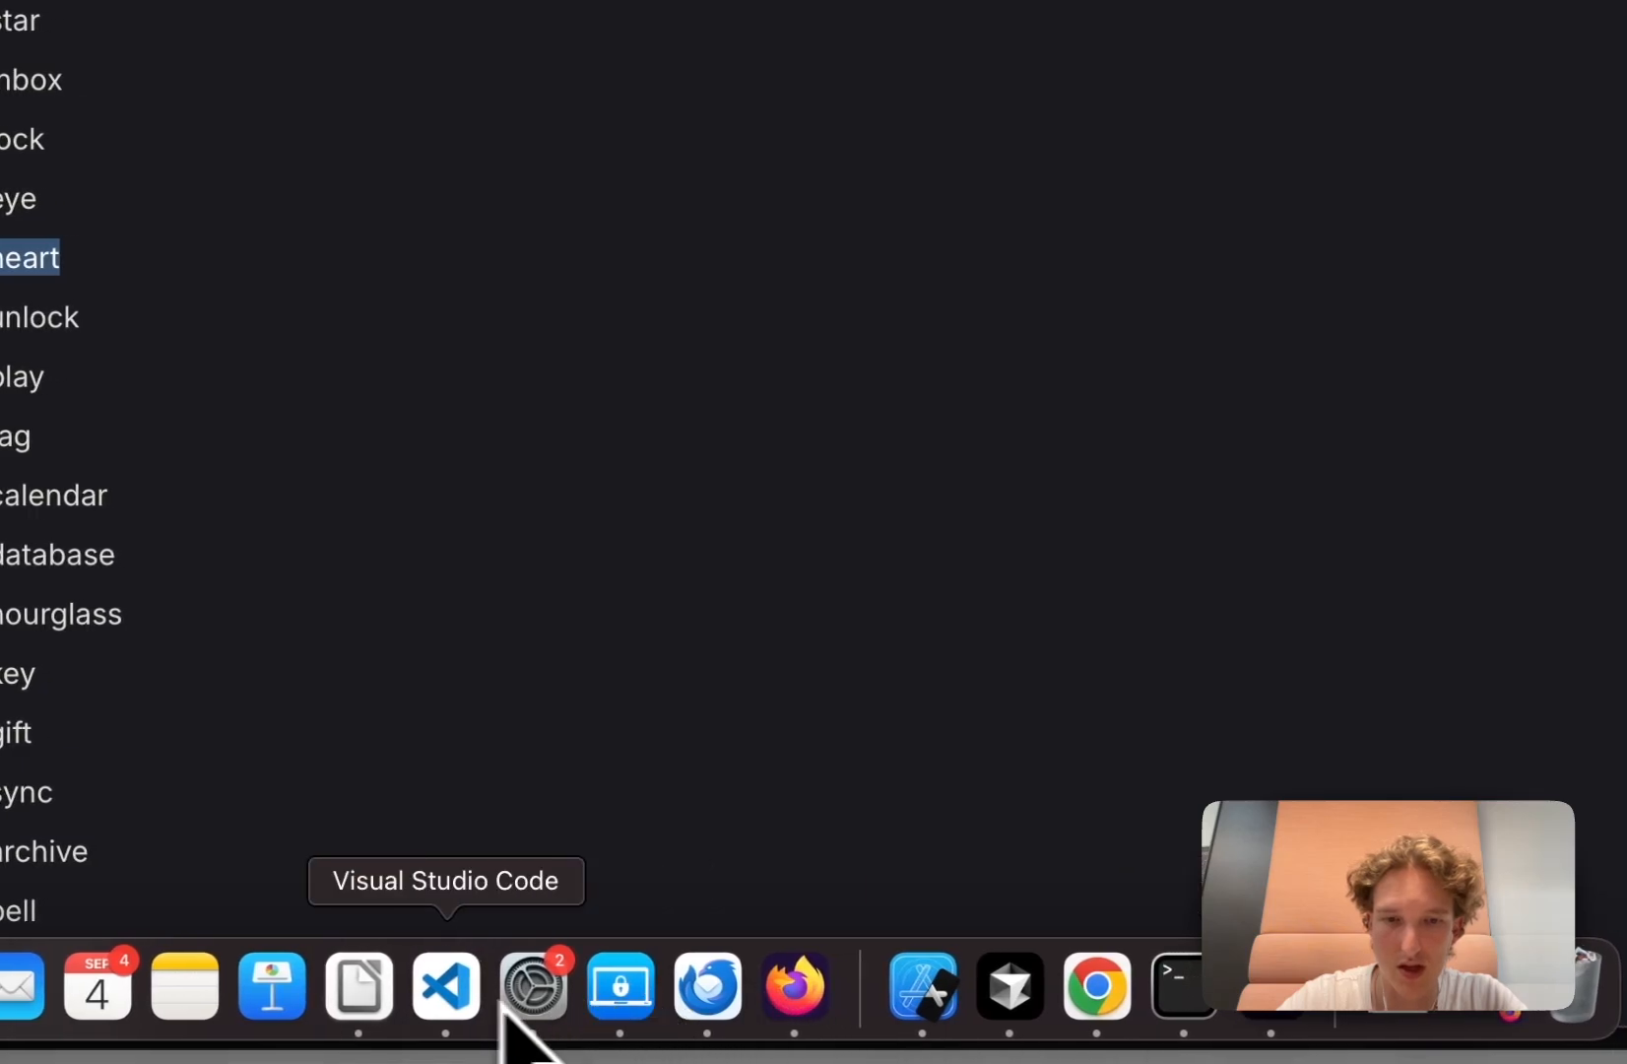
{"action": "left_click", "coordinate": [445, 985]}
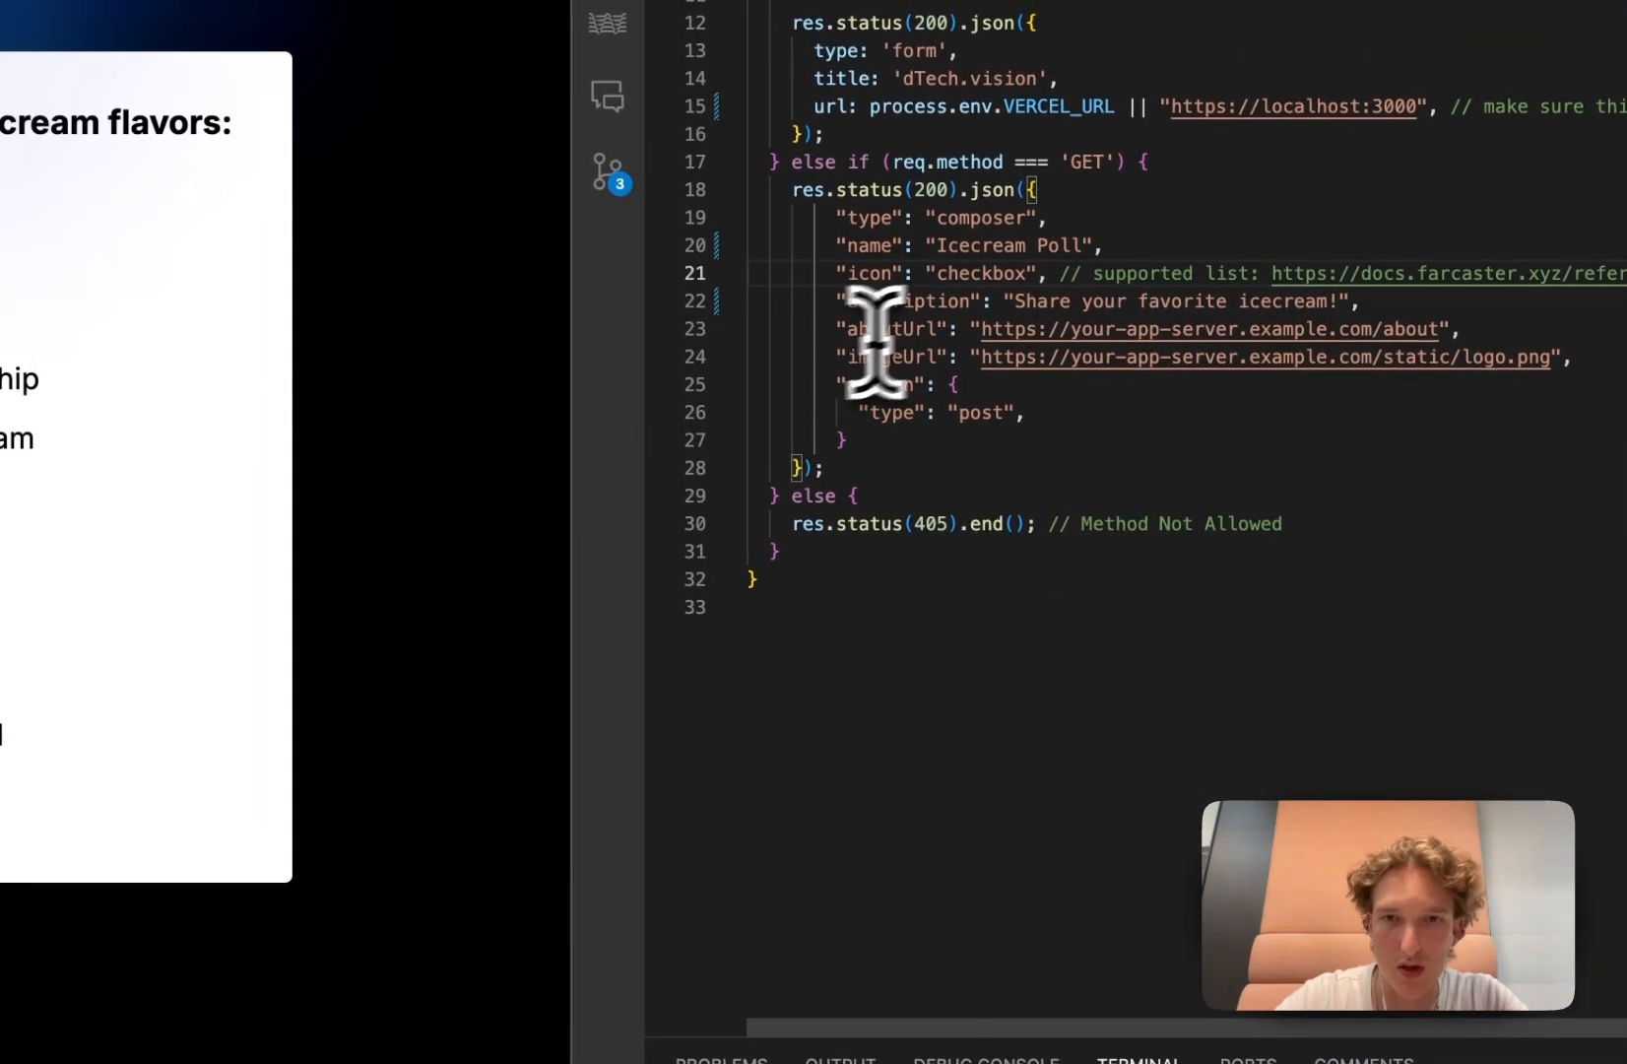
{"action": "type", "text": "heart"}
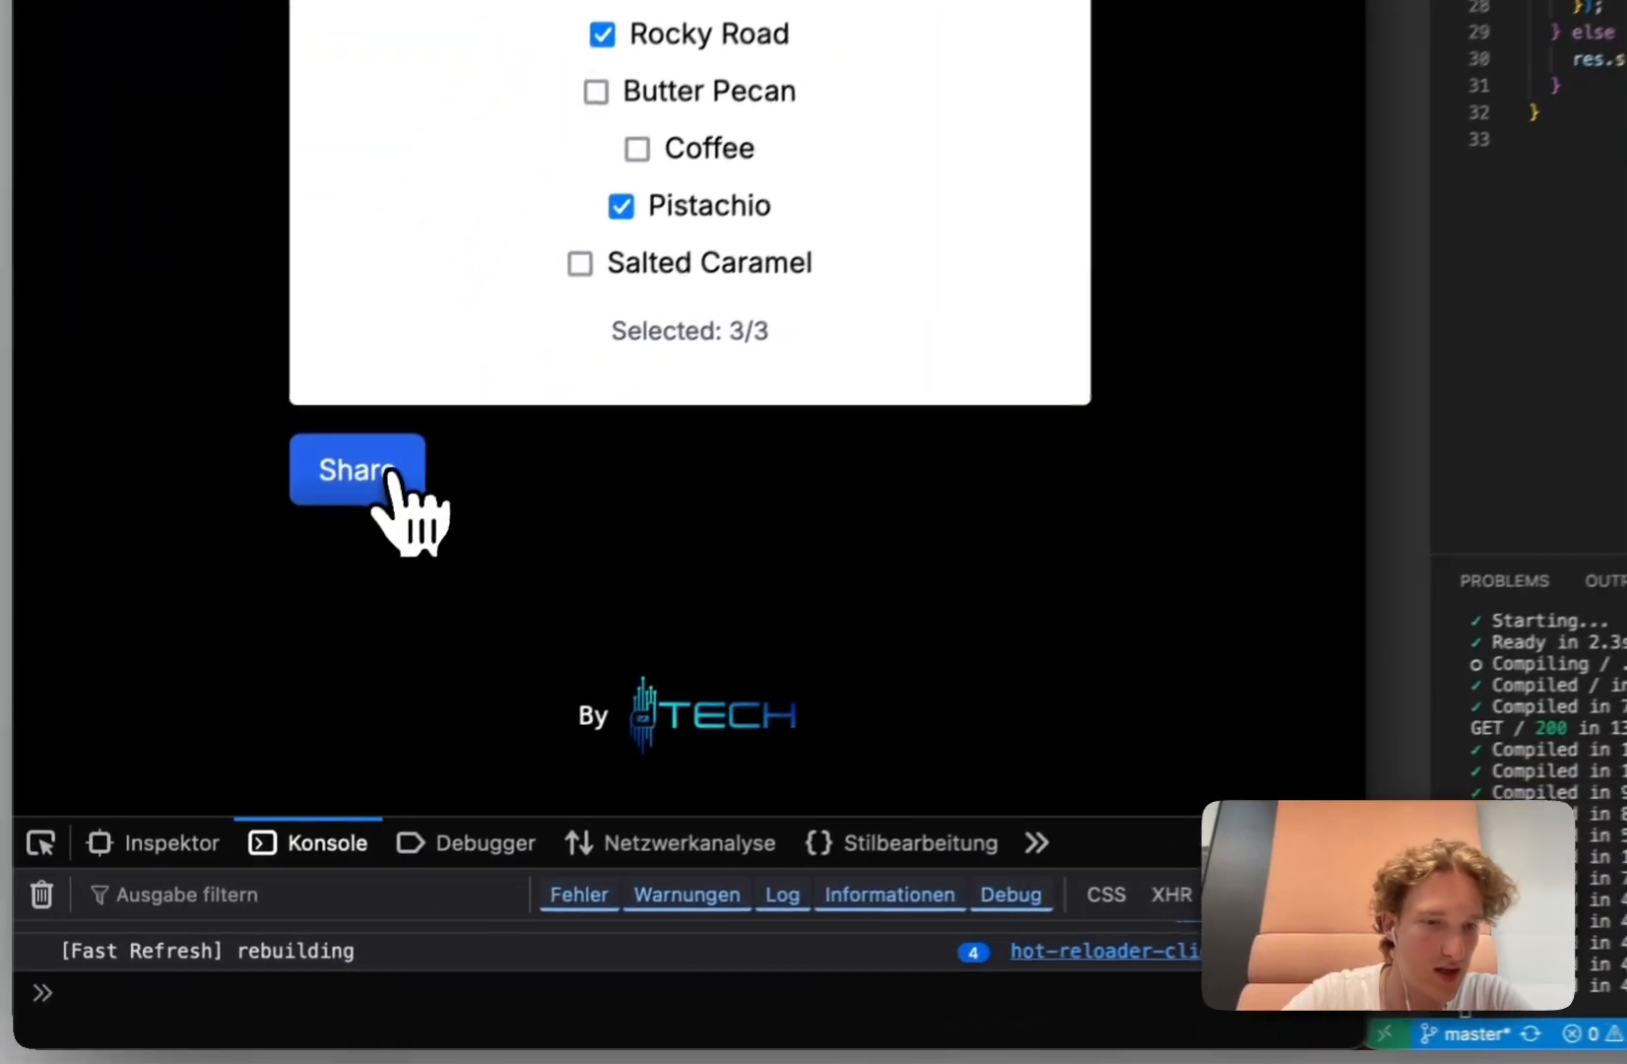
- Test Share in the app, then scroll the tutorial past handleShare to 'Deploying our cast action'
{"action": "left_click", "coordinate": [357, 469]}
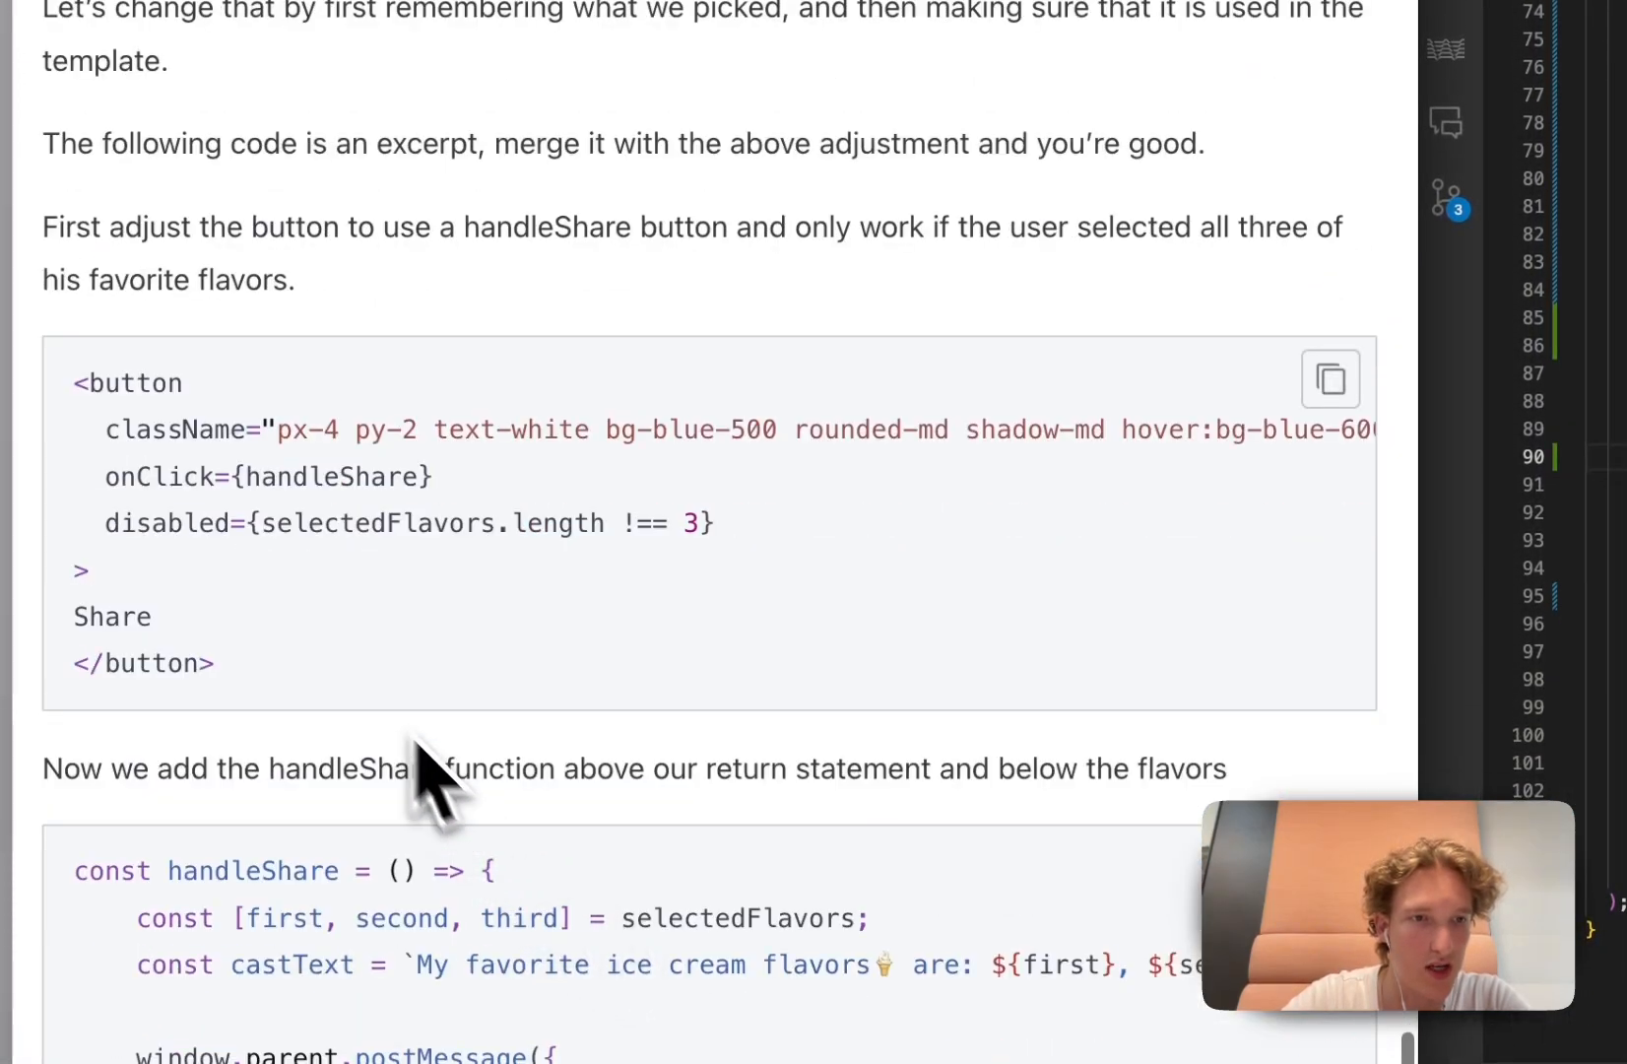
{"action": "scroll", "scroll_direction": "down", "scroll_amount": 3}
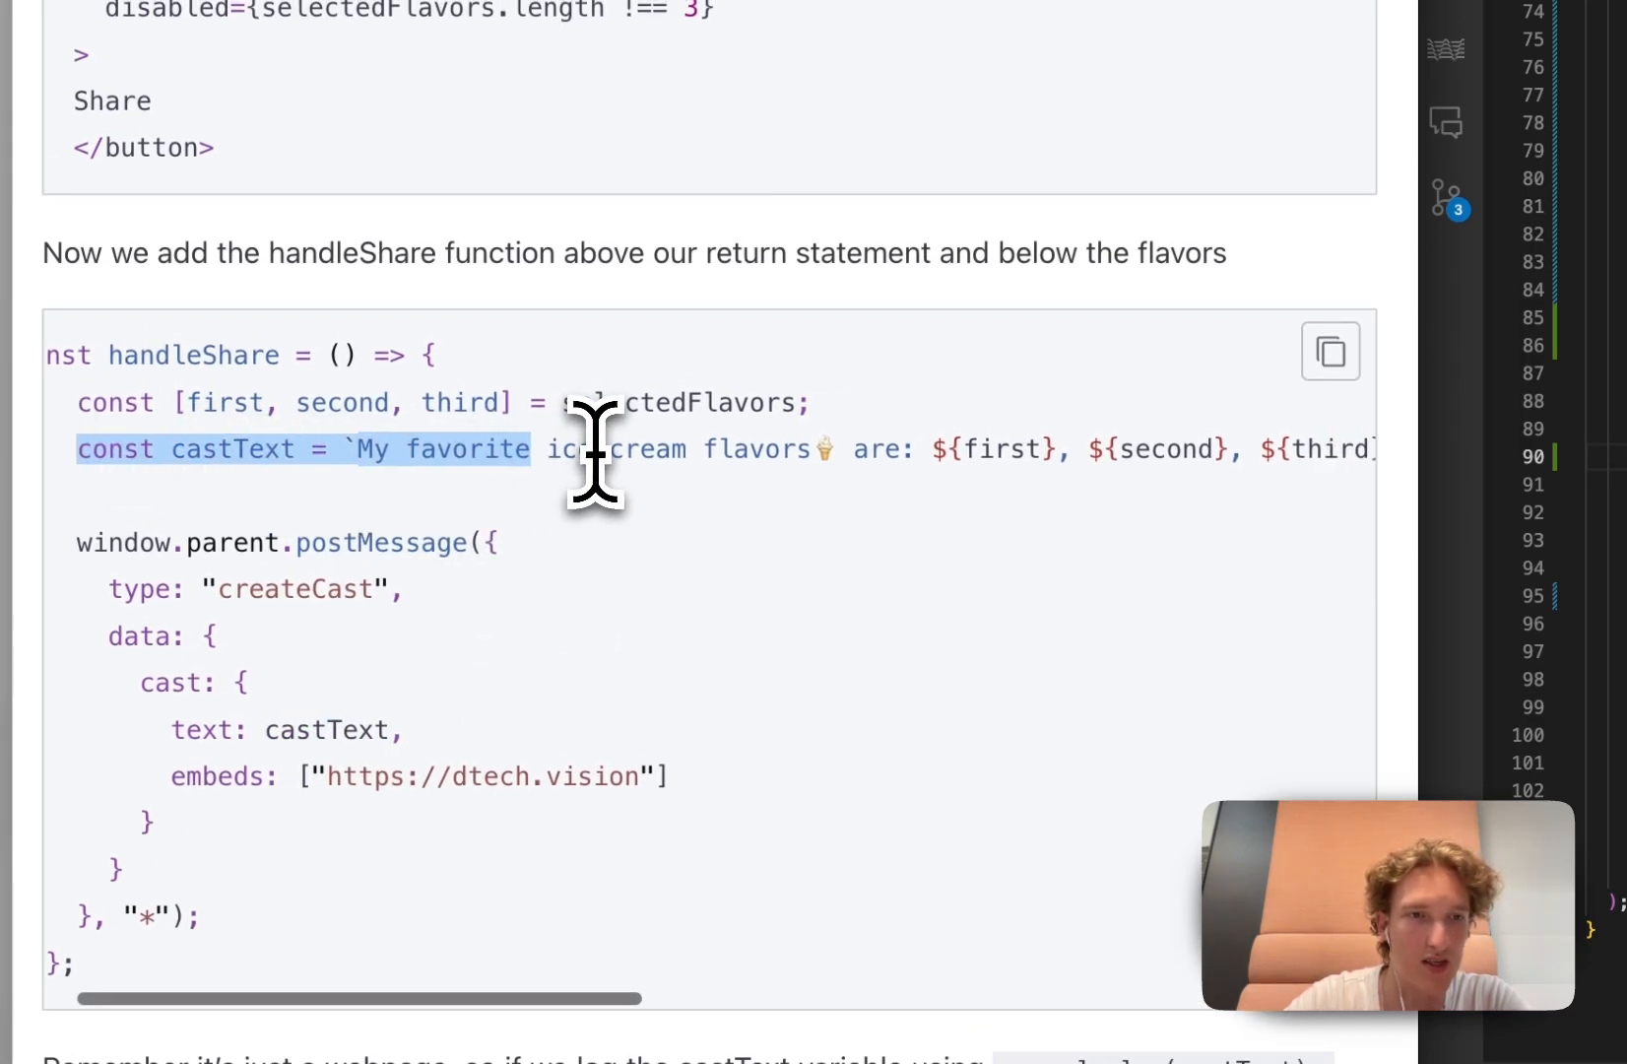
{"action": "scroll", "scroll_direction": "up", "scroll_amount": 3}
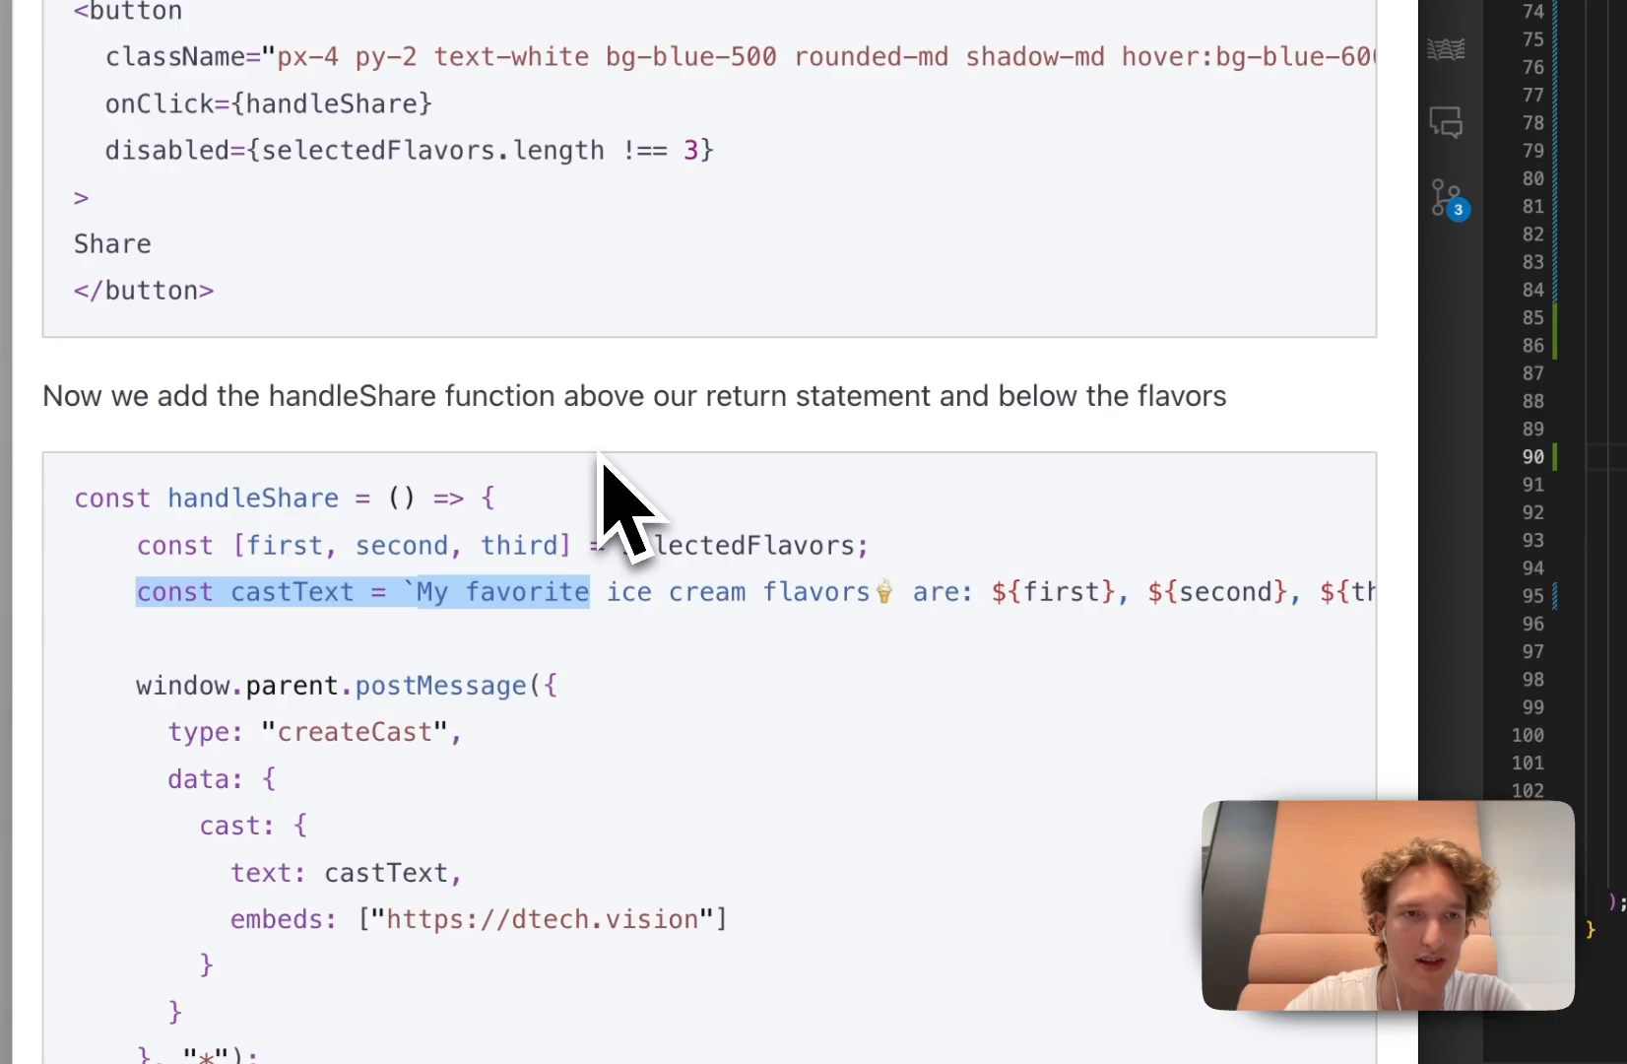
{"action": "scroll", "scroll_direction": "up", "scroll_amount": 3}
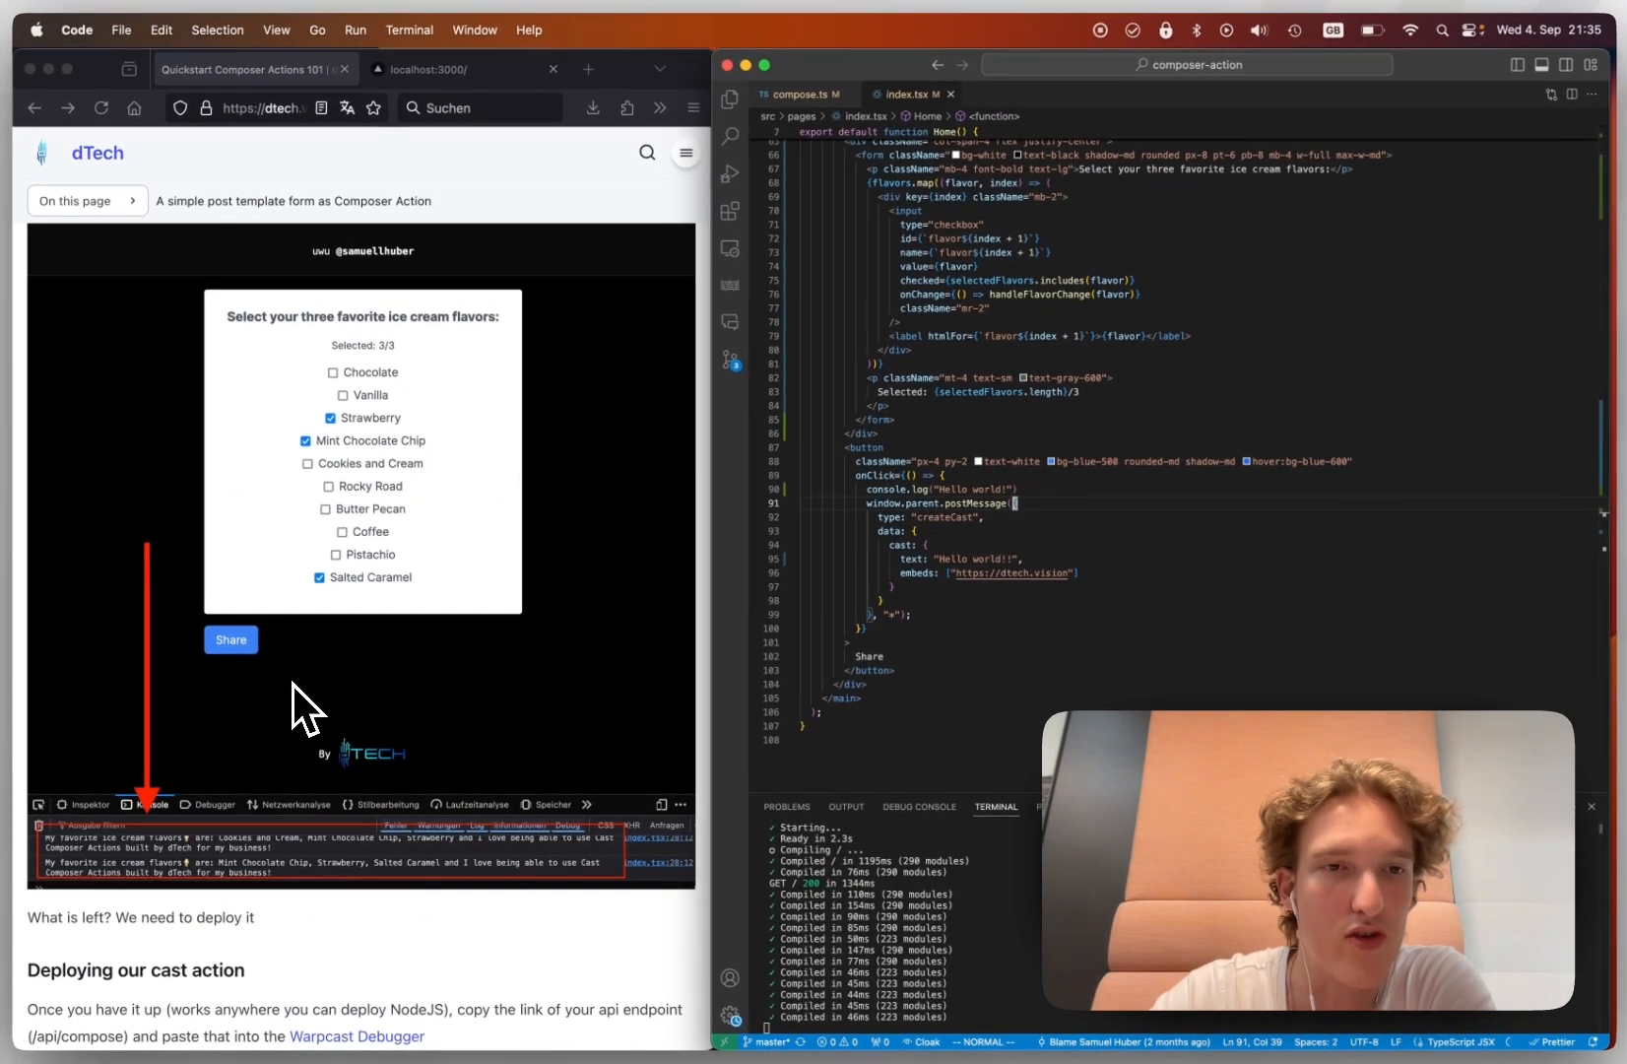
{"action": "scroll", "scroll_direction": "down", "scroll_amount": 3}
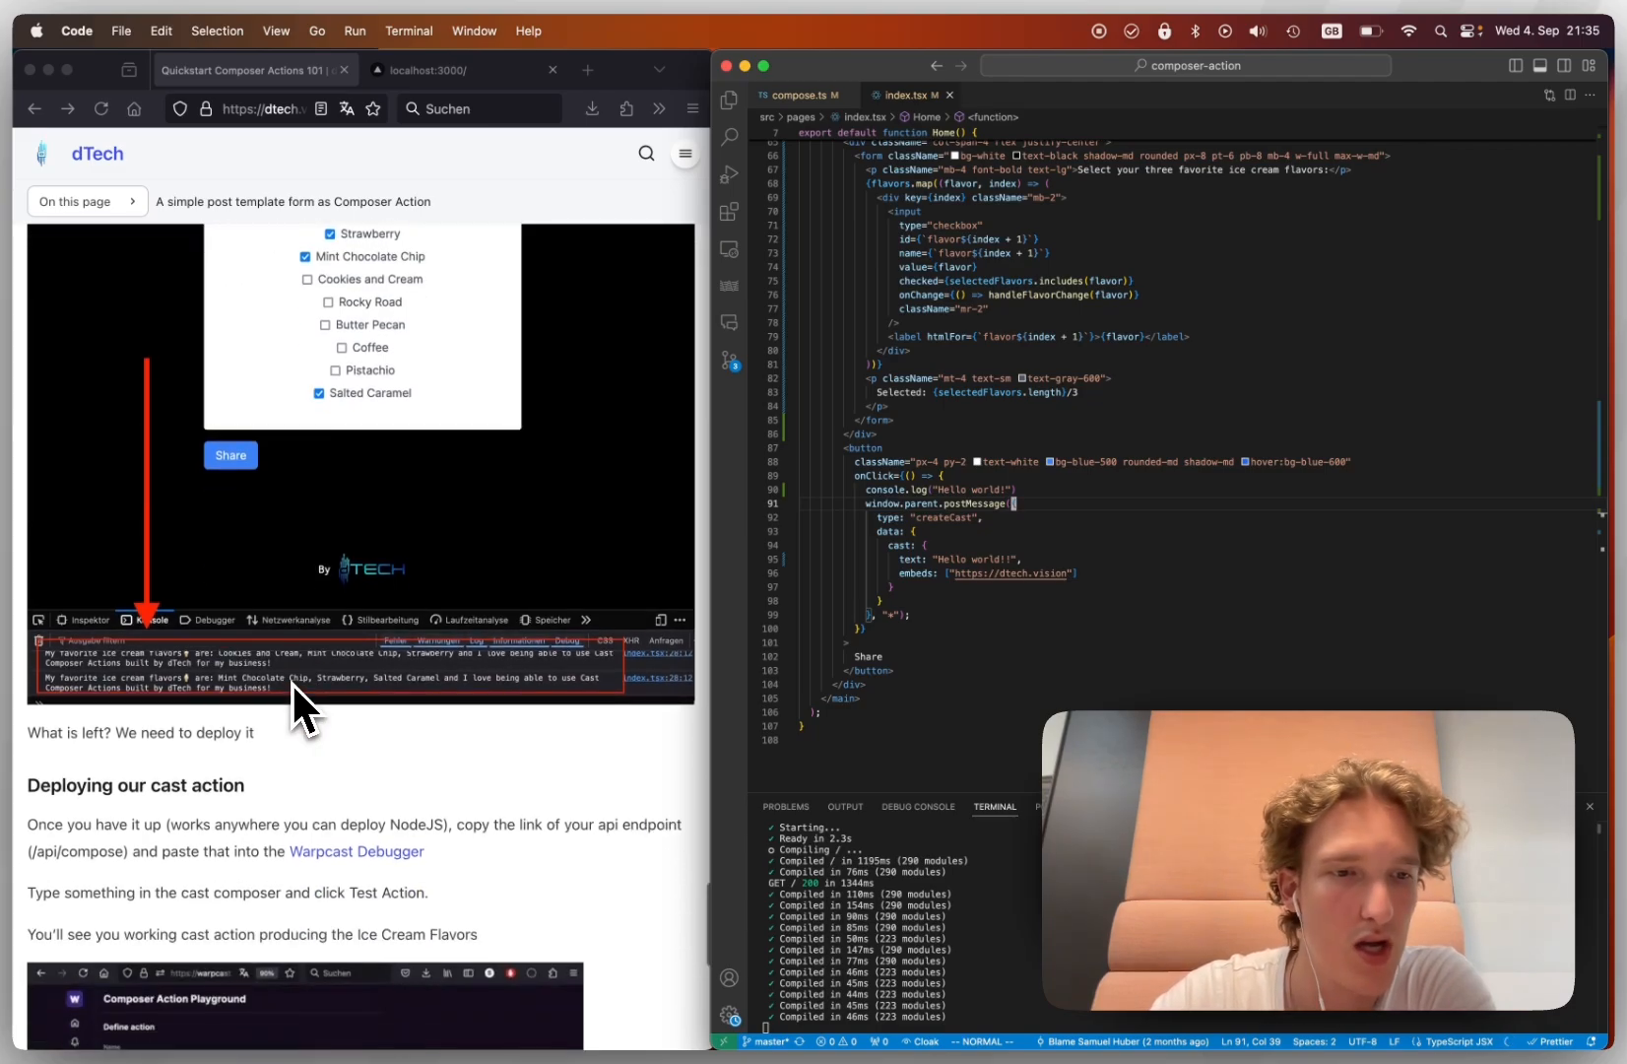
{"action": "scroll", "scroll_direction": "down", "scroll_amount": 3}
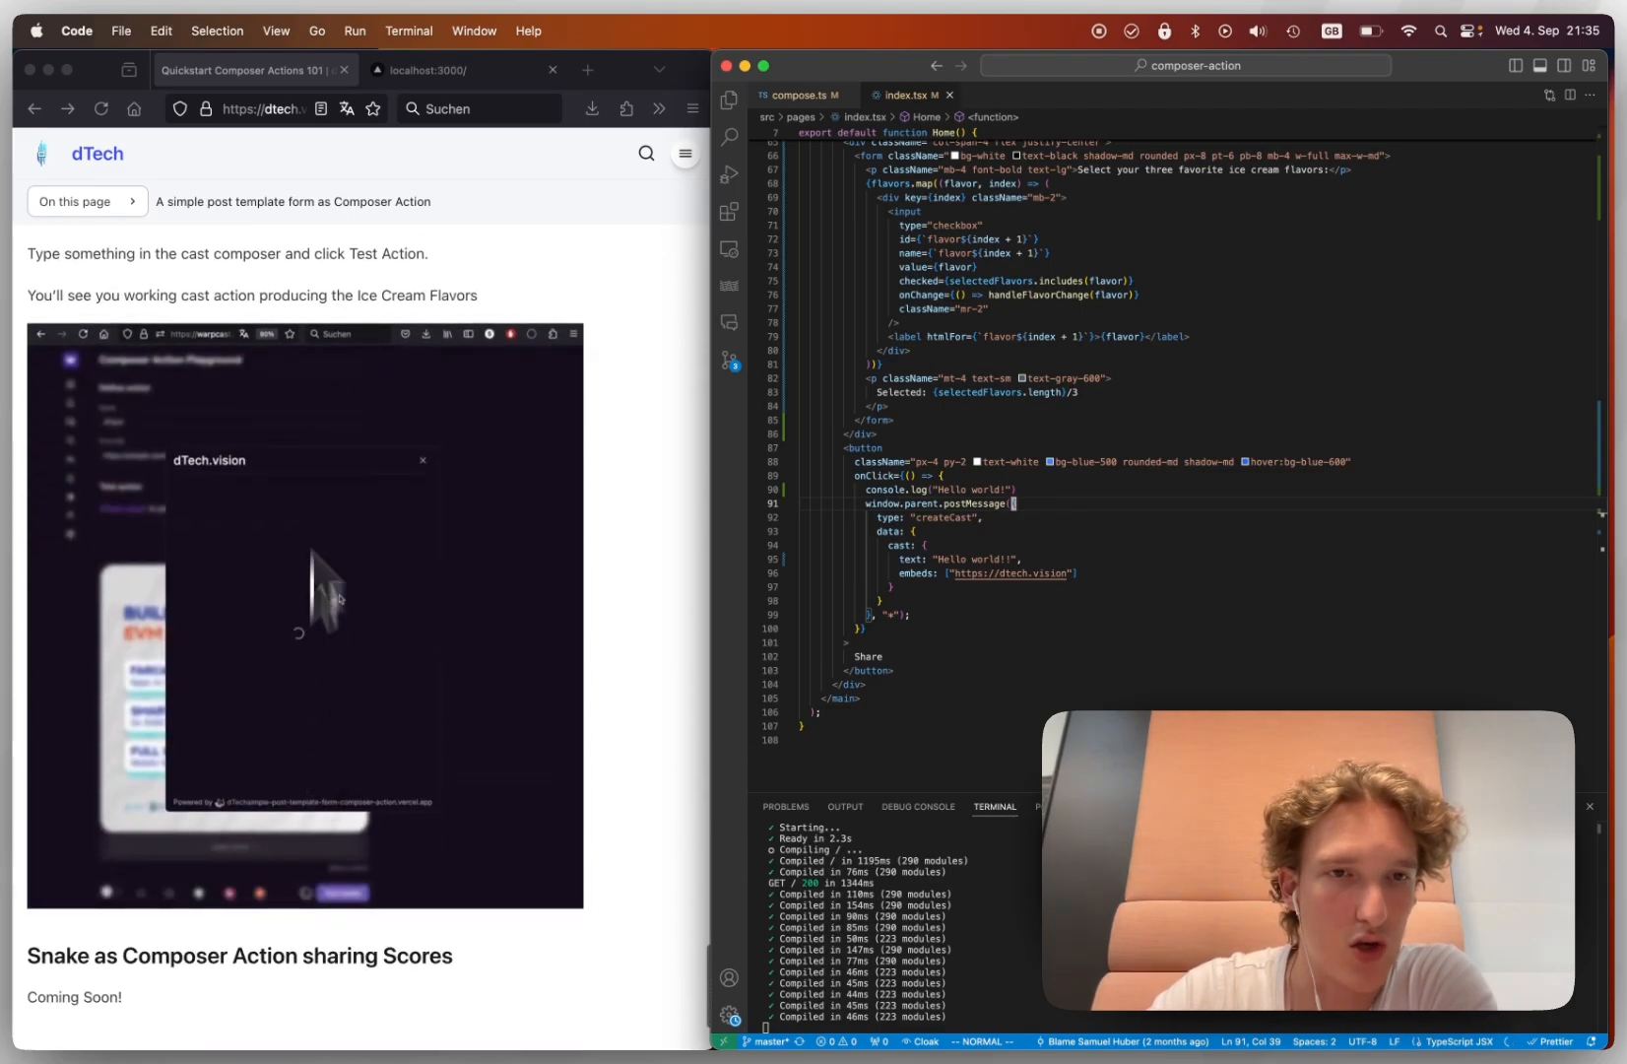
{"action": "scroll", "scroll_direction": "down", "scroll_amount": 3}
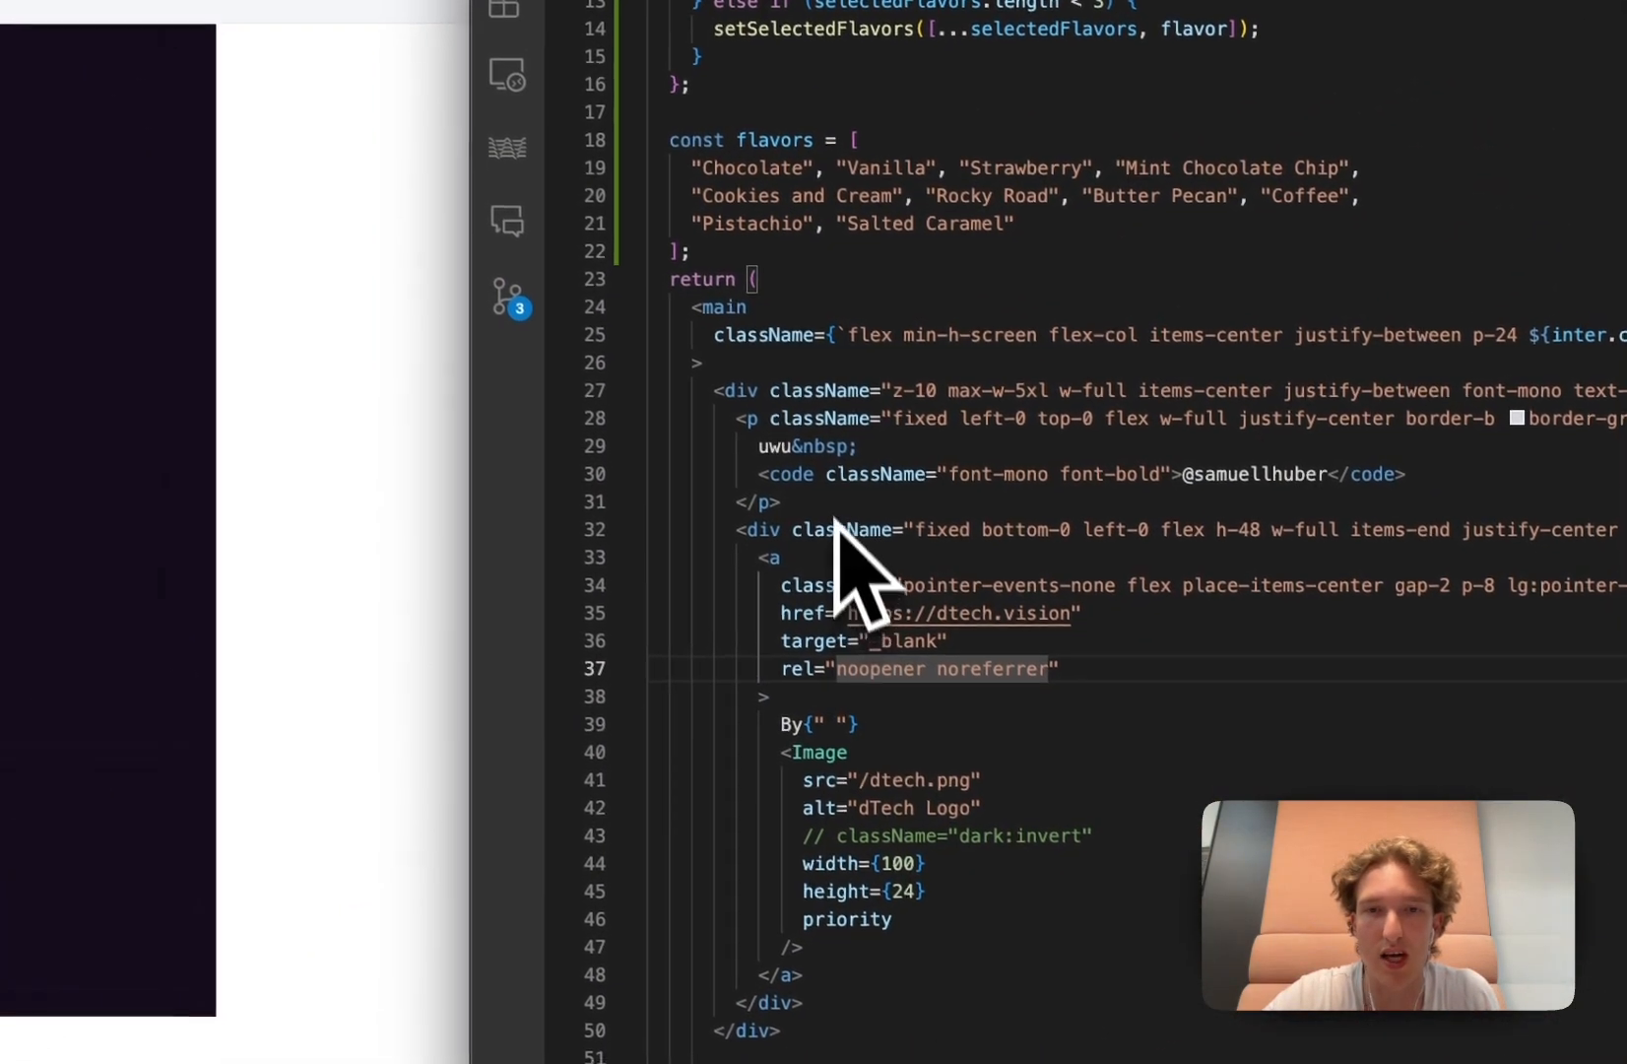
{"action": "scroll", "scroll_direction": "down", "scroll_amount": 3}
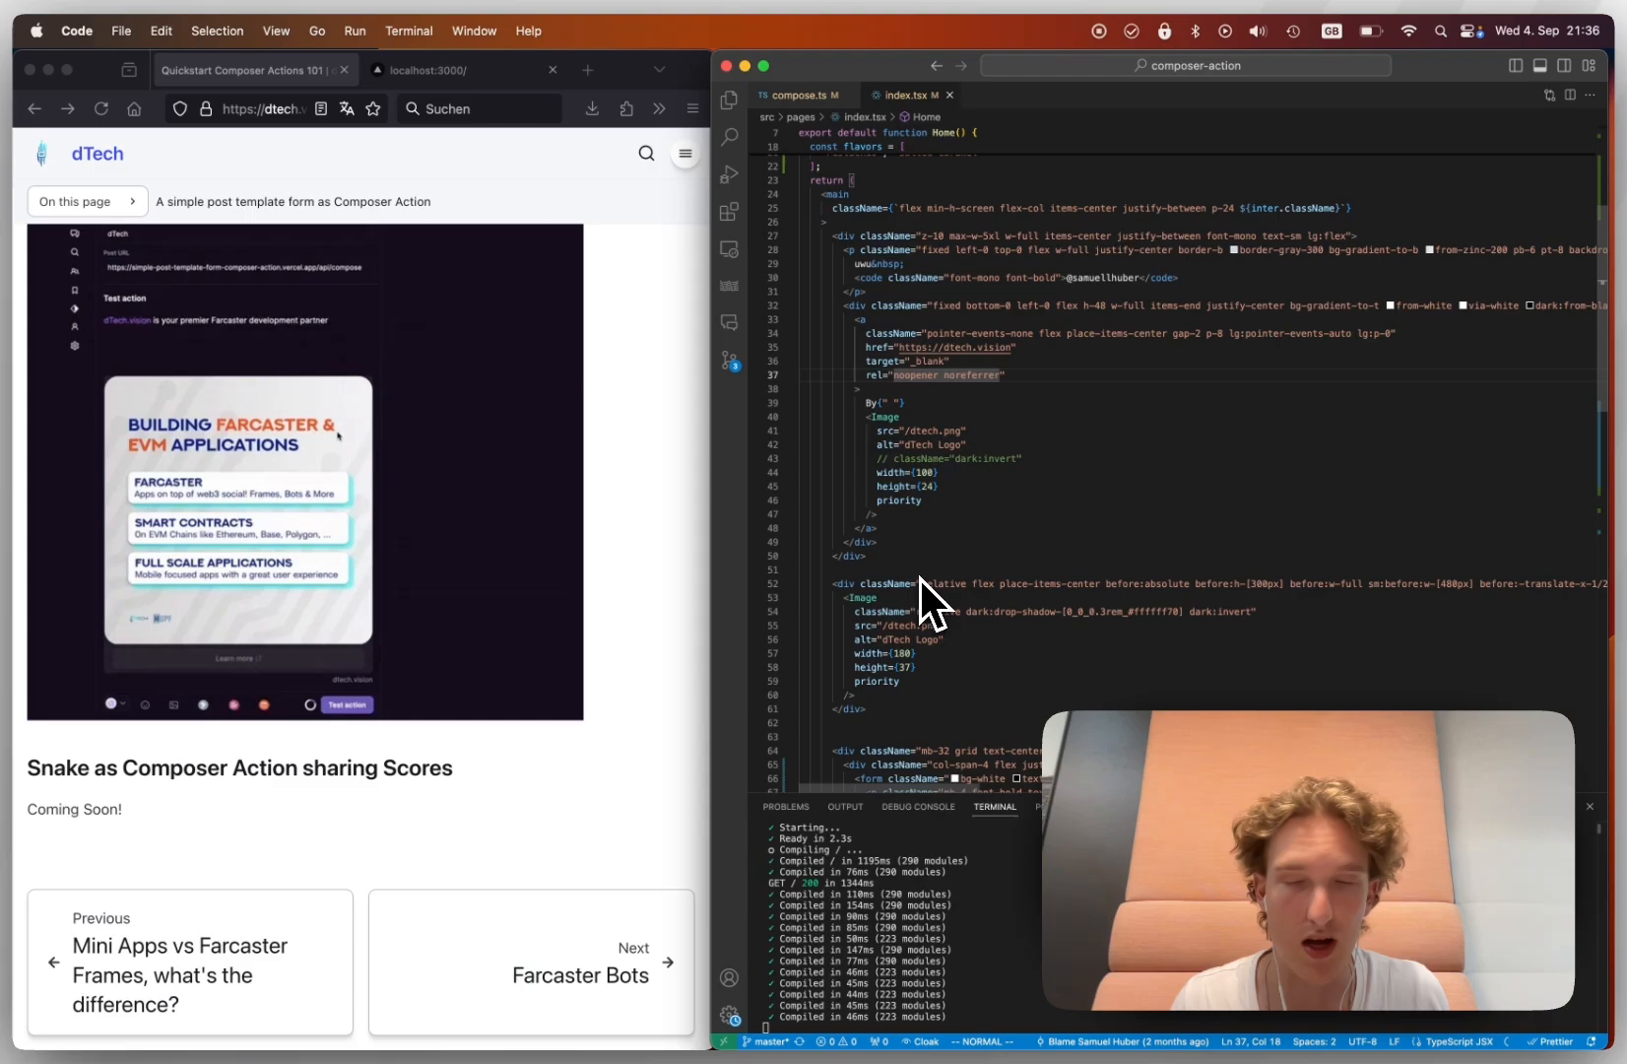
{"action": "left_click", "coordinate": [345, 703]}
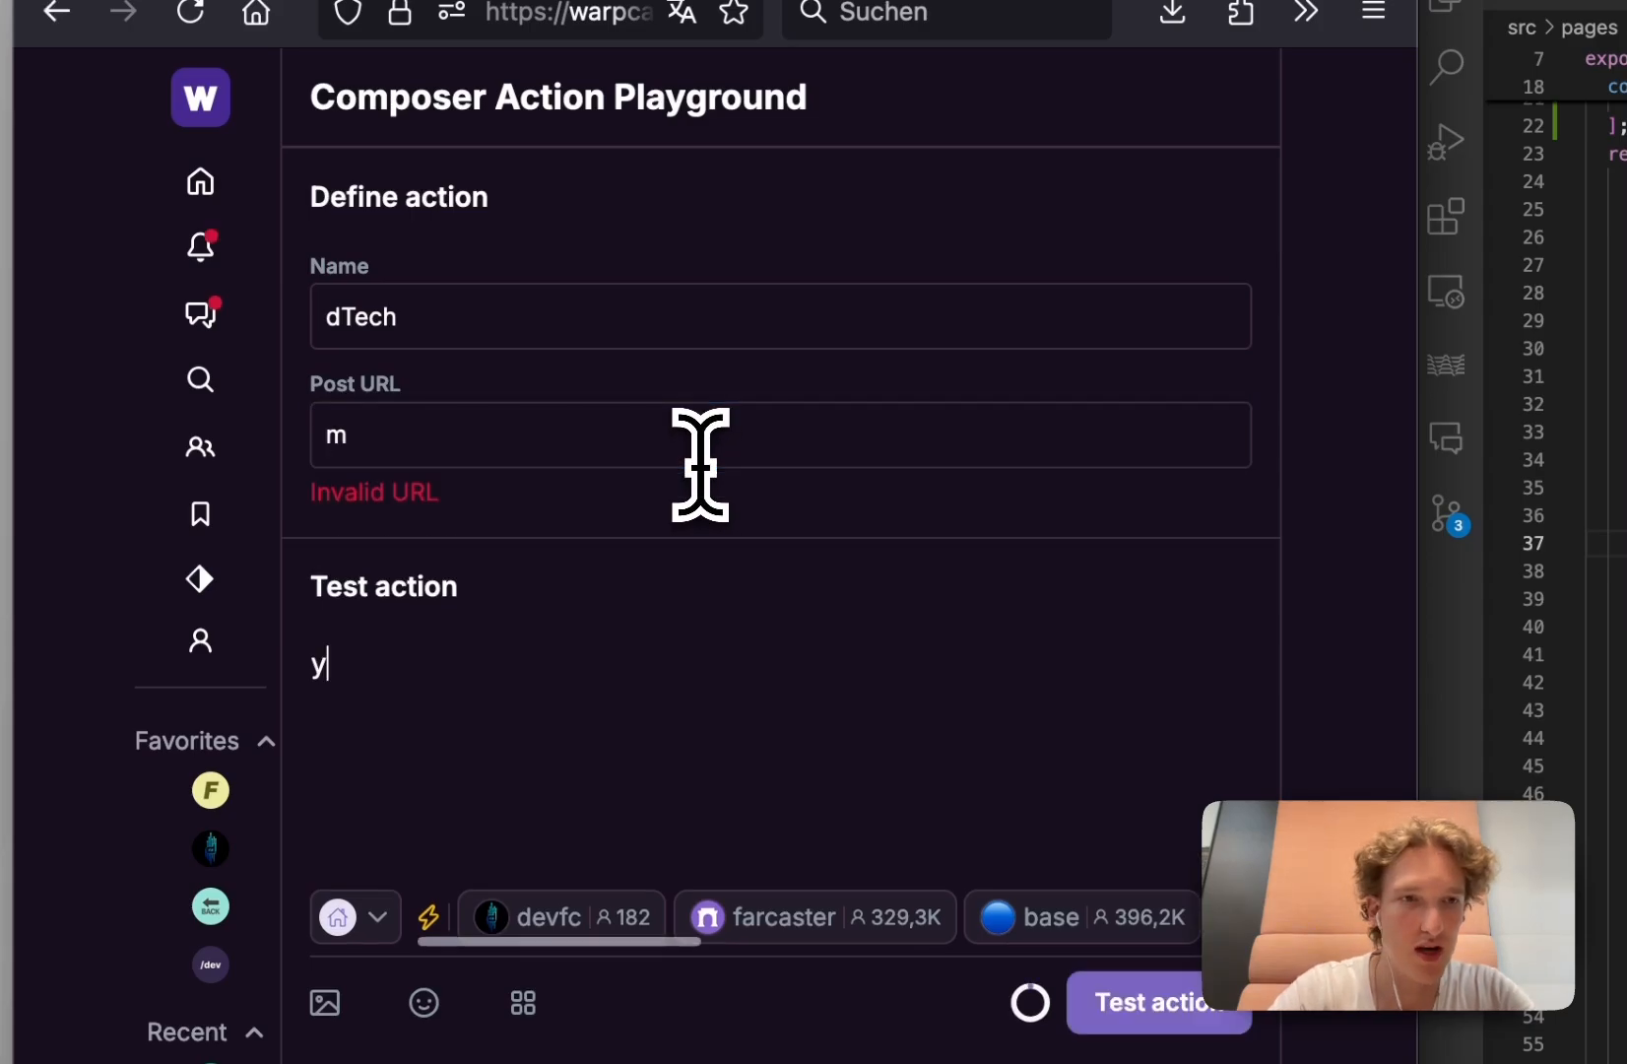
{"action": "type", "text": "https://myurl.com/"}
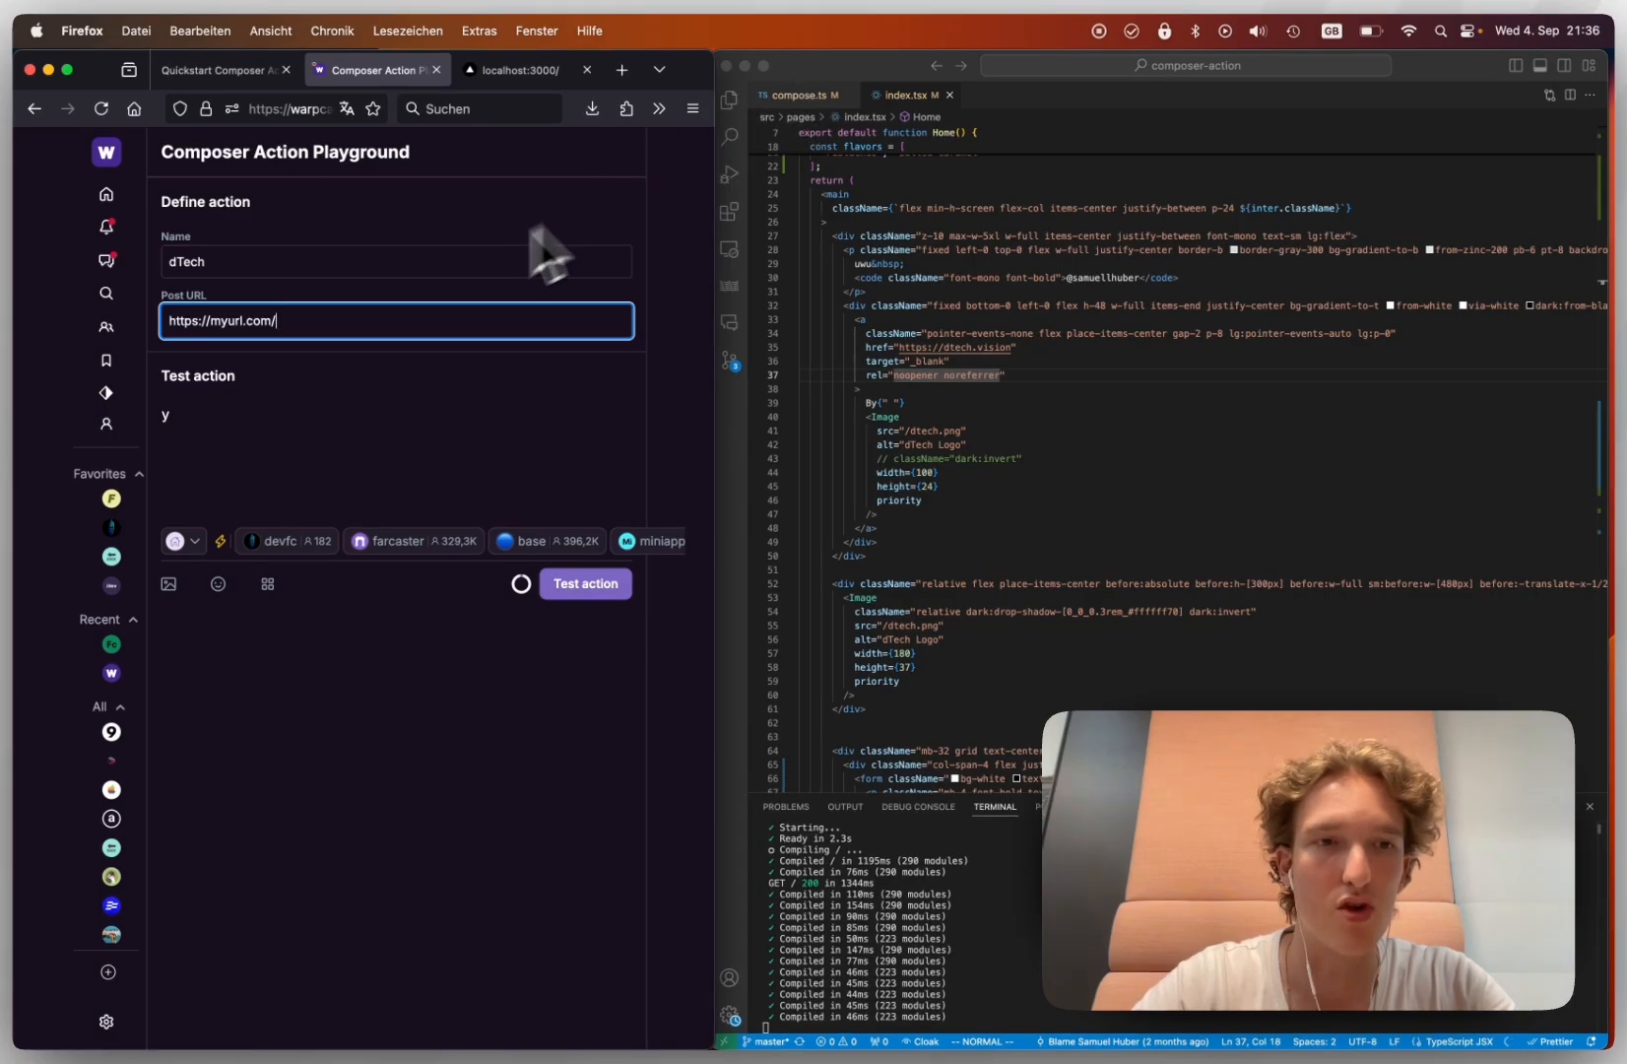
{"action": "type", "text": "compose"}
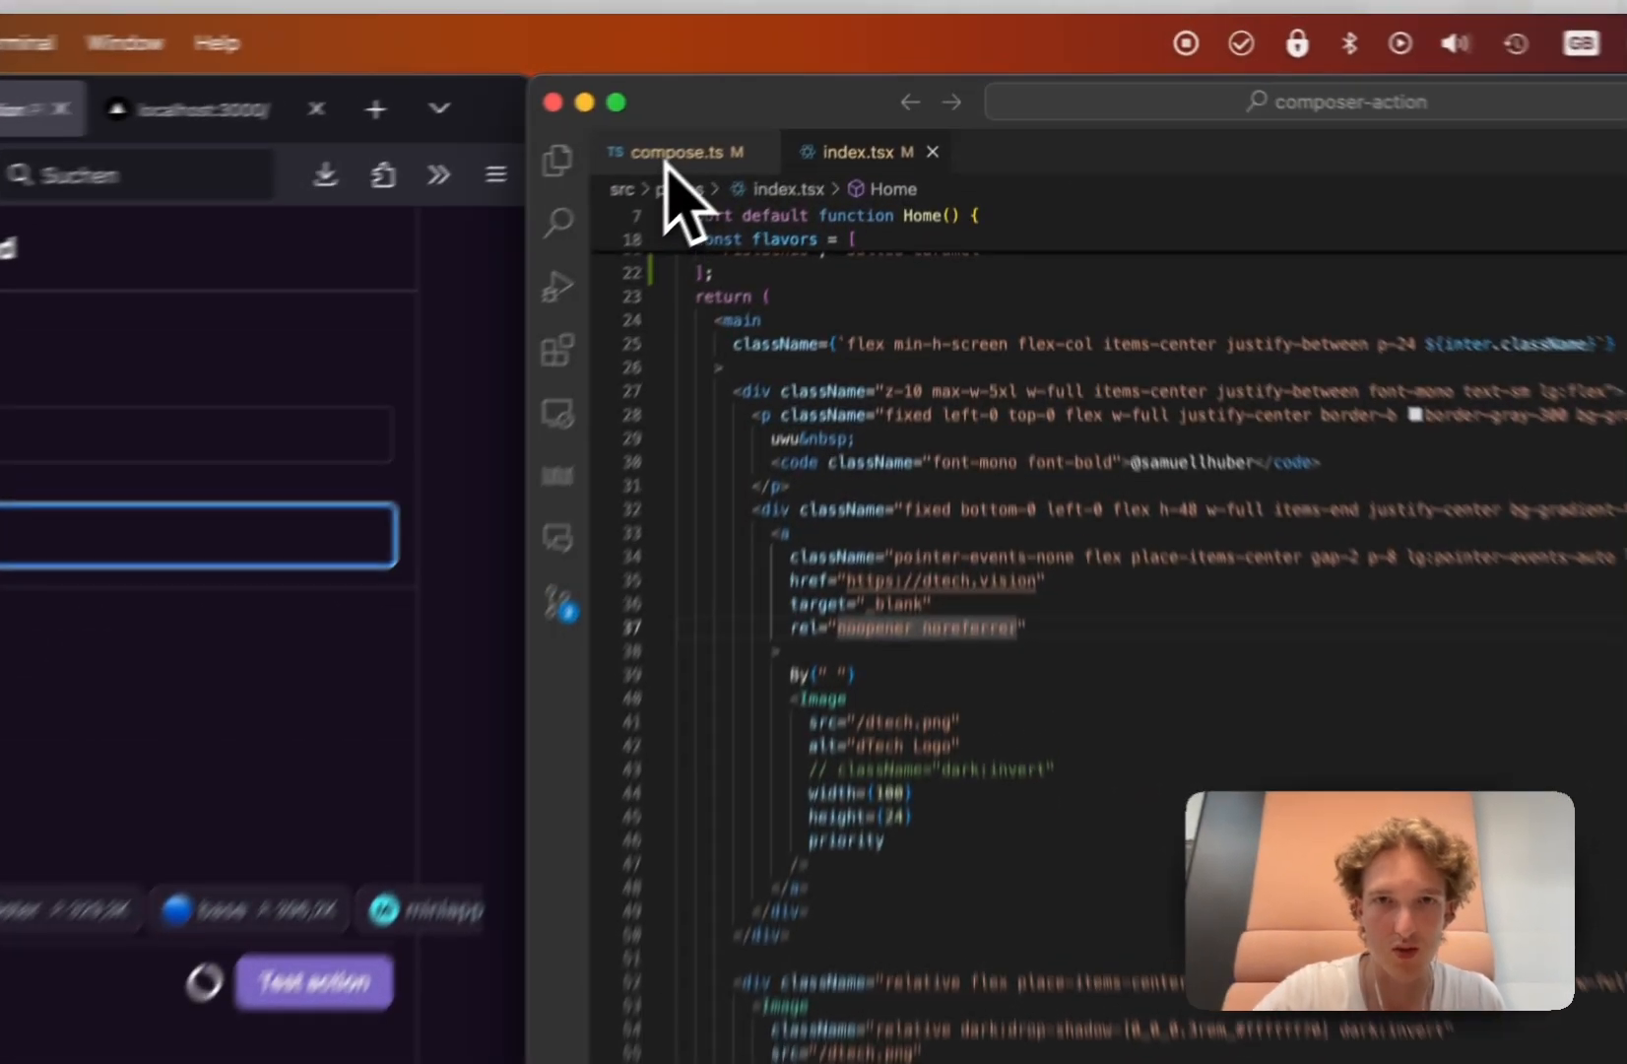
- View the compose.ts API route handler that returns the heart-icon Icecream Poll metadata
{"action": "left_click", "coordinate": [678, 152]}
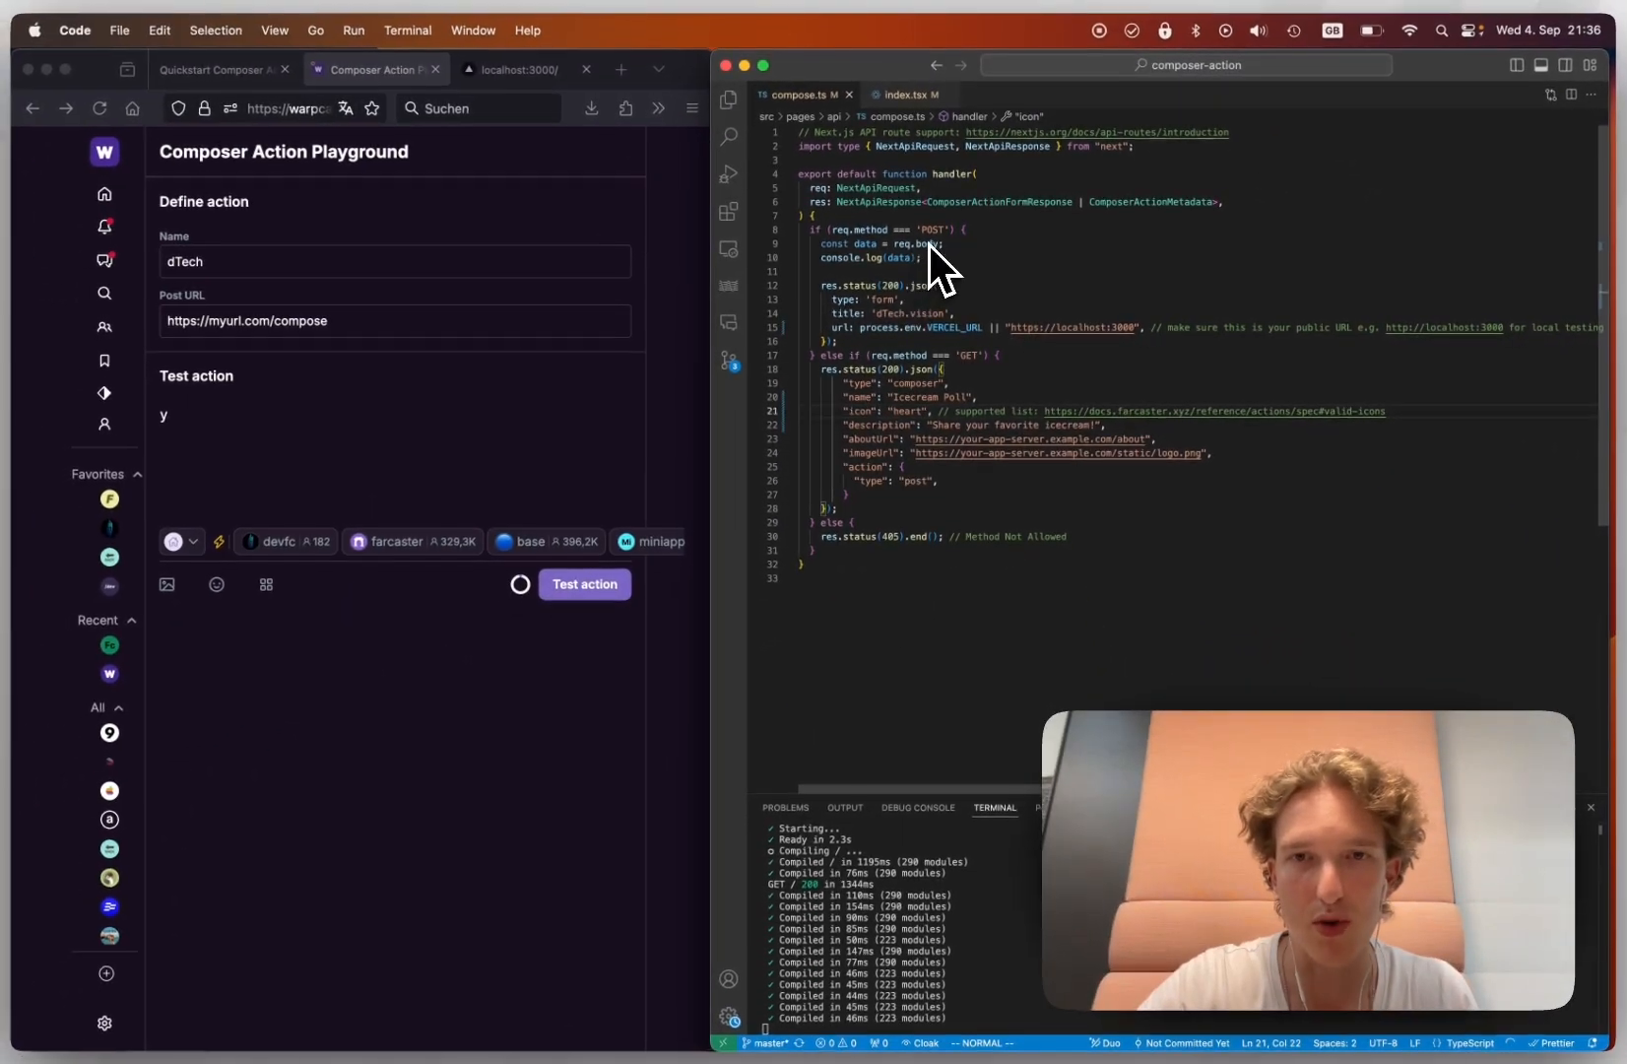
{"action": "mouse_move", "coordinate": [997, 447]}
{"action": "type", "text": "jkdlfjasl"}
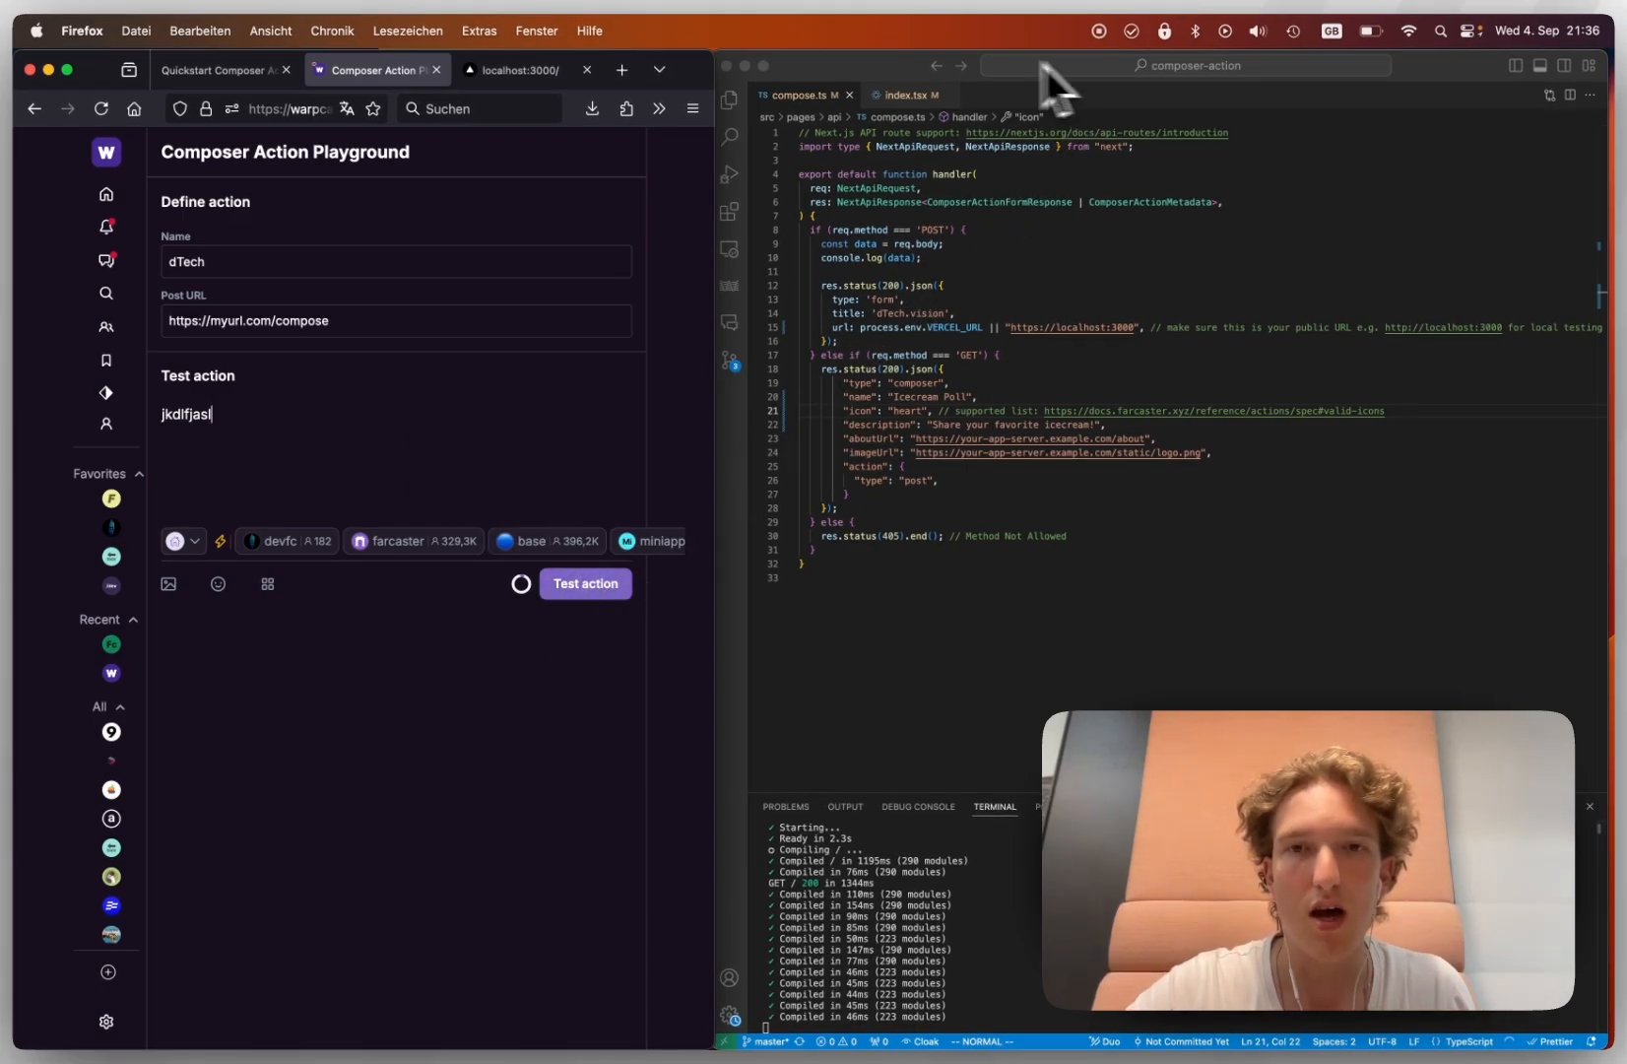
{"action": "mouse_move", "coordinate": [908, 362]}
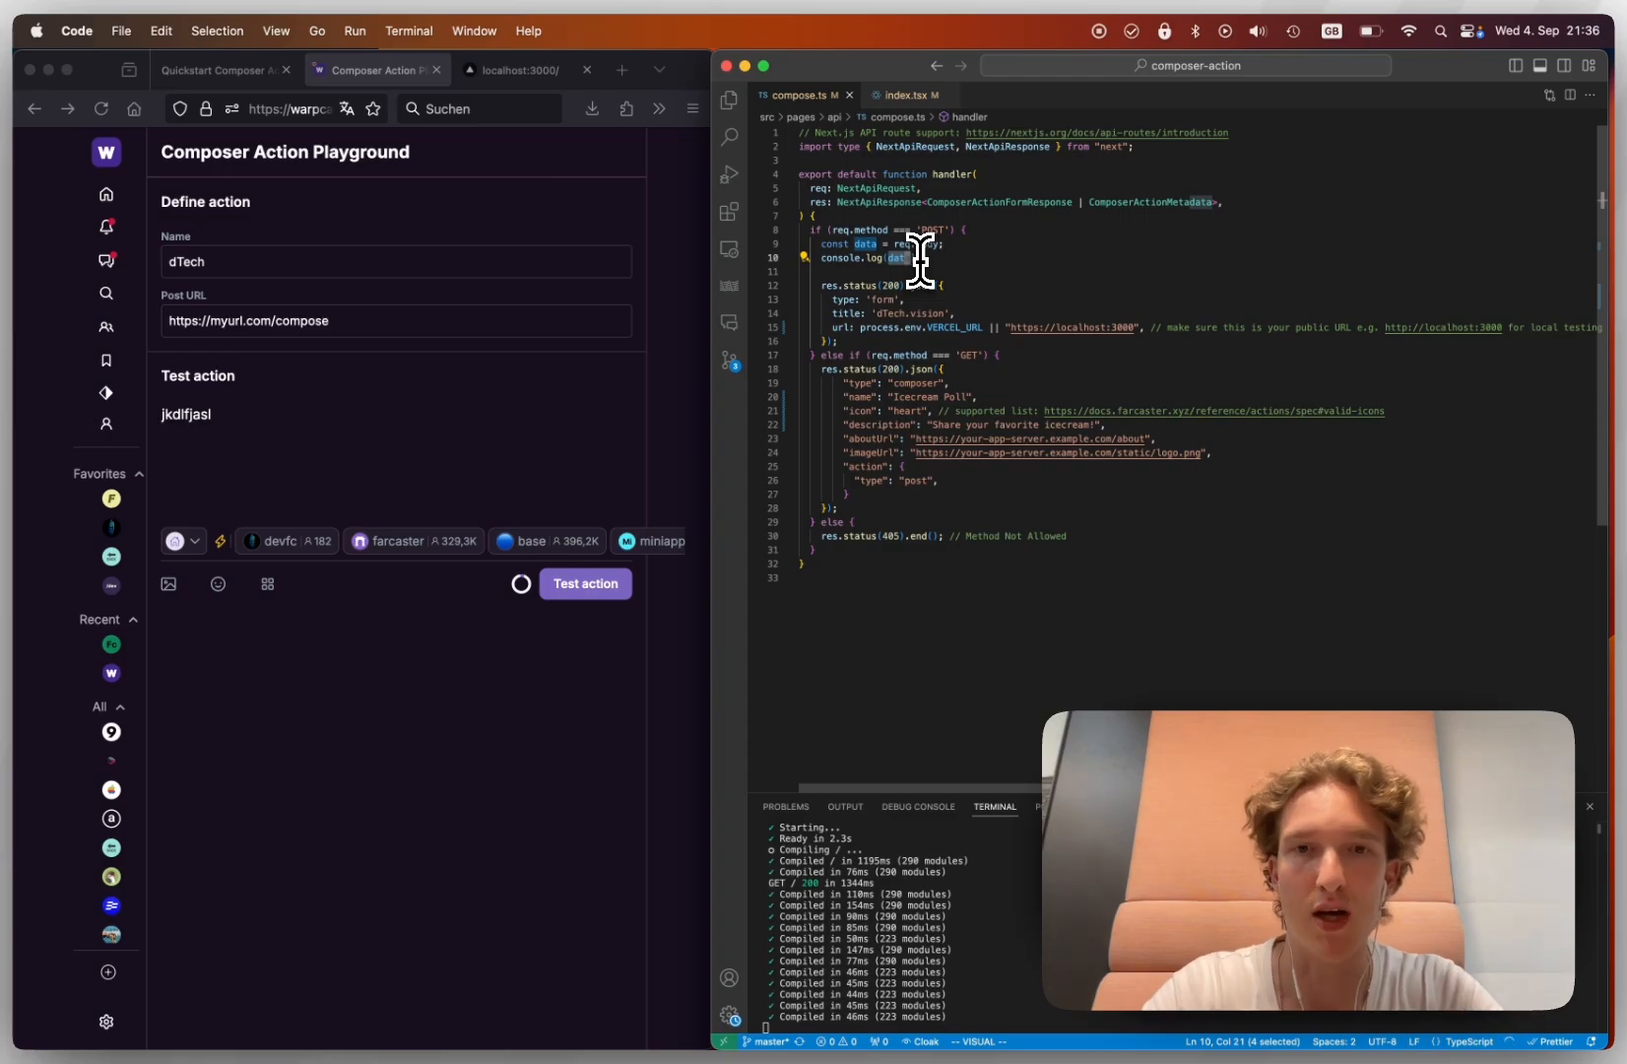
{"action": "key", "text": "Escape"}
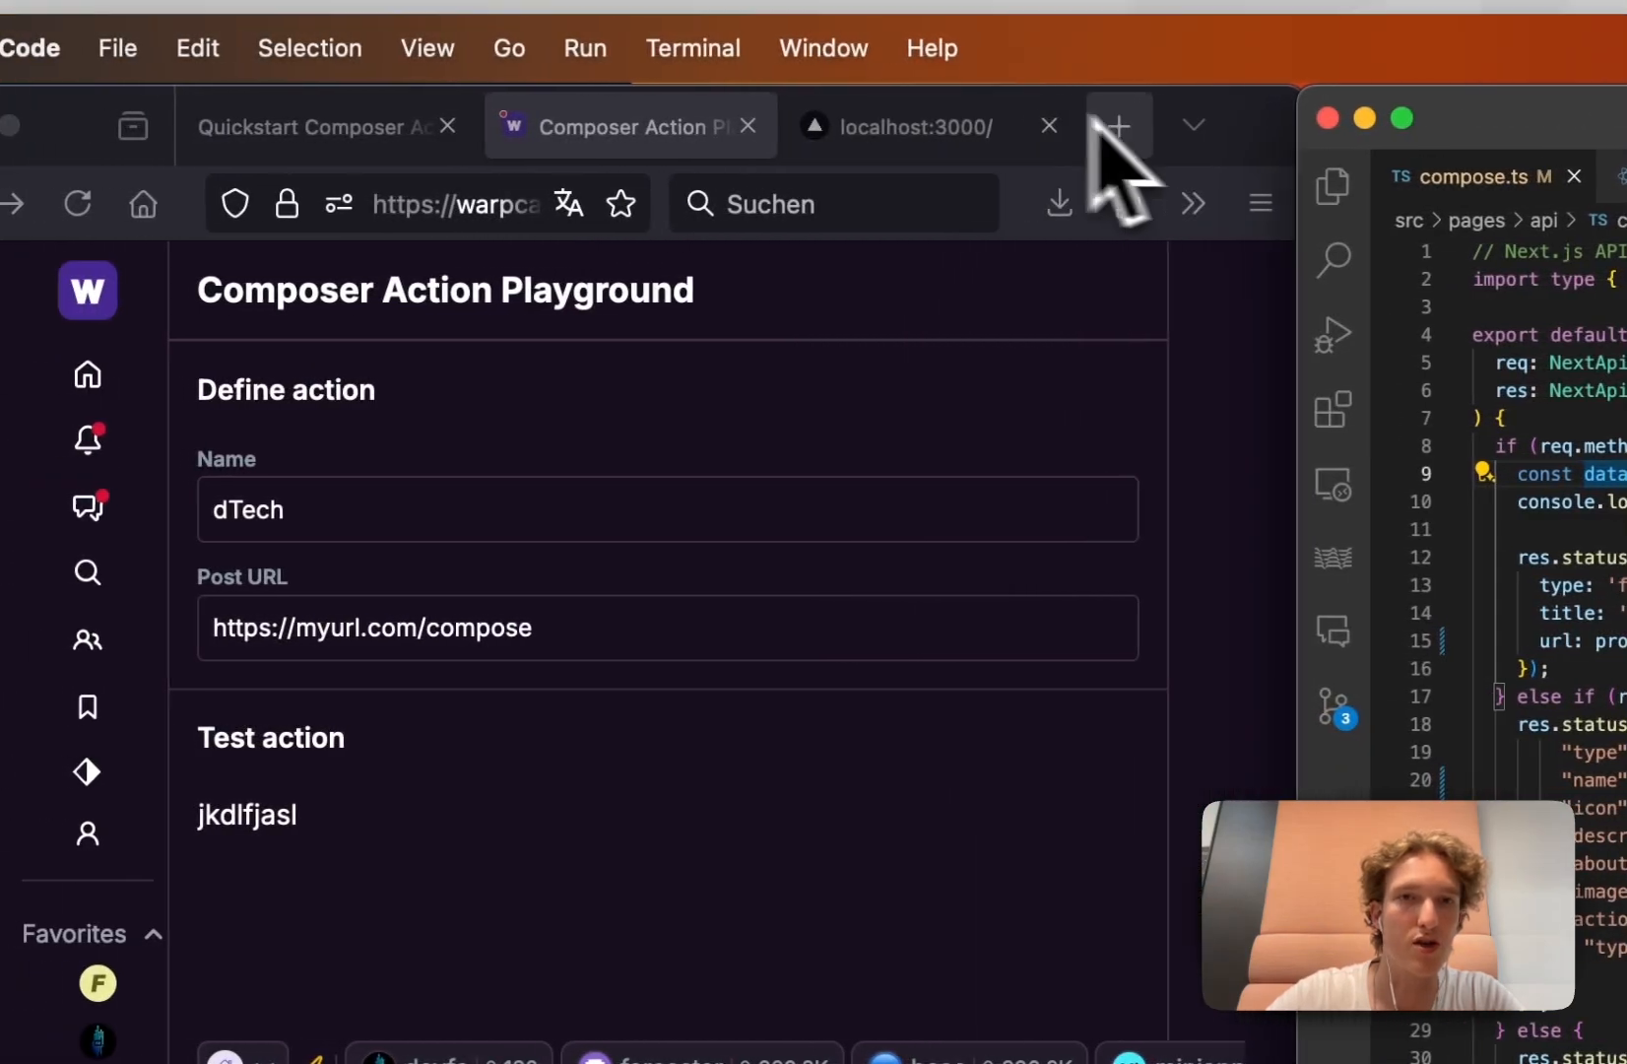
- Read the Farcaster Frame Specification down to the signed frame action payload example
{"action": "left_click", "coordinate": [1117, 126]}
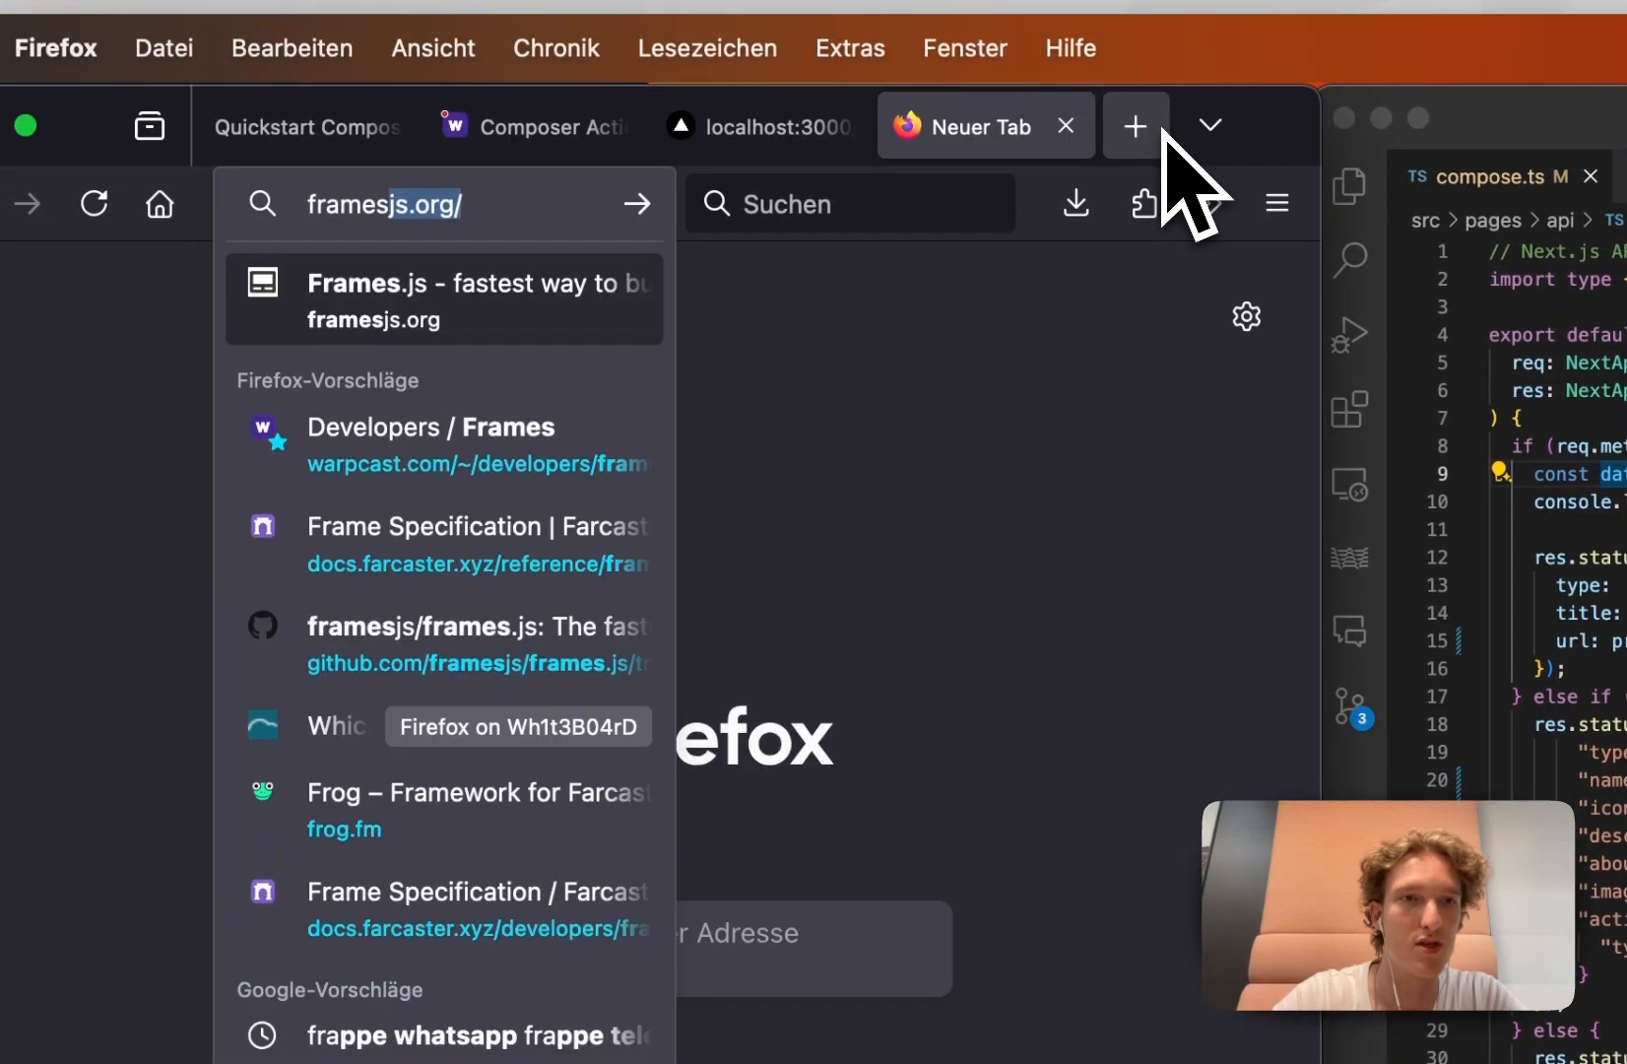
{"action": "left_click", "coordinate": [475, 526]}
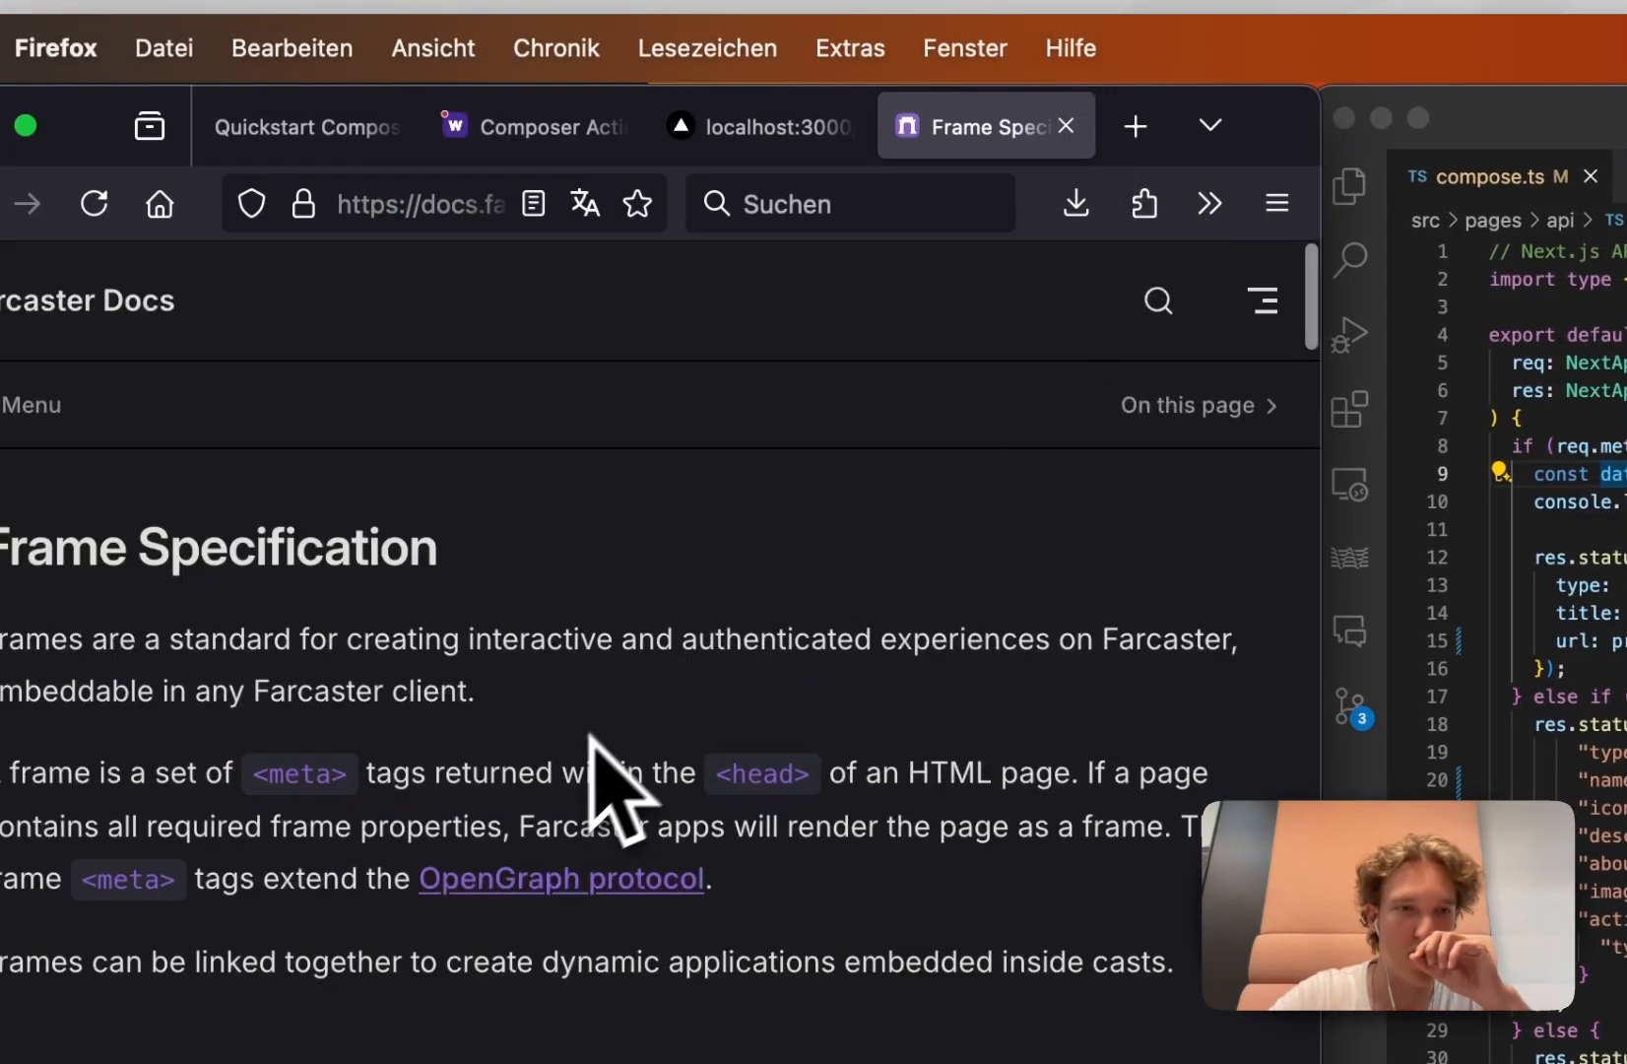
{"action": "mouse_move", "coordinate": [654, 753]}
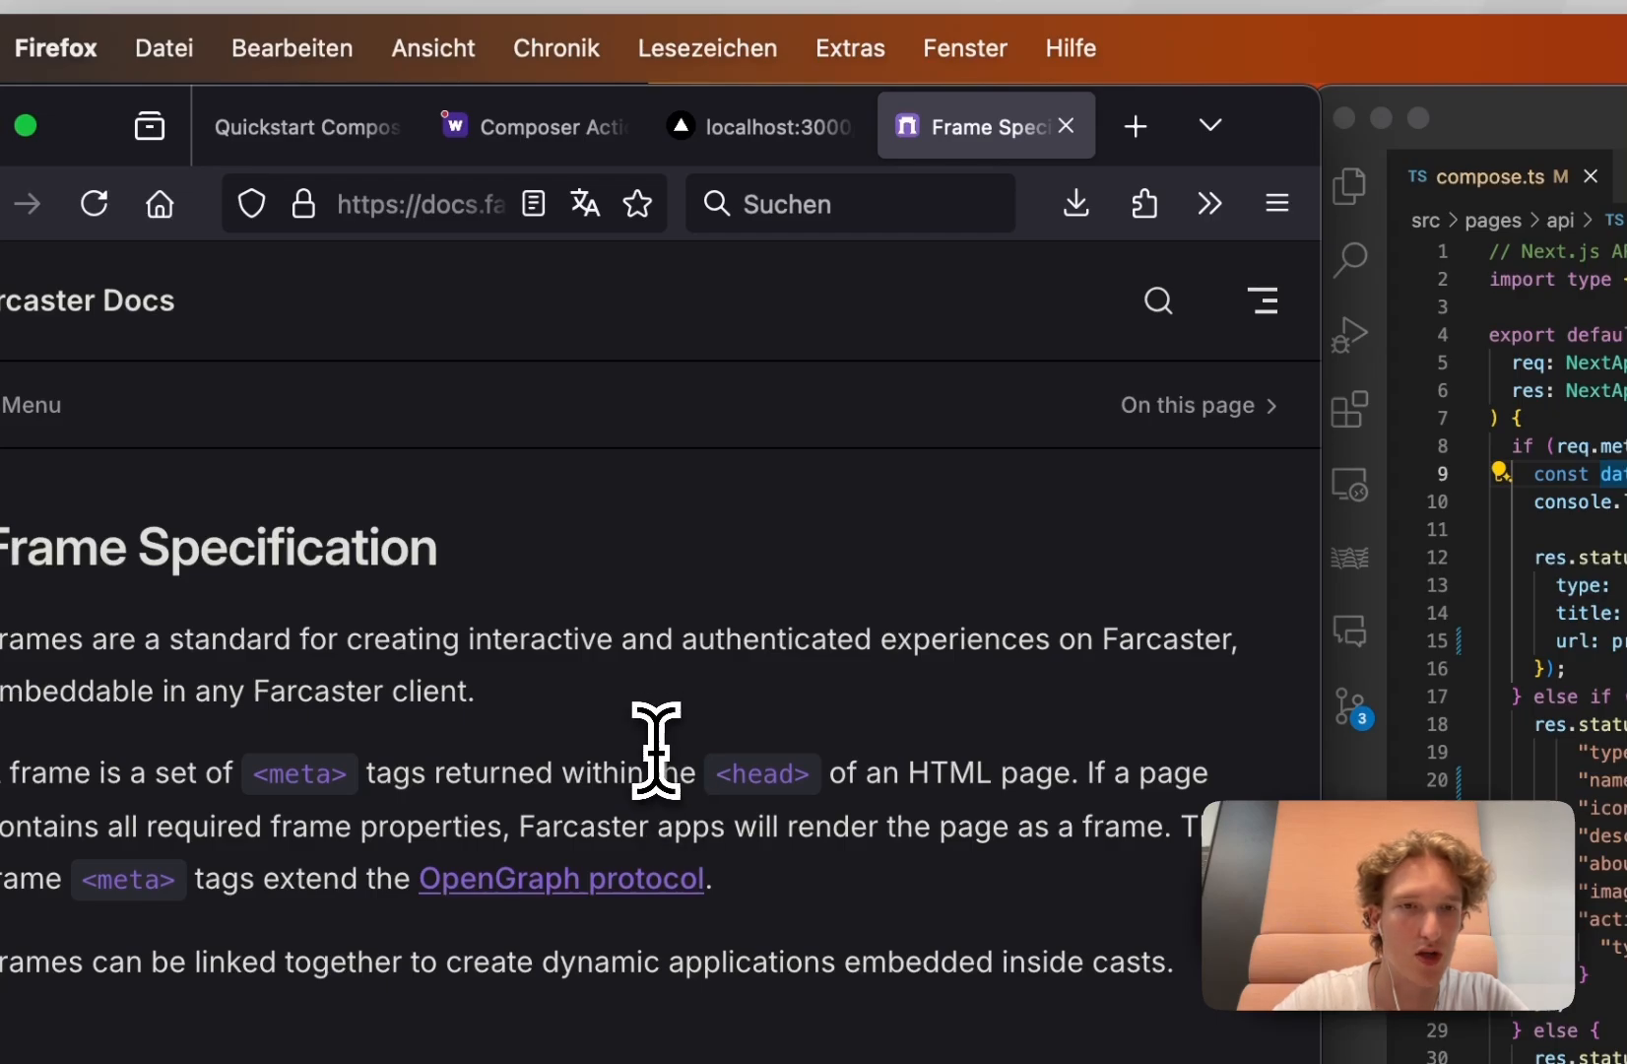
{"action": "scroll", "scroll_direction": "down", "scroll_amount": 3}
{"action": "type", "text": "message"}
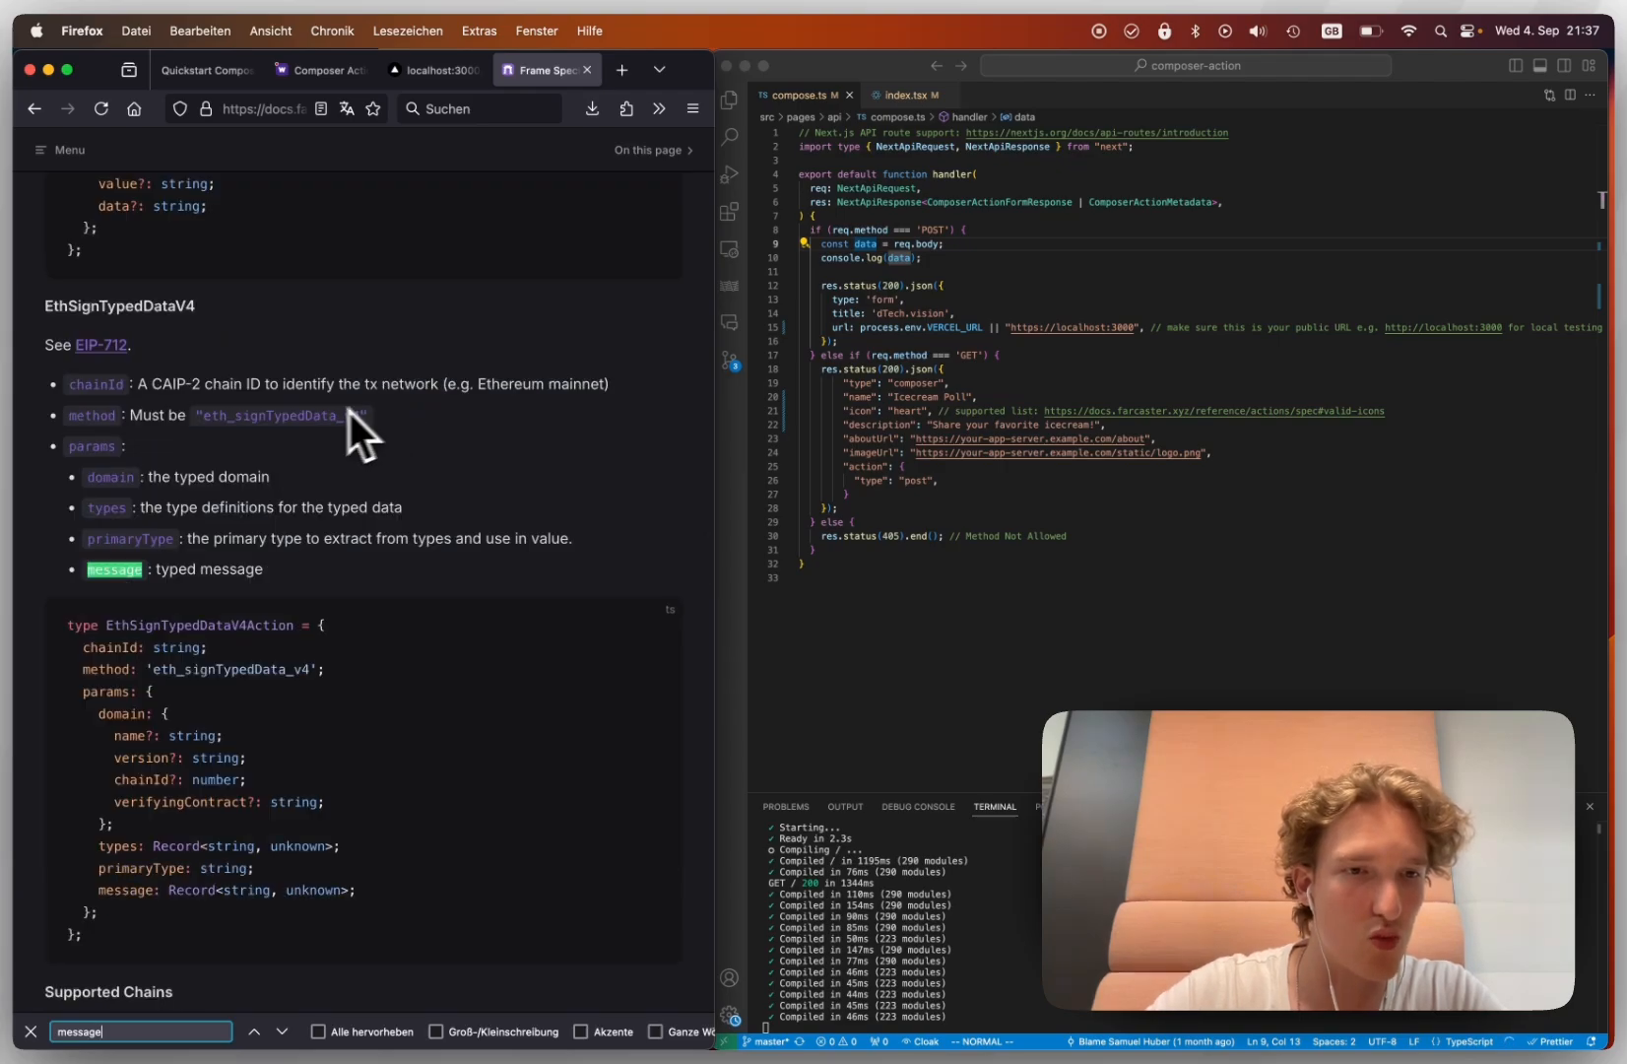
{"action": "scroll", "scroll_direction": "down", "scroll_amount": 3}
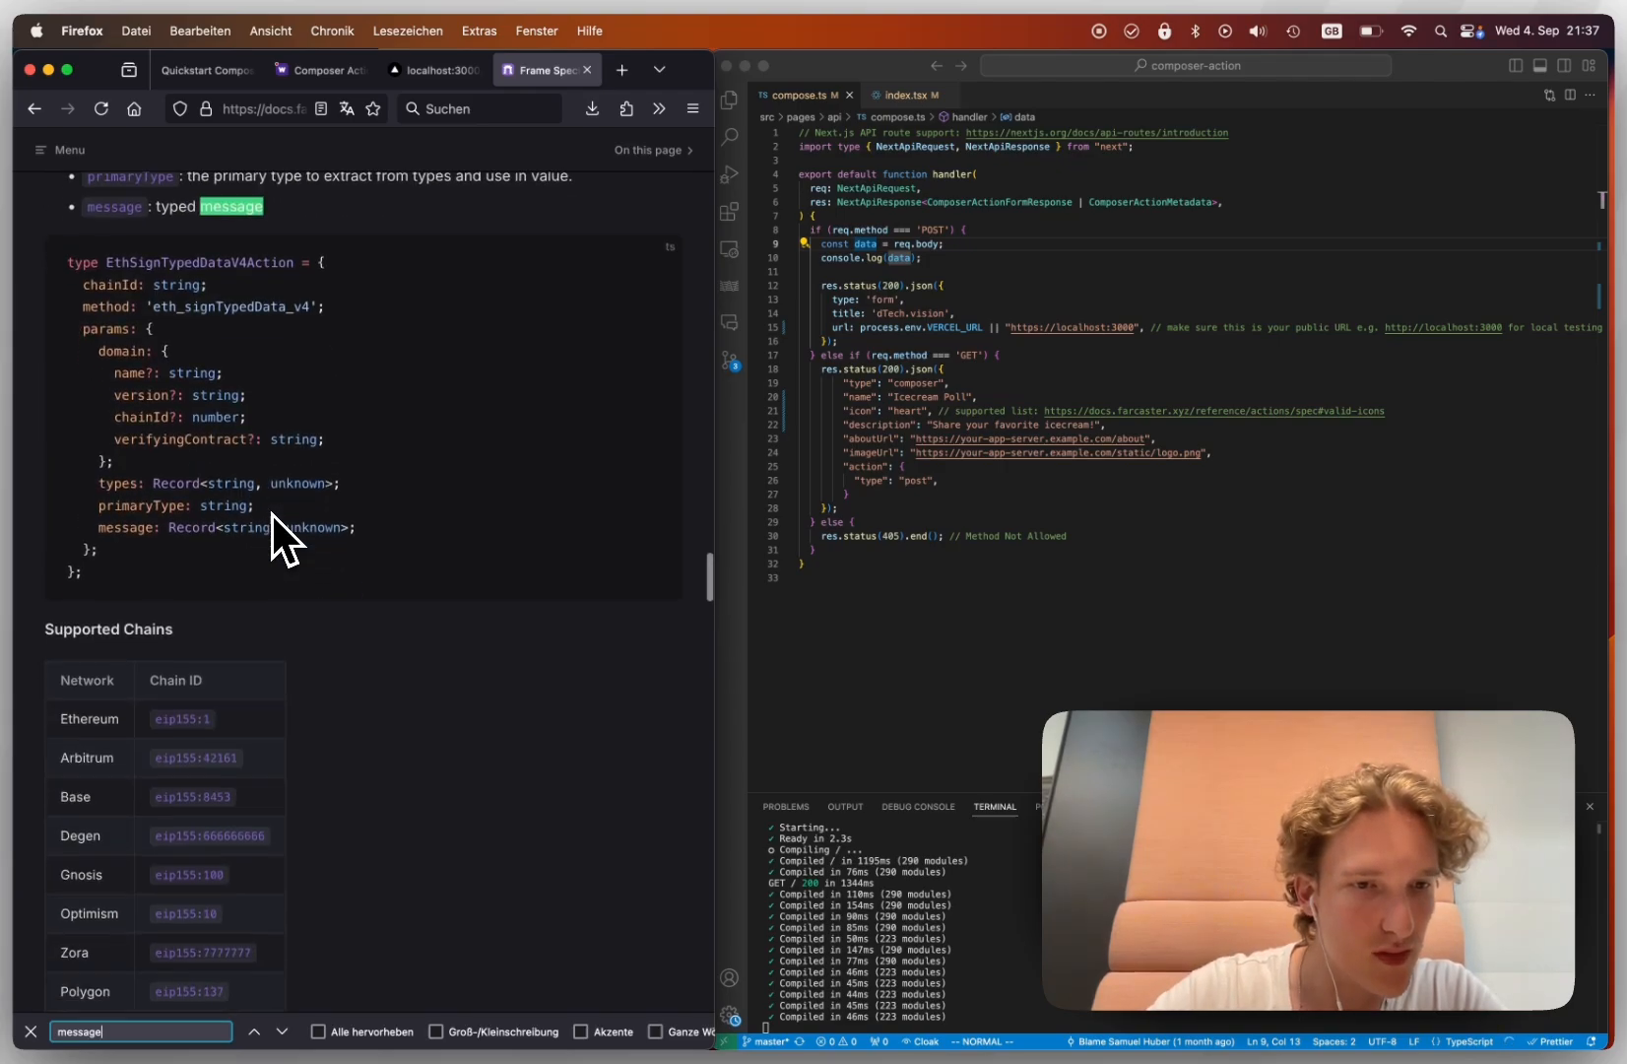
{"action": "scroll", "scroll_direction": "down", "scroll_amount": 3}
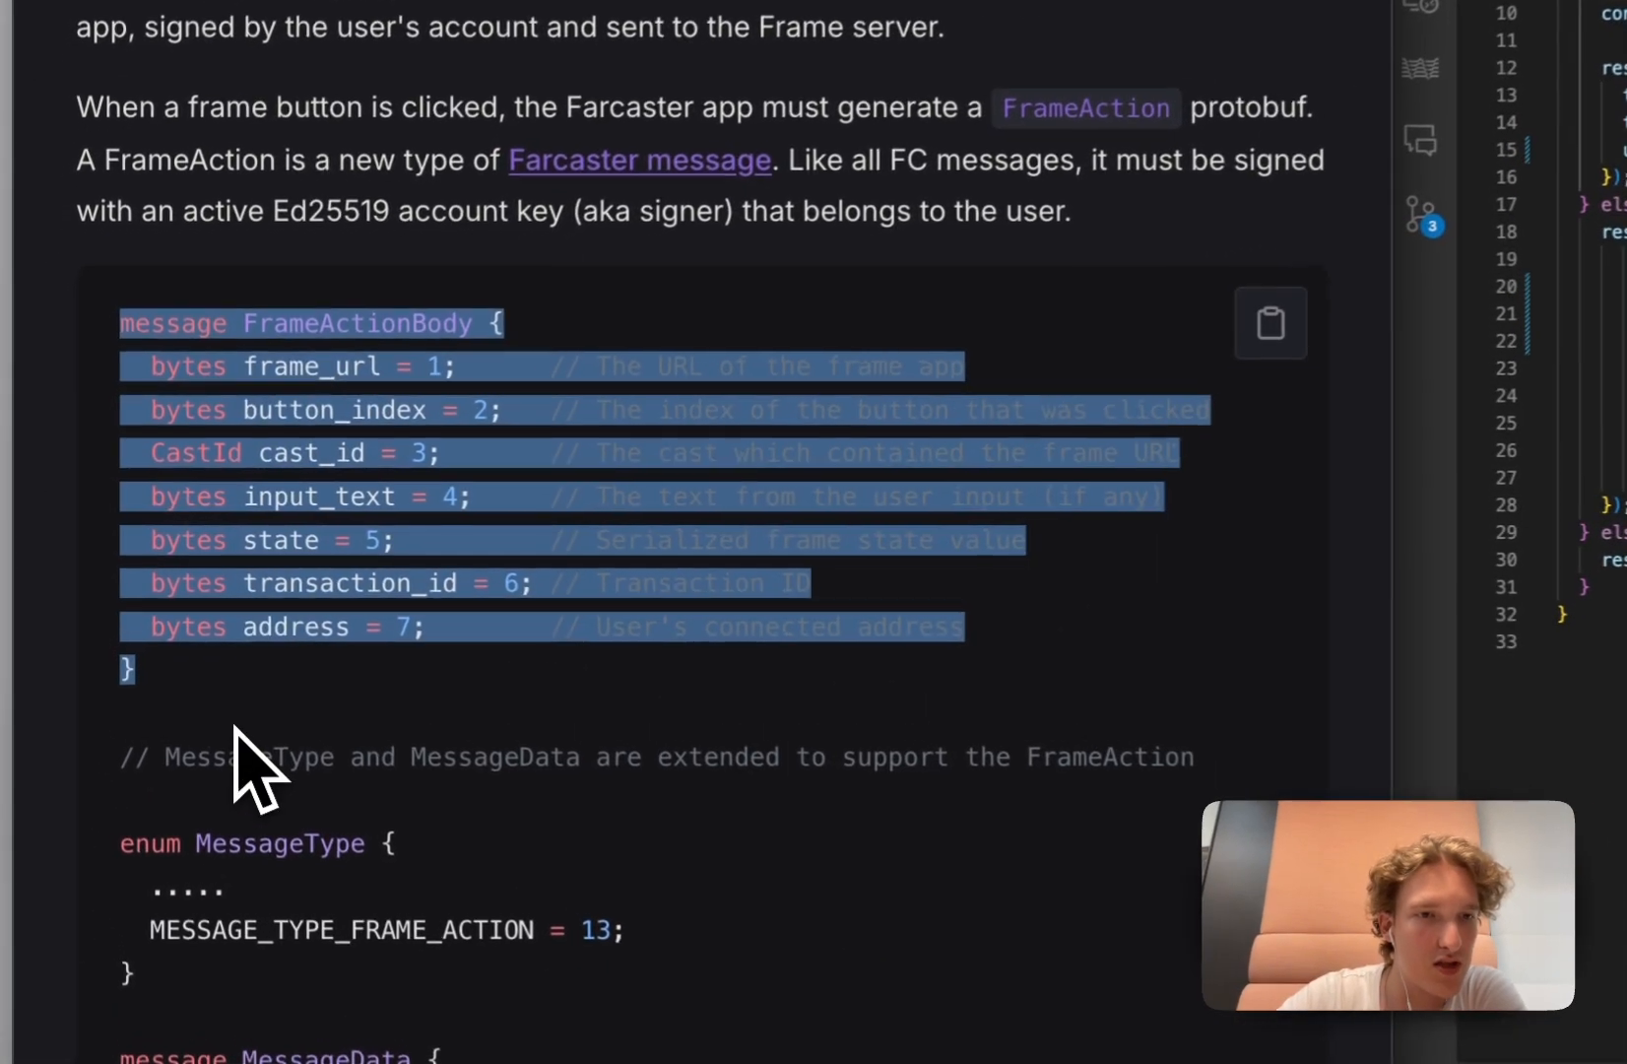
{"action": "scroll", "scroll_direction": "down", "scroll_amount": 3}
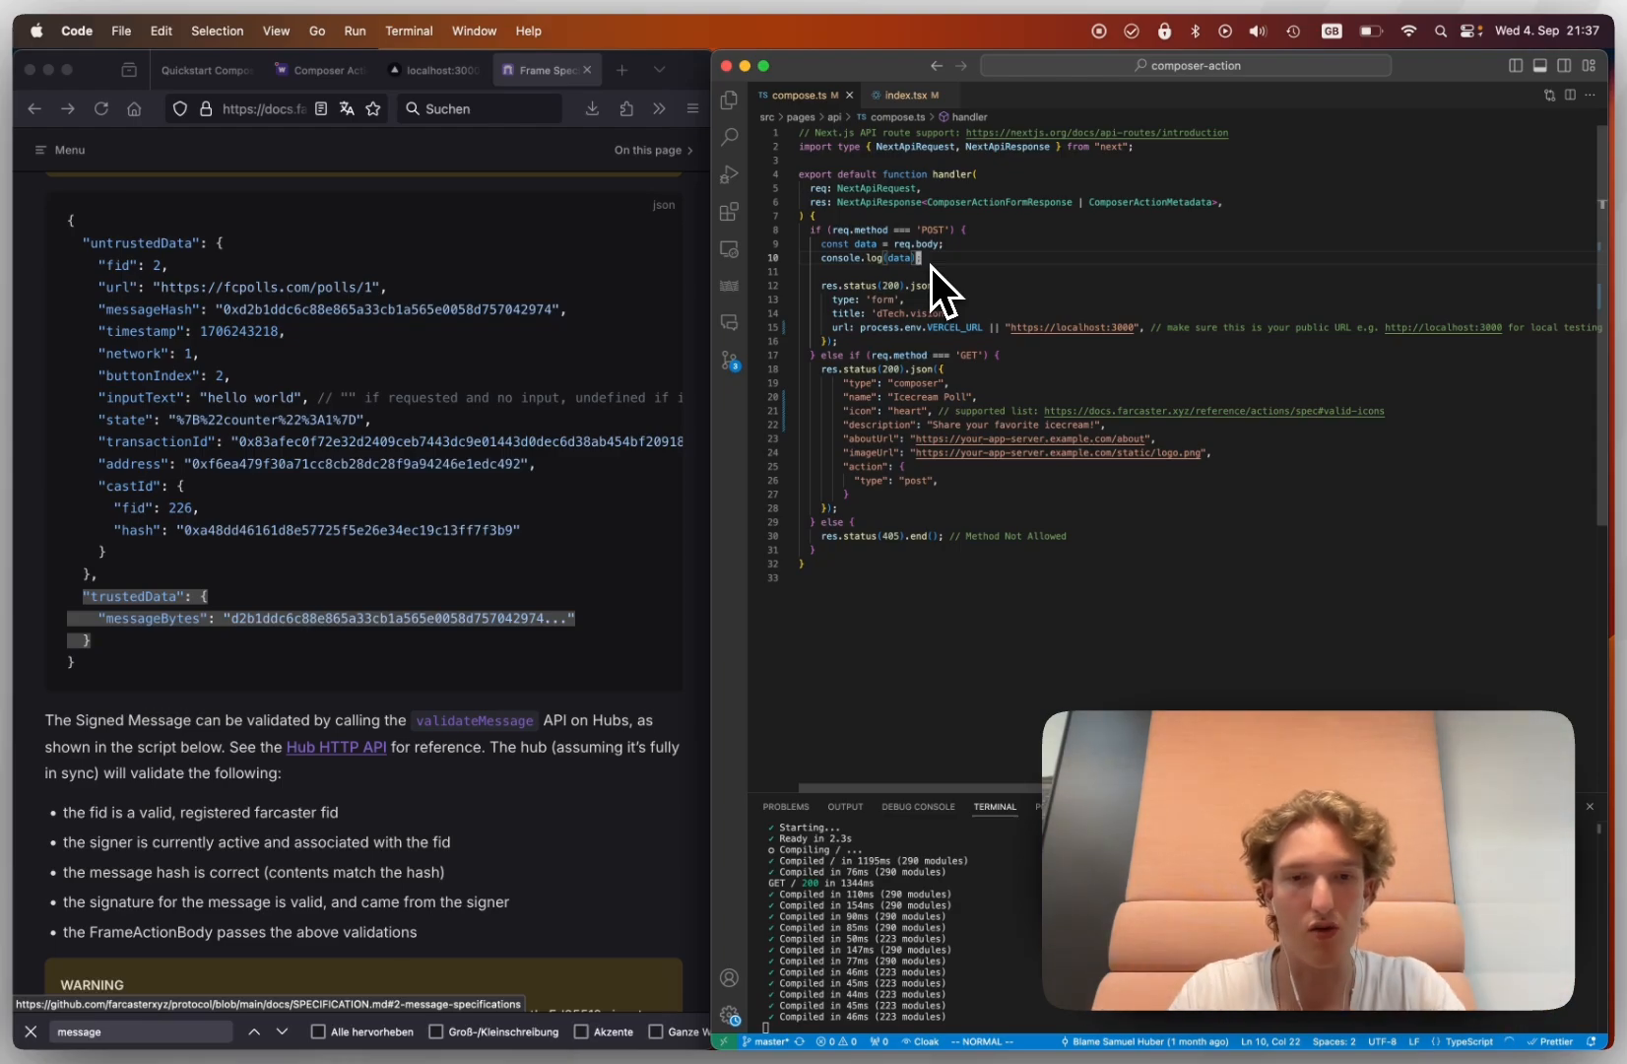
{"action": "mouse_move", "coordinate": [305, 191]}
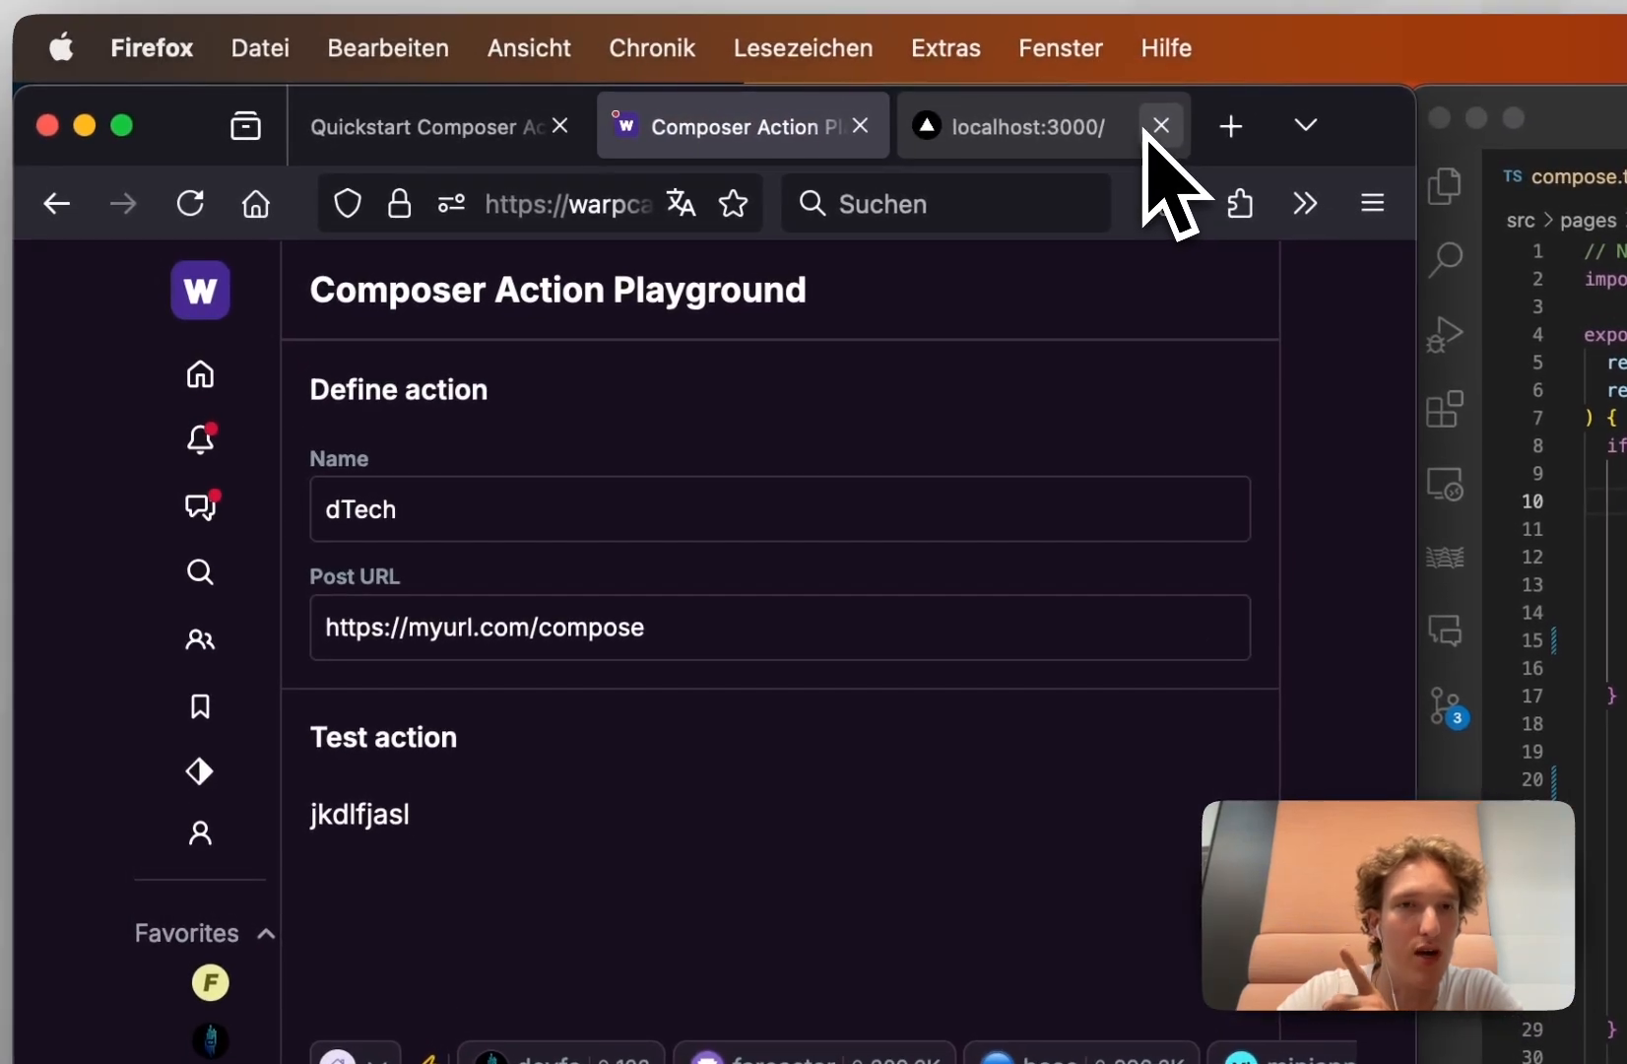
- Navigate dTech docs to the Sign In to NextAuth from Farcaster Frames with AuthKit guide
{"action": "left_click", "coordinate": [416, 126]}
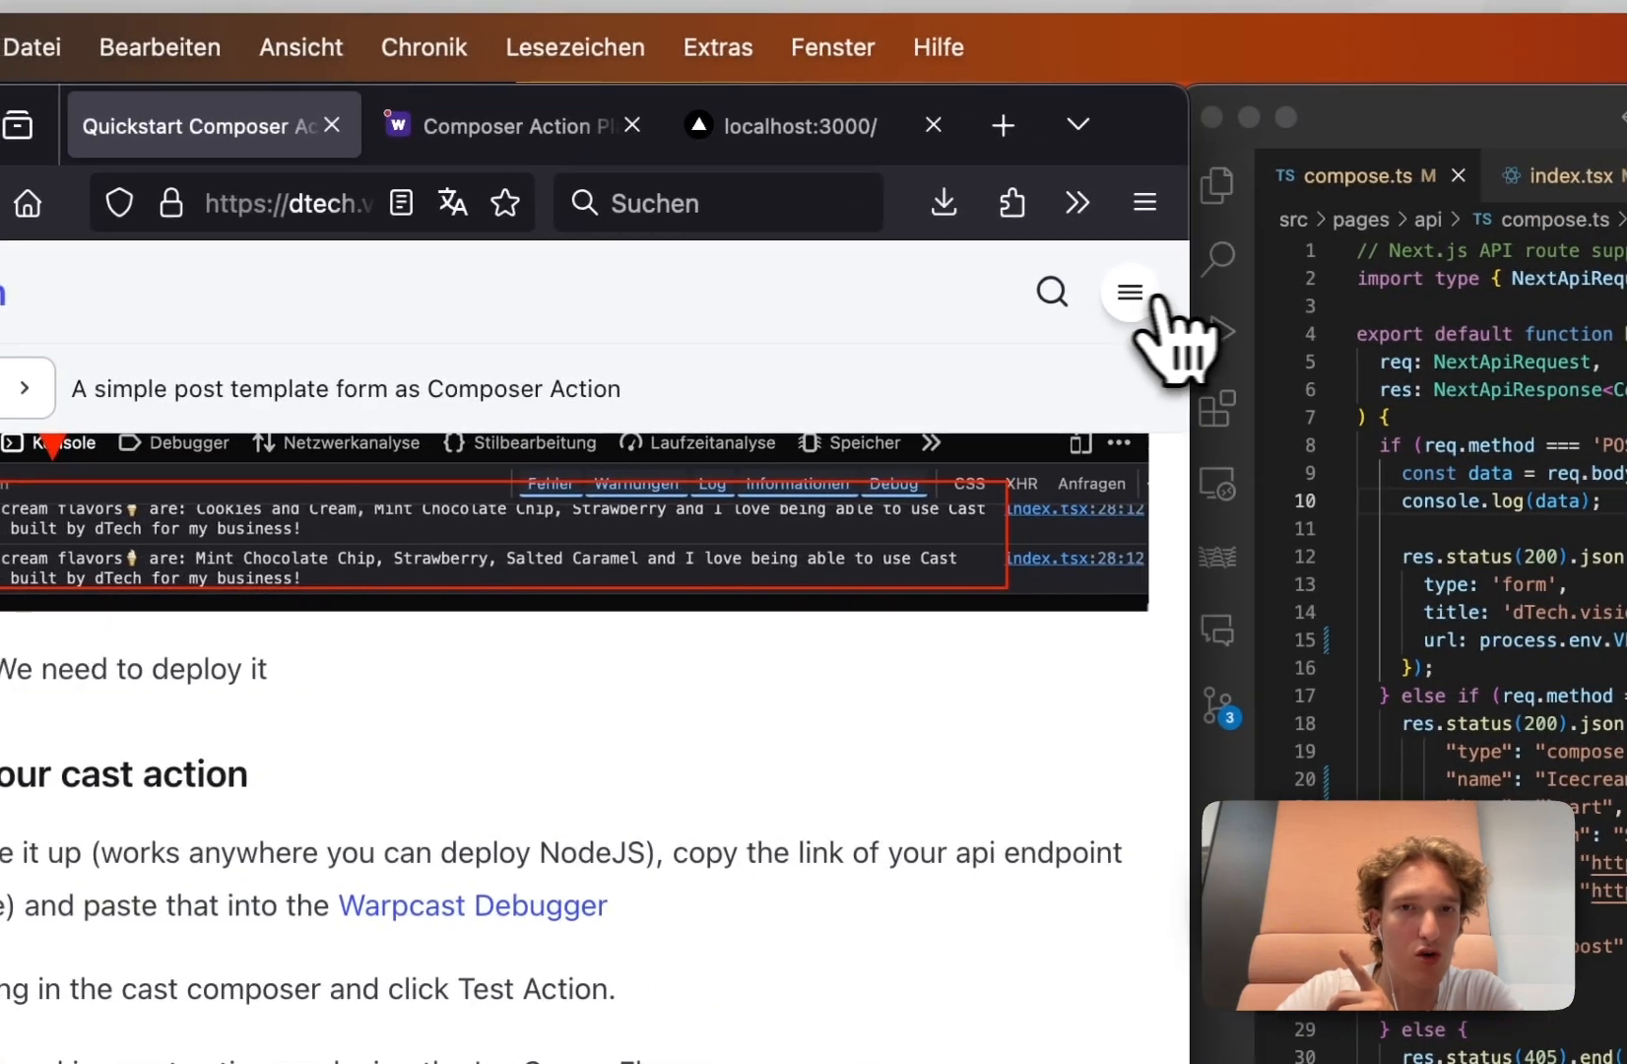
{"action": "left_click", "coordinate": [1129, 292]}
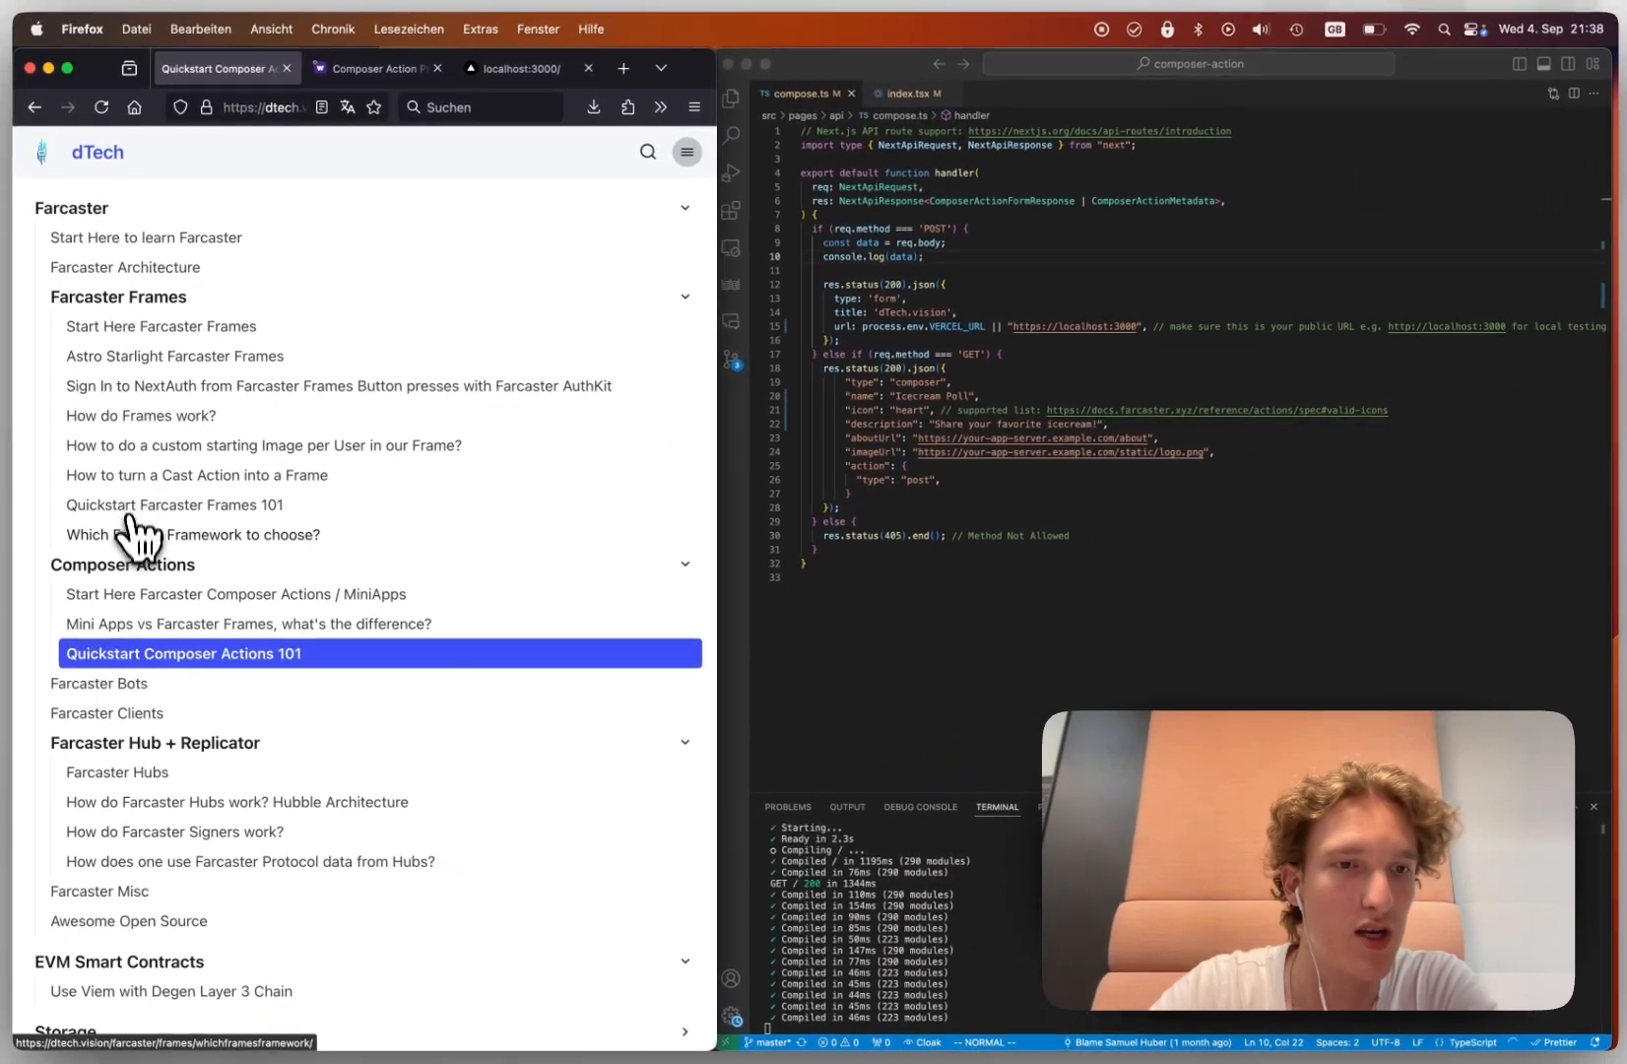
{"action": "mouse_move", "coordinate": [165, 493]}
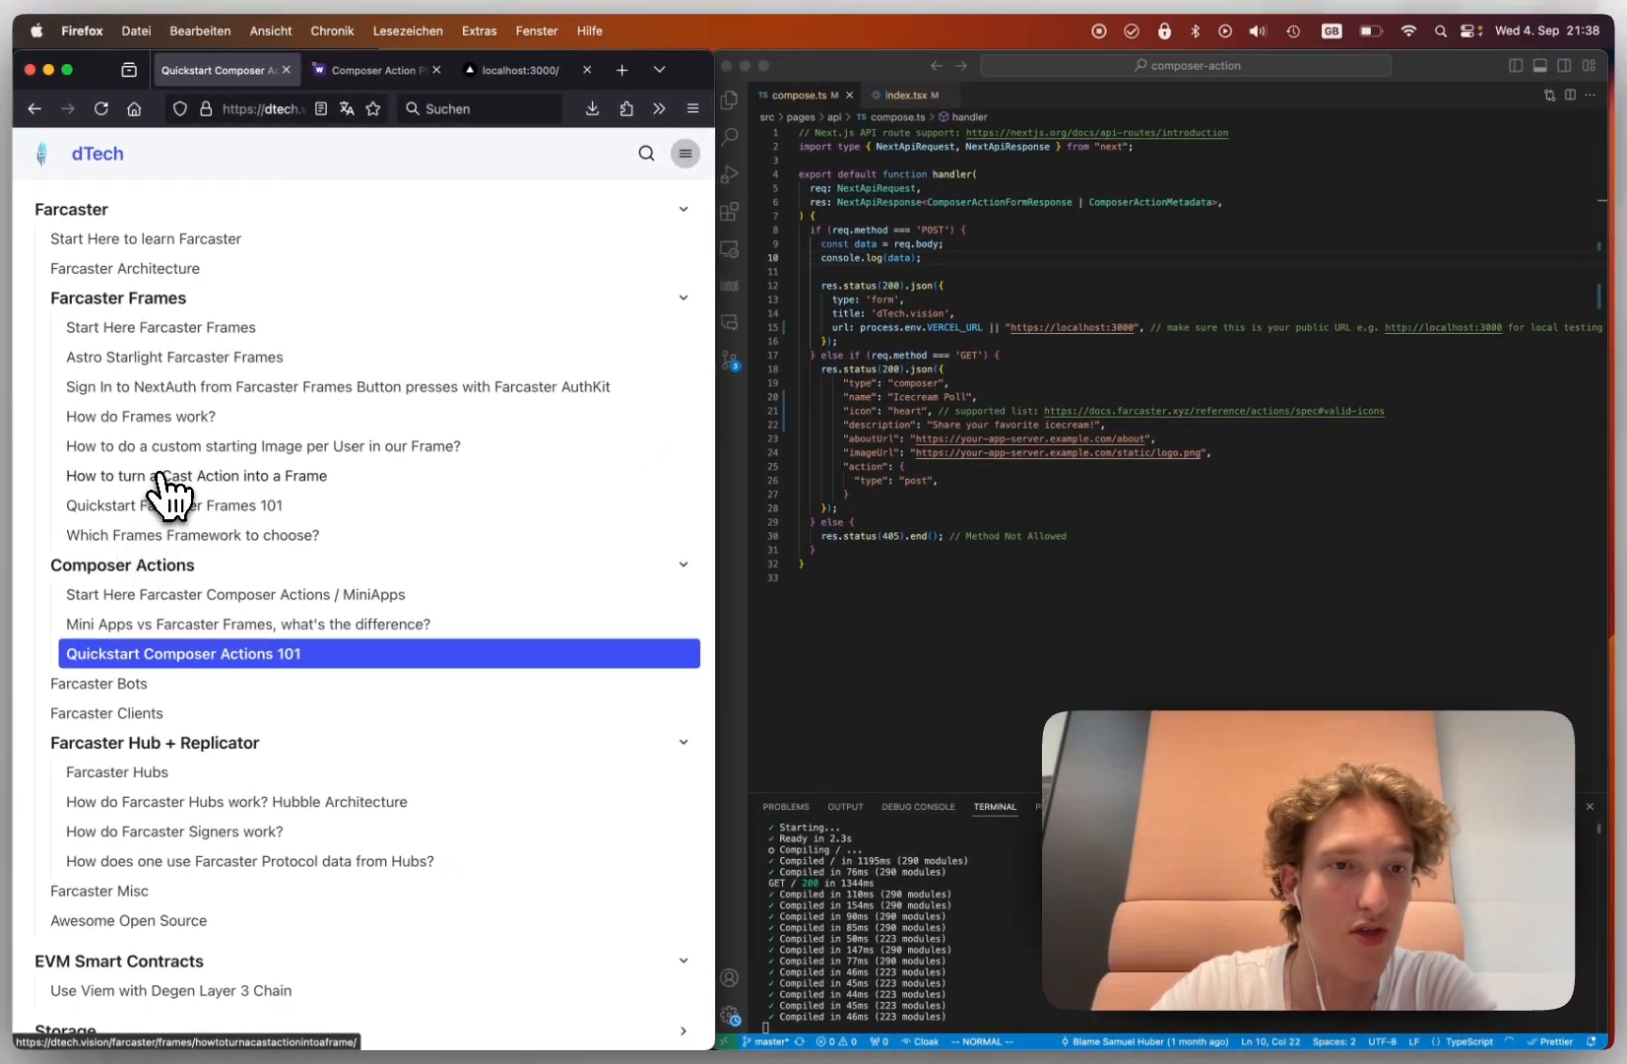
{"action": "left_click", "coordinate": [337, 386]}
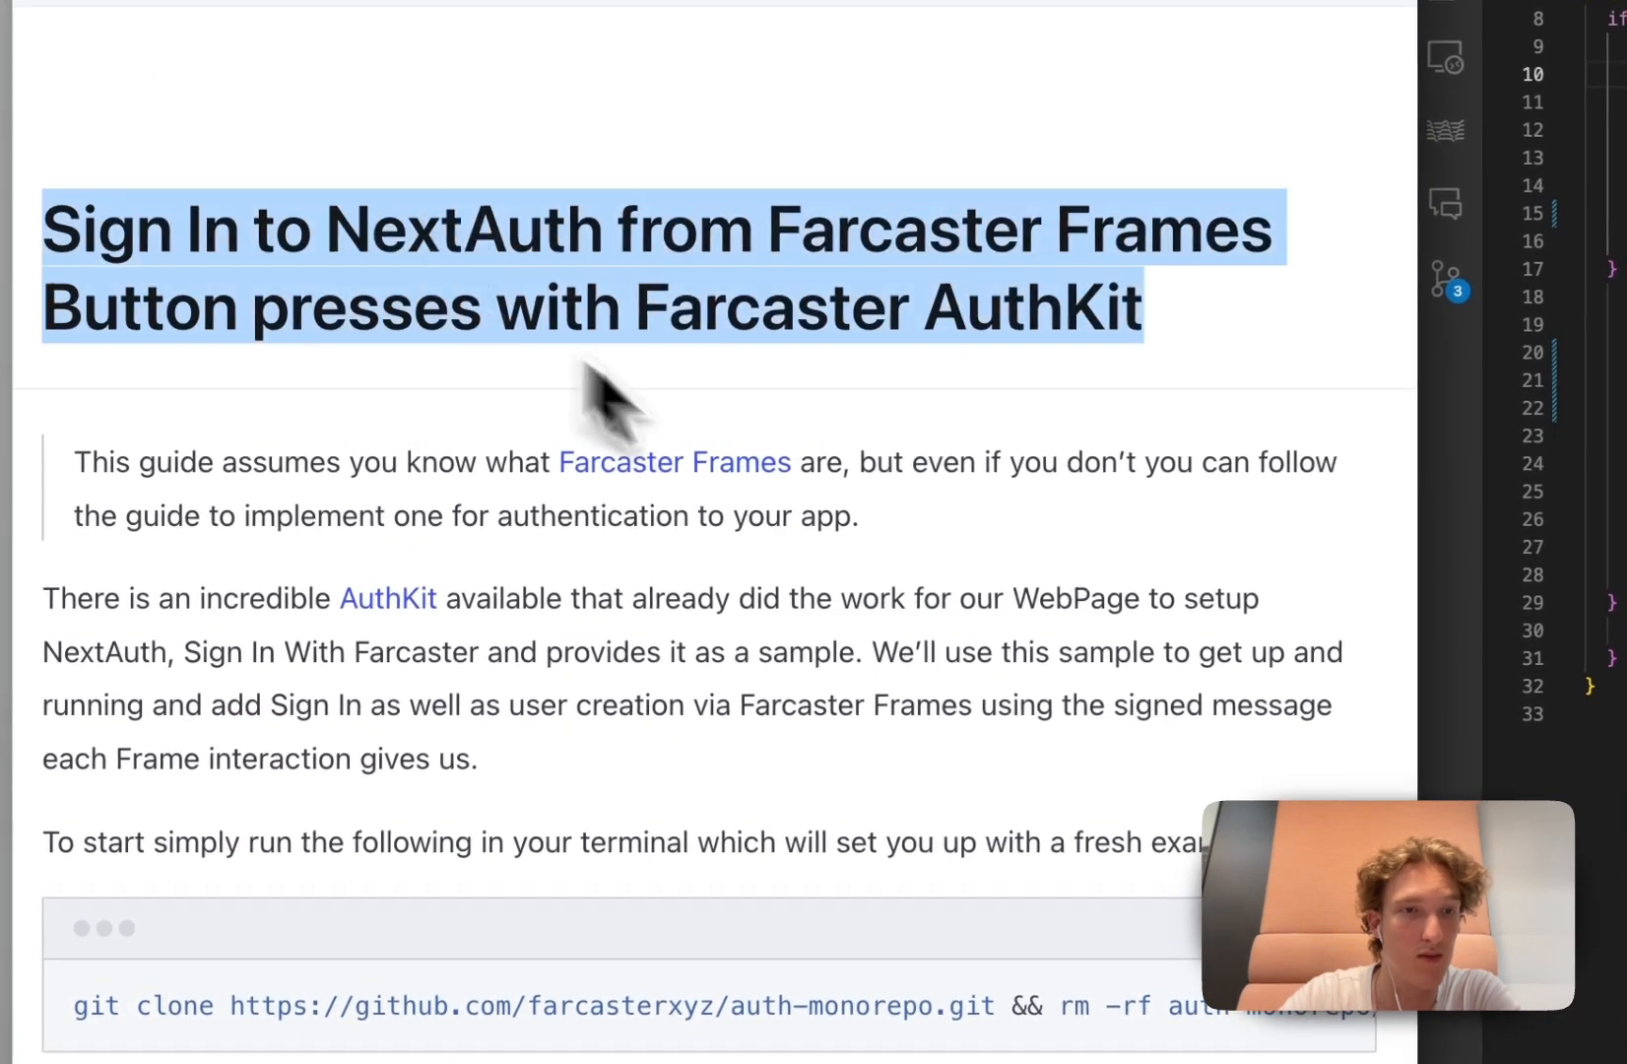
{"action": "scroll", "scroll_direction": "down", "scroll_amount": 3}
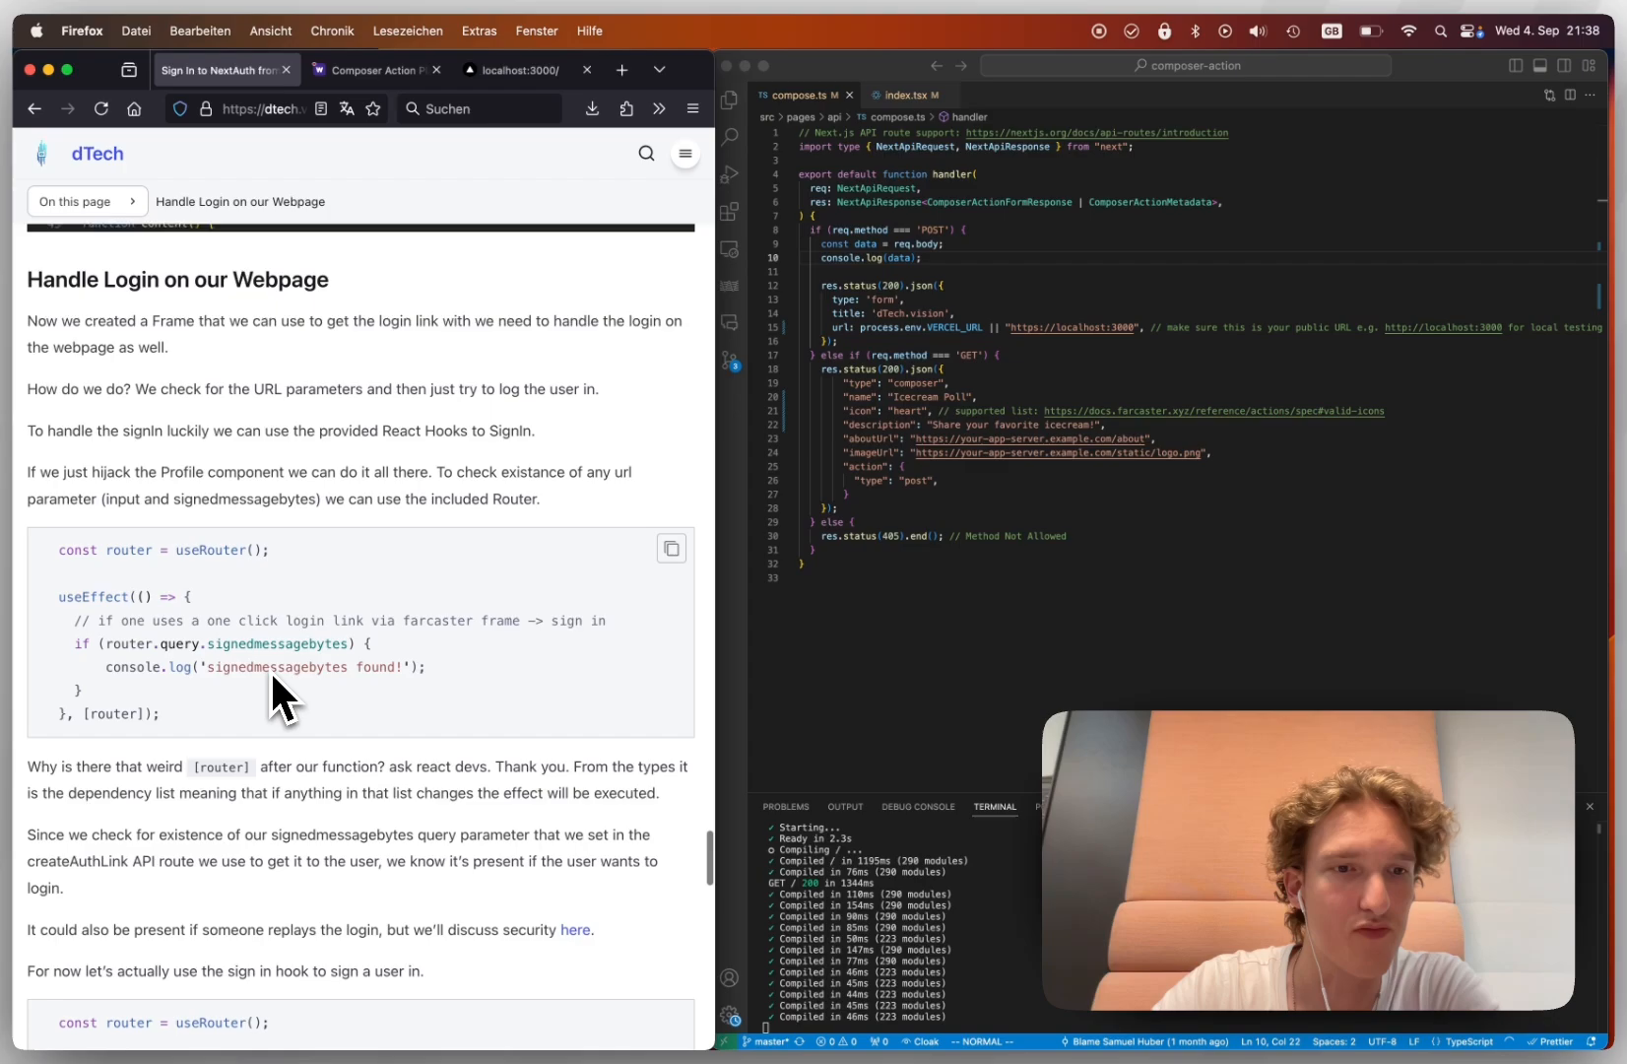
{"action": "scroll", "scroll_direction": "down", "scroll_amount": 3}
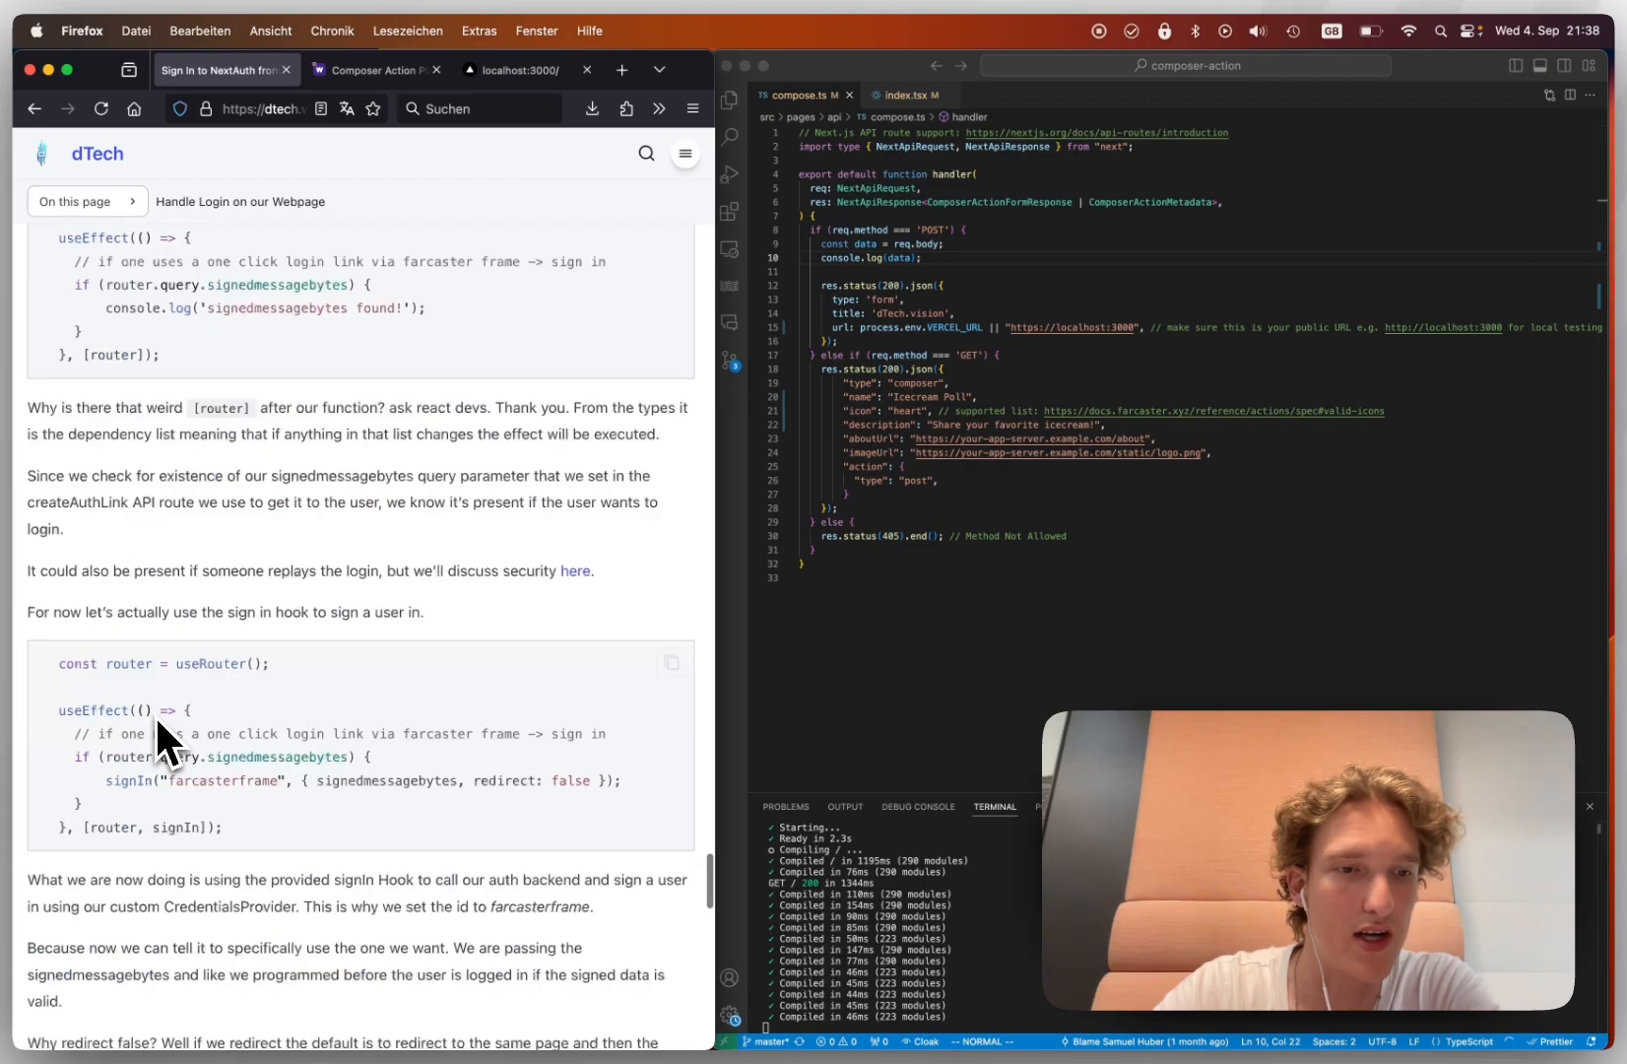
{"action": "scroll", "scroll_direction": "down", "scroll_amount": 3}
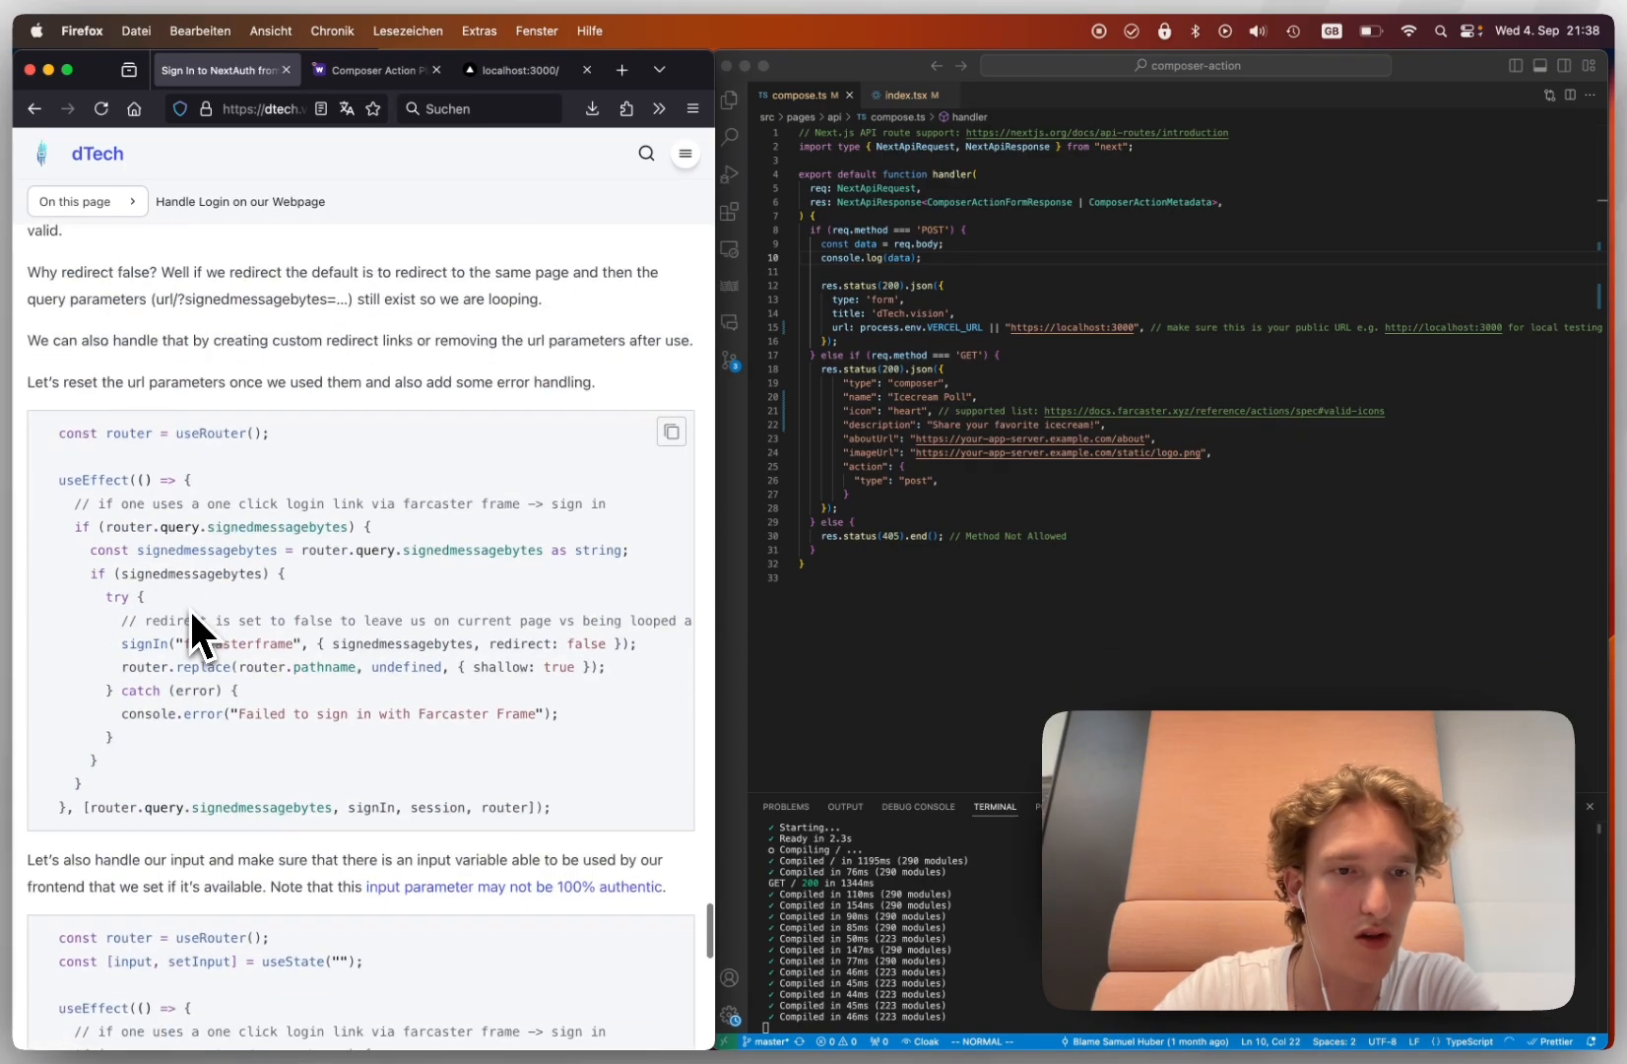
{"action": "scroll", "scroll_direction": "down", "scroll_amount": 3}
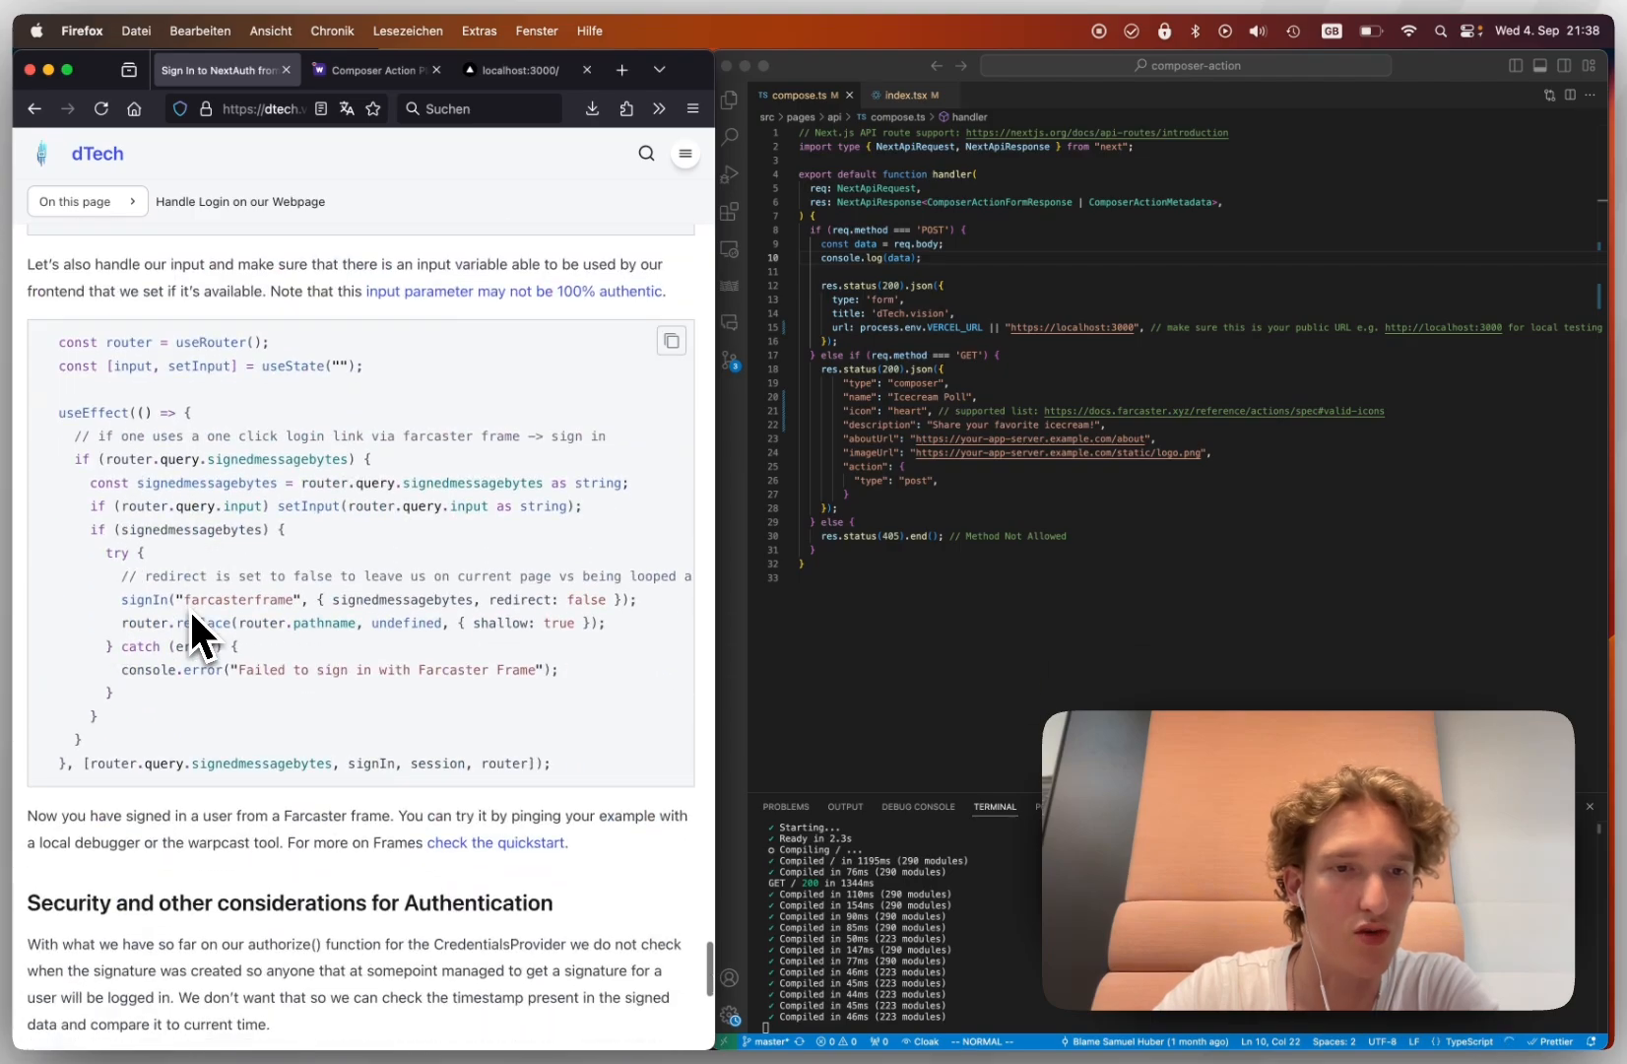